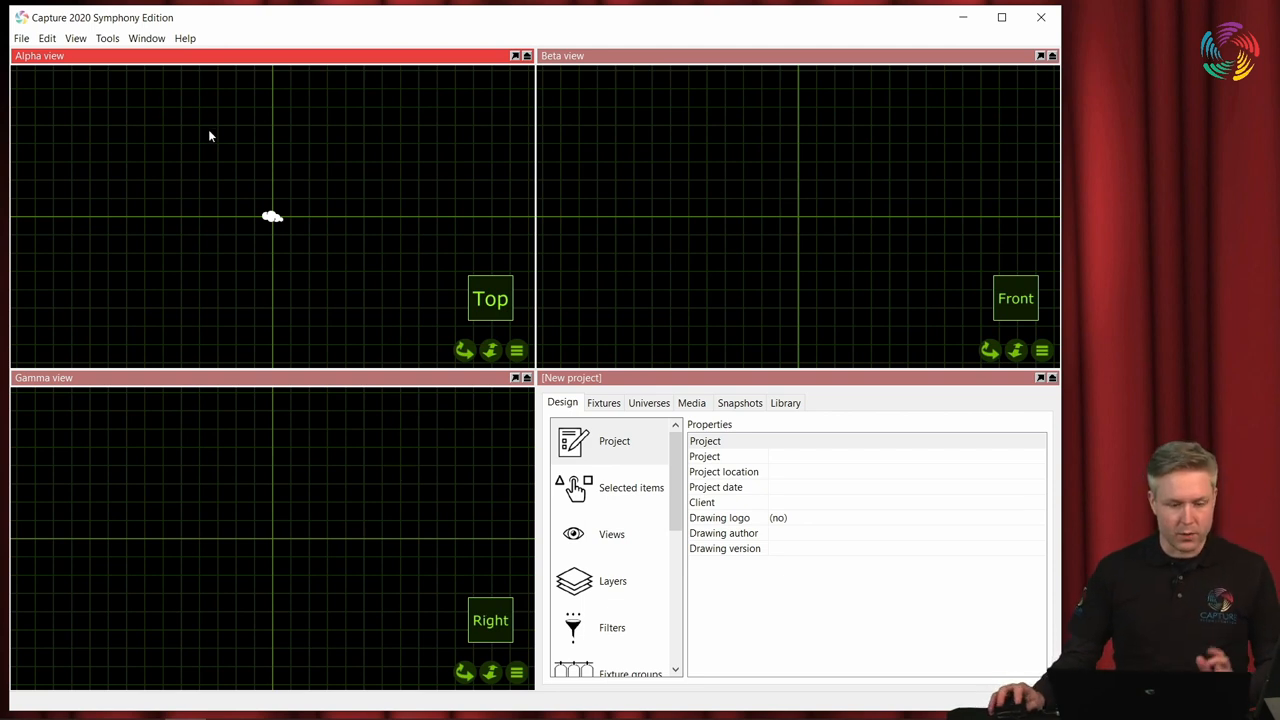
Open the recent Dockhouse 2020.c2p project and show its Fixtures list.
{"action": "left_click", "coordinate": [14, 38]}
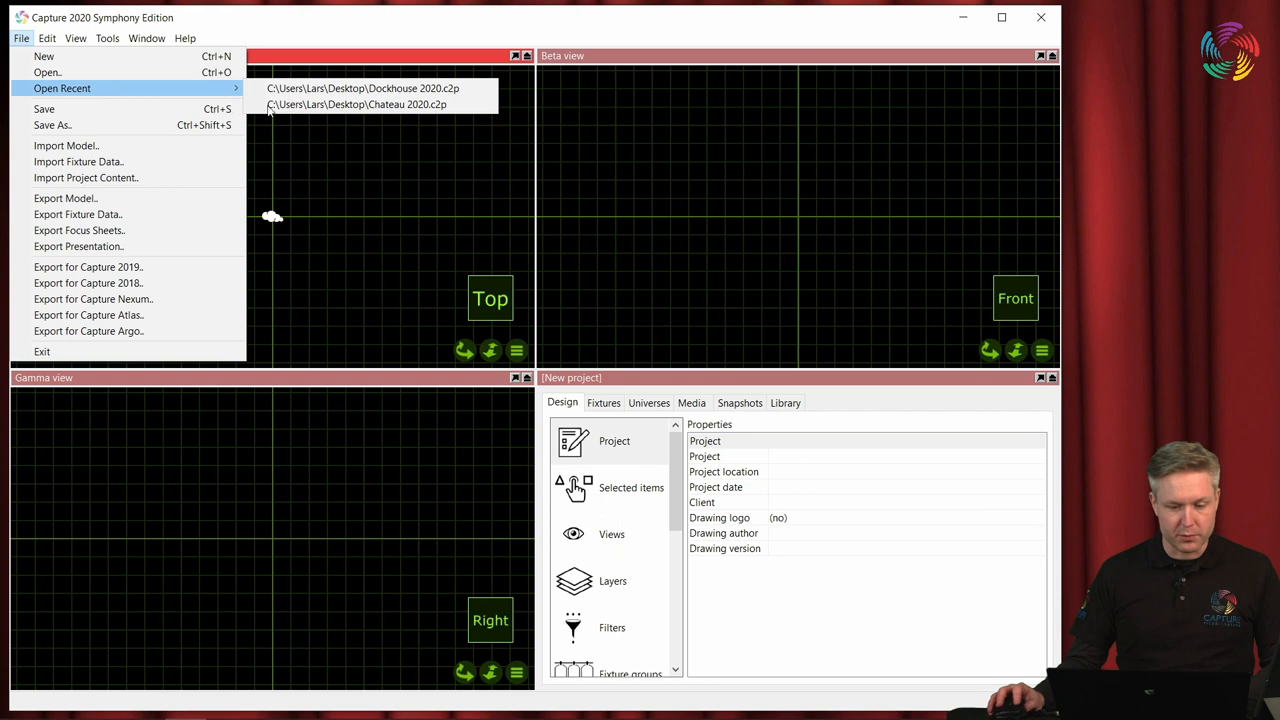
{"action": "left_click", "coordinate": [353, 88]}
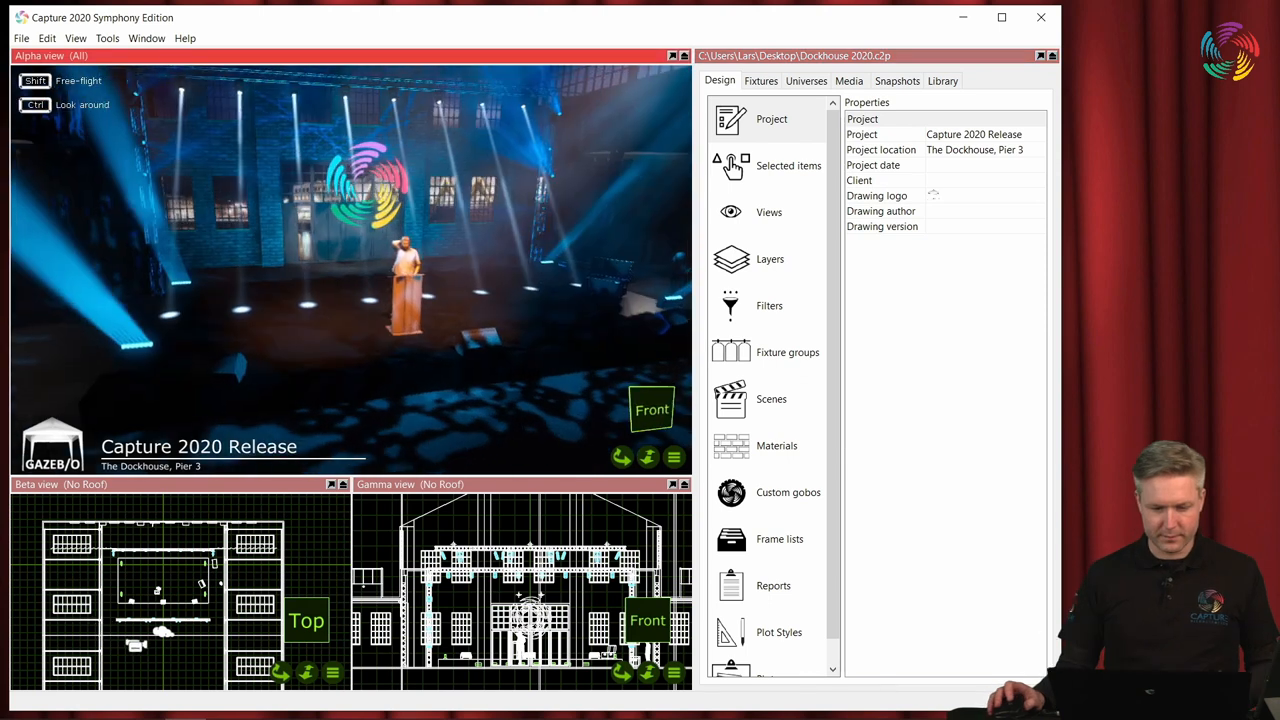
{"action": "left_click", "coordinate": [761, 80]}
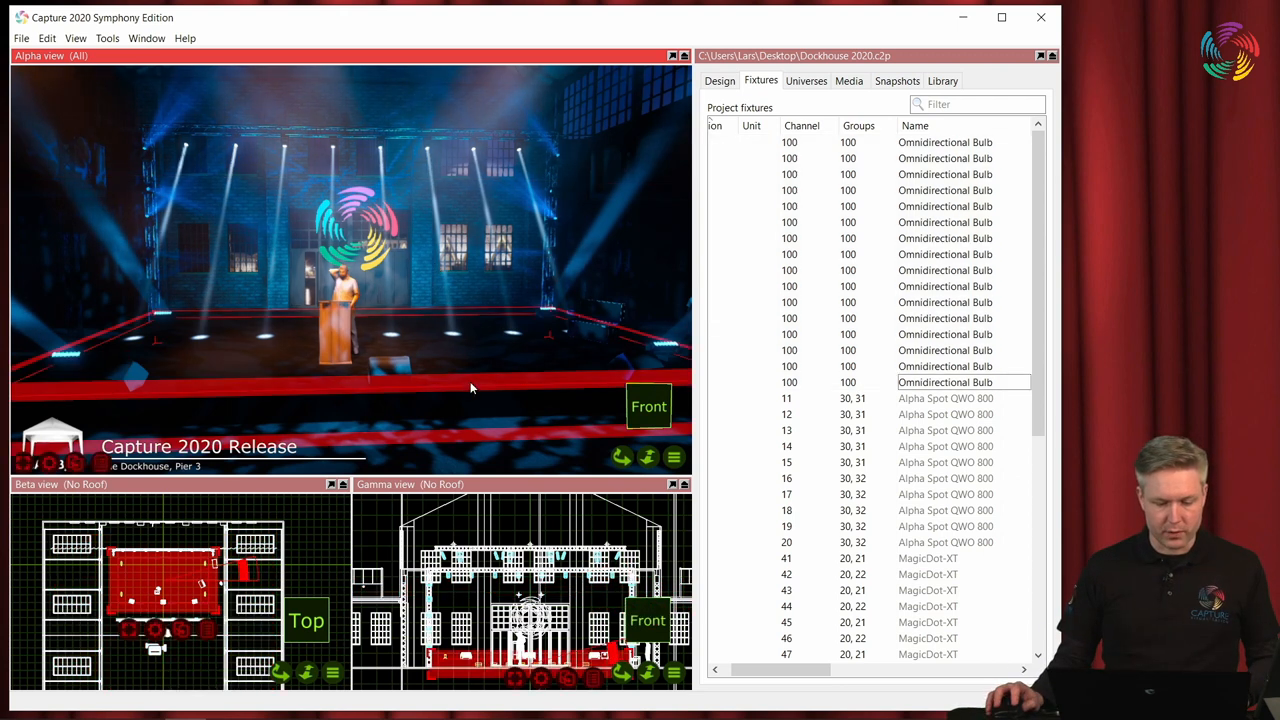
{"action": "mouse_move", "coordinate": [485, 375]}
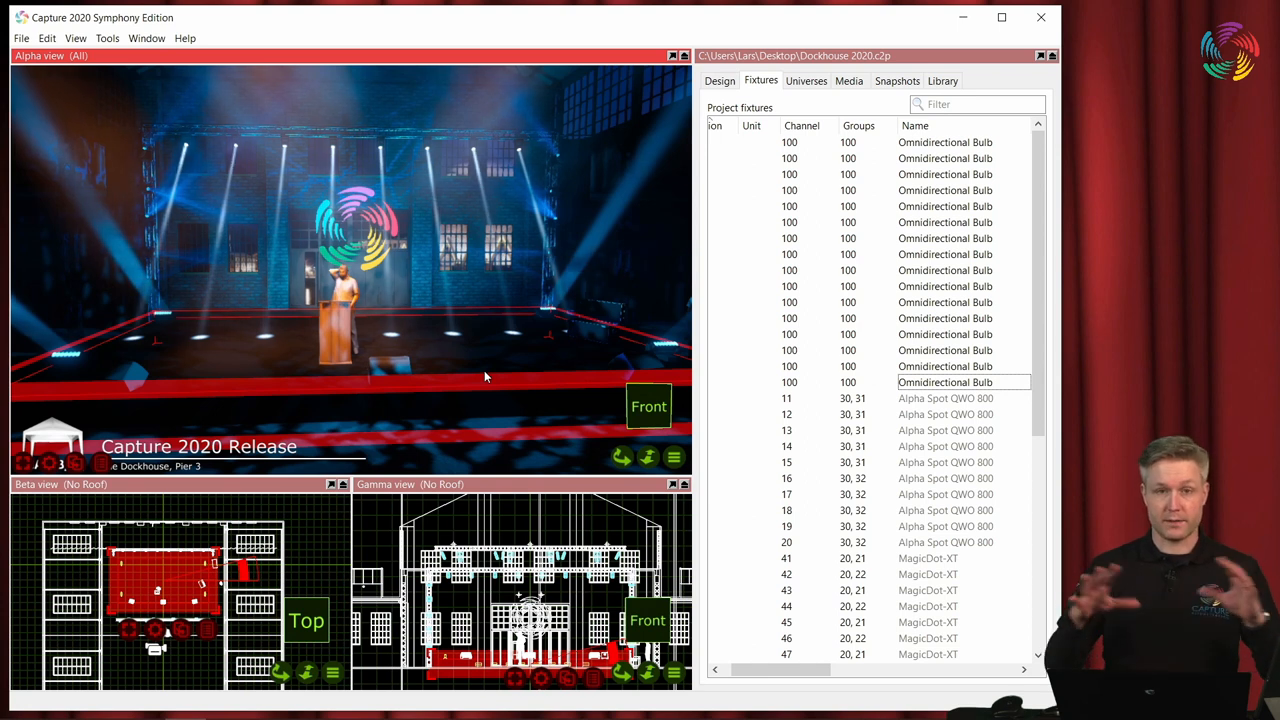
{"action": "mouse_move", "coordinate": [478, 396]}
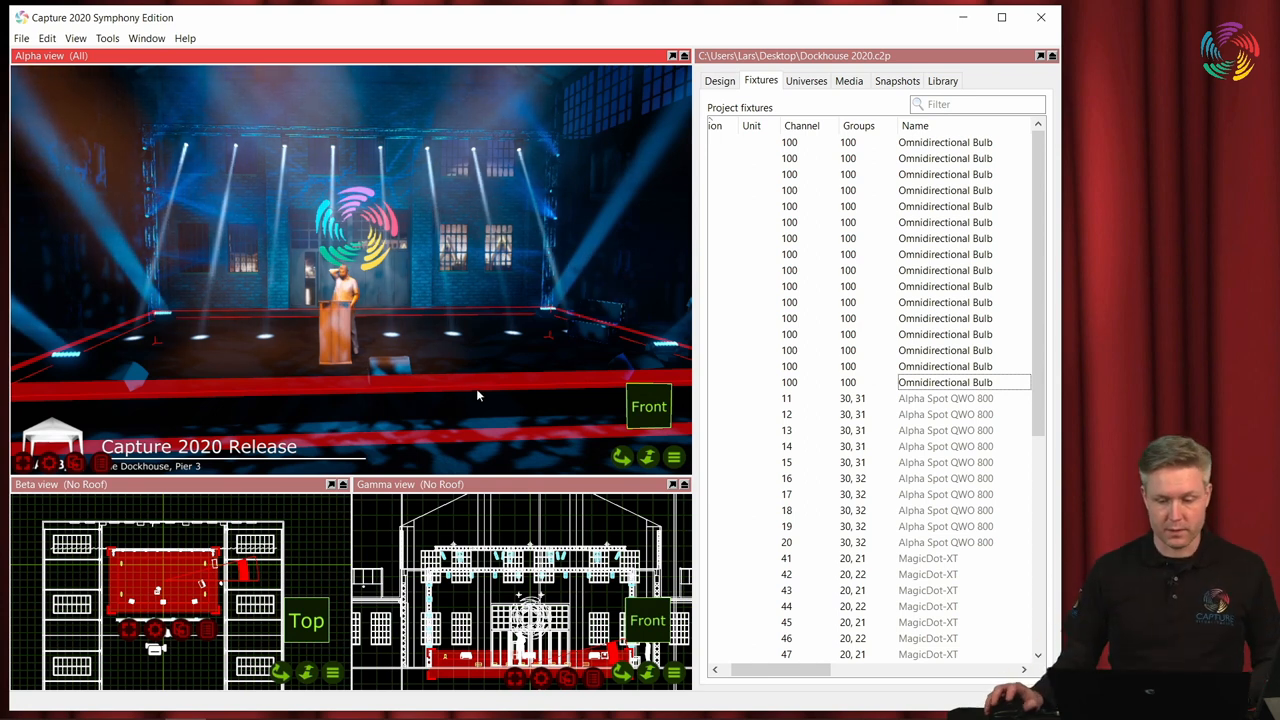
{"action": "left_click", "coordinate": [147, 38]}
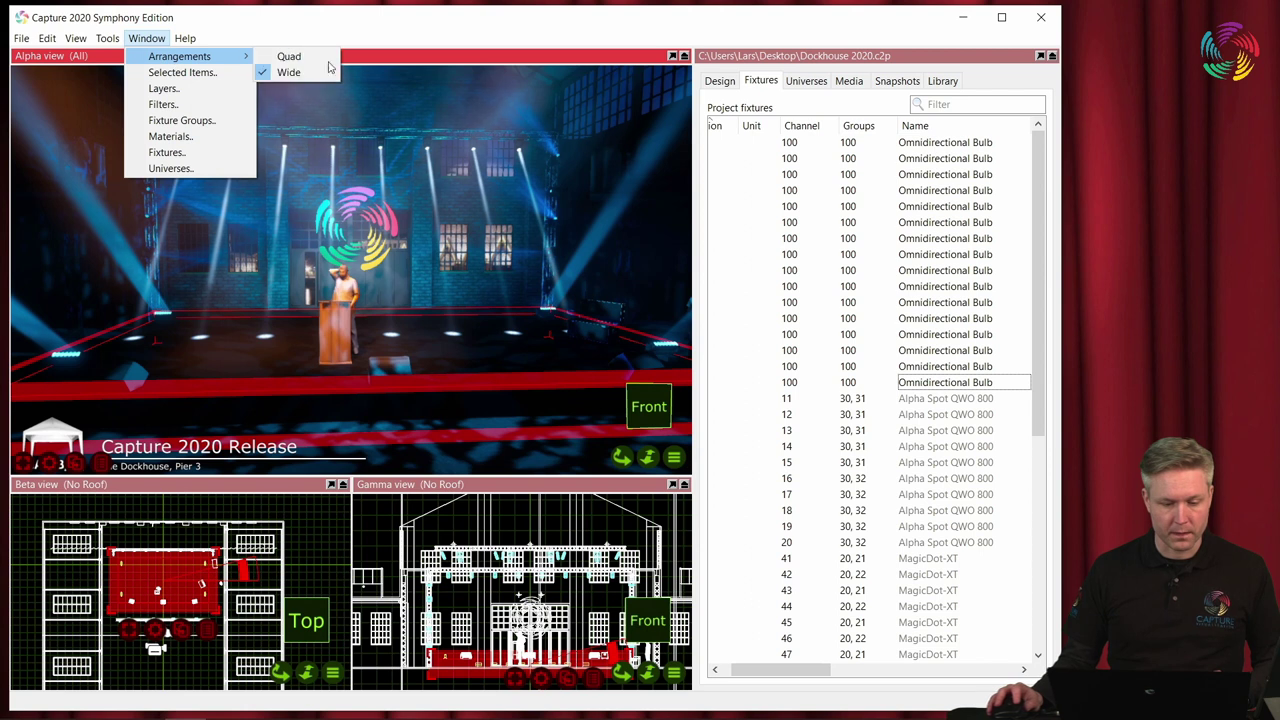
Switch to the Quad four-view arrangement and show the object Library.
{"action": "left_click", "coordinate": [288, 56]}
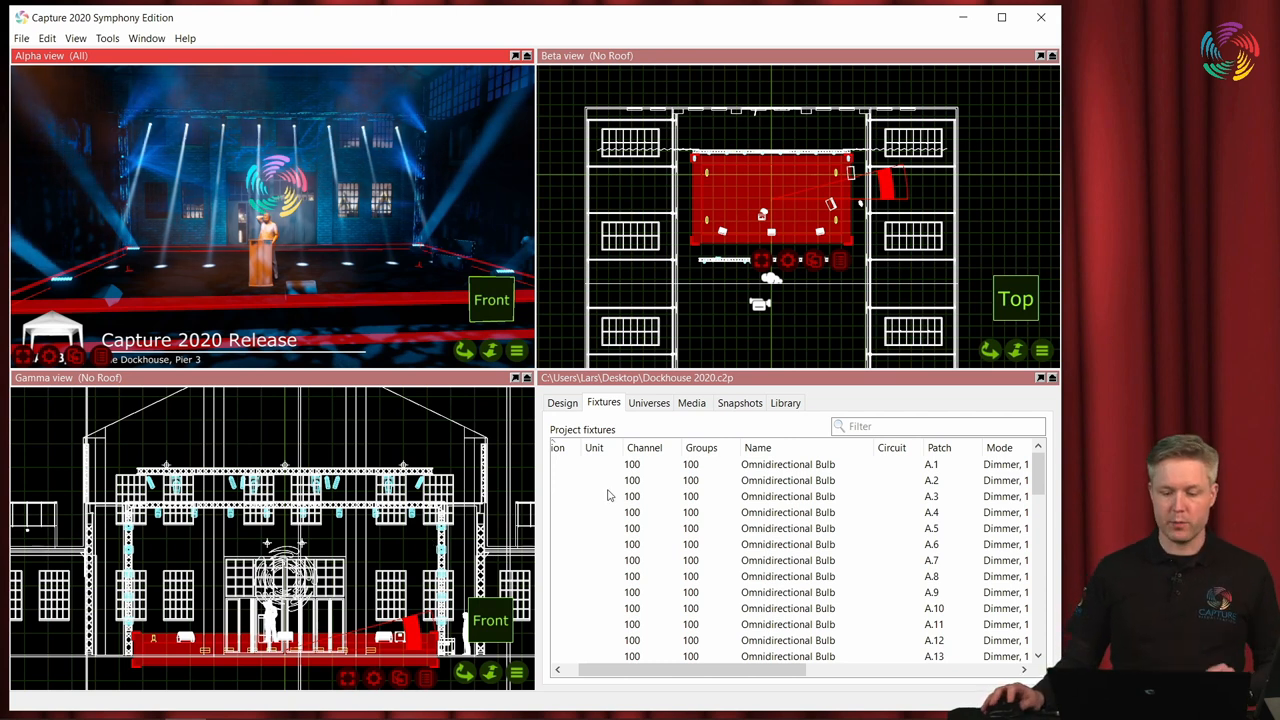
{"action": "left_click", "coordinate": [785, 403]}
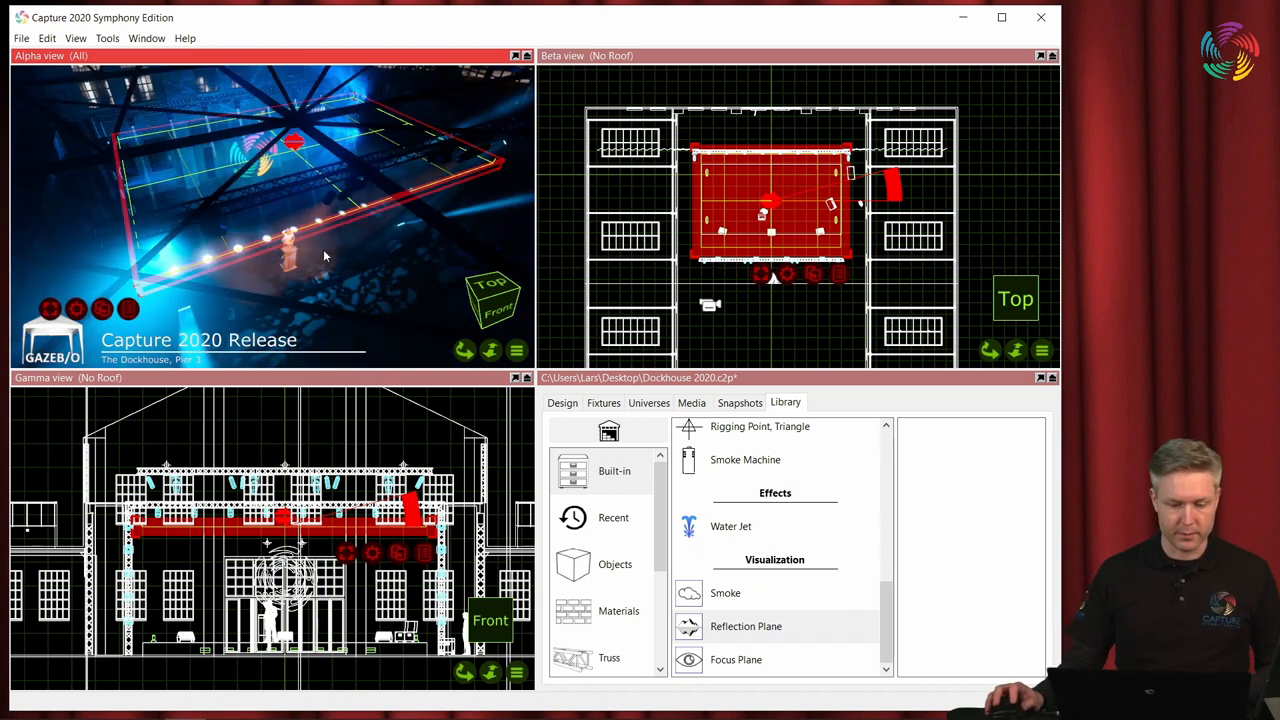
{"action": "mouse_move", "coordinate": [482, 254]}
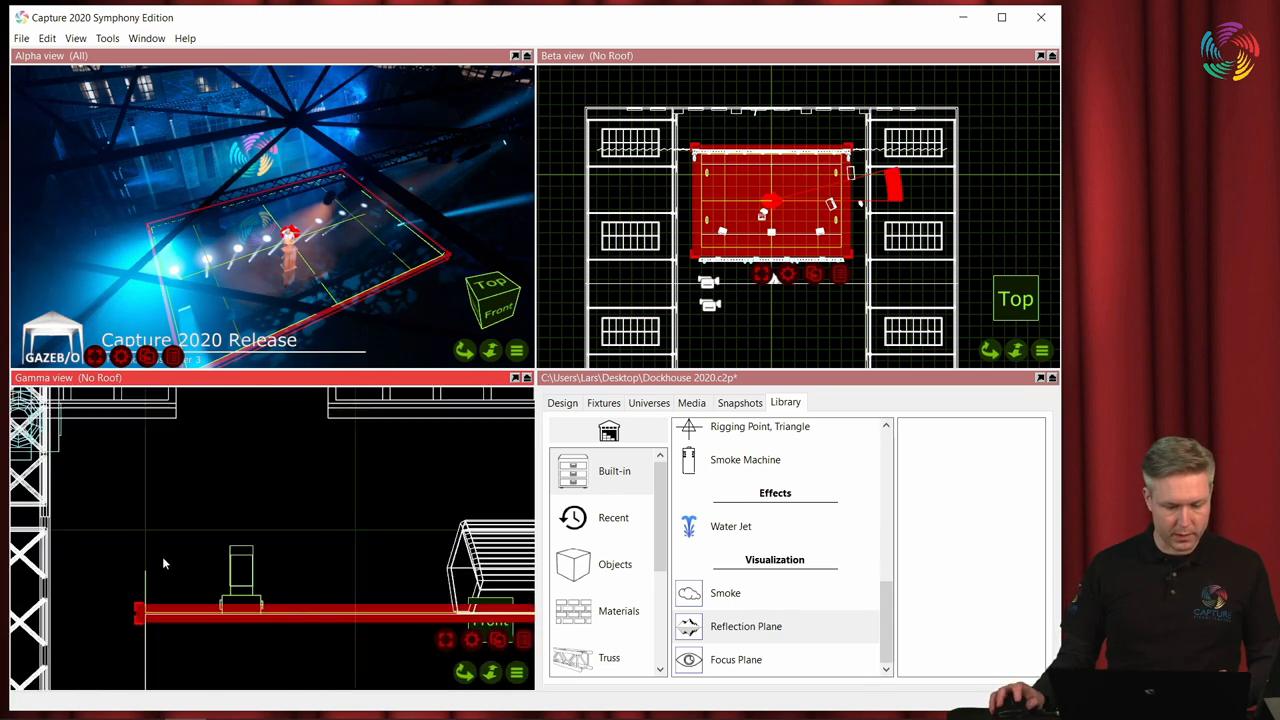
{"action": "mouse_move", "coordinate": [120, 630]}
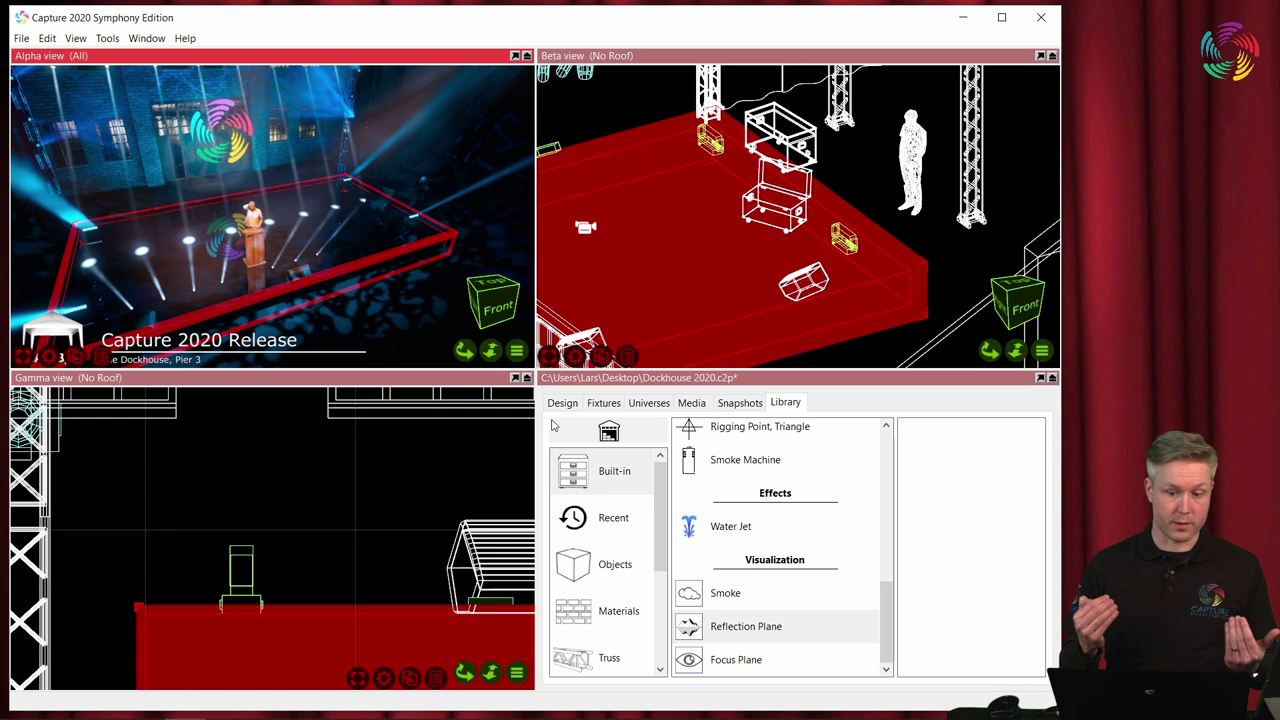
Edit the deck's Grey, Dark Metallic material and set Smoothness to 78.8%.
{"action": "left_click", "coordinate": [562, 402]}
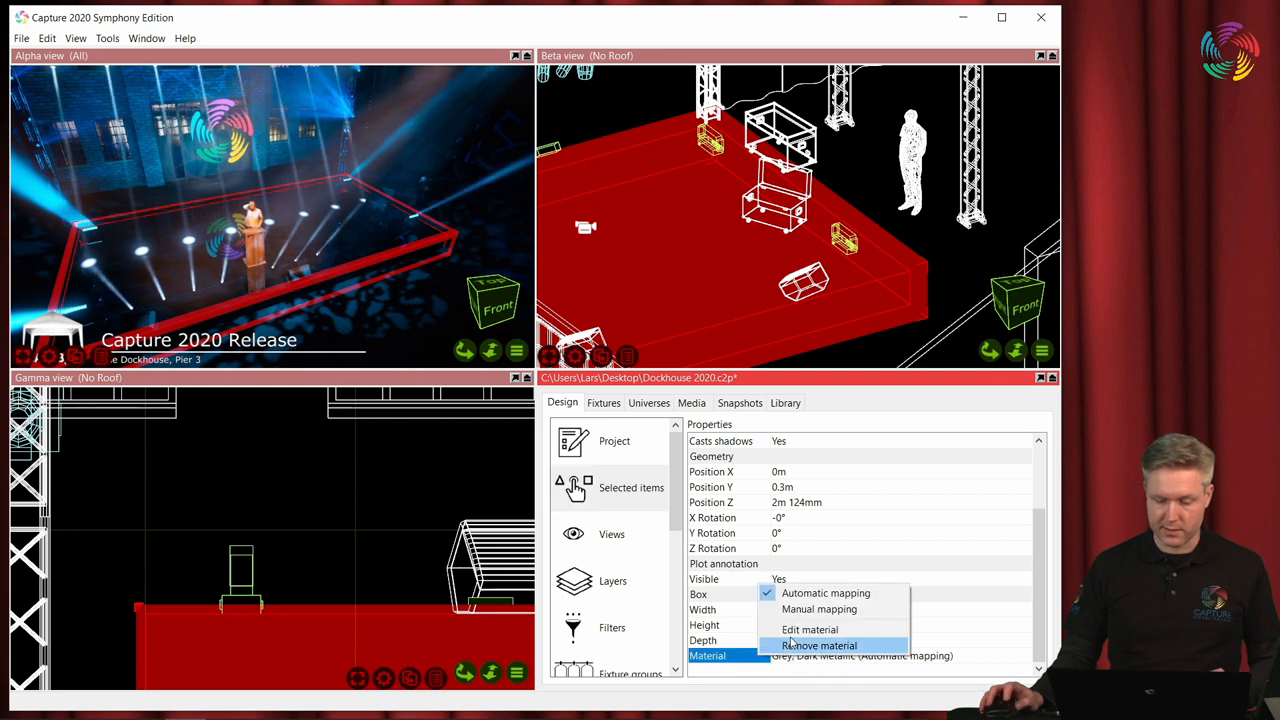
{"action": "left_click", "coordinate": [809, 629]}
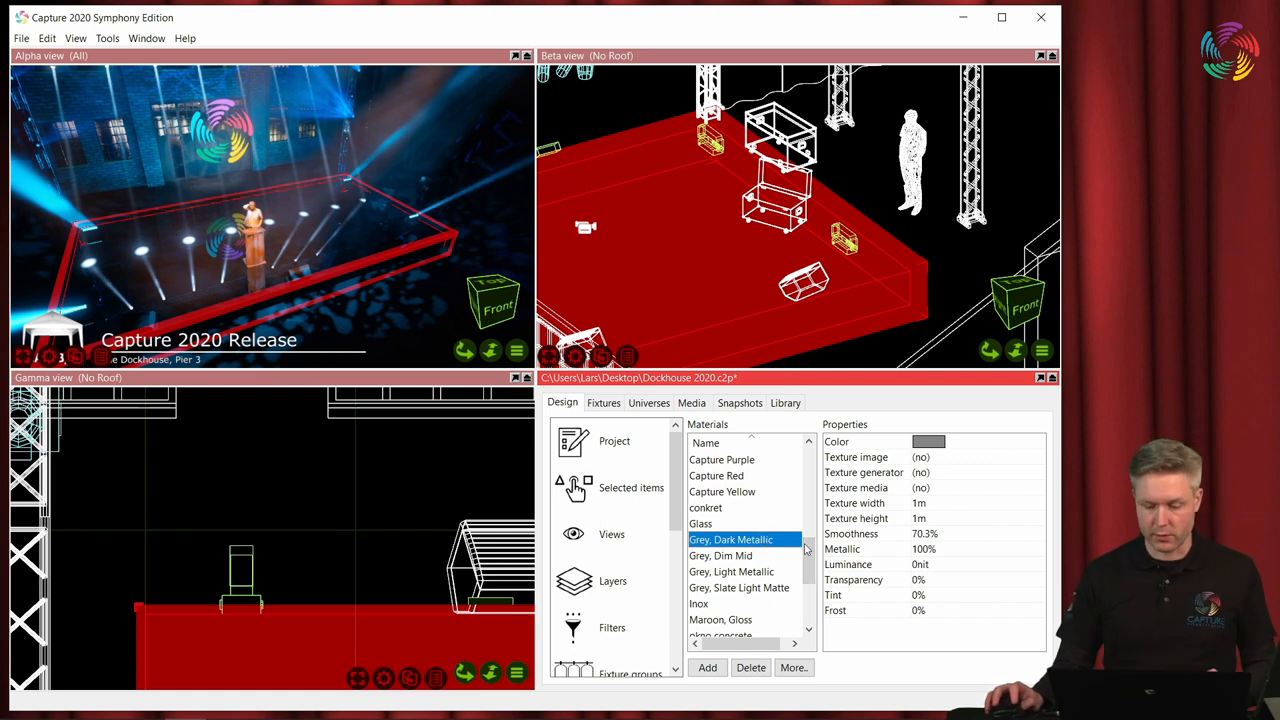
{"action": "left_click", "coordinate": [867, 533]}
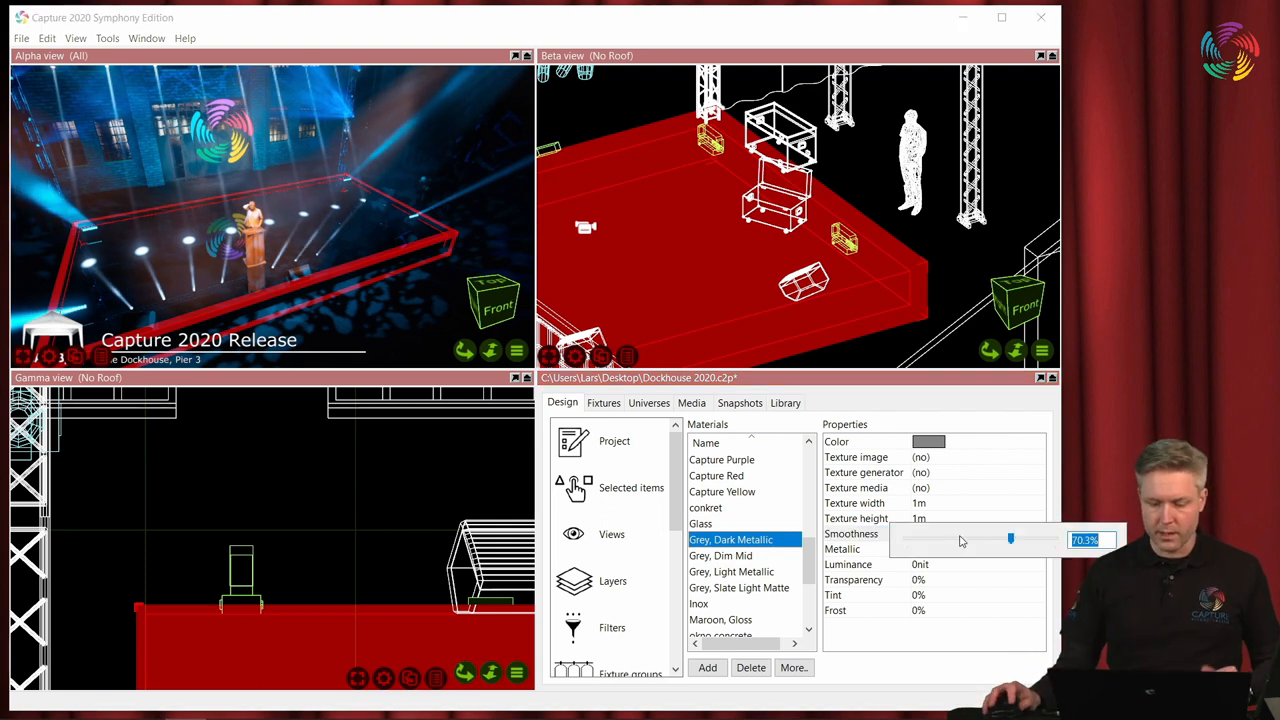
{"action": "left_click_drag", "start_coordinate": [1010, 540], "coordinate": [978, 540]}
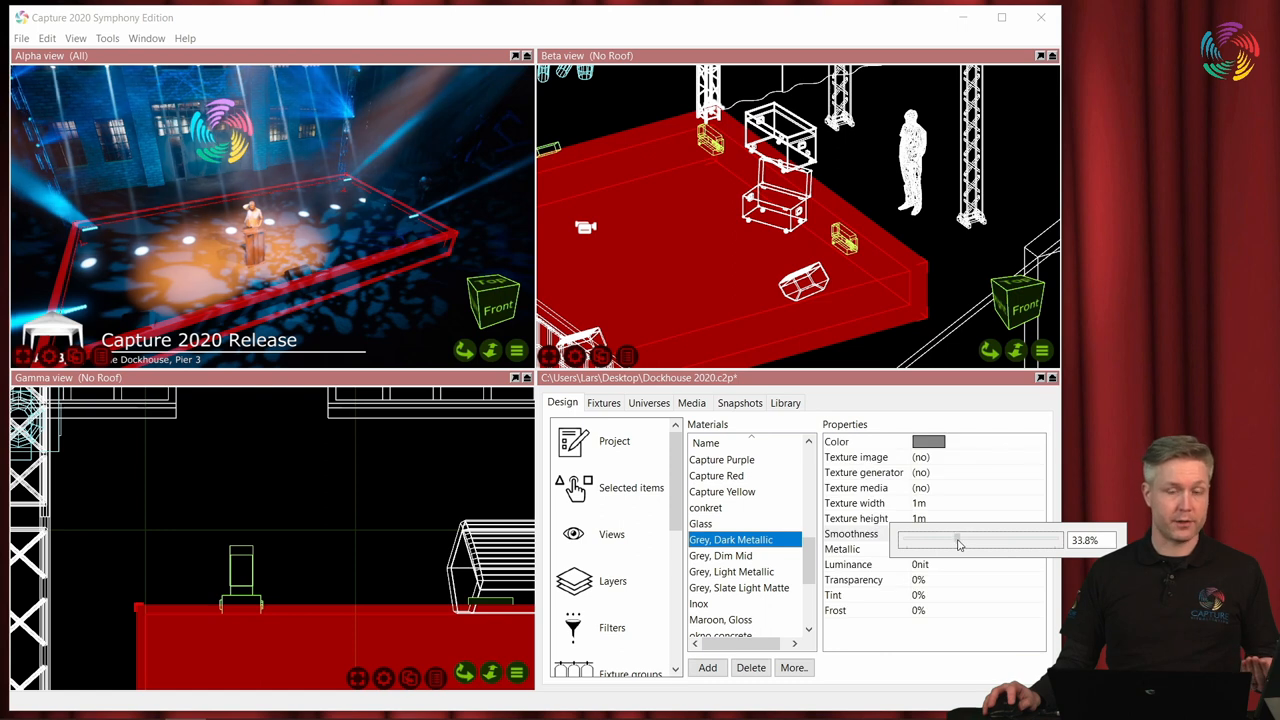
{"action": "left_click_drag", "start_coordinate": [958, 540], "coordinate": [1040, 540]}
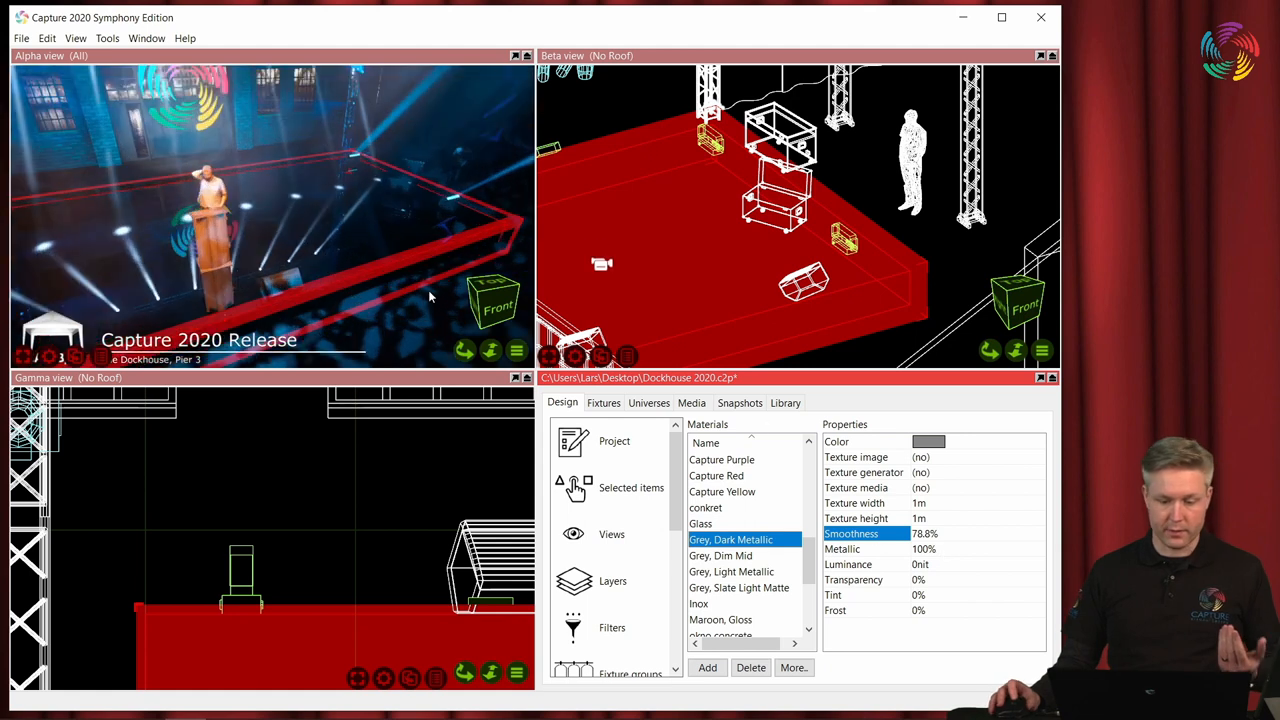
Trial the stage material's Metallic level at 0%, then bring it back to 100%.
{"action": "left_click", "coordinate": [925, 549]}
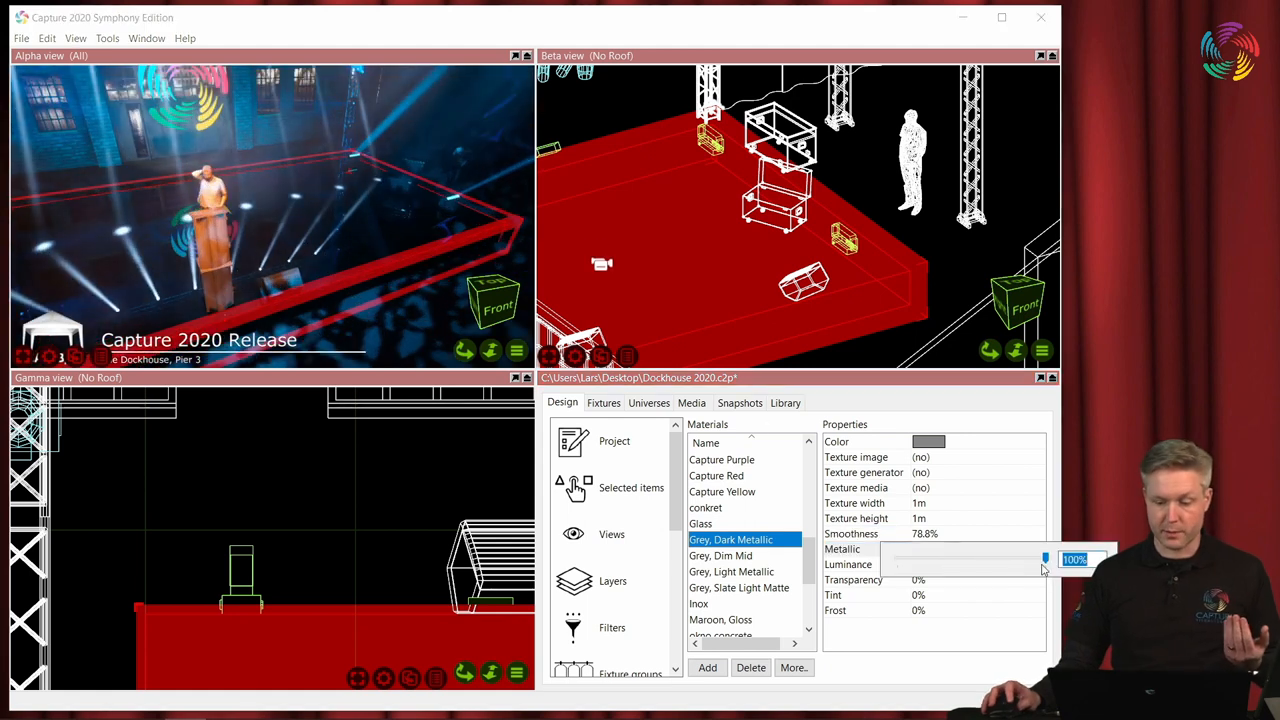
{"action": "left_click_drag", "start_coordinate": [1045, 559], "coordinate": [895, 559]}
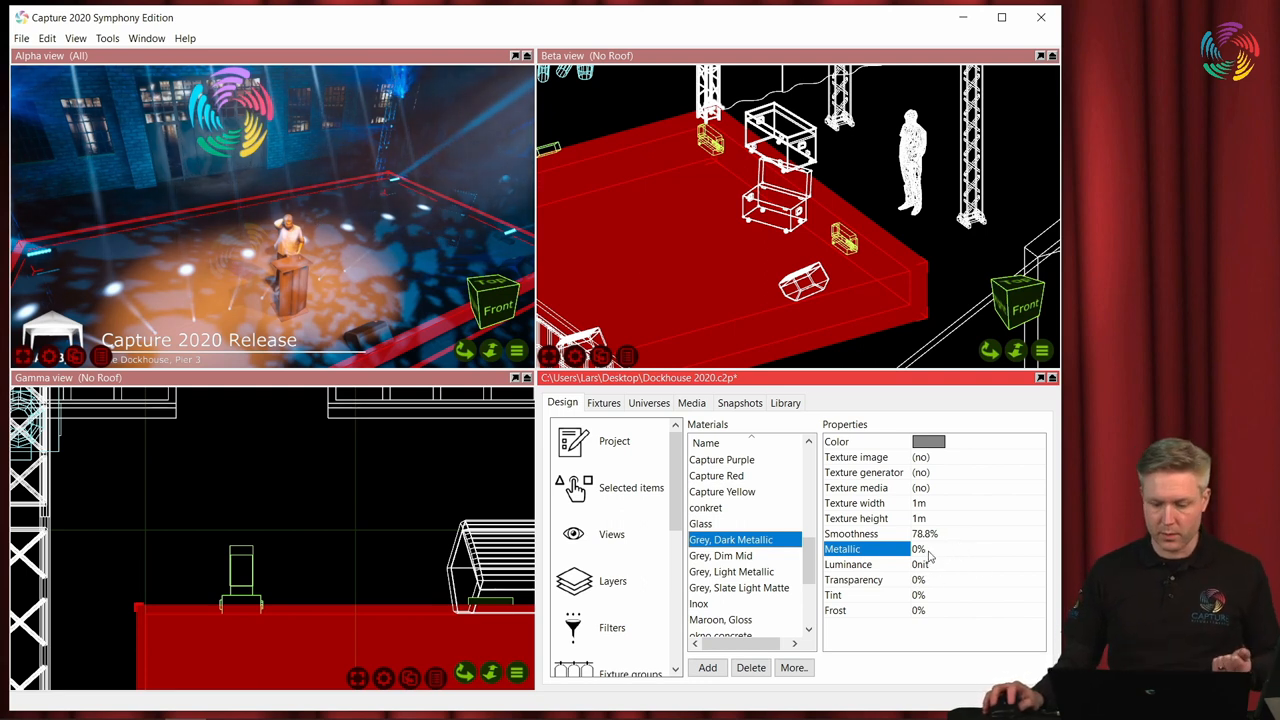
{"action": "left_click", "coordinate": [918, 549]}
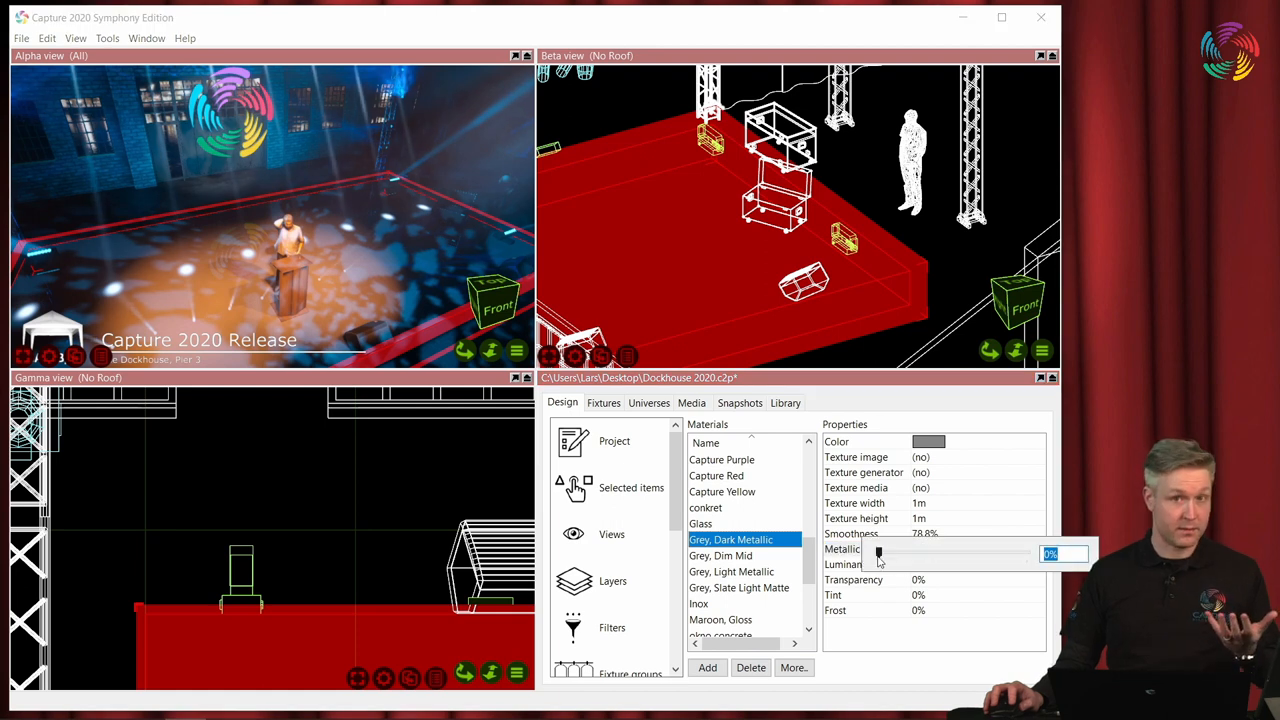
{"action": "left_click_drag", "start_coordinate": [878, 553], "coordinate": [1025, 553]}
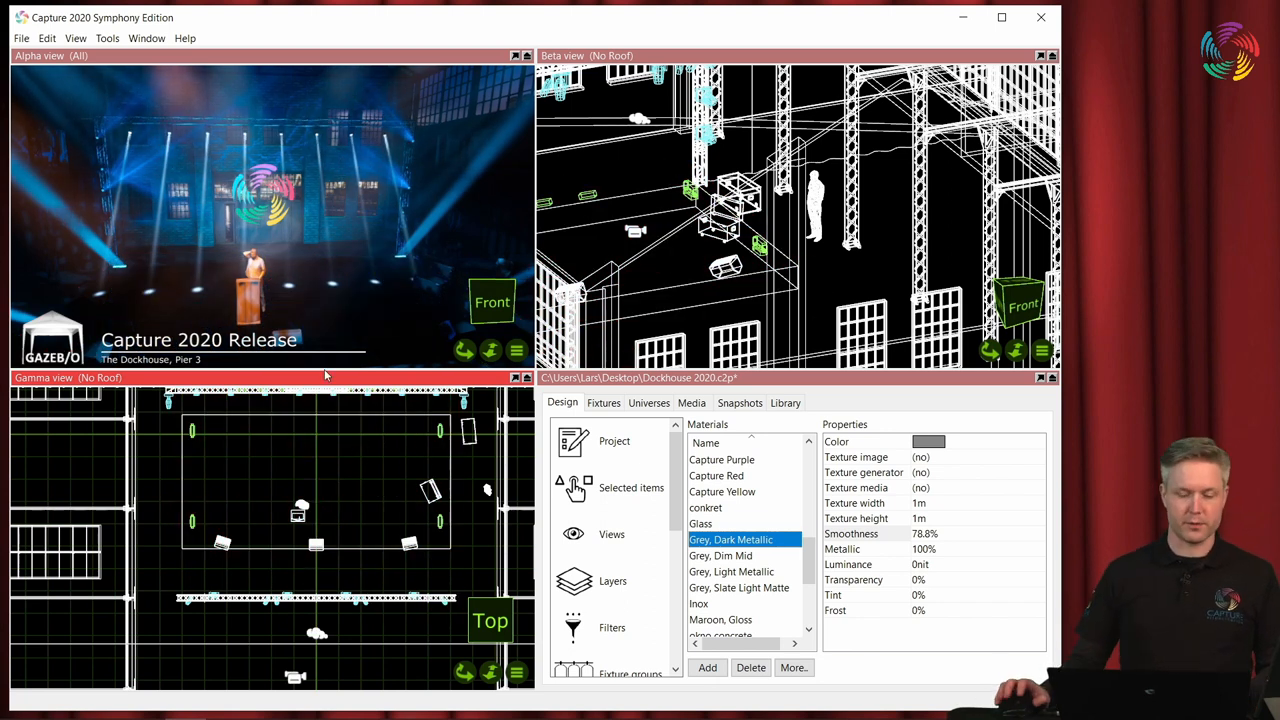
Insert a Focus Plane from the built-in Library and select it over the stage.
{"action": "left_click", "coordinate": [785, 403]}
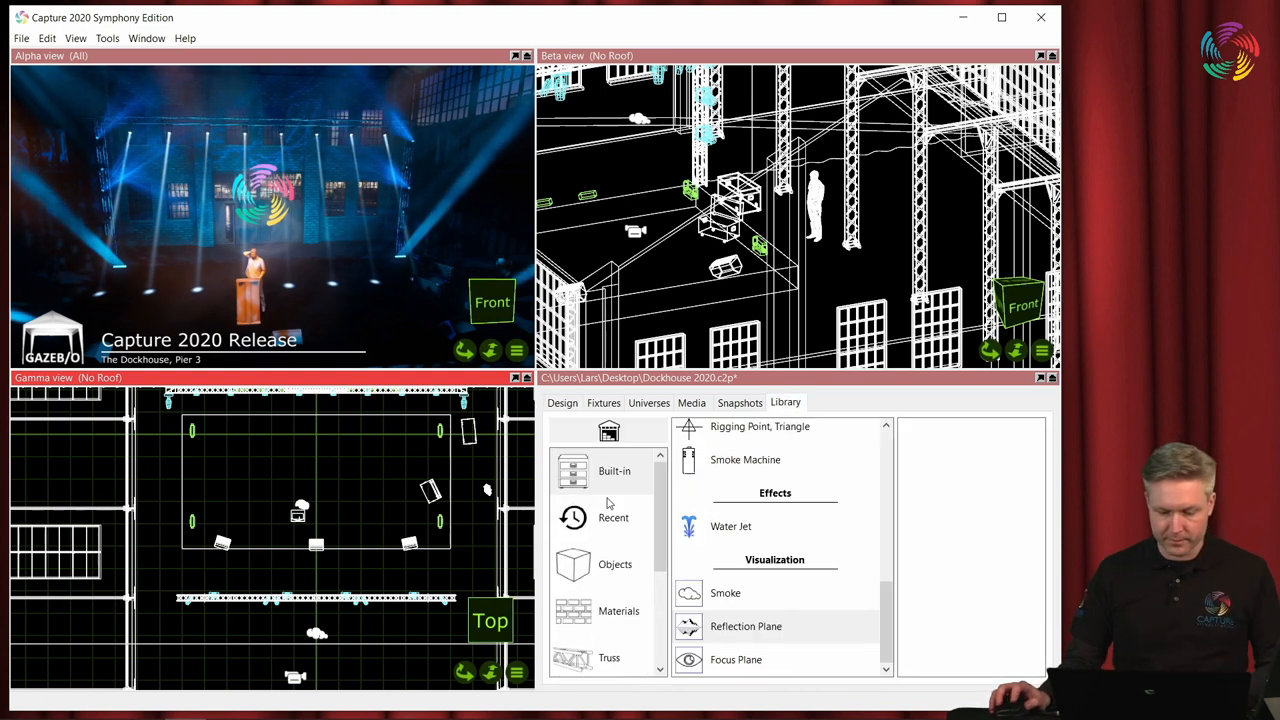
{"action": "left_click", "coordinate": [606, 471]}
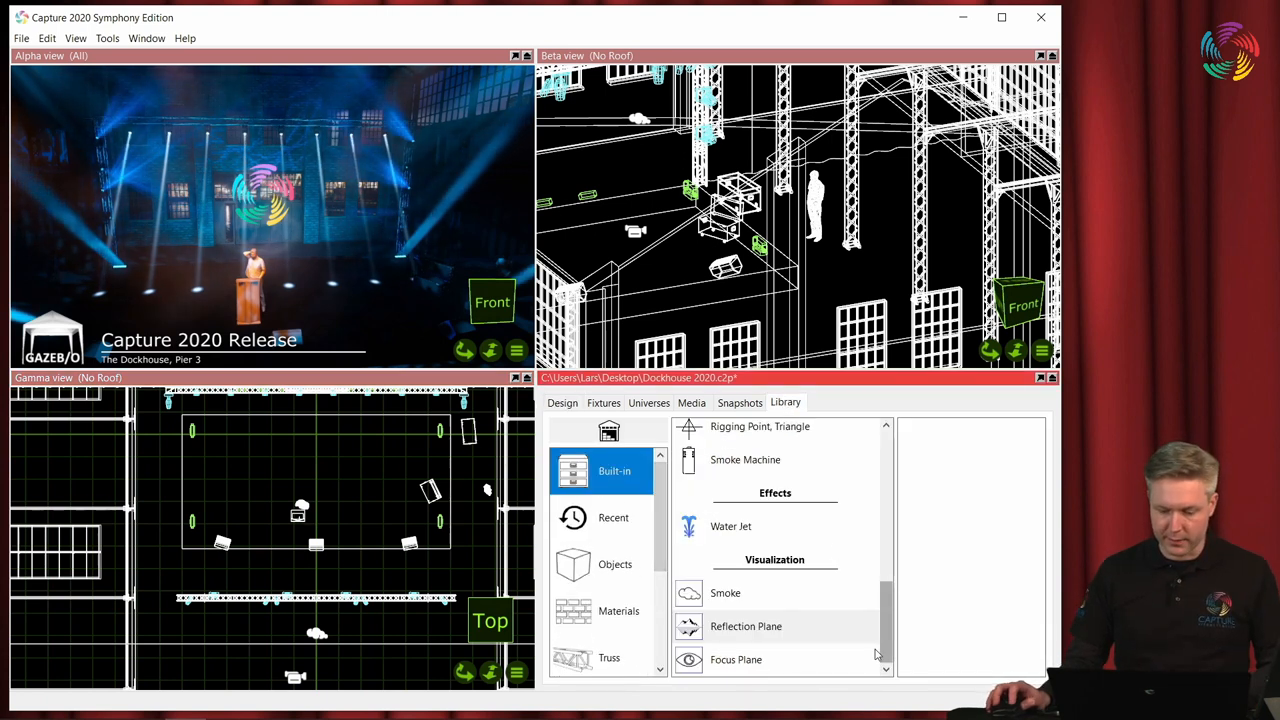
{"action": "left_click", "coordinate": [735, 659]}
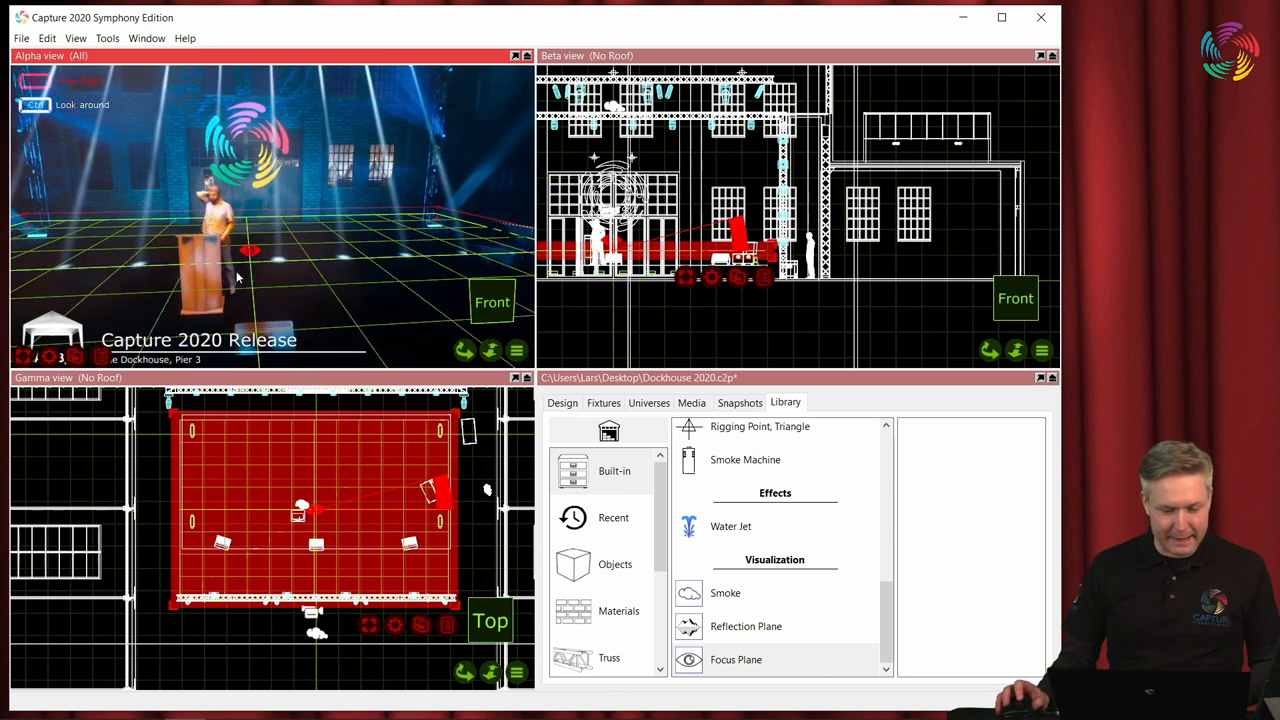
{"action": "left_click", "coordinate": [735, 659]}
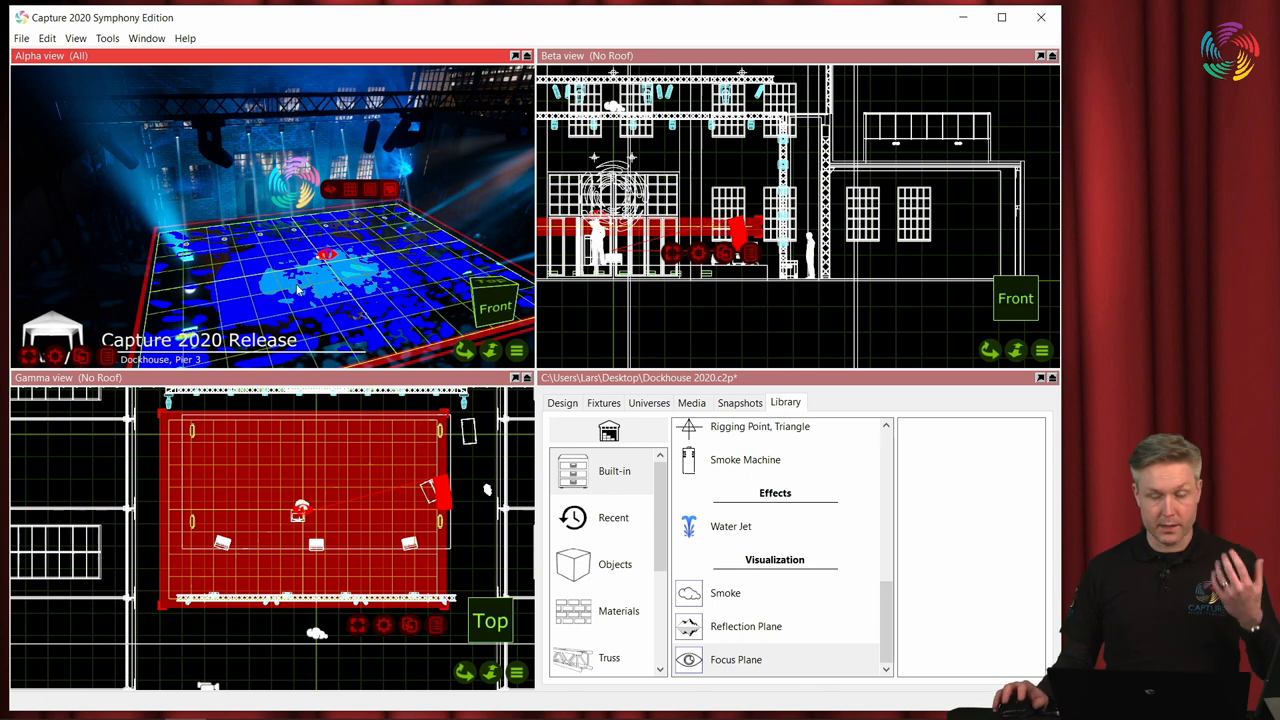
Lower the focus plane's heatmap maximum from 3000 lx to 685.5 lx.
{"action": "left_click", "coordinate": [562, 402]}
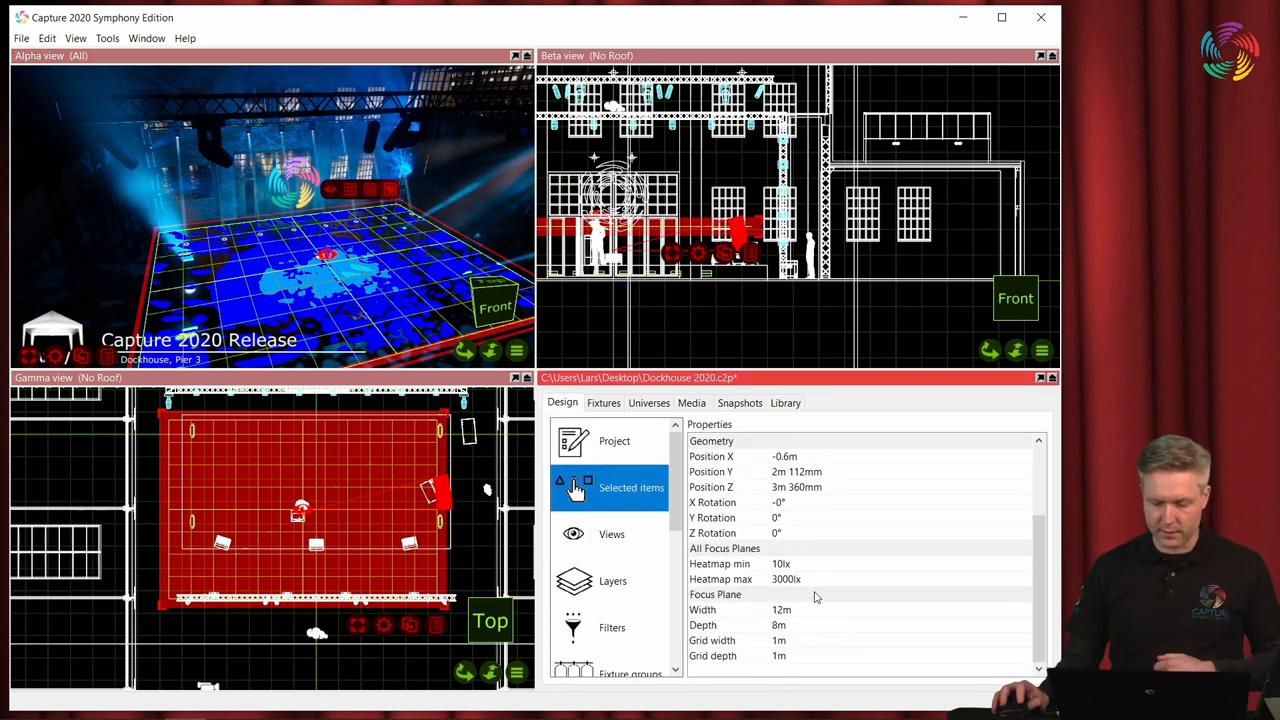
{"action": "left_click", "coordinate": [786, 578]}
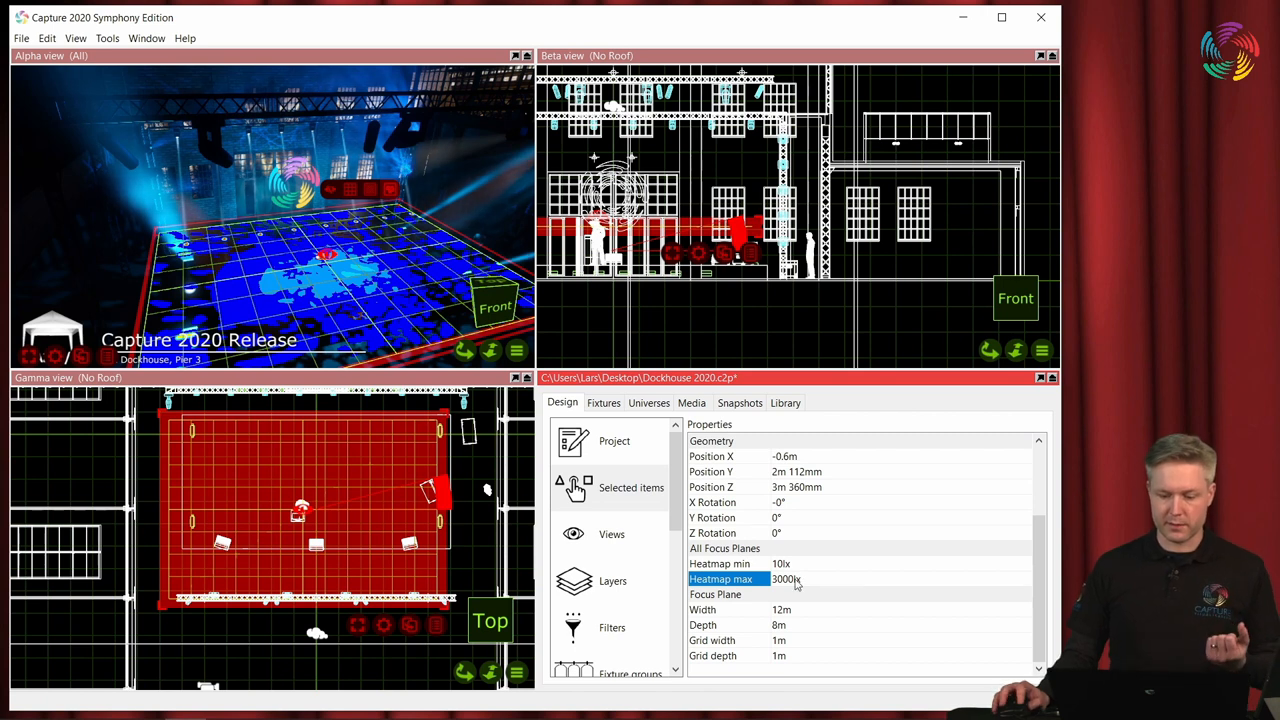
{"action": "left_click", "coordinate": [785, 578]}
{"action": "type", "text": "685.5lx"}
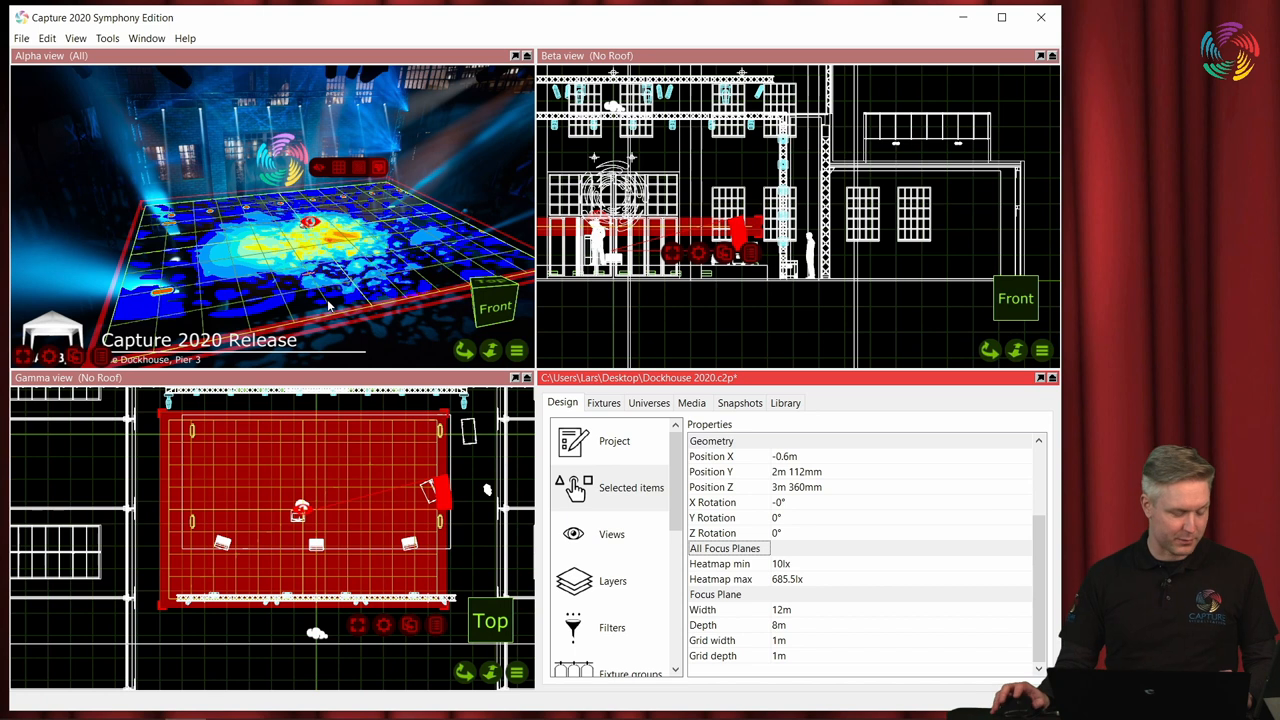
{"action": "mouse_move", "coordinate": [368, 310]}
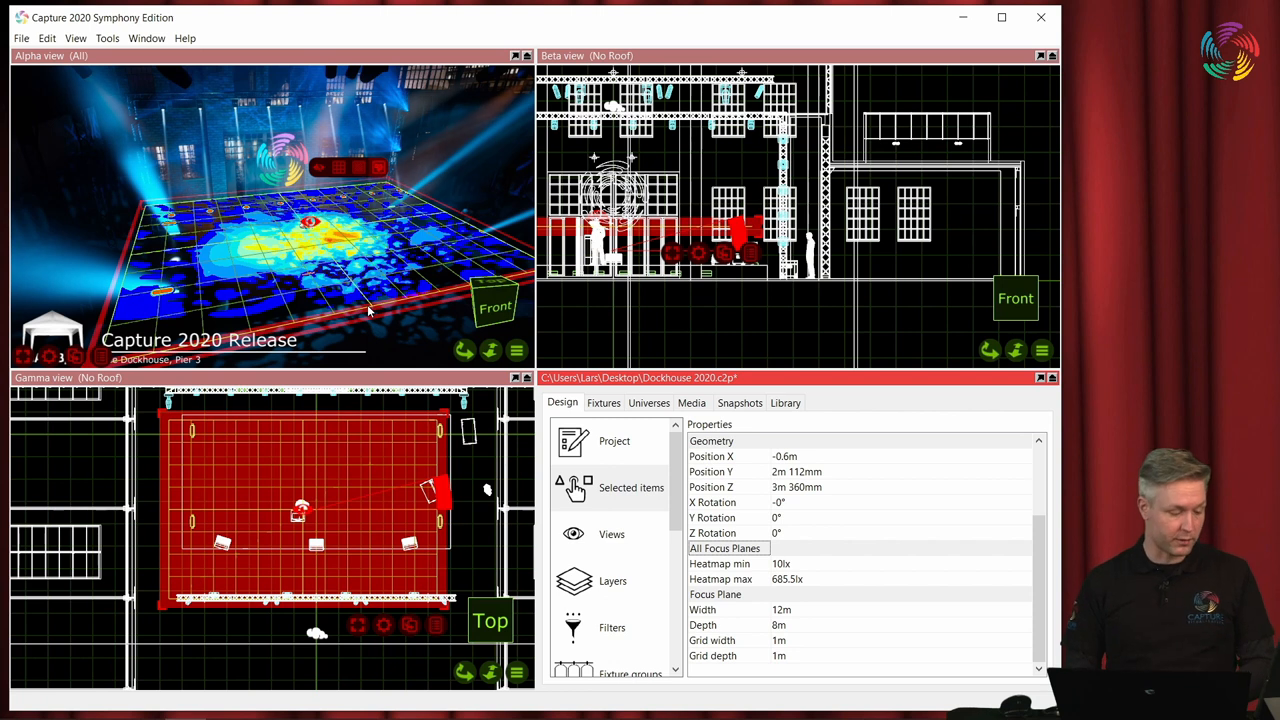
{"action": "mouse_move", "coordinate": [440, 350]}
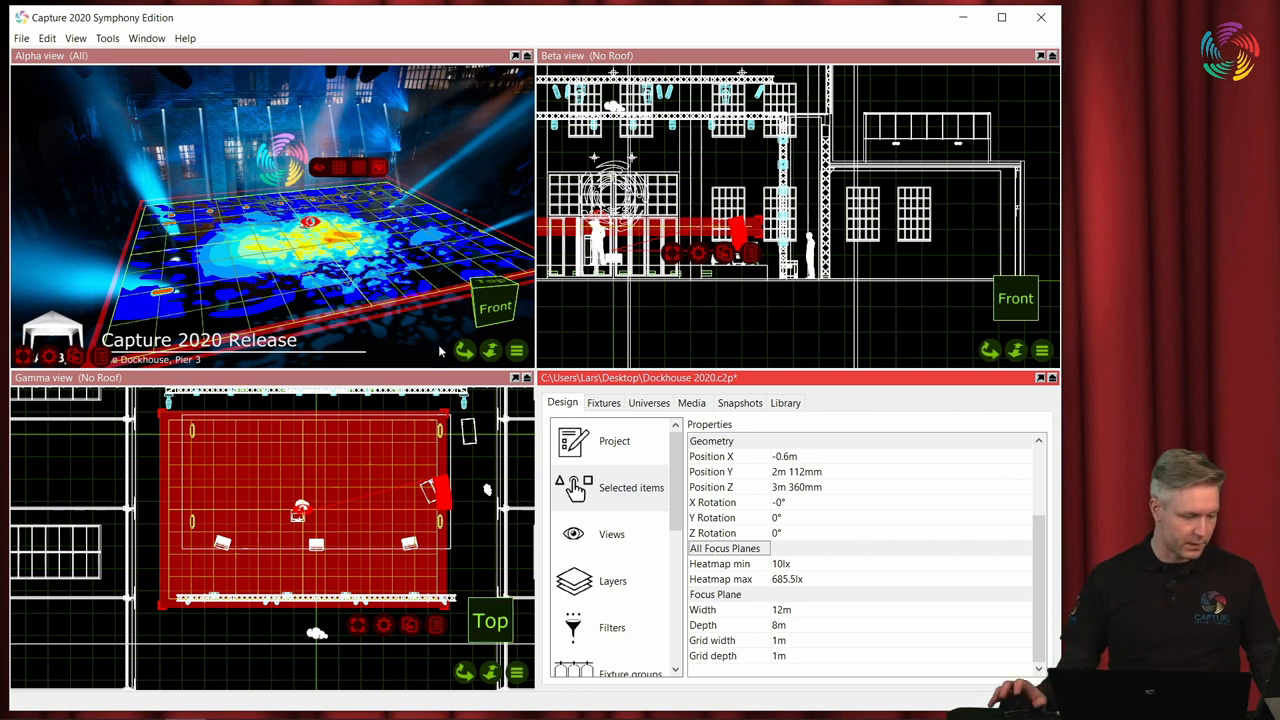
{"action": "mouse_move", "coordinate": [396, 444]}
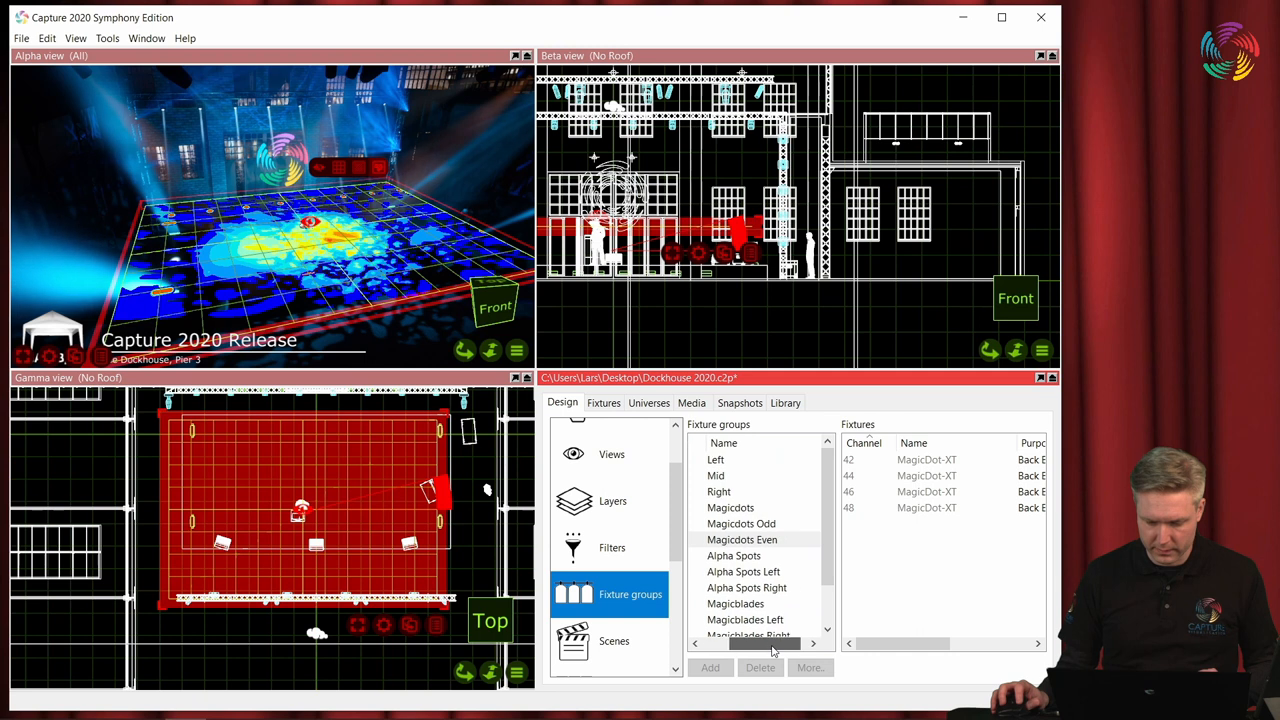
Select the Right fixture group and adjust its dimmer to check the stage heatmap.
{"action": "left_click", "coordinate": [718, 492]}
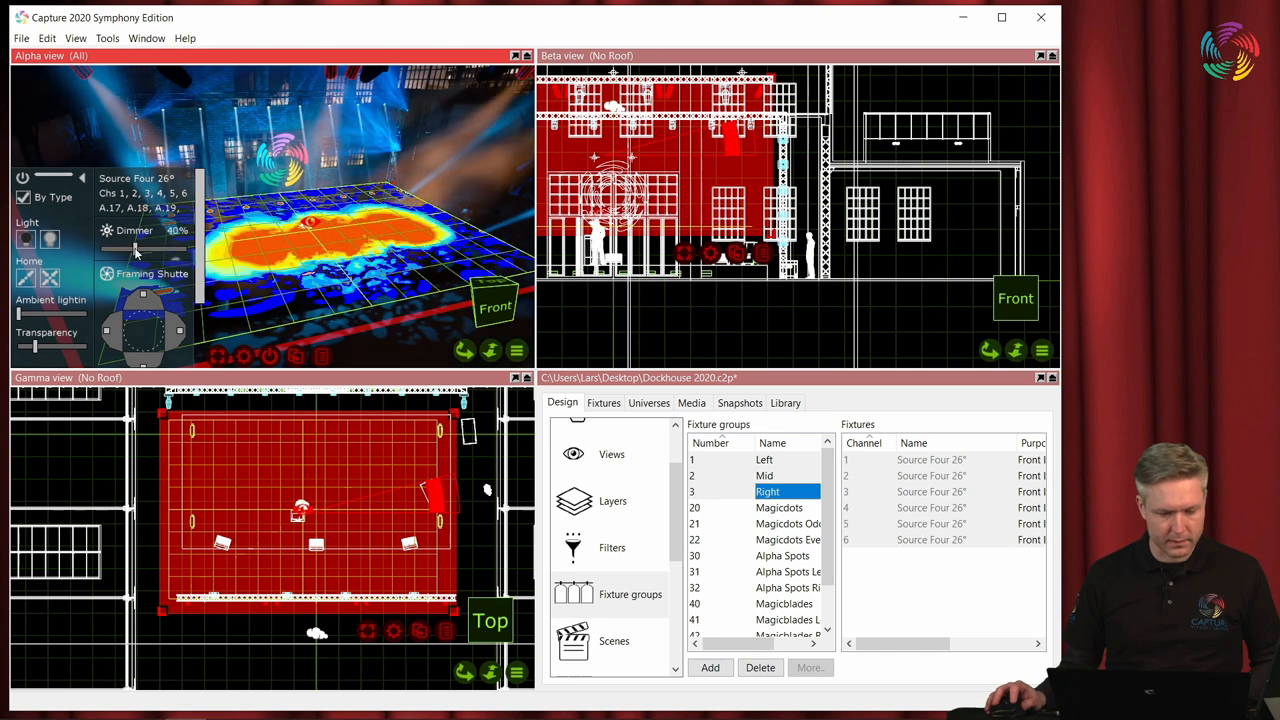
{"action": "left_click_drag", "start_coordinate": [135, 248], "coordinate": [110, 248]}
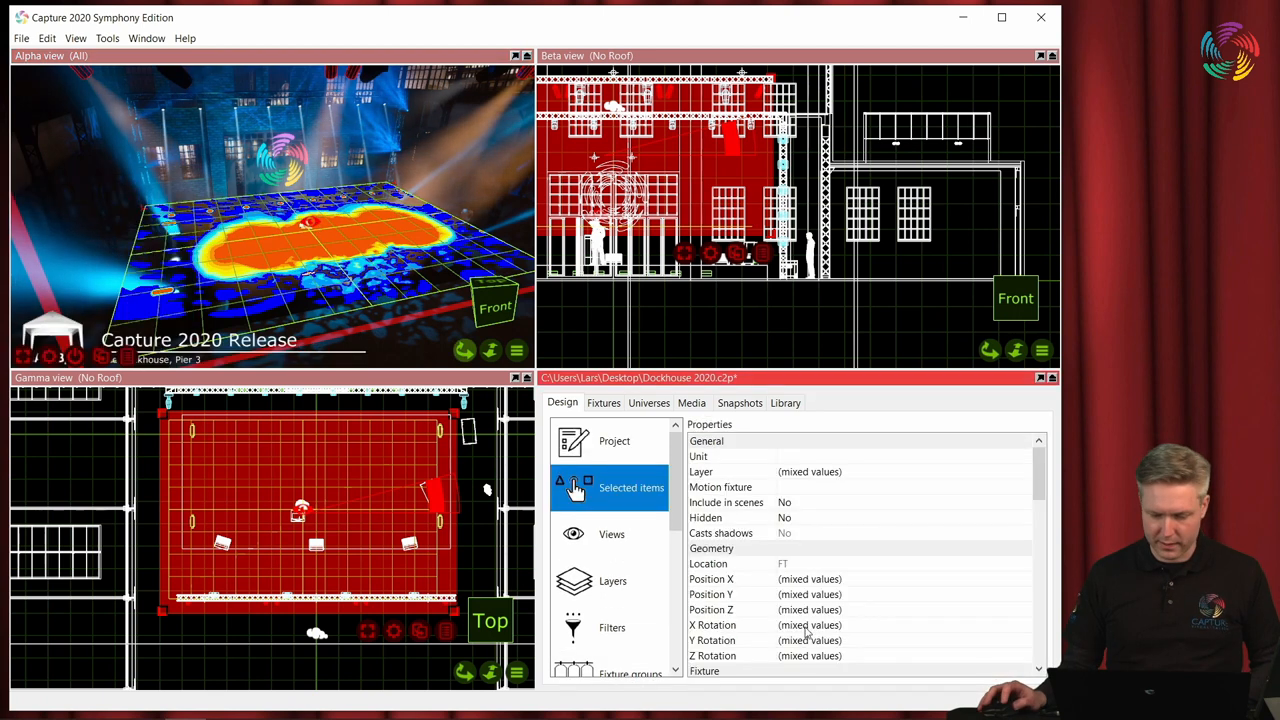
{"action": "scroll", "scroll_direction": "down", "scroll_amount": 3}
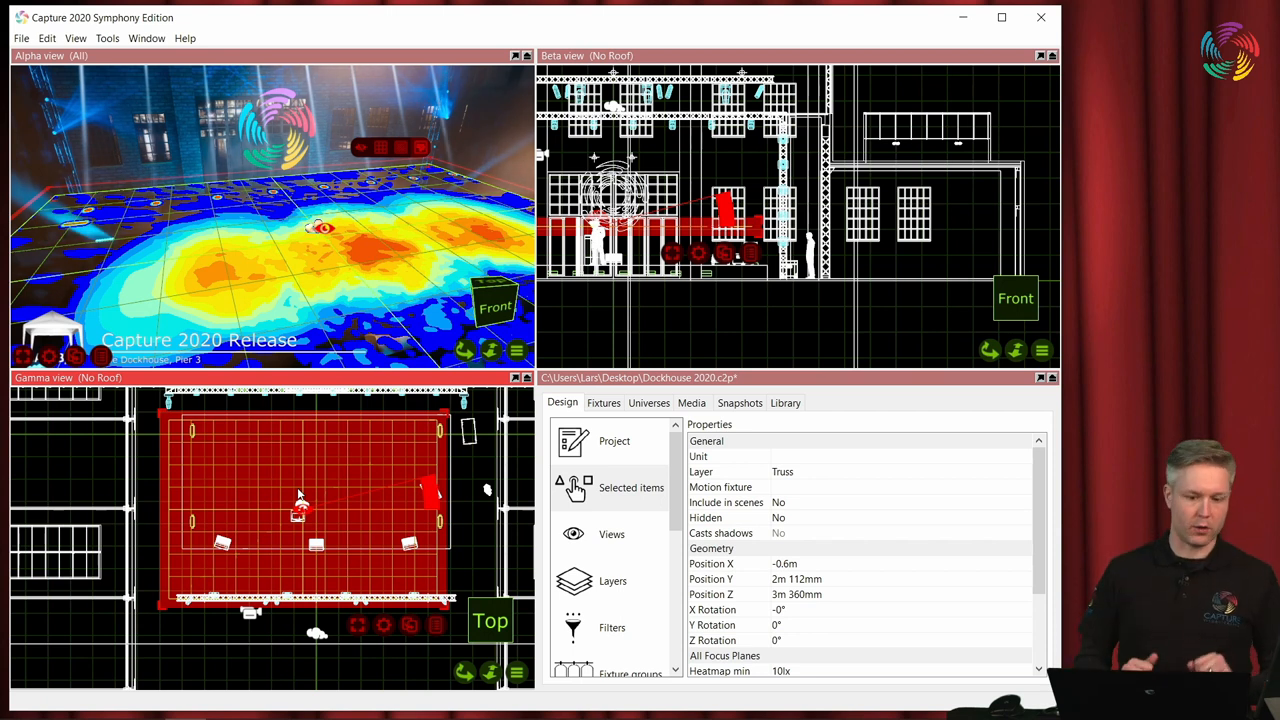
{"action": "mouse_move", "coordinate": [335, 480]}
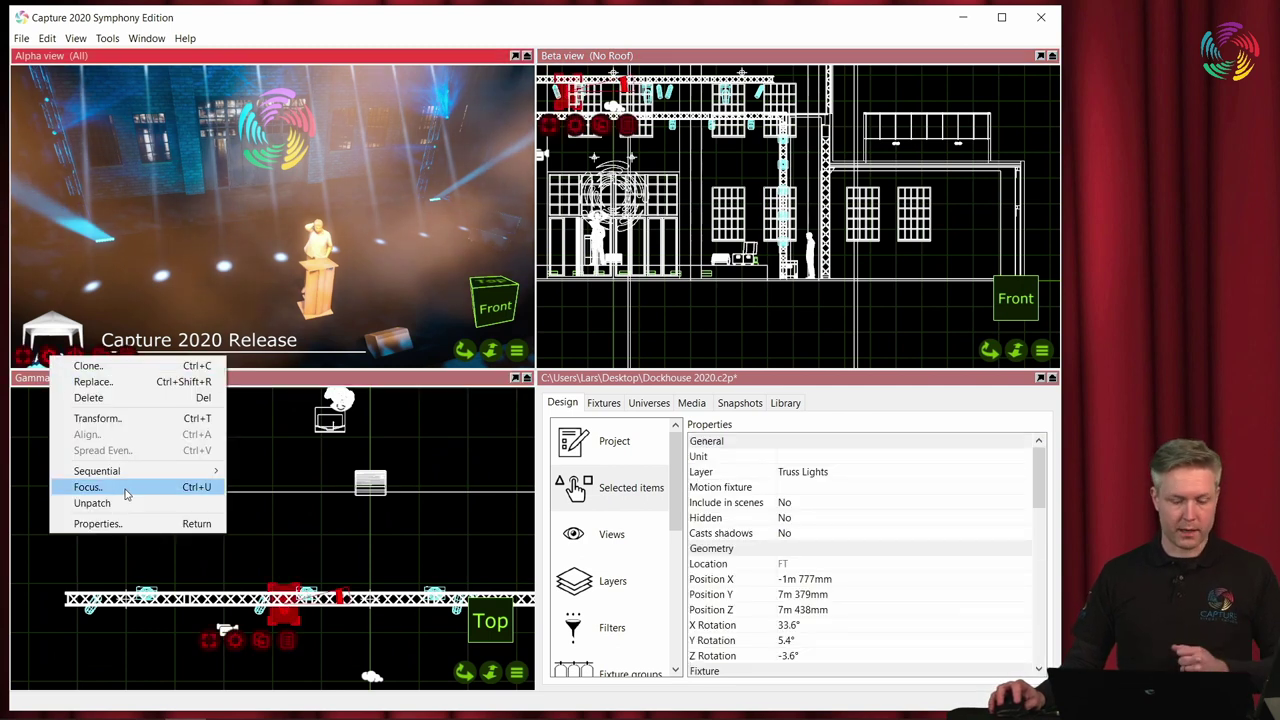
Use Focus... on the truss light to aim it at the podium figure.
{"action": "left_click", "coordinate": [89, 486]}
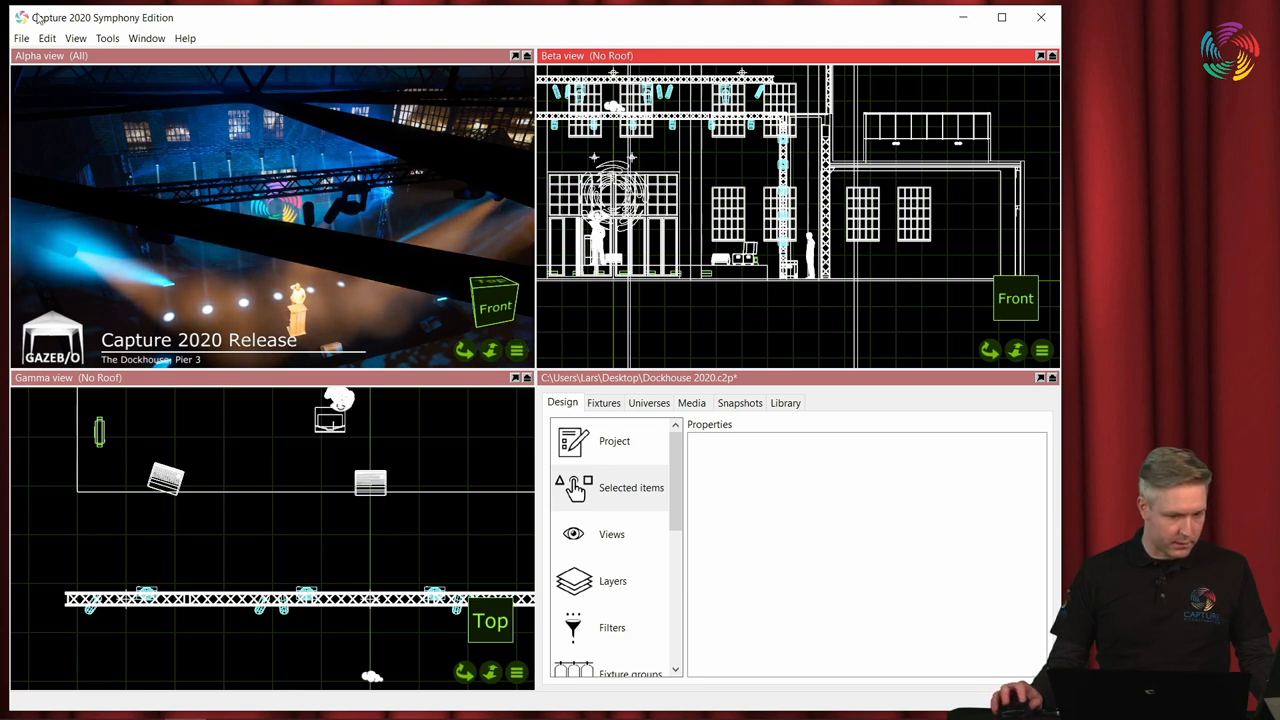
Start a blank project with empty Top, Front and Right views.
{"action": "left_click", "coordinate": [1038, 20]}
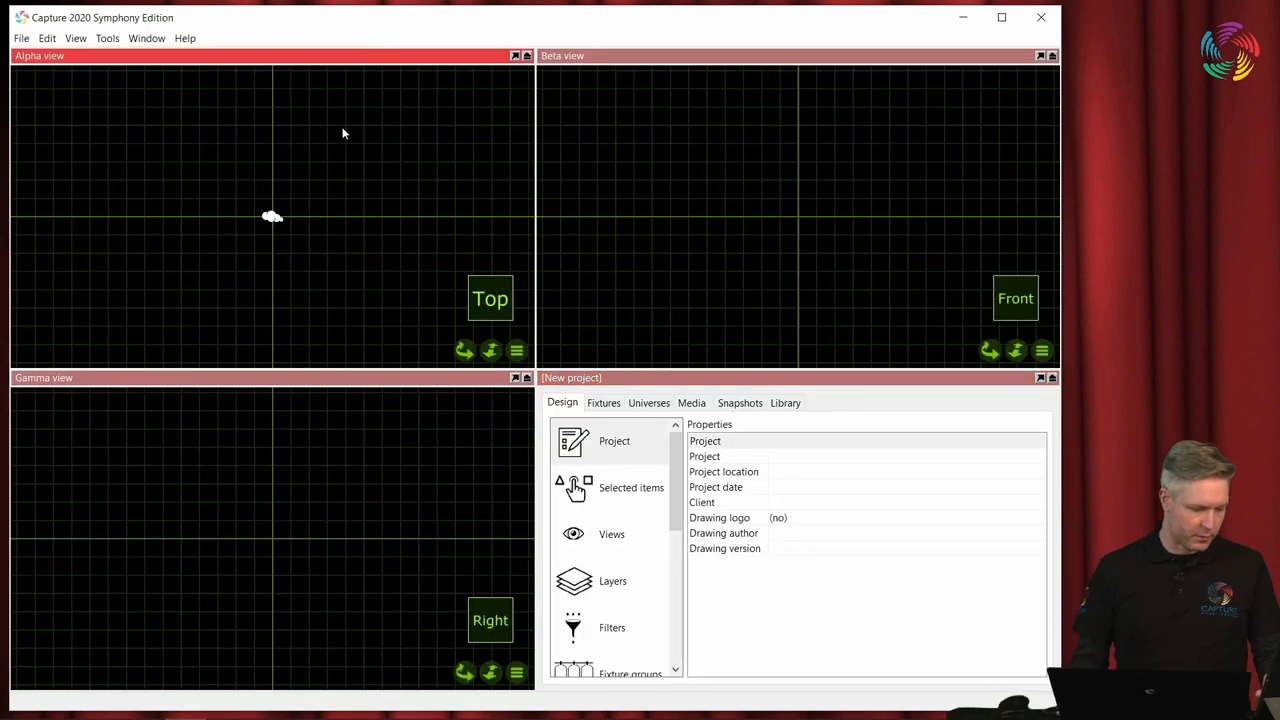
{"action": "mouse_move", "coordinate": [351, 128]}
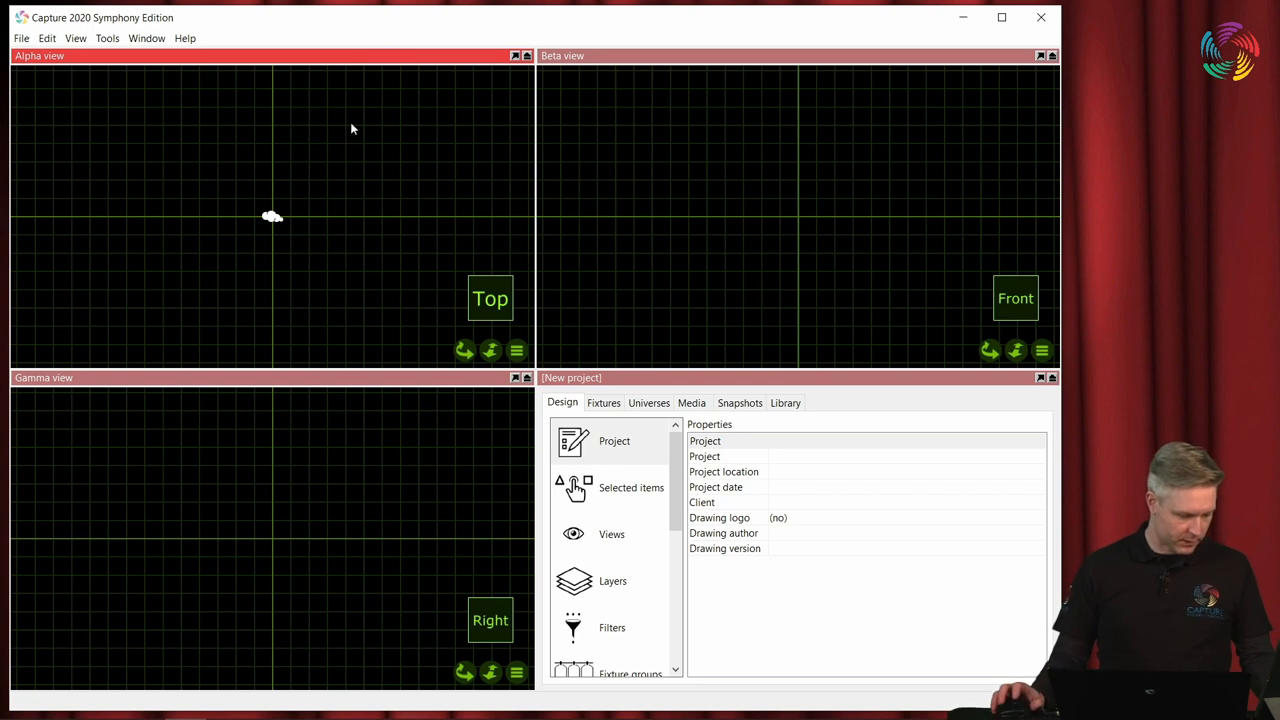
{"action": "mouse_move", "coordinate": [351, 163]}
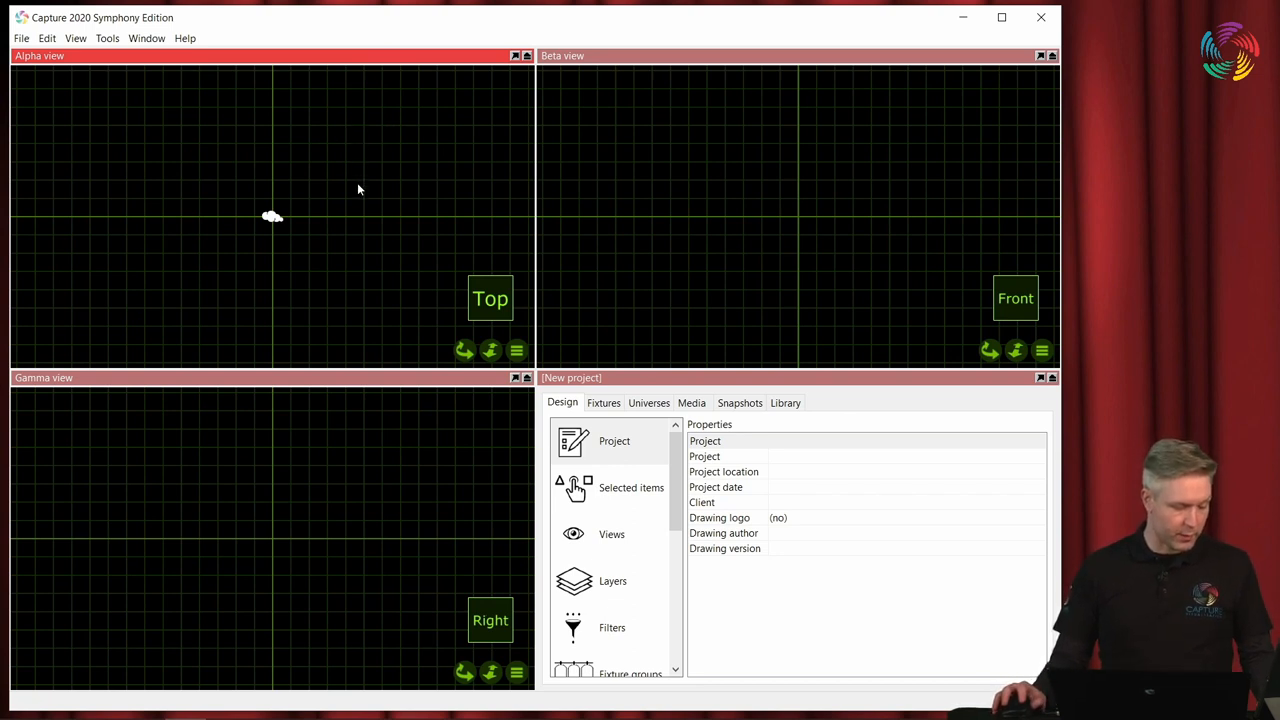
{"action": "mouse_move", "coordinate": [342, 233]}
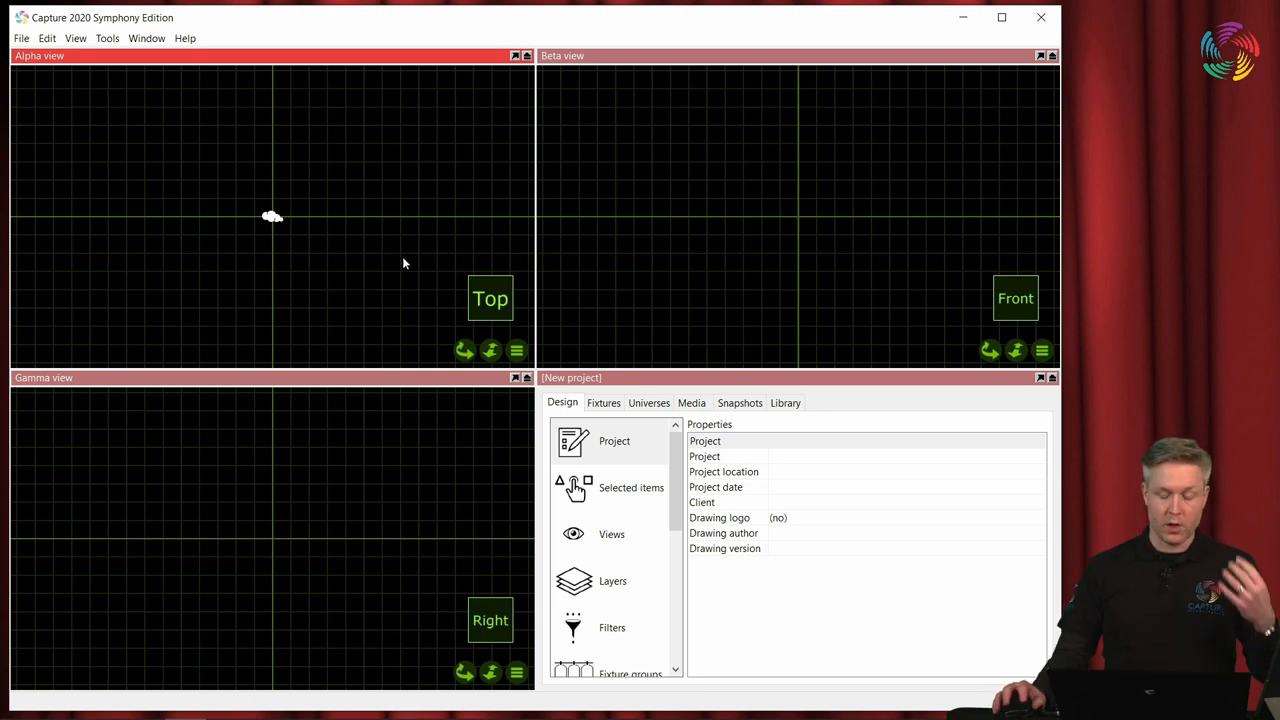
Browse Library Objects into Scaffolding Builds to add the 2.0x2.0x5 tower.
{"action": "left_click", "coordinate": [785, 402]}
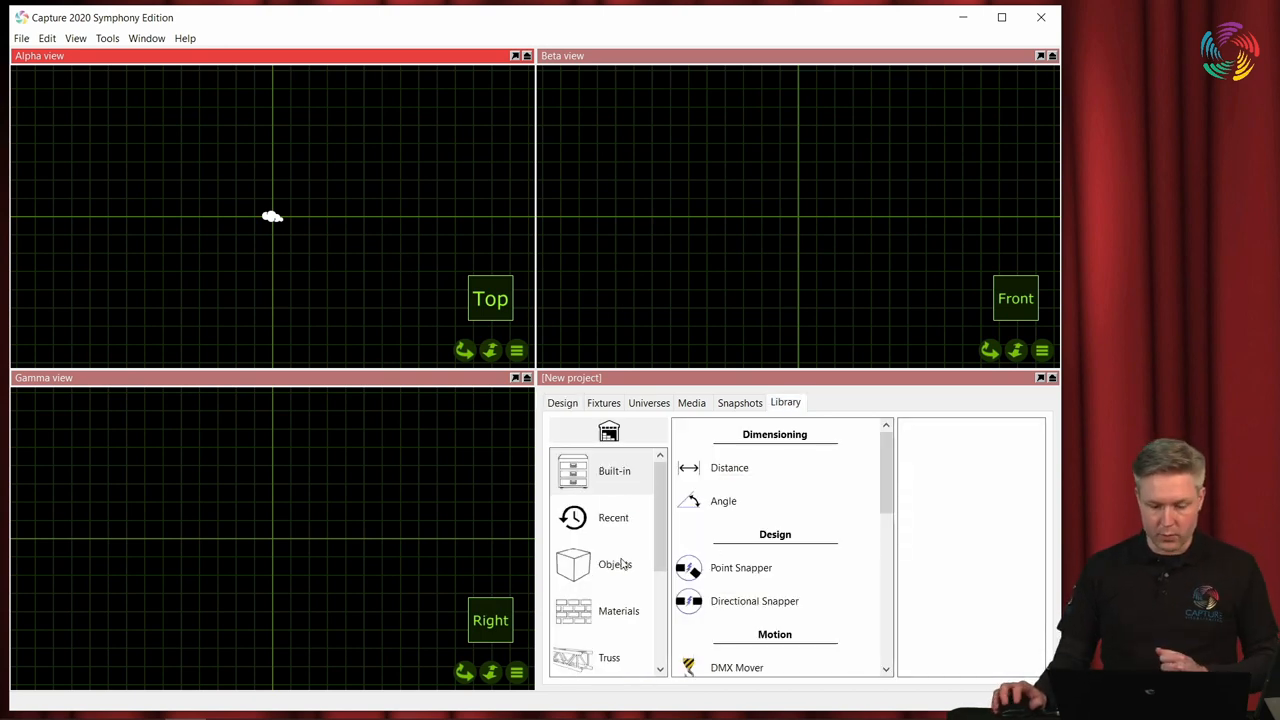
{"action": "left_click", "coordinate": [600, 564]}
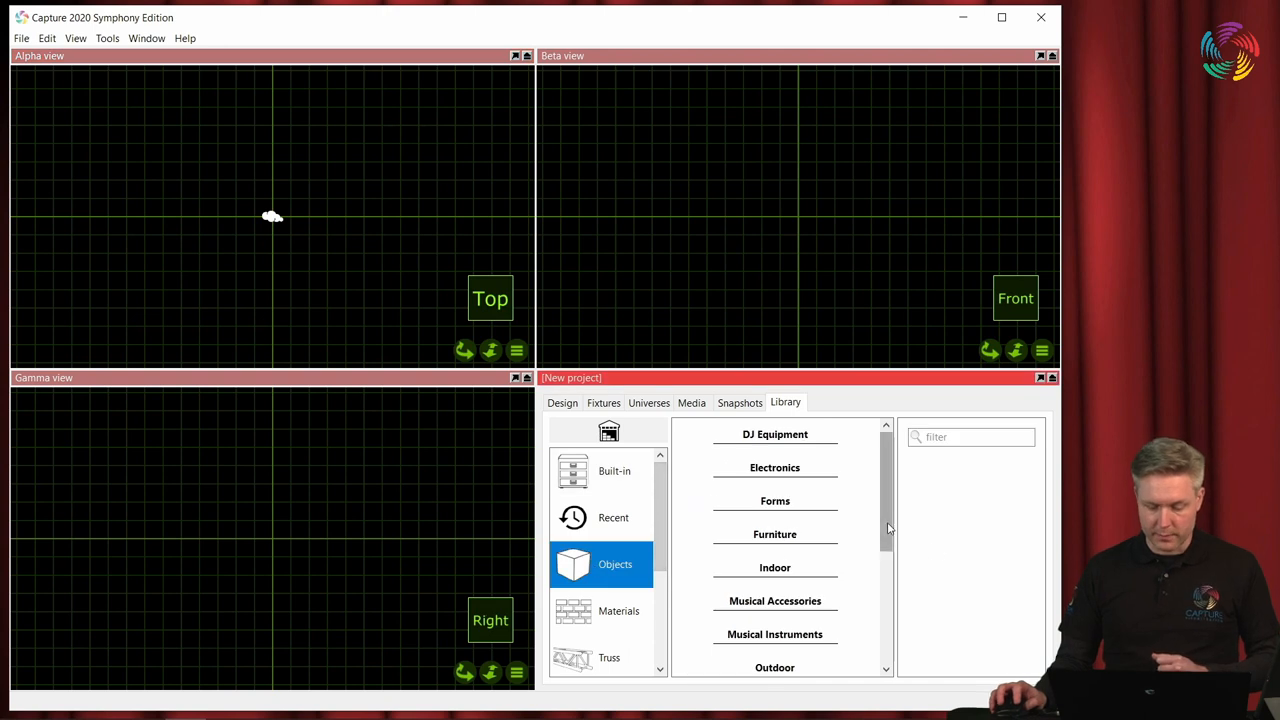
{"action": "scroll", "scroll_direction": "down", "scroll_amount": 3}
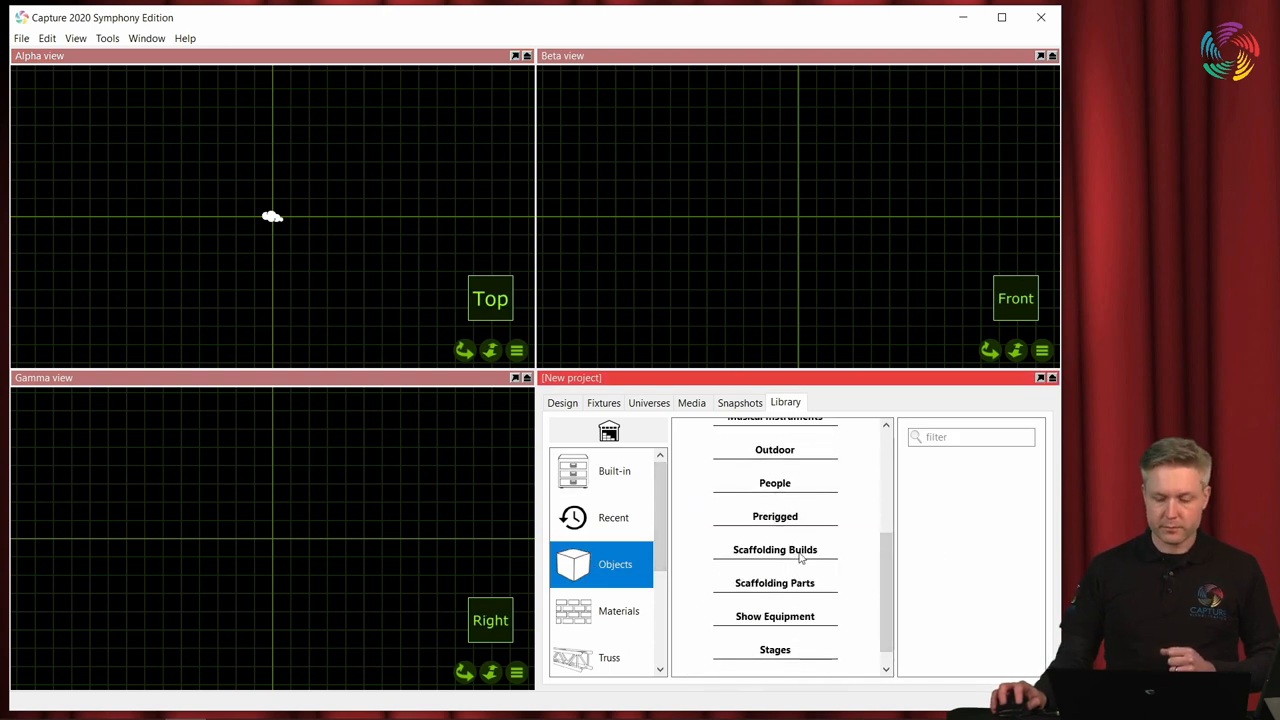
{"action": "left_click", "coordinate": [774, 549]}
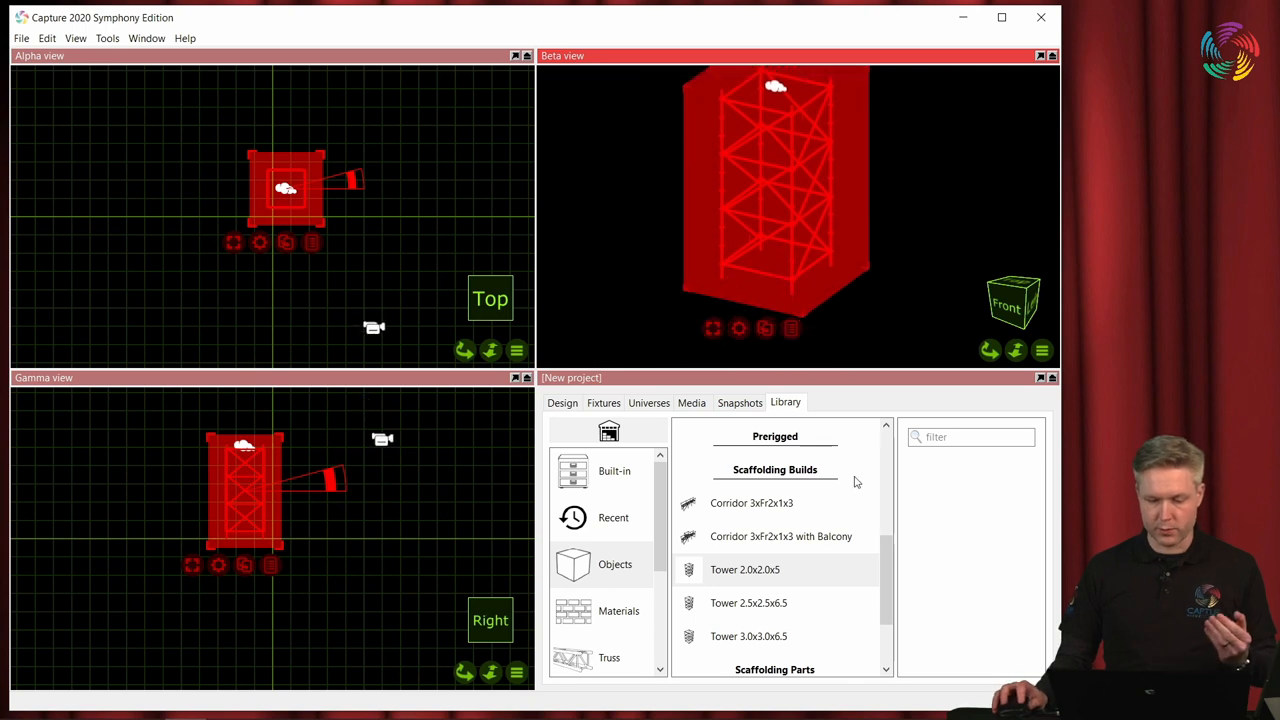
Scroll through the Scaffolding Parts list of columns, O-beams, O-decks and V braces.
{"action": "scroll", "scroll_direction": "down", "scroll_amount": 3}
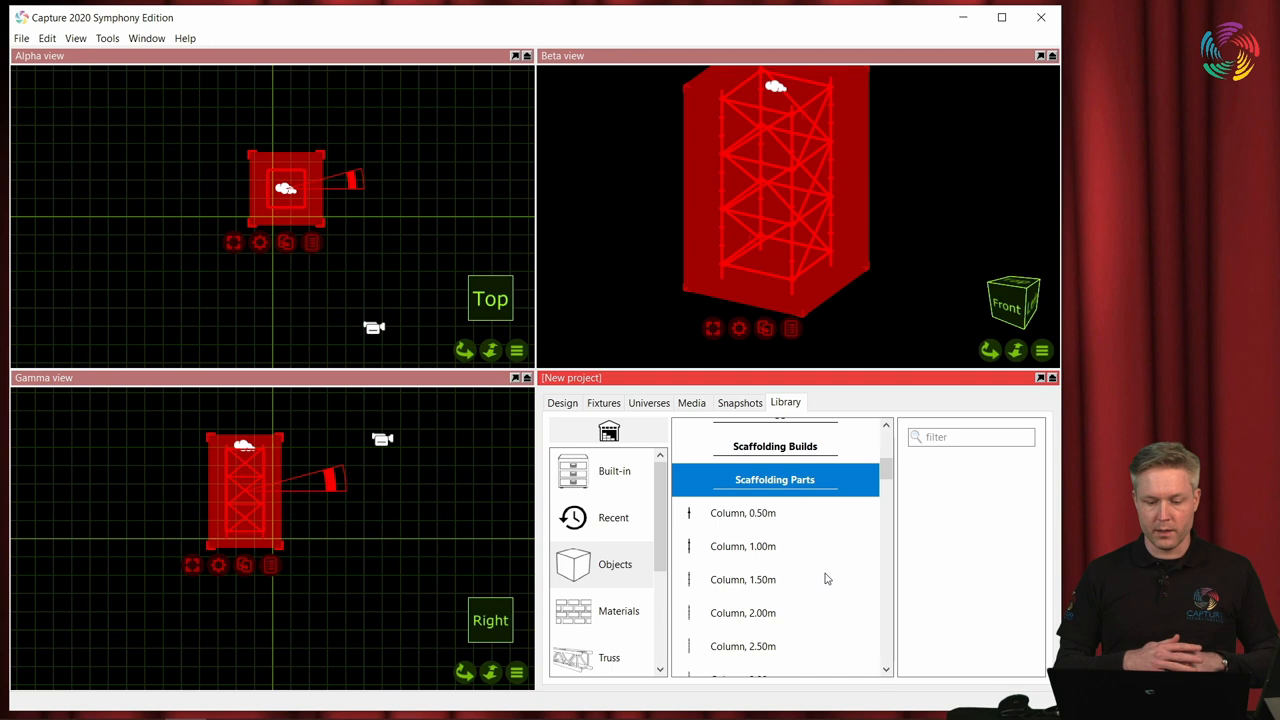
{"action": "scroll", "scroll_direction": "down", "scroll_amount": 3}
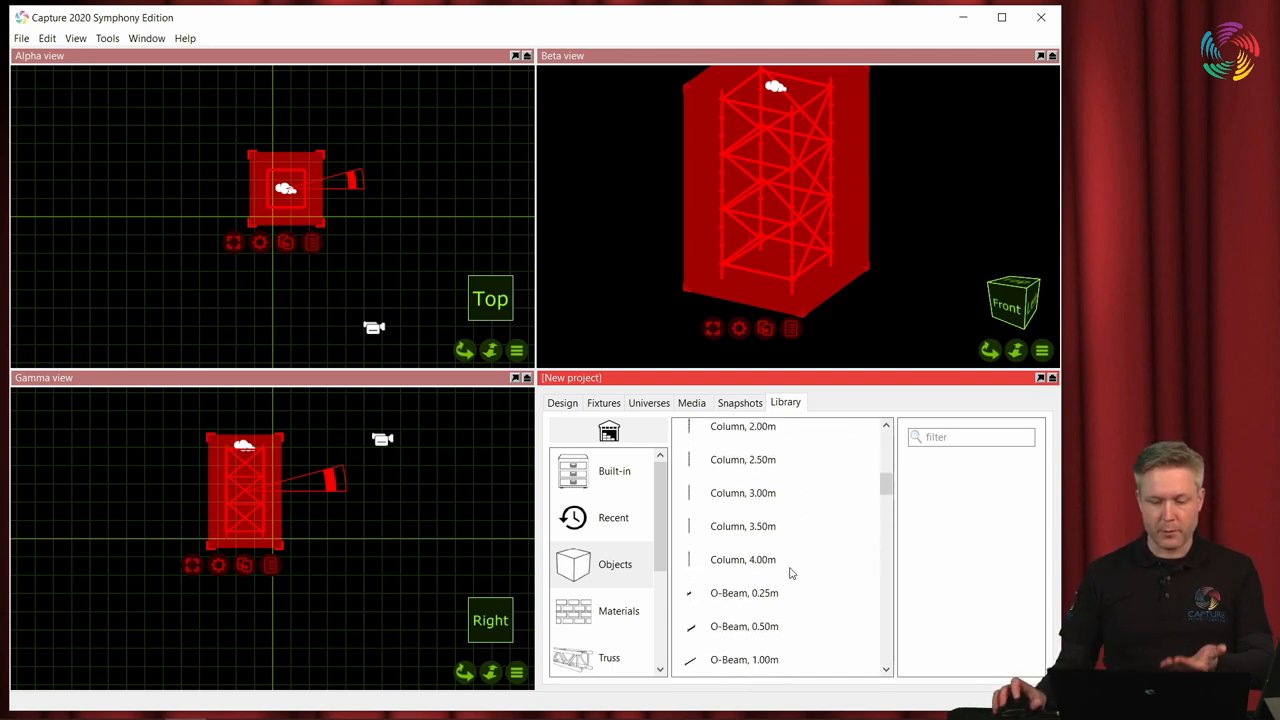
{"action": "scroll", "scroll_direction": "down", "scroll_amount": 3}
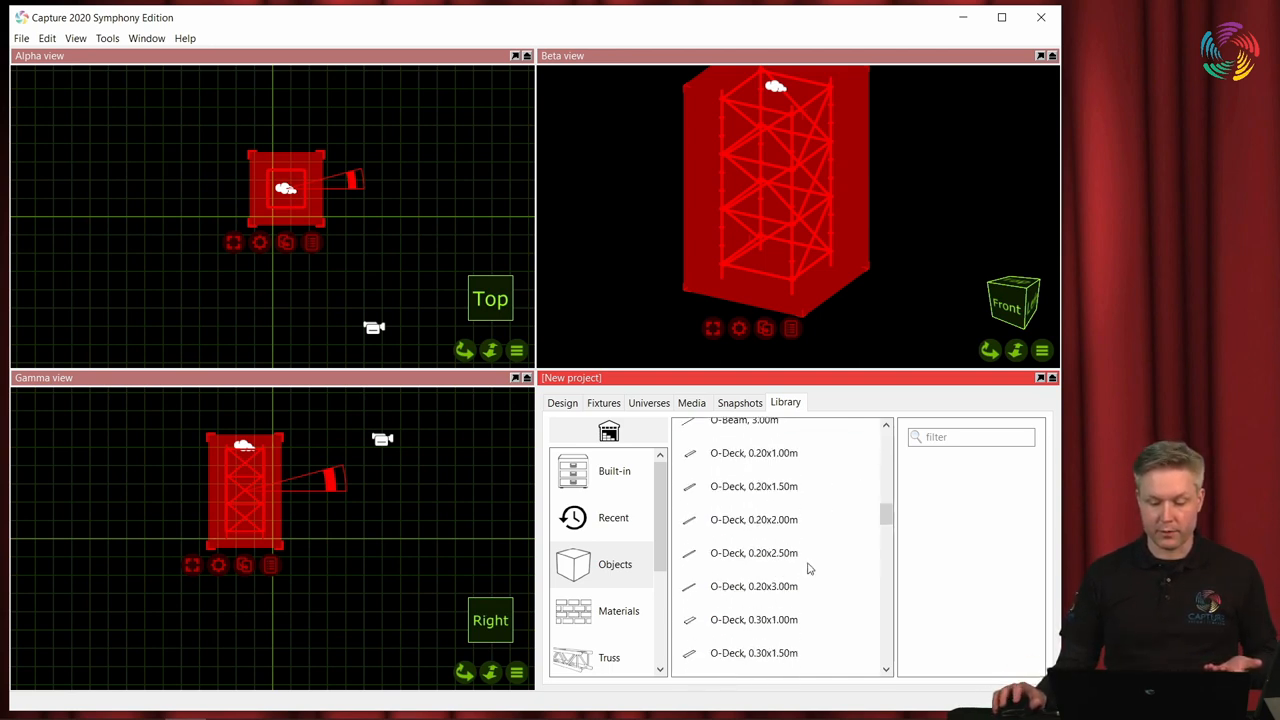
{"action": "scroll", "scroll_direction": "down", "scroll_amount": 3}
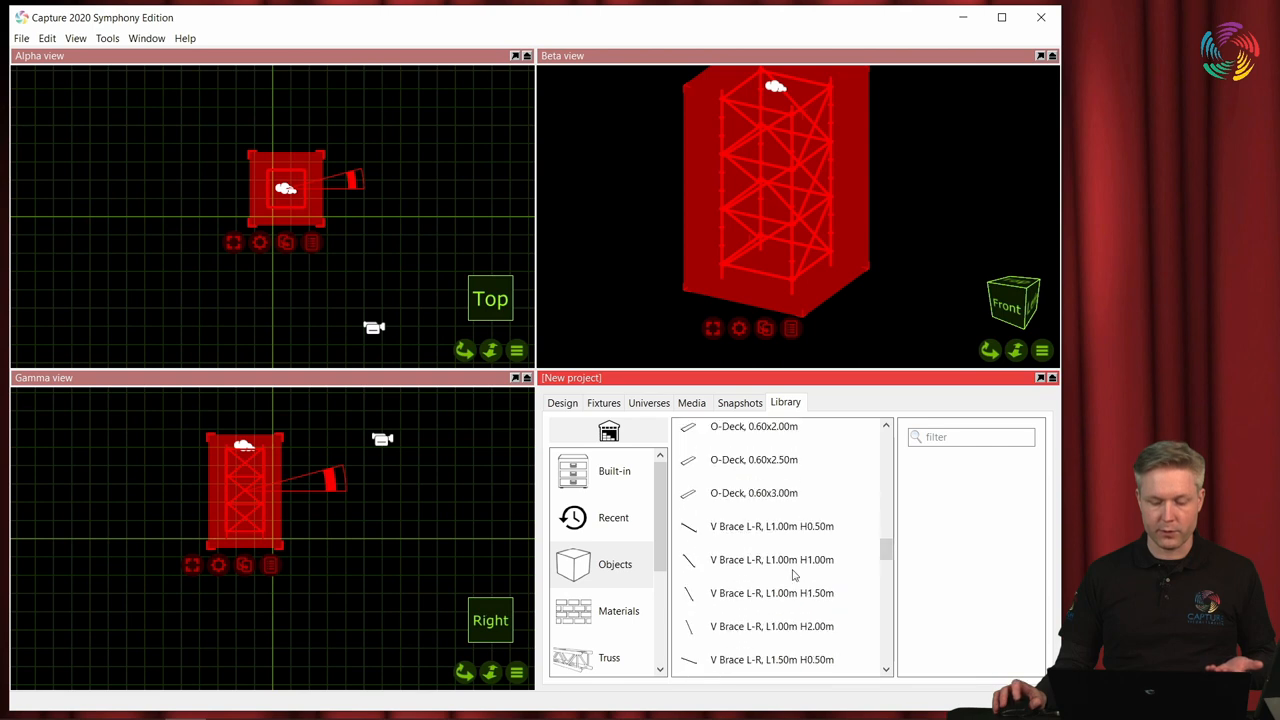
{"action": "scroll", "scroll_direction": "down", "scroll_amount": 3}
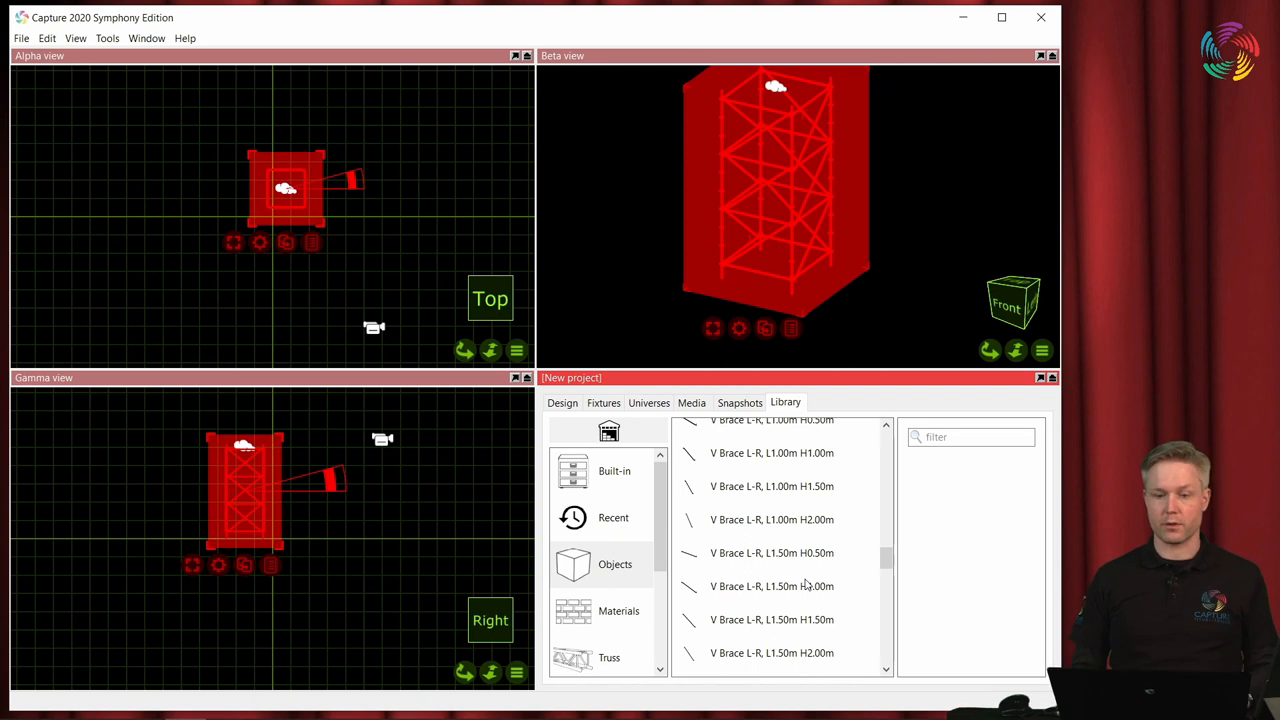
{"action": "mouse_move", "coordinate": [783, 580]}
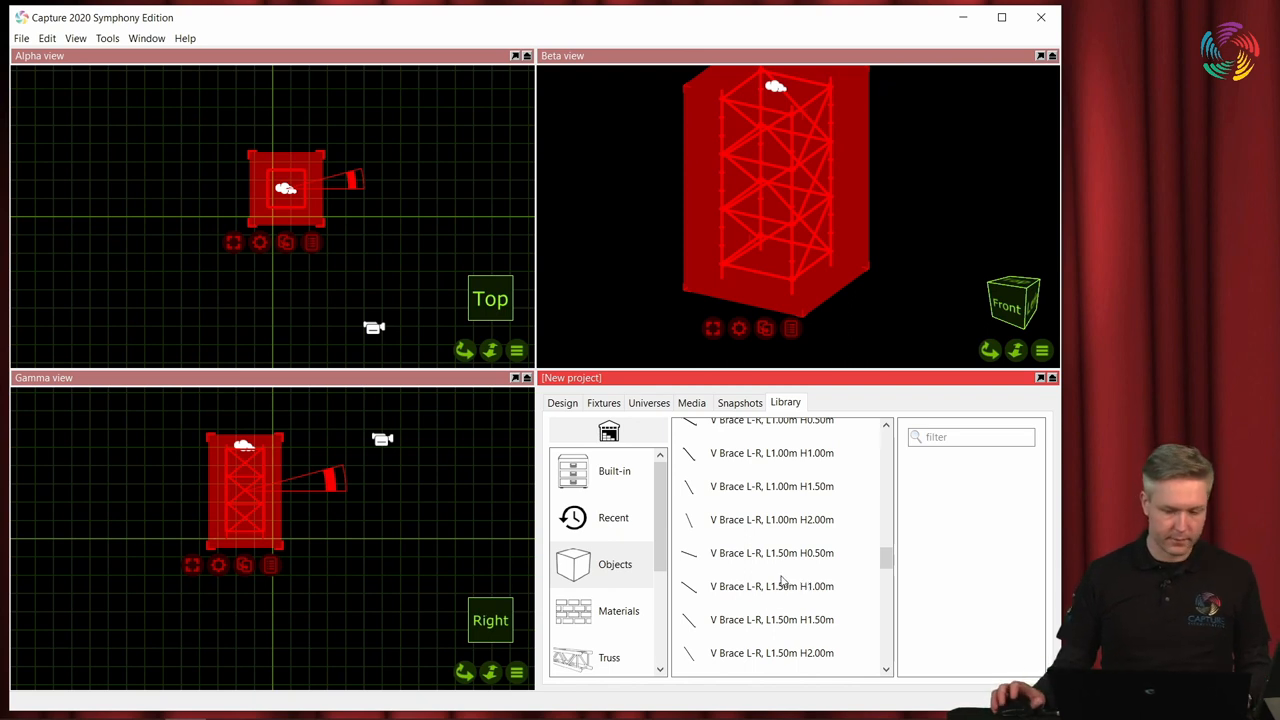
{"action": "mouse_move", "coordinate": [549, 483]}
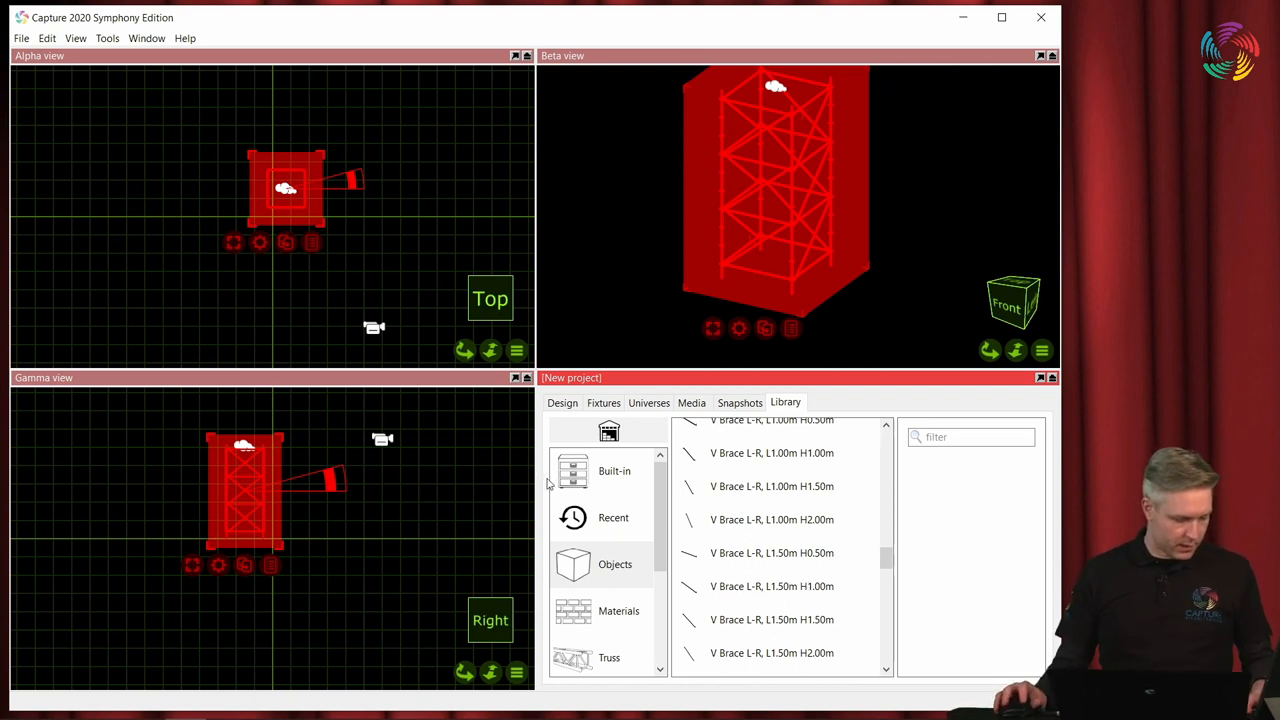
{"action": "mouse_move", "coordinate": [466, 540]}
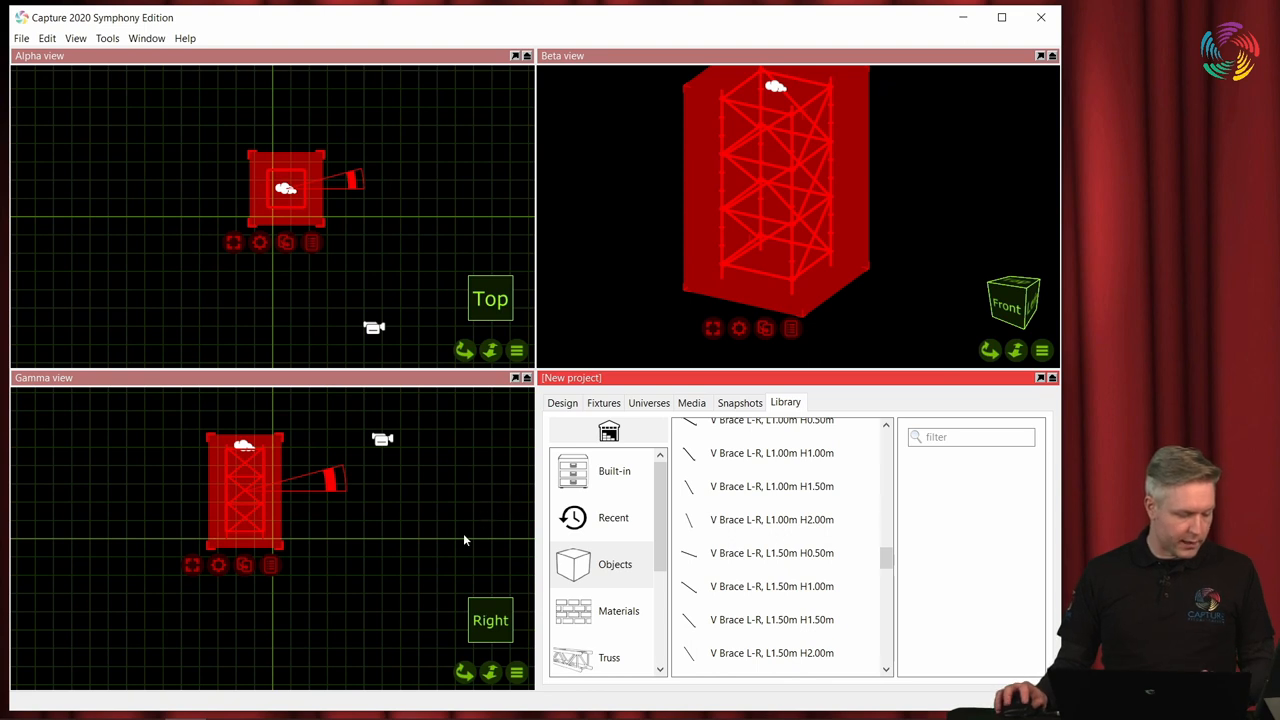
{"action": "mouse_move", "coordinate": [455, 538]}
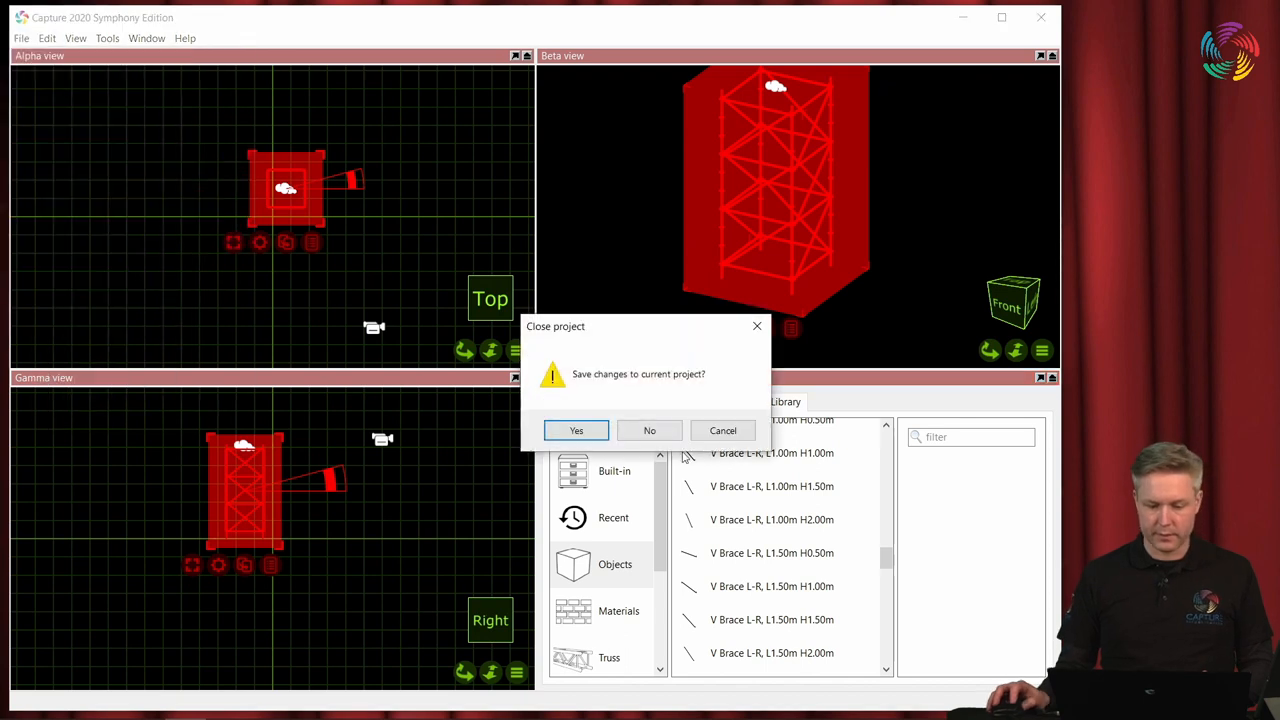
Discard the tower project unsaved and pick the 1.50m column from Scaffolding Parts.
{"action": "left_click", "coordinate": [649, 430]}
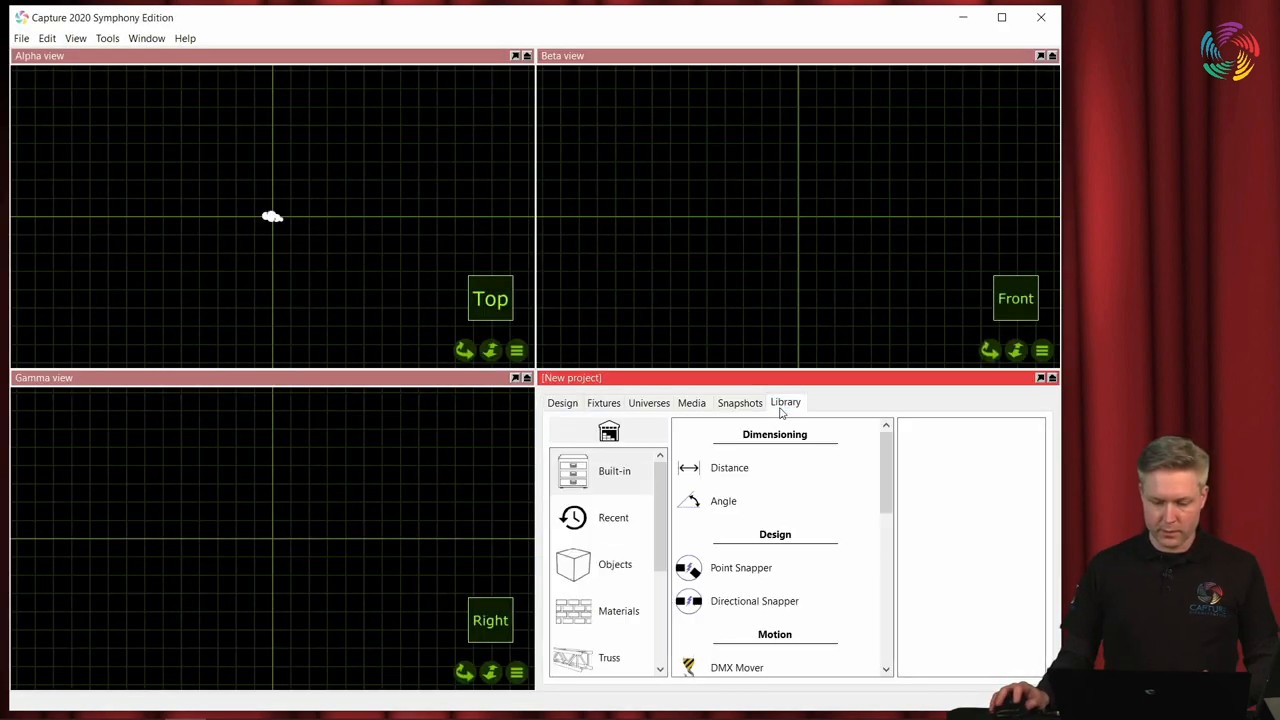
{"action": "scroll", "scroll_direction": "down", "scroll_amount": 3}
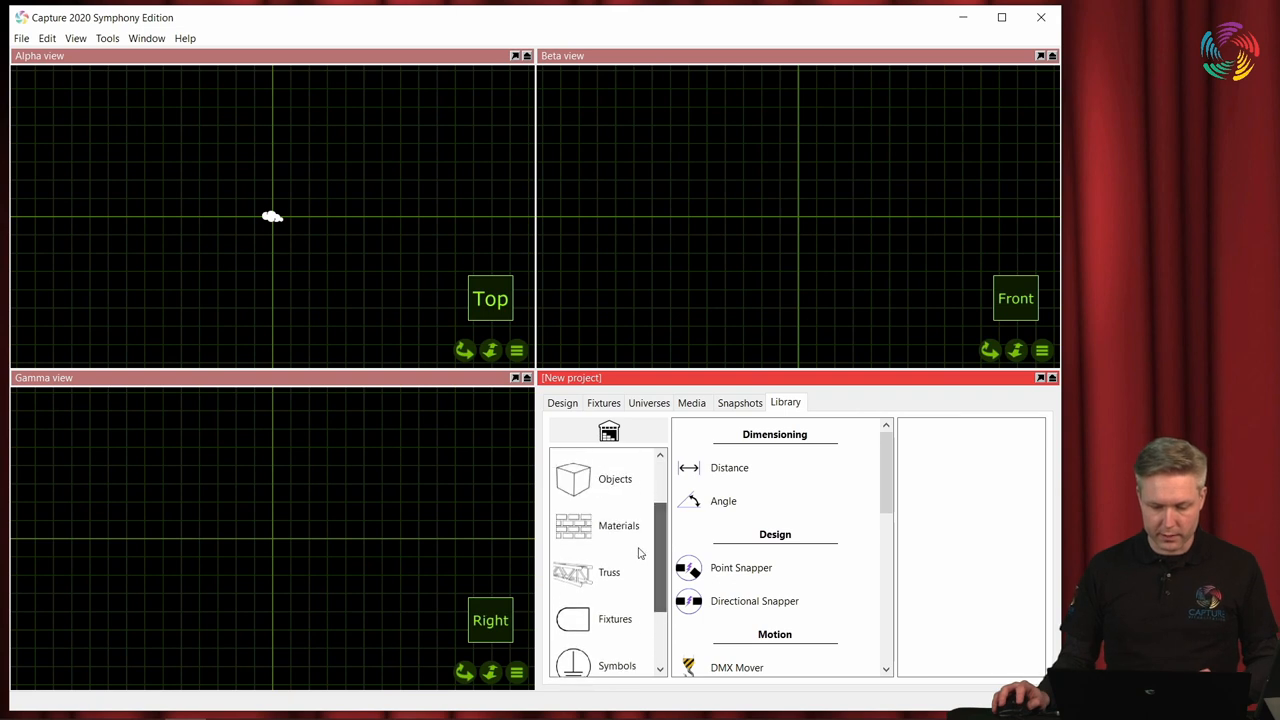
{"action": "left_click", "coordinate": [600, 478]}
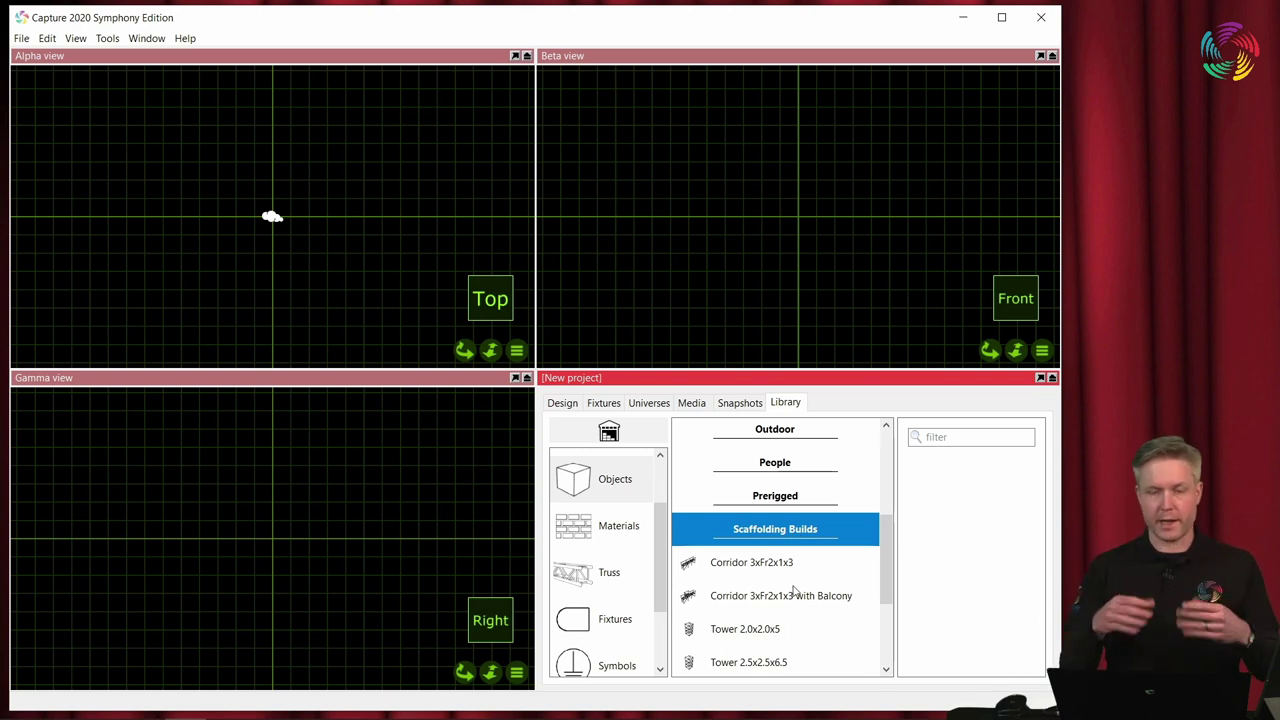
{"action": "left_click", "coordinate": [775, 529]}
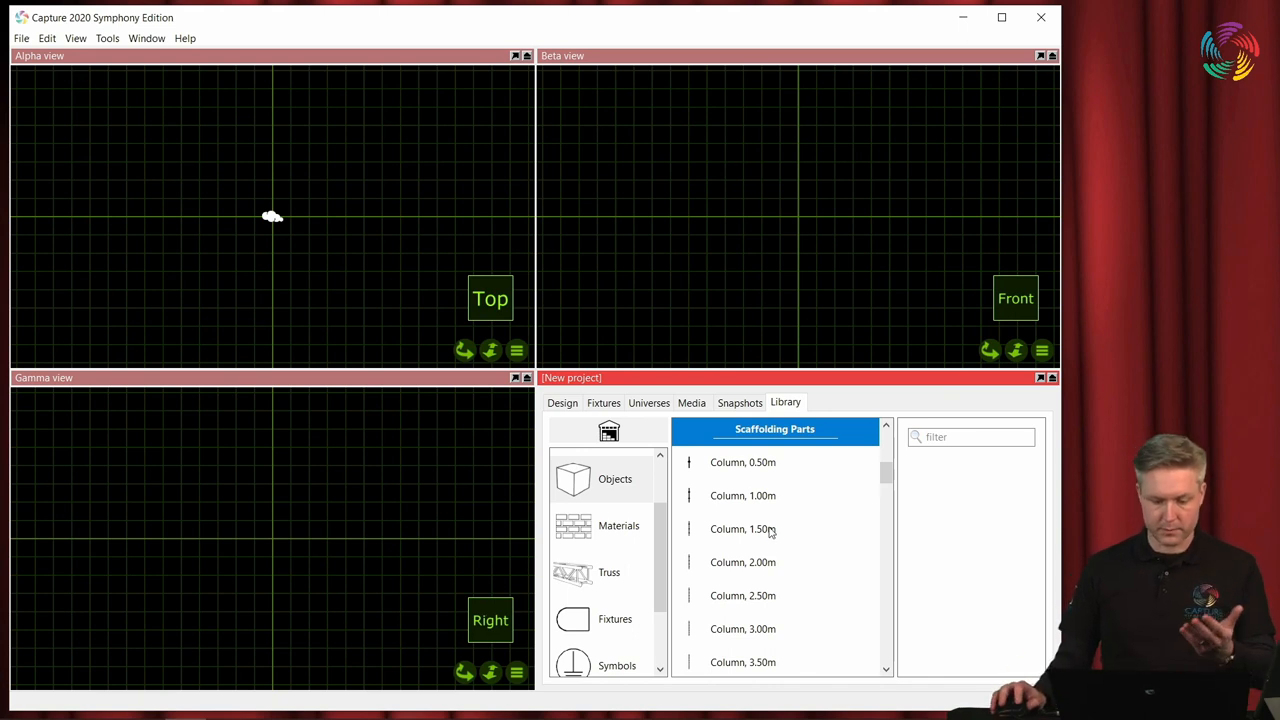
{"action": "left_click", "coordinate": [743, 529]}
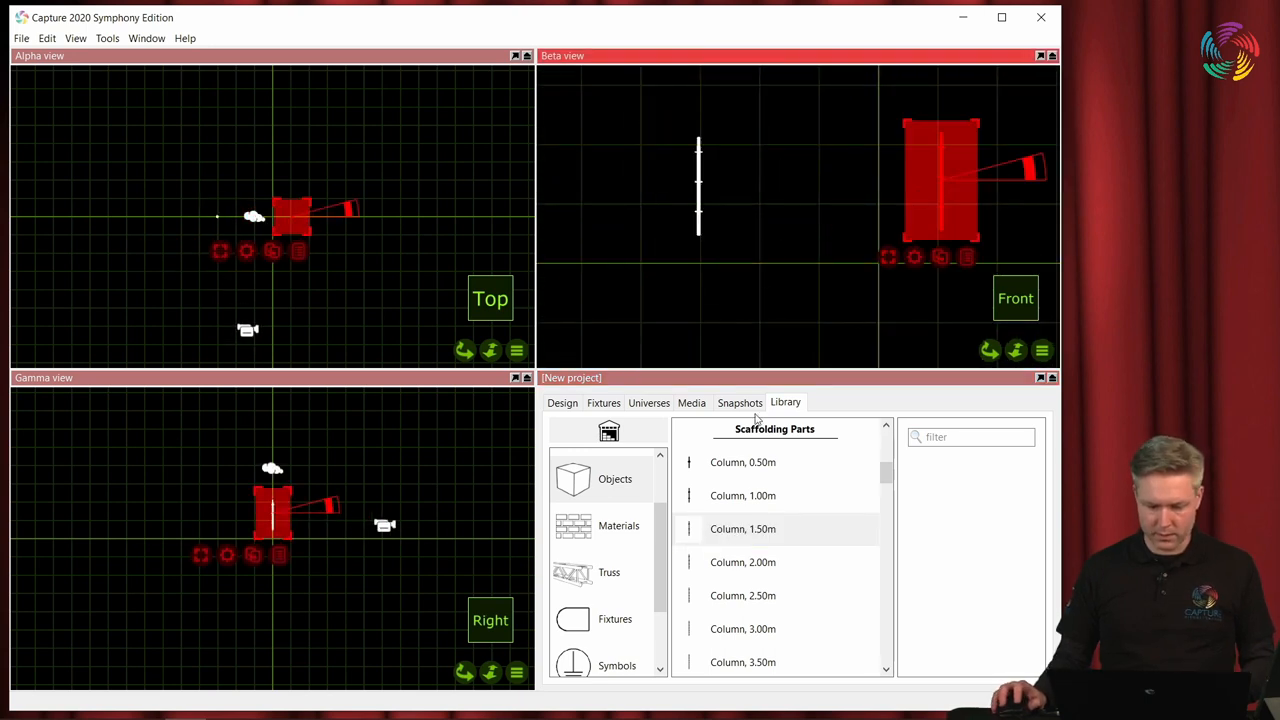
{"action": "scroll", "scroll_direction": "down", "scroll_amount": 3}
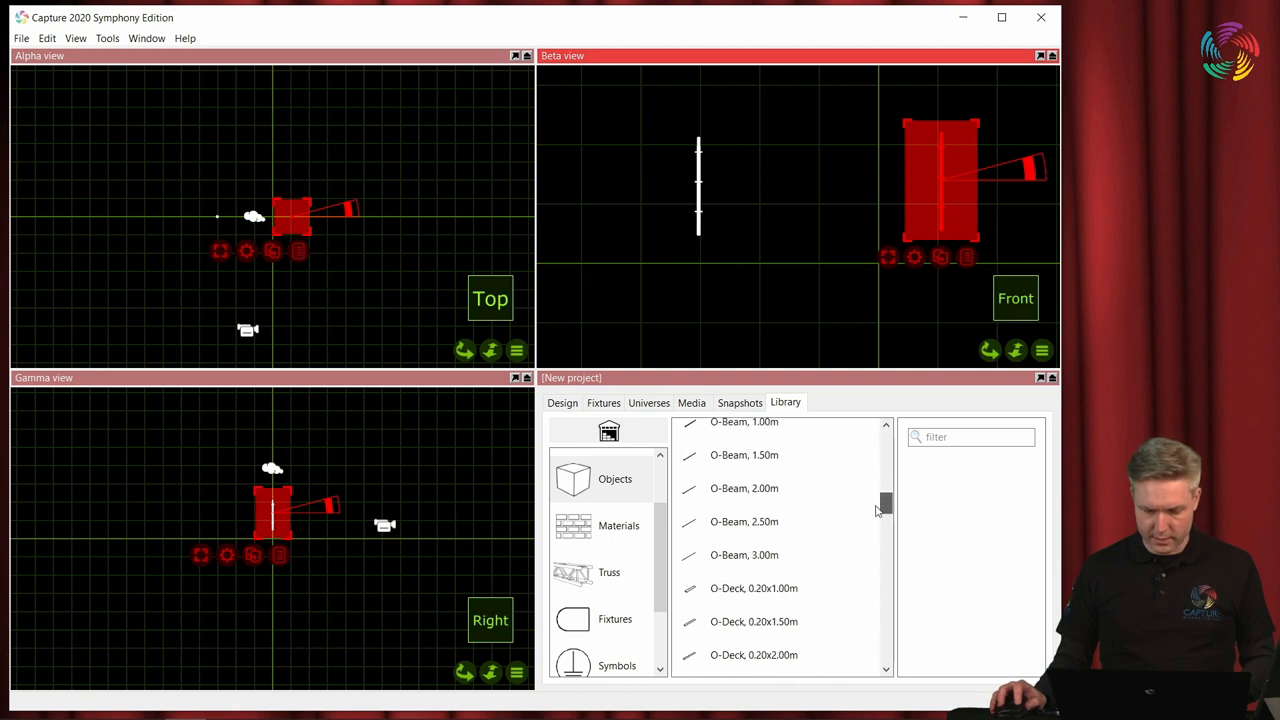
Pick a scaffolding part from the library to place in the frame.
{"action": "left_click", "coordinate": [744, 555]}
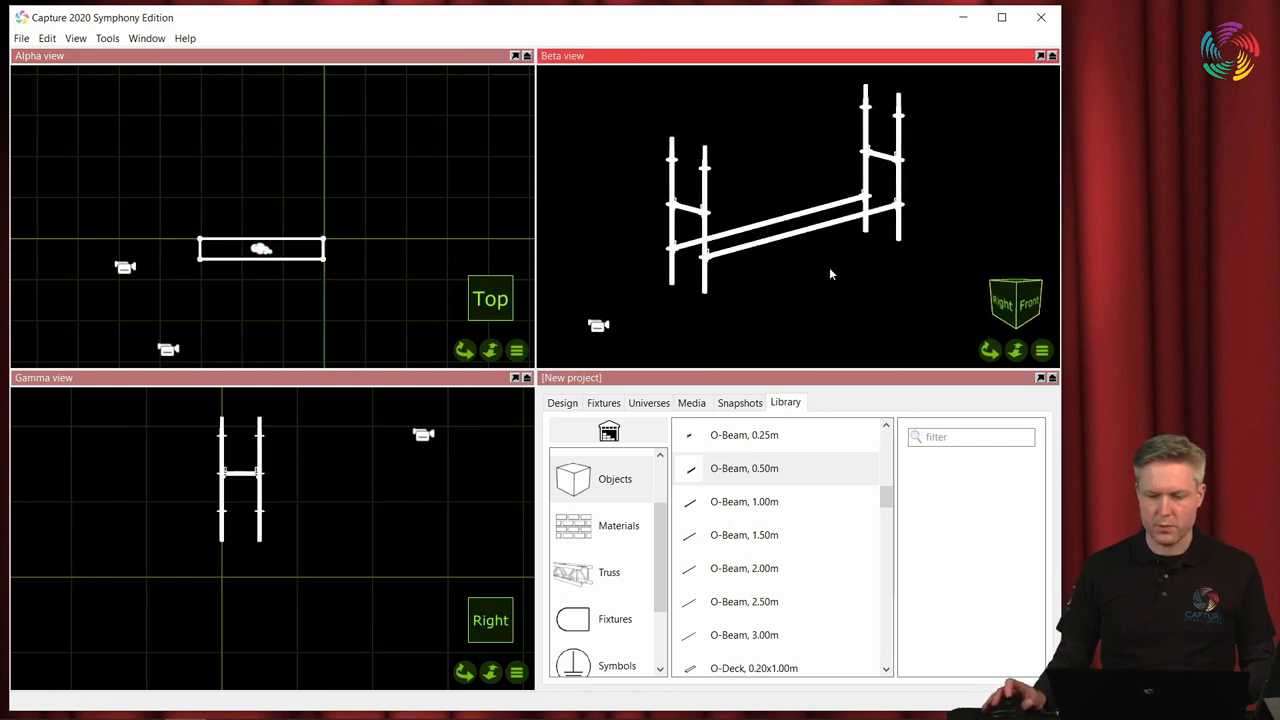
{"action": "mouse_move", "coordinate": [804, 308]}
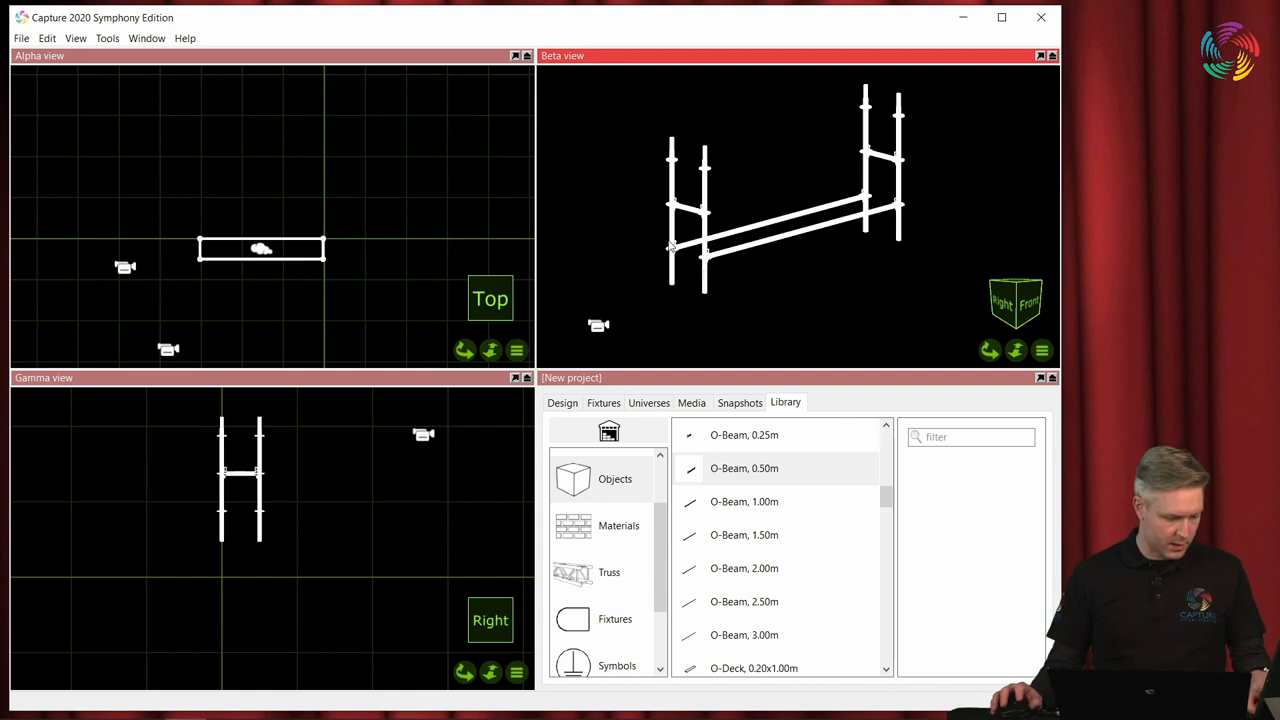
{"action": "mouse_move", "coordinate": [693, 263]}
{"action": "type", "text": "c"}
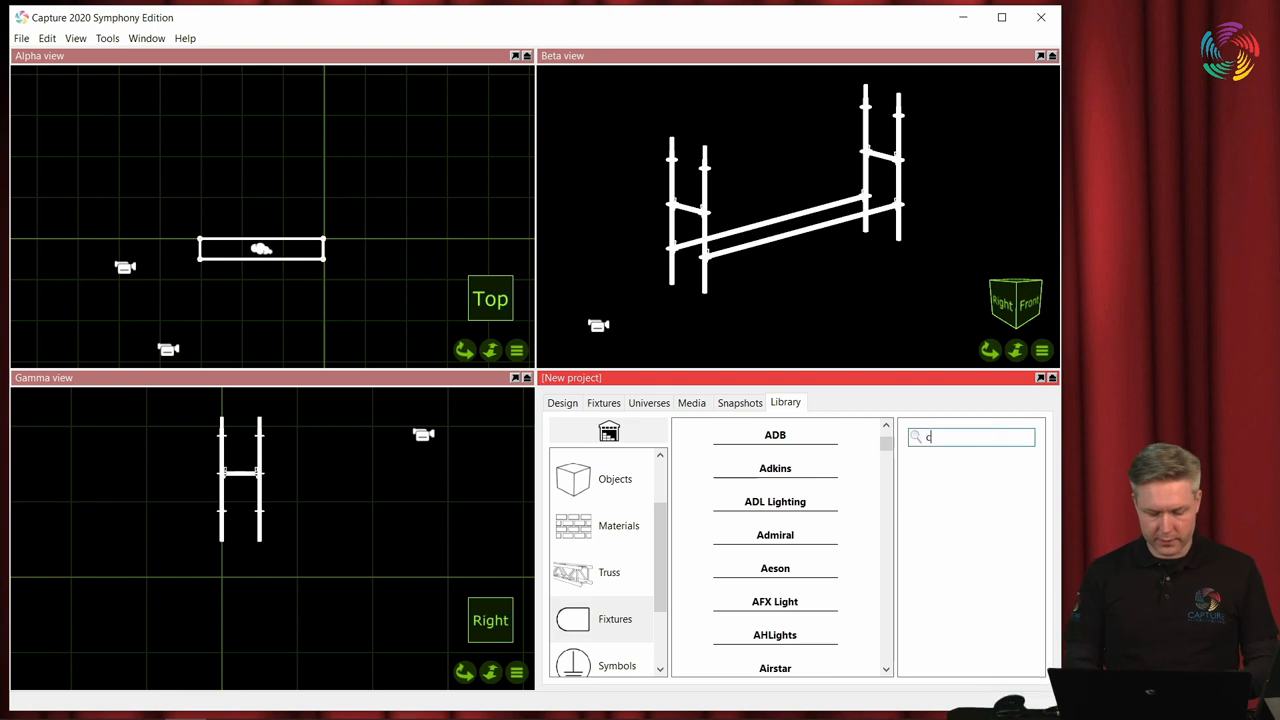
Filter fixtures for 'clay paky' and place a Clay Paky moving head beside the scaffolding.
{"action": "type", "text": "lay paky"}
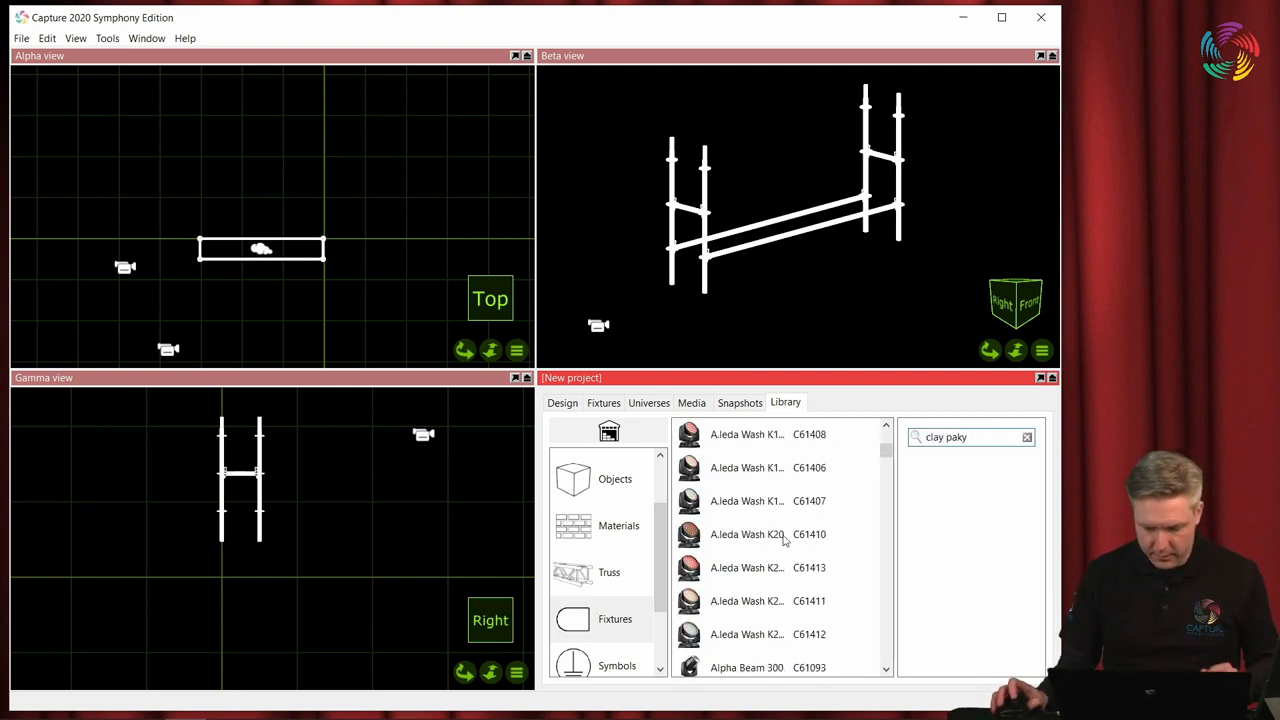
{"action": "scroll", "scroll_direction": "down", "scroll_amount": 3}
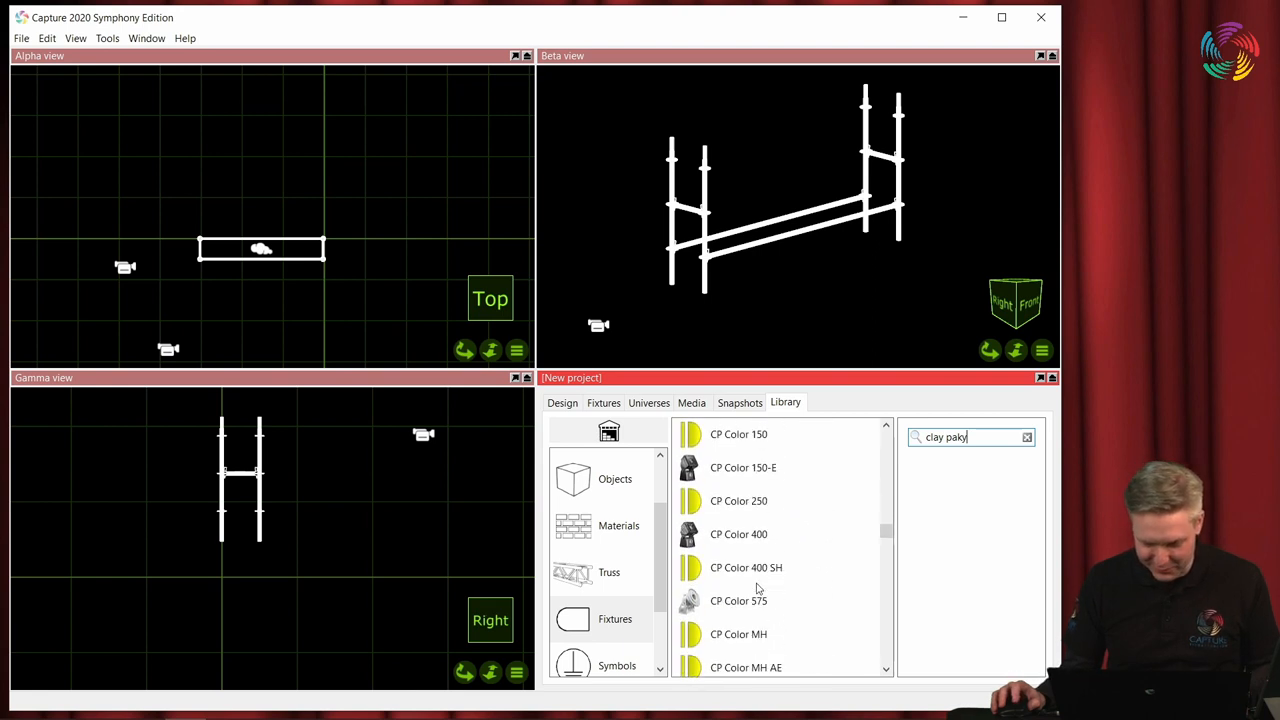
{"action": "scroll", "scroll_direction": "down", "scroll_amount": 3}
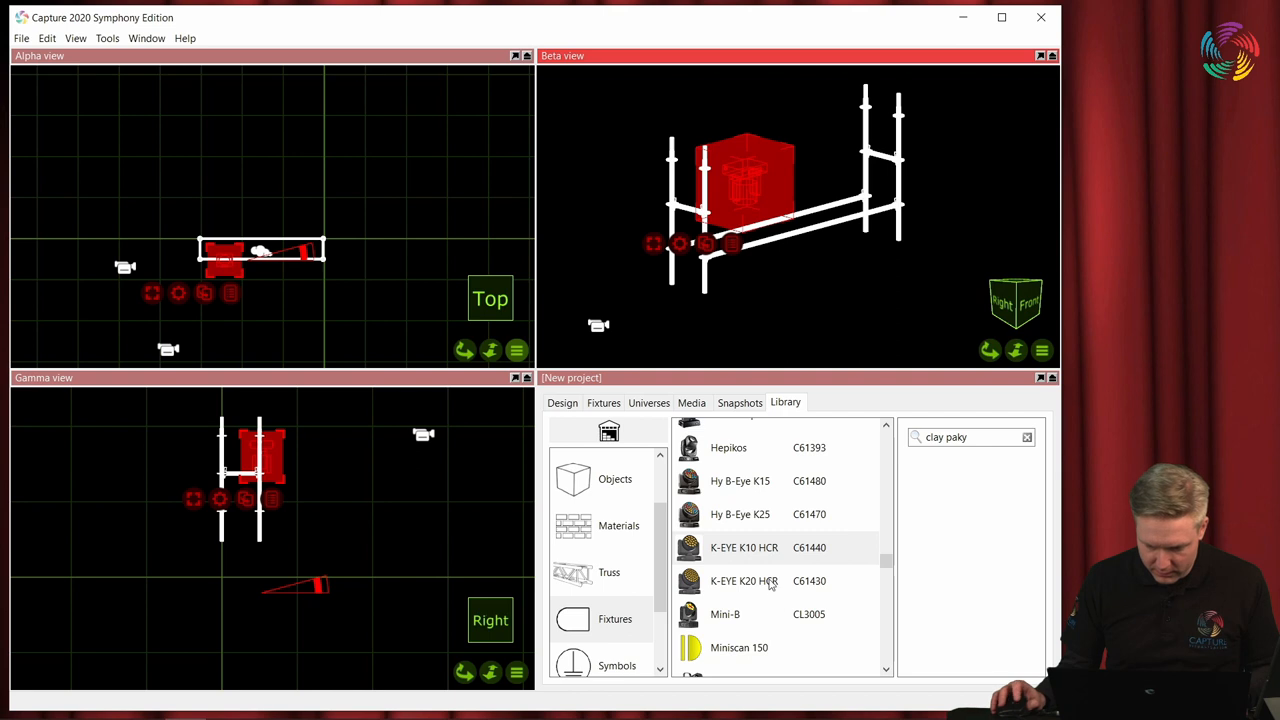
{"action": "left_click", "coordinate": [740, 514]}
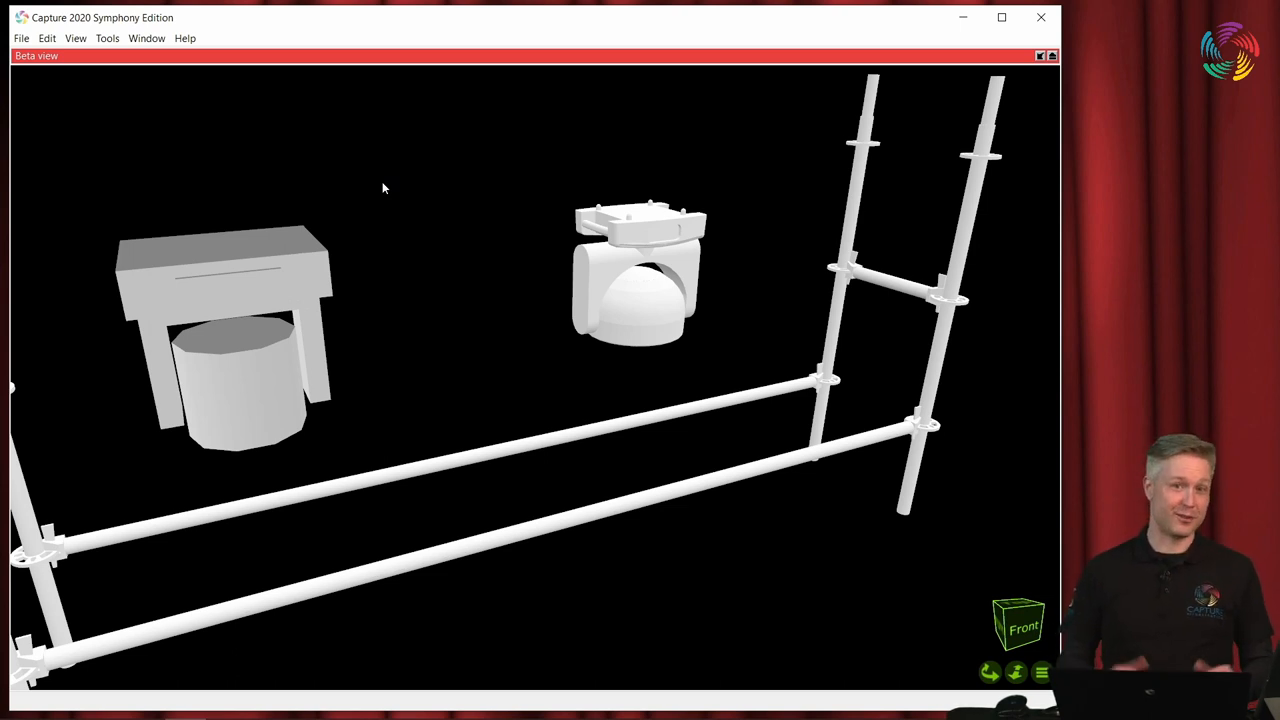
{"action": "mouse_move", "coordinate": [351, 276]}
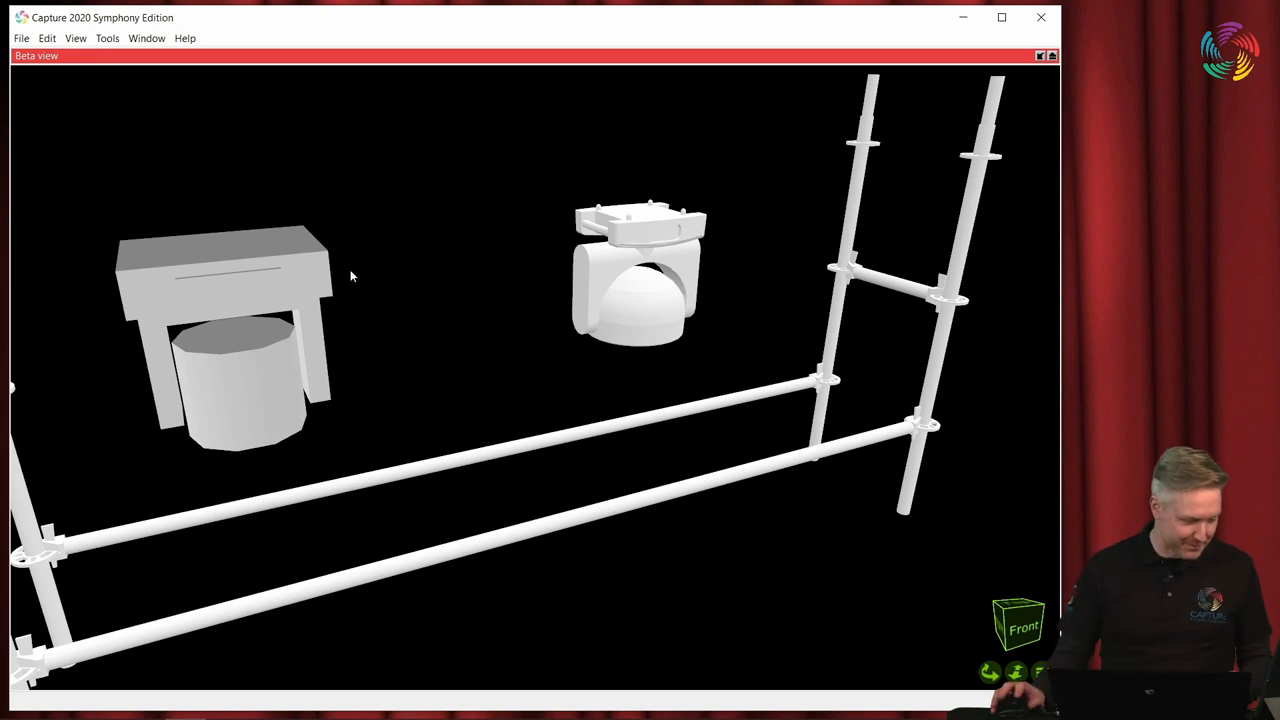
{"action": "mouse_move", "coordinate": [330, 365]}
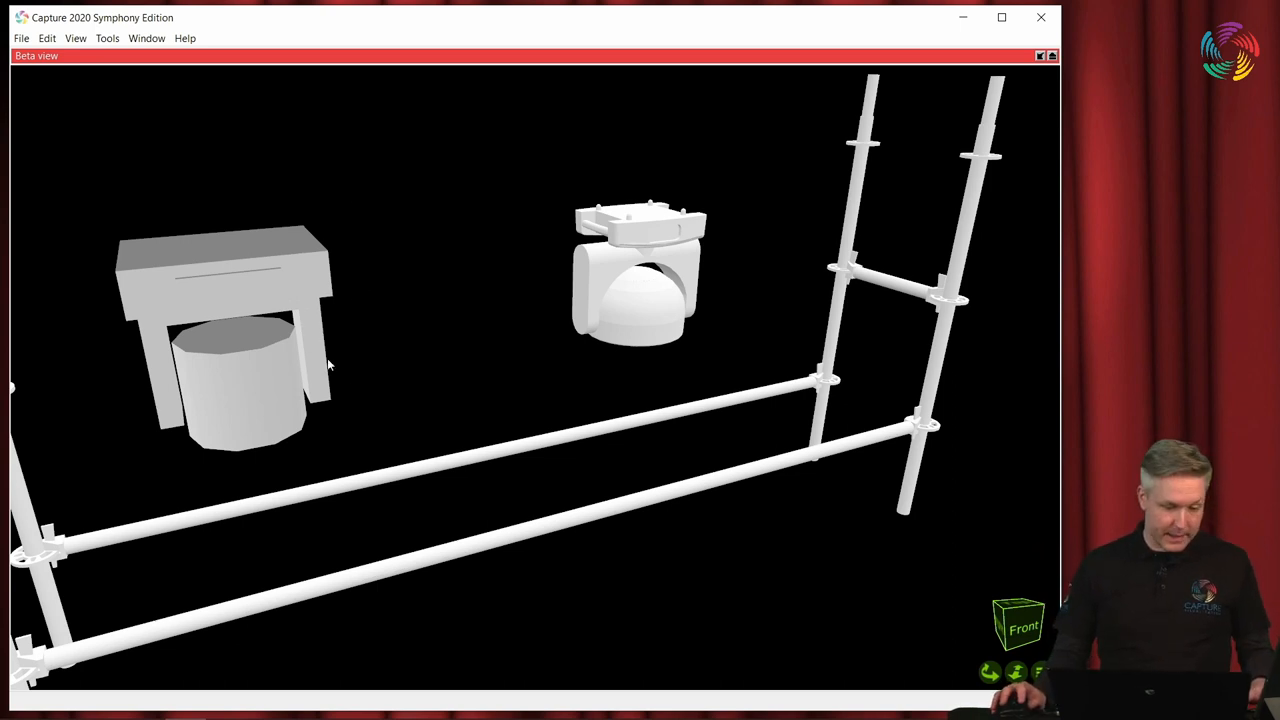
{"action": "mouse_move", "coordinate": [427, 441]}
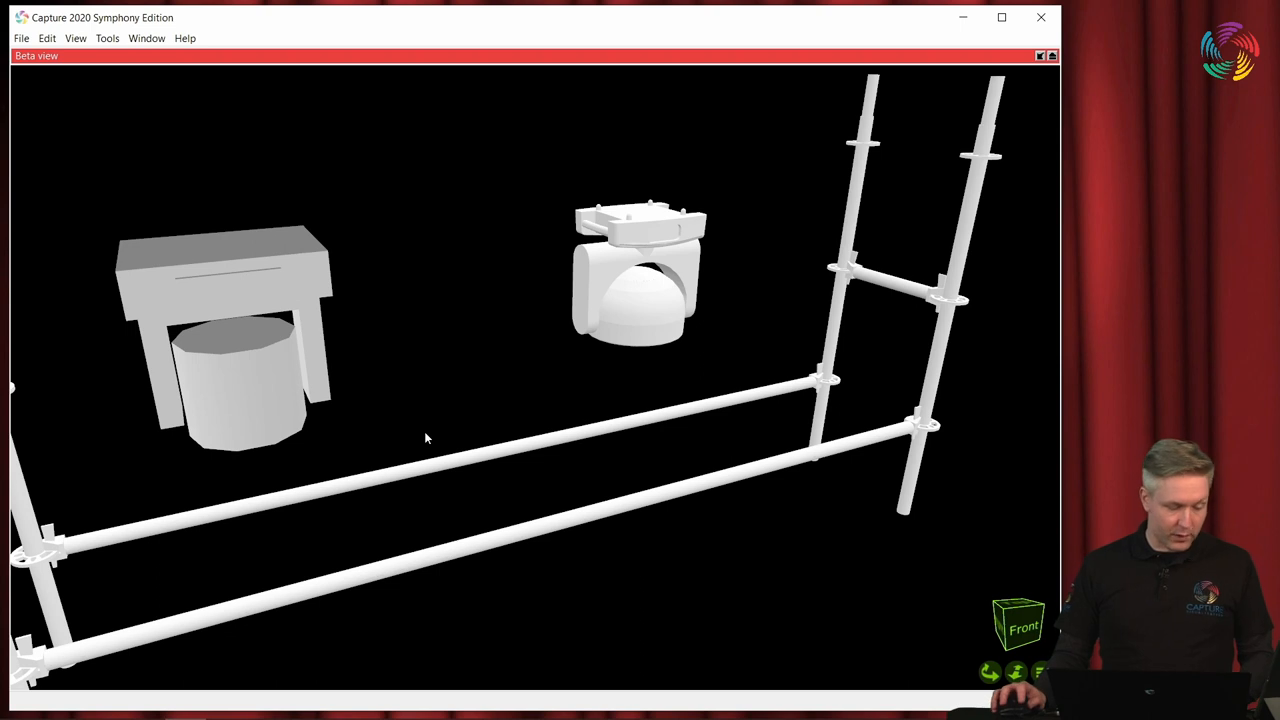
{"action": "mouse_move", "coordinate": [402, 347]}
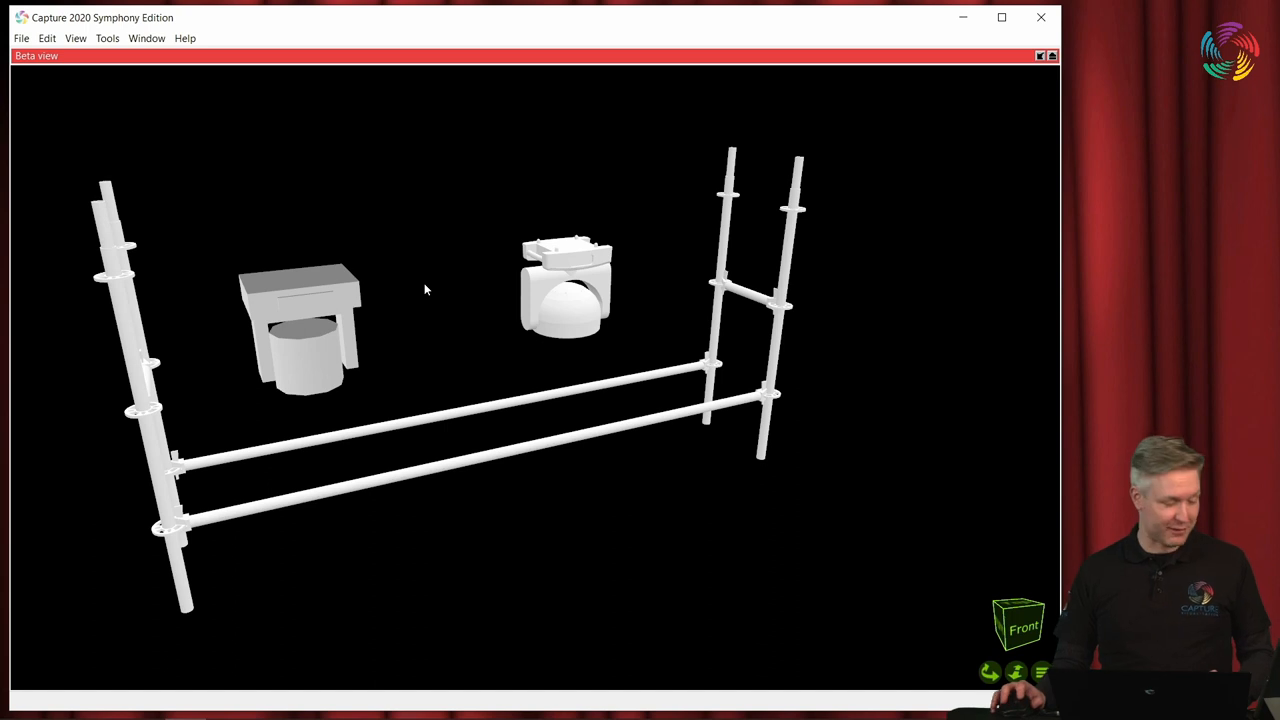
{"action": "mouse_move", "coordinate": [410, 311]}
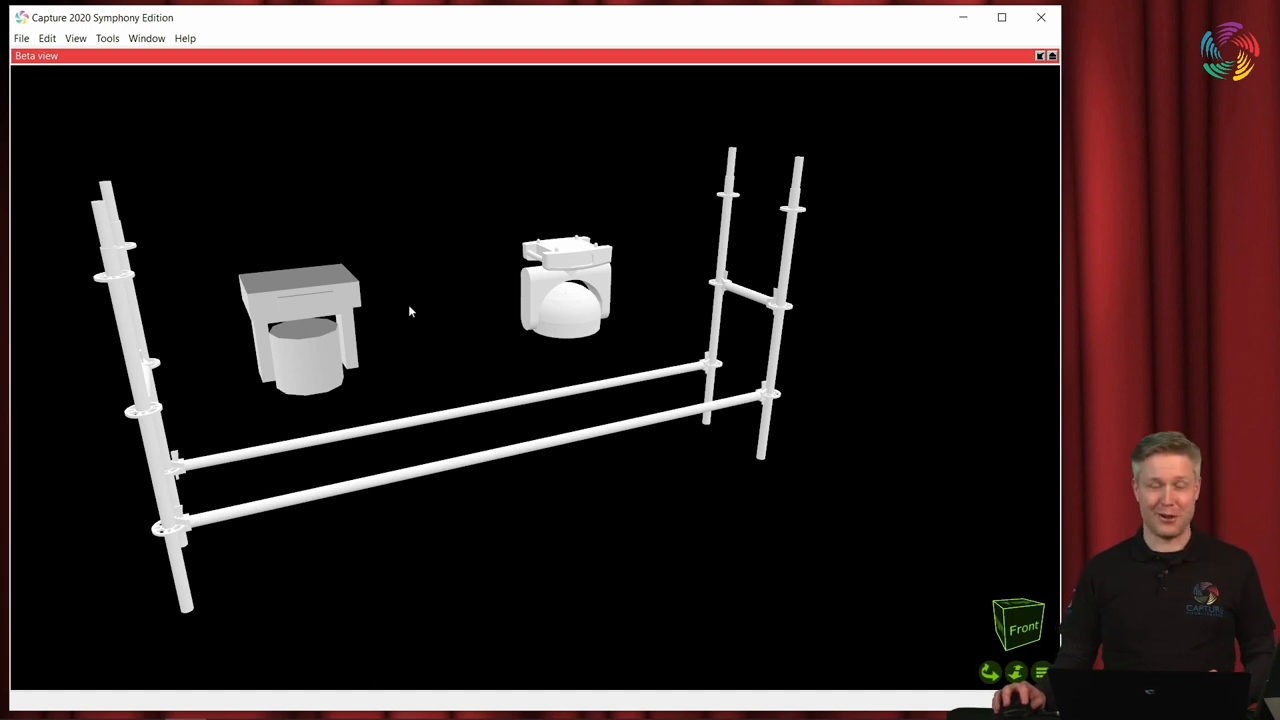
{"action": "mouse_move", "coordinate": [415, 284]}
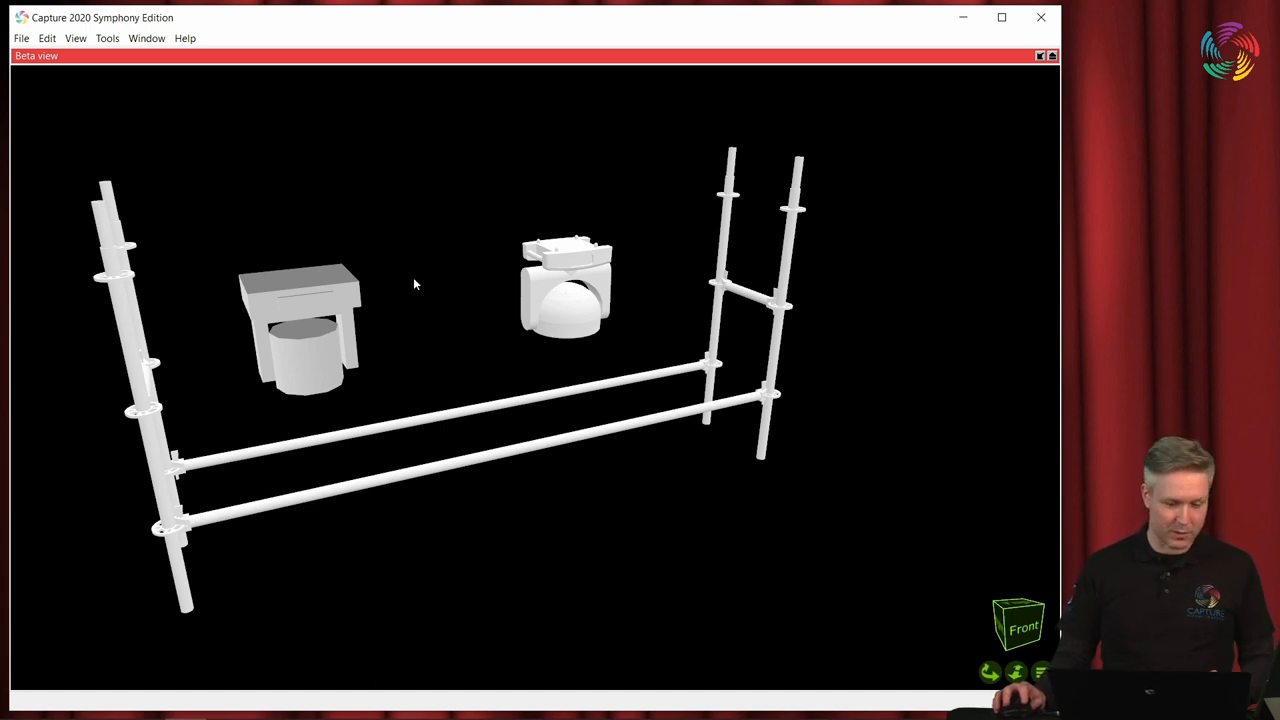
{"action": "left_click_drag", "start_coordinate": [415, 285], "coordinate": [407, 304]}
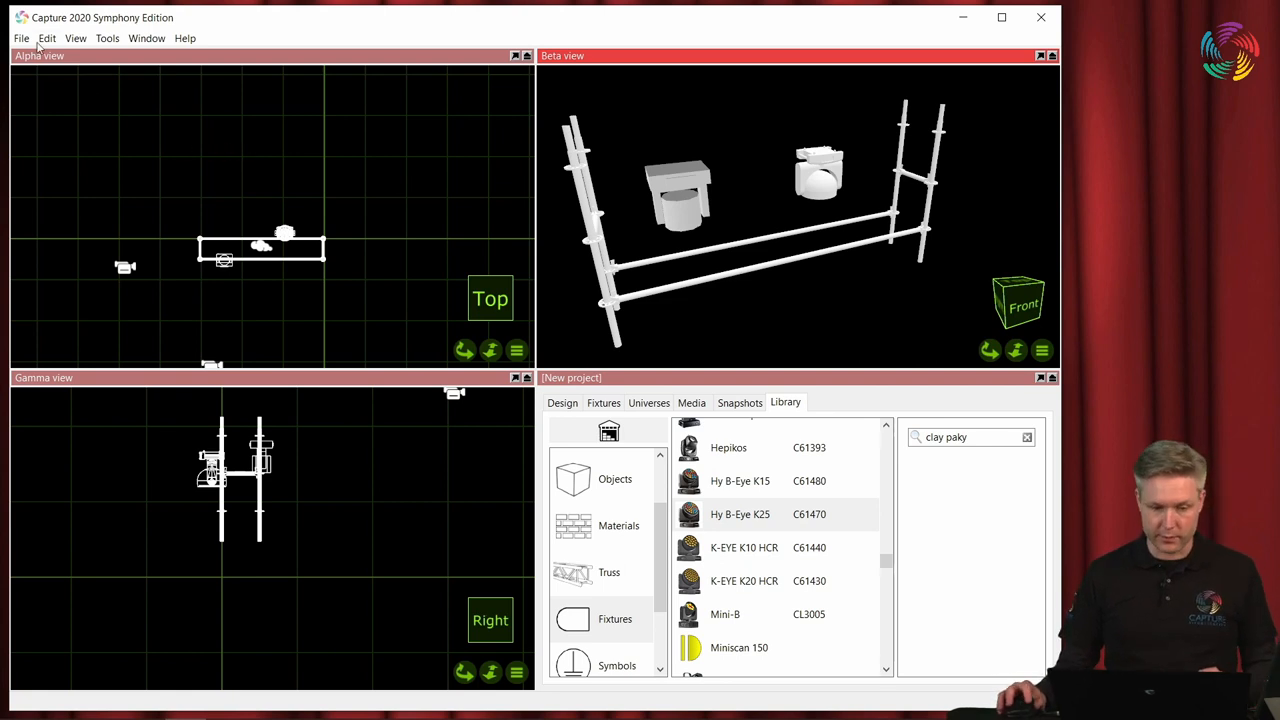
Reopen Dockhouse 2020.c2p in the Quad layout and preview its rigging point report.
{"action": "left_click", "coordinate": [17, 38]}
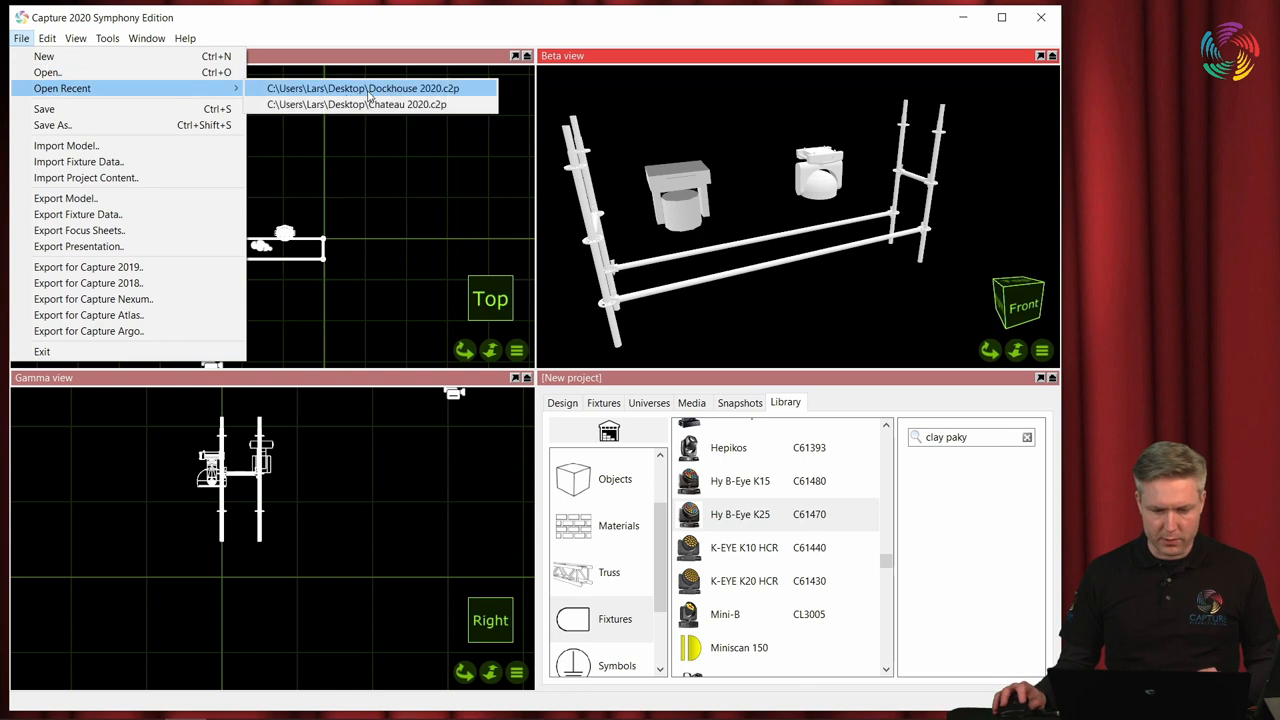
{"action": "left_click", "coordinate": [372, 88]}
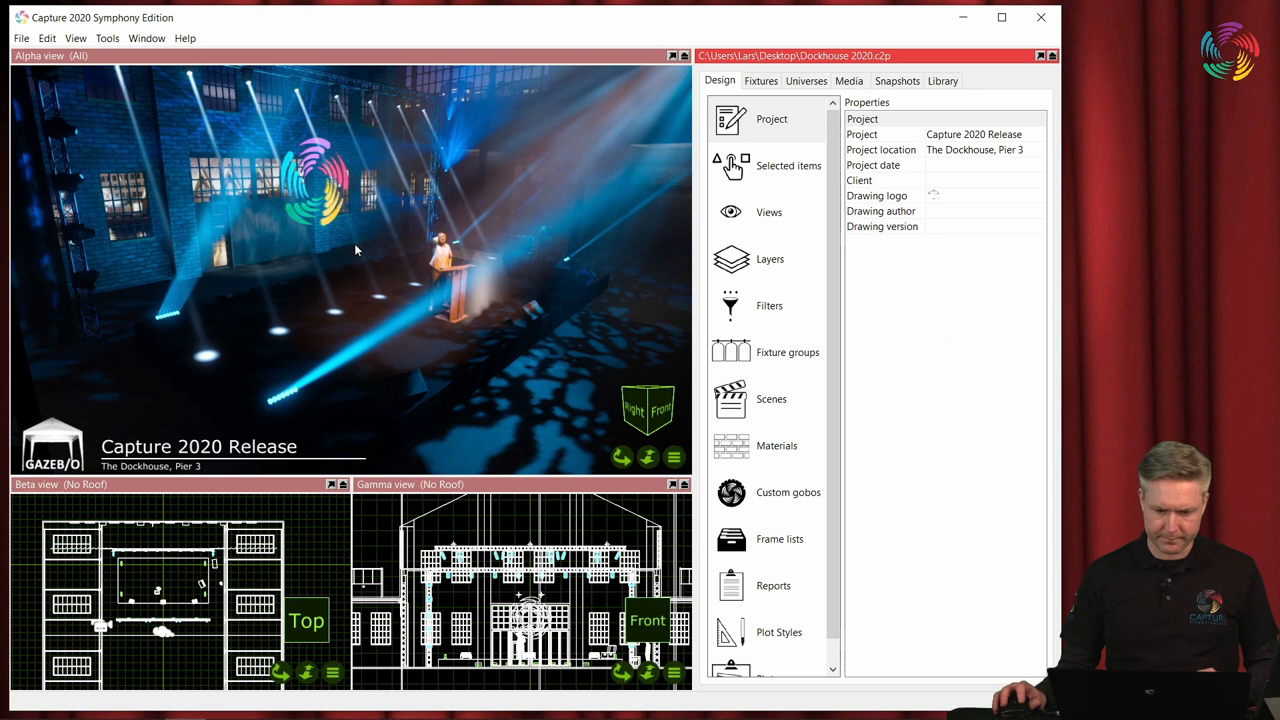
{"action": "left_click", "coordinate": [145, 38]}
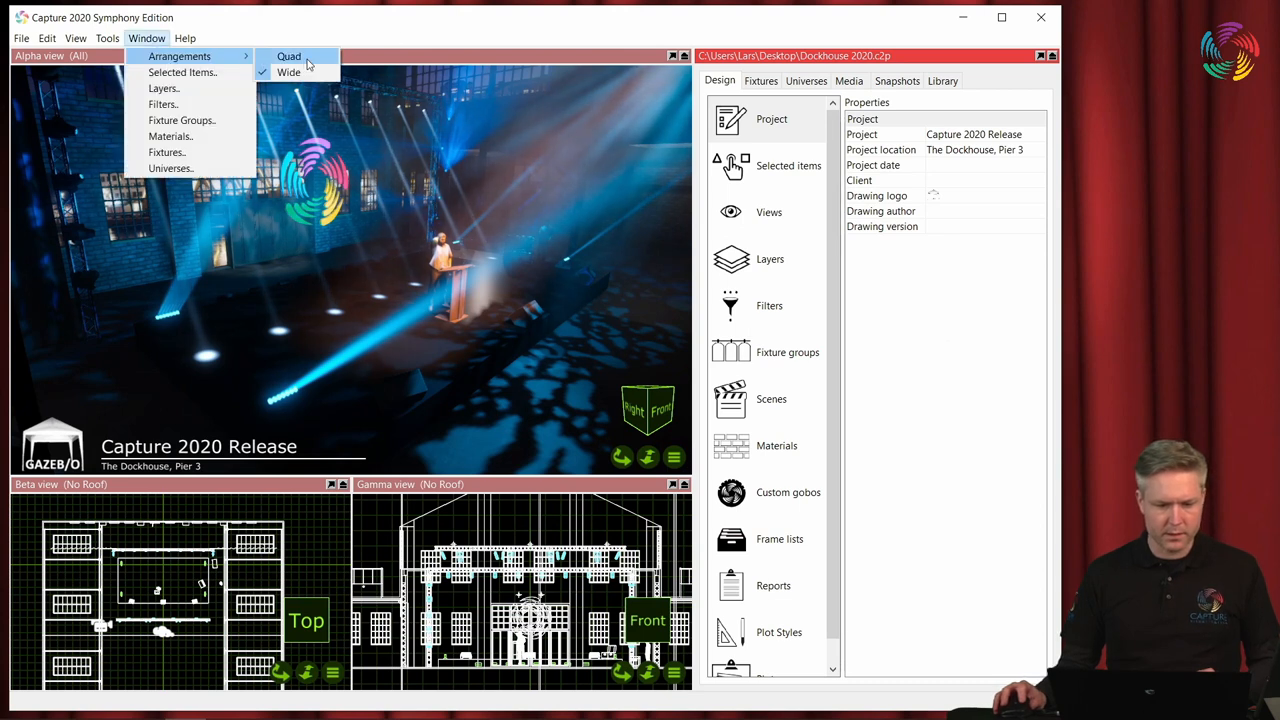
{"action": "left_click", "coordinate": [290, 56]}
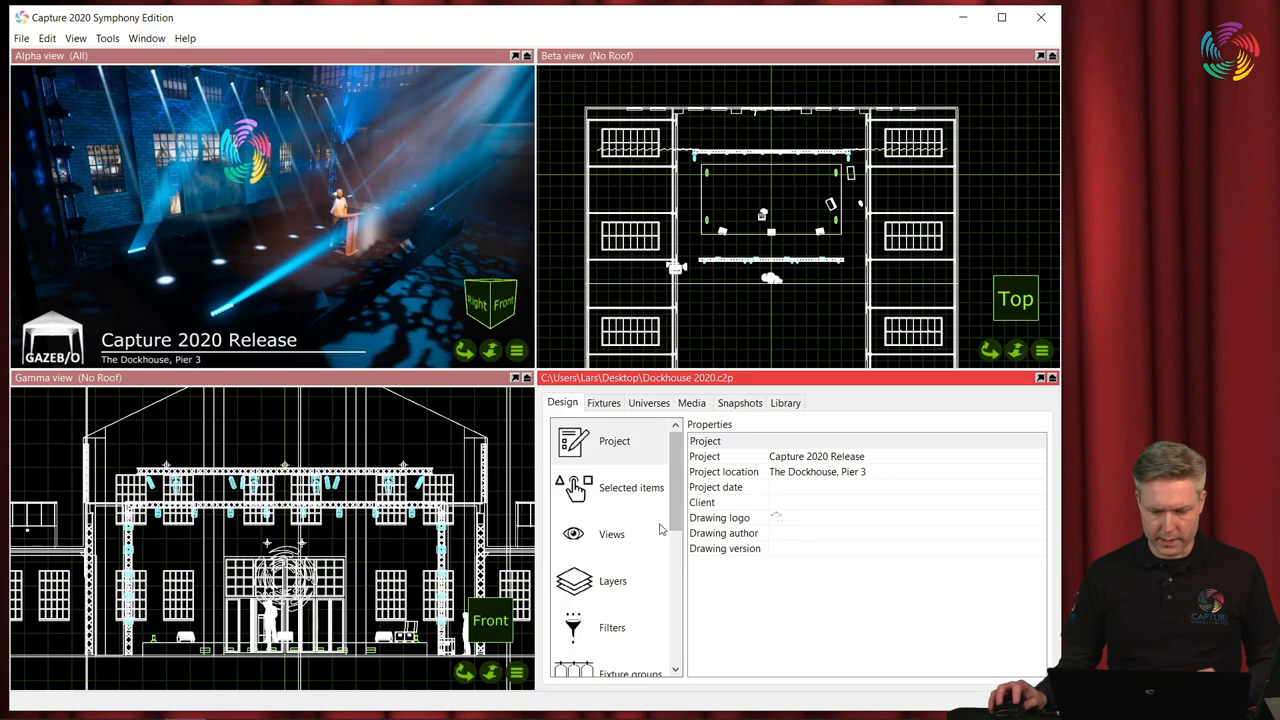
{"action": "scroll", "scroll_direction": "down", "scroll_amount": 3}
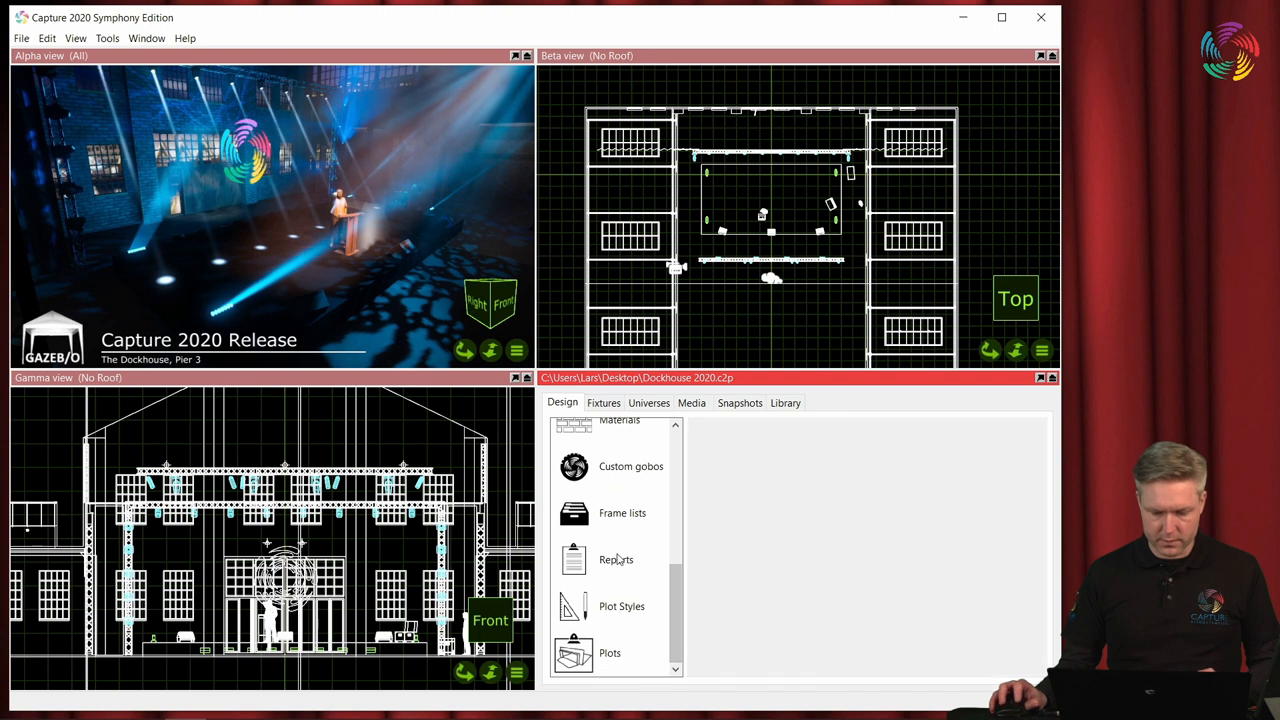
{"action": "left_click", "coordinate": [616, 560]}
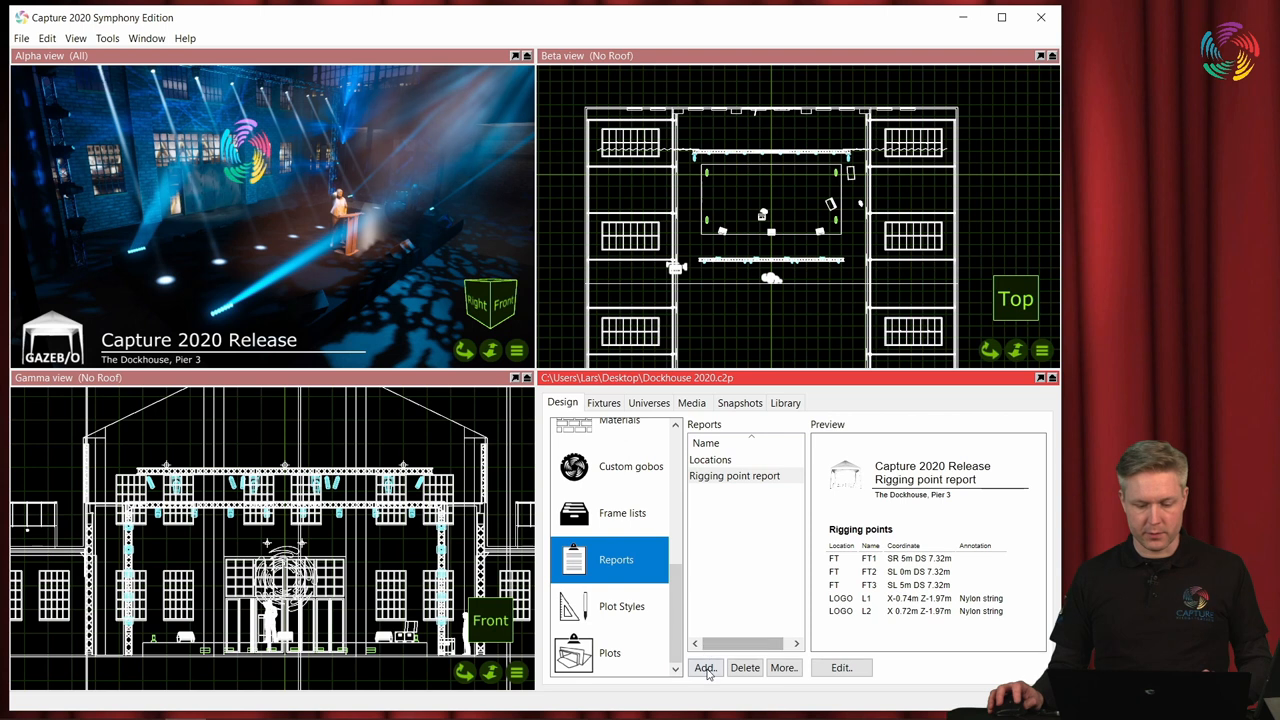
Add a Fixture report to the Reports list and select it for preview.
{"action": "left_click", "coordinate": [704, 667]}
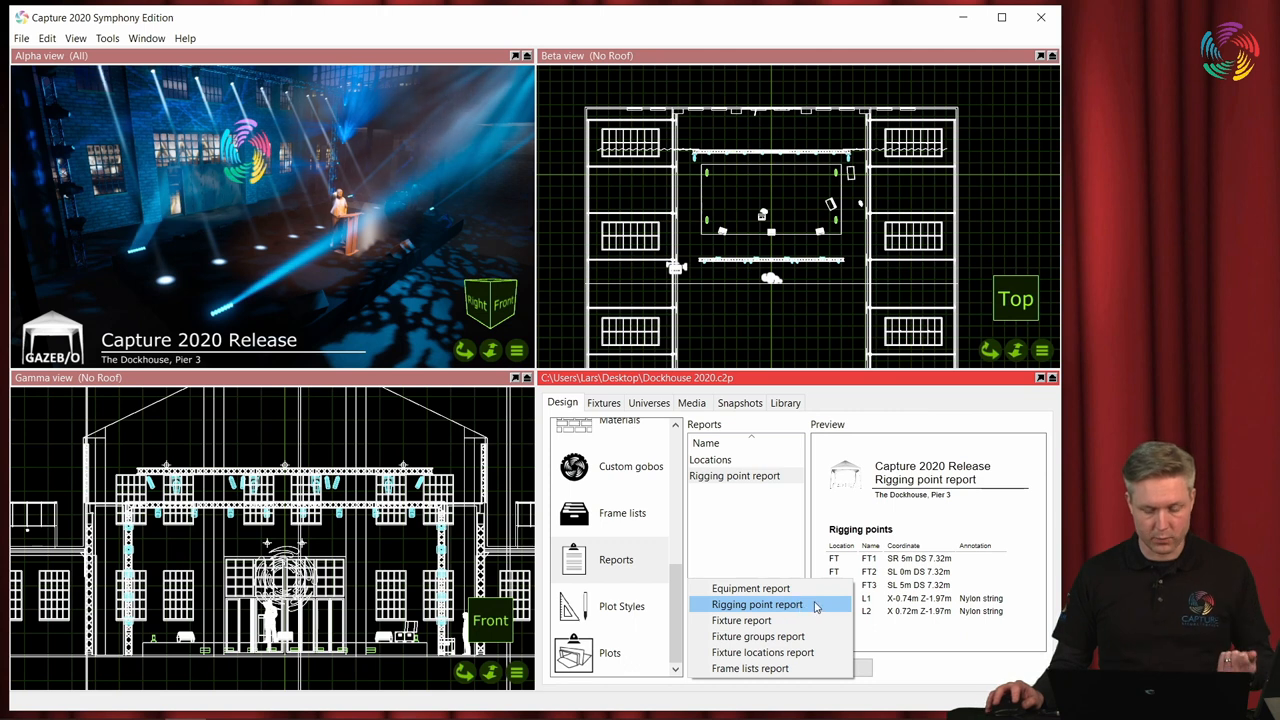
{"action": "mouse_move", "coordinate": [757, 636]}
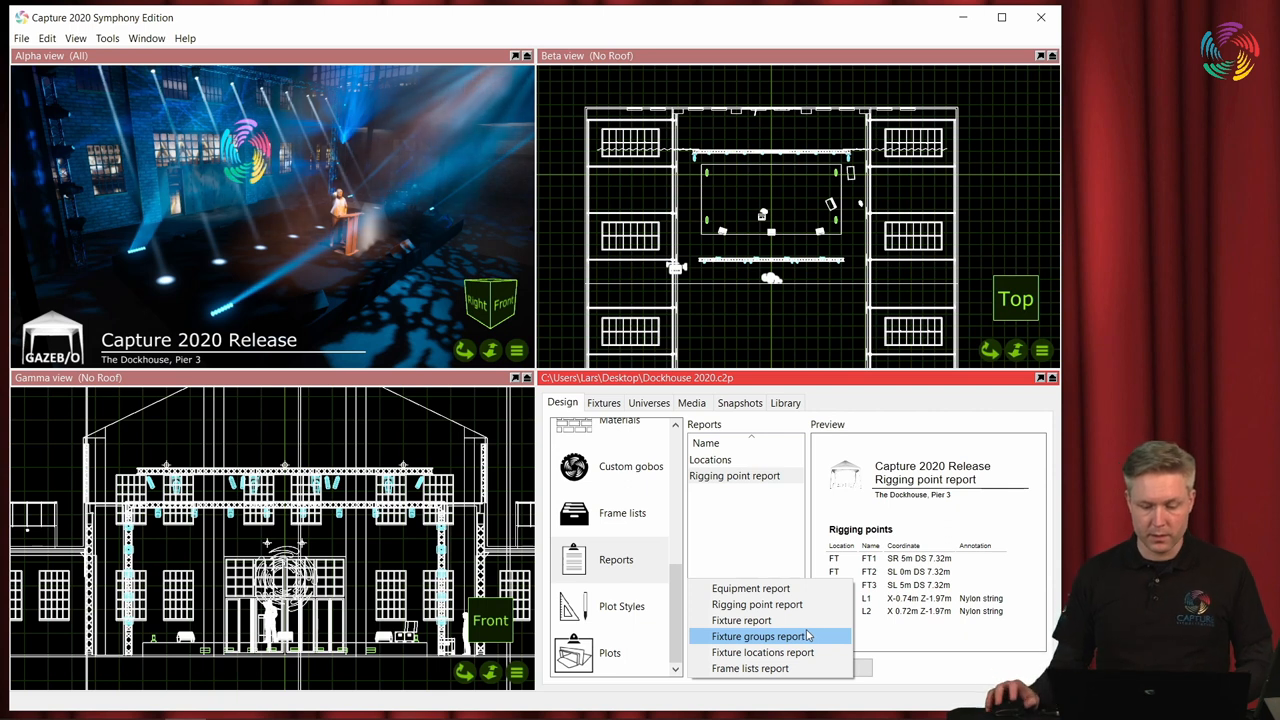
{"action": "left_click", "coordinate": [741, 620]}
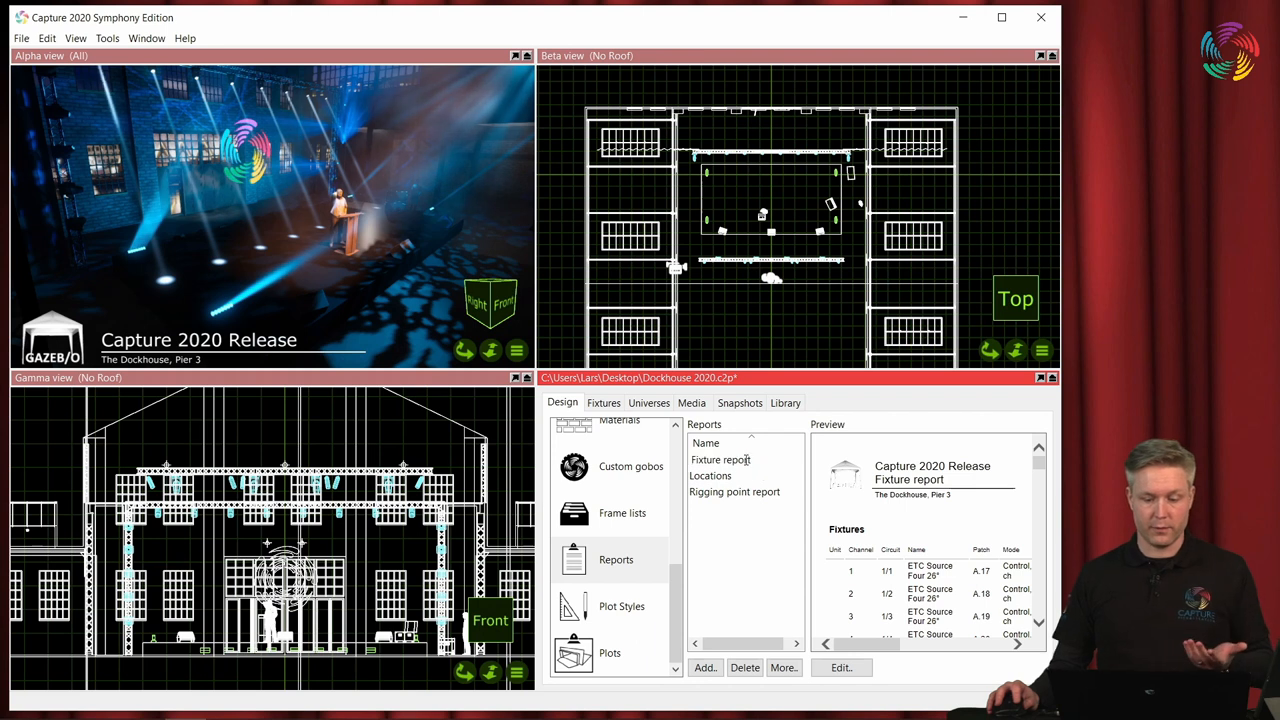
{"action": "left_click", "coordinate": [720, 459]}
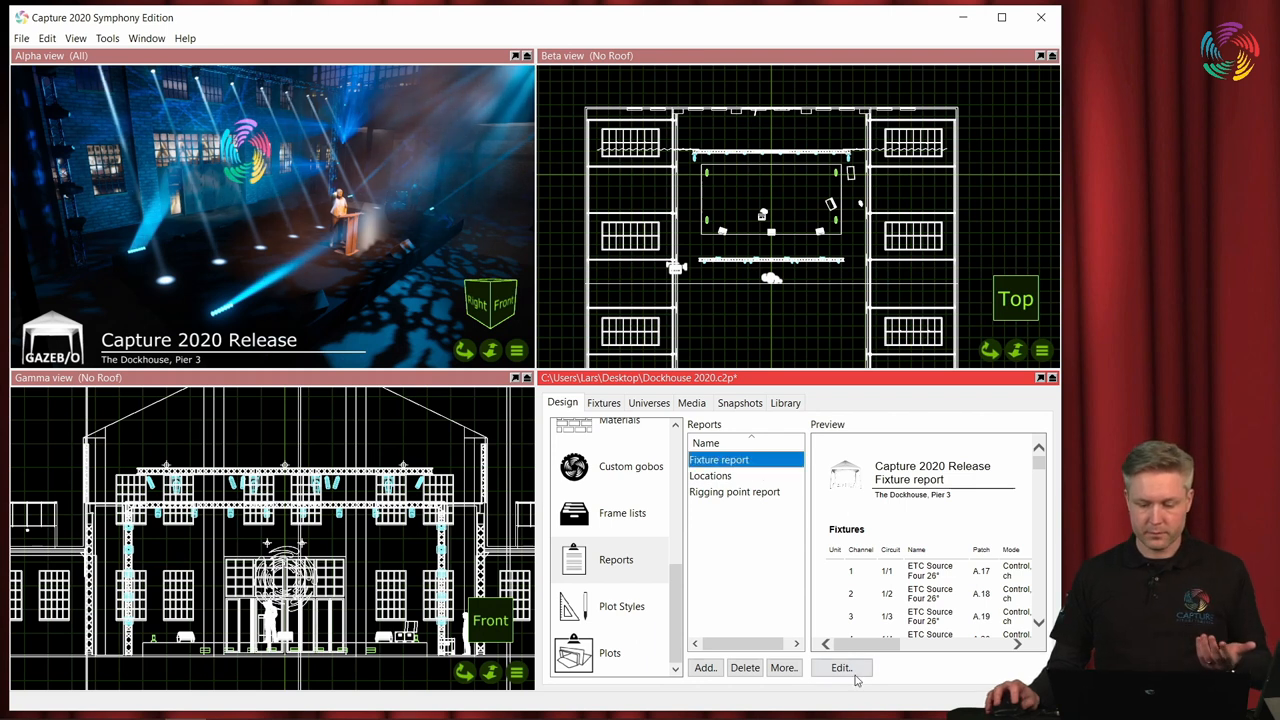
{"action": "left_click", "coordinate": [840, 667]}
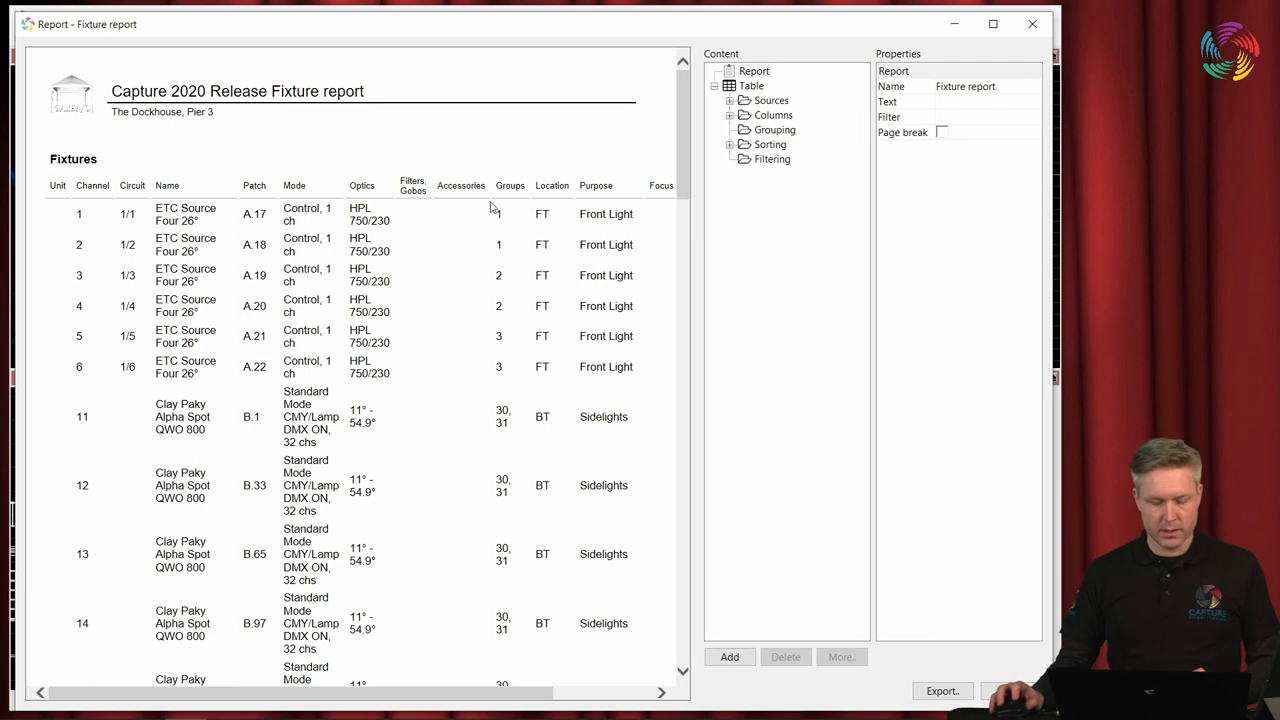
{"action": "mouse_move", "coordinate": [483, 253]}
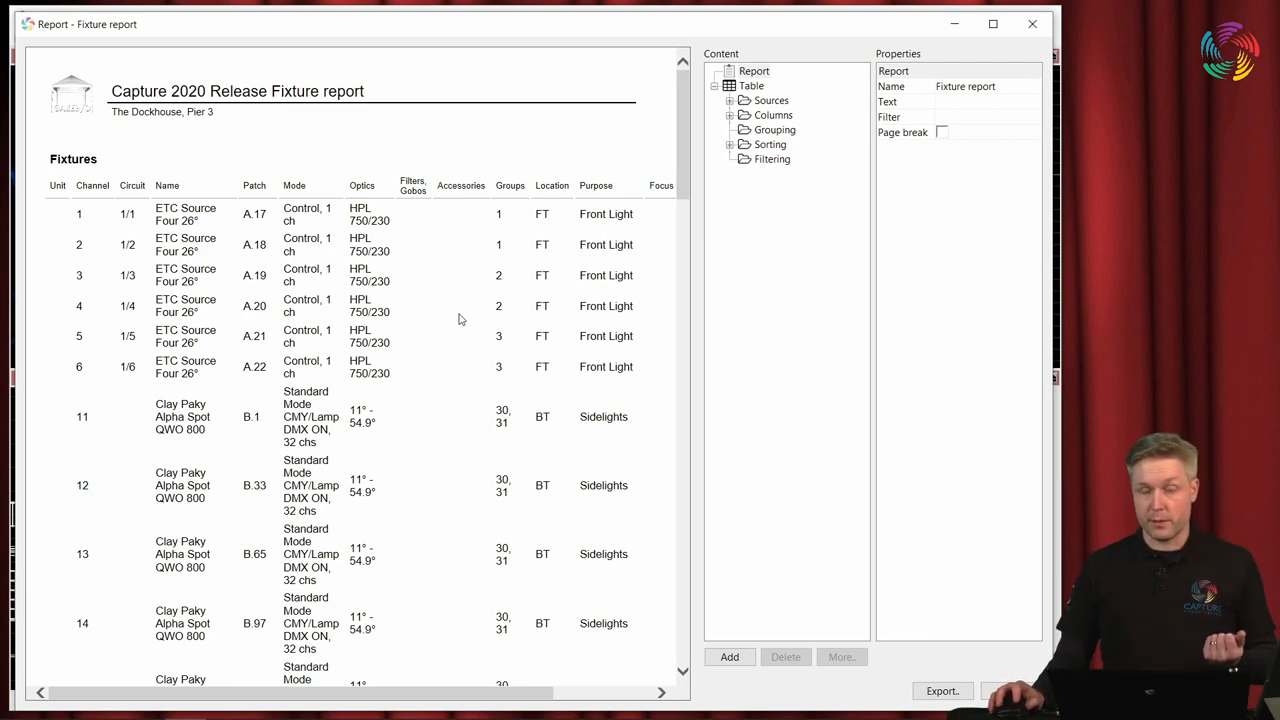
{"action": "mouse_move", "coordinate": [470, 318]}
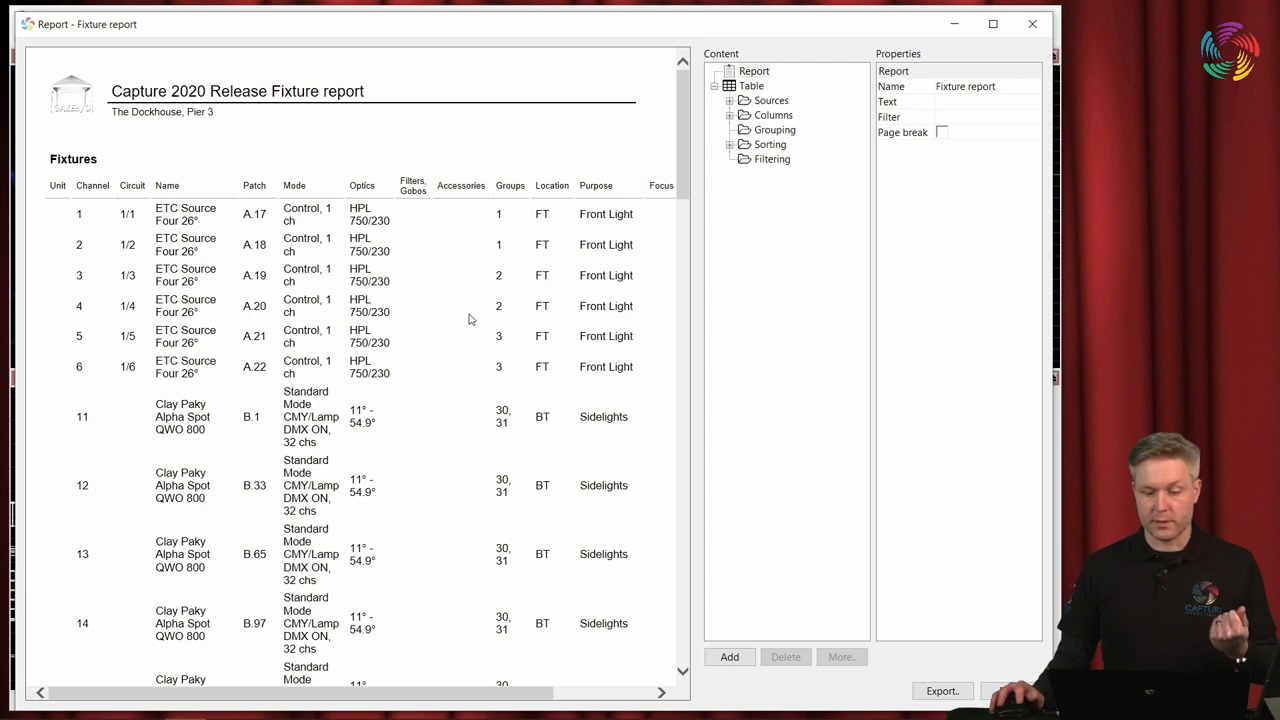
{"action": "mouse_move", "coordinate": [480, 315]}
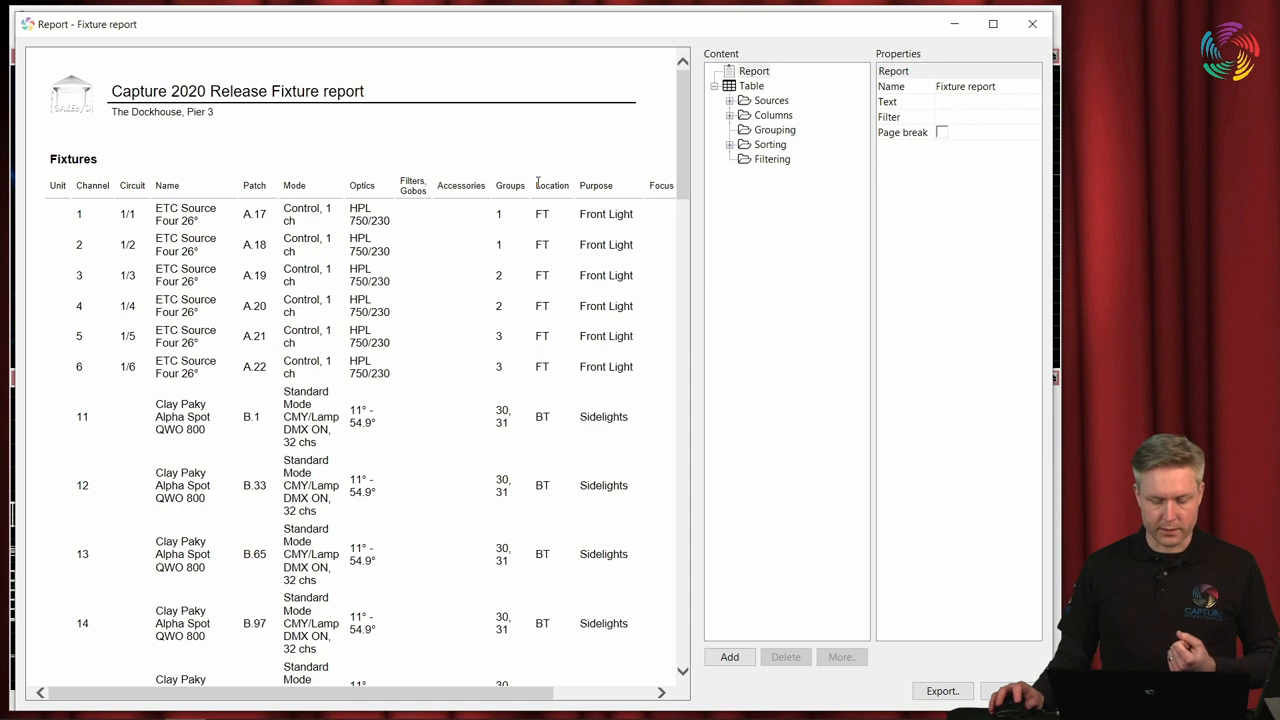
Expand the report's Fixtures source, columns and sorting in the Content tree.
{"action": "left_click", "coordinate": [550, 185]}
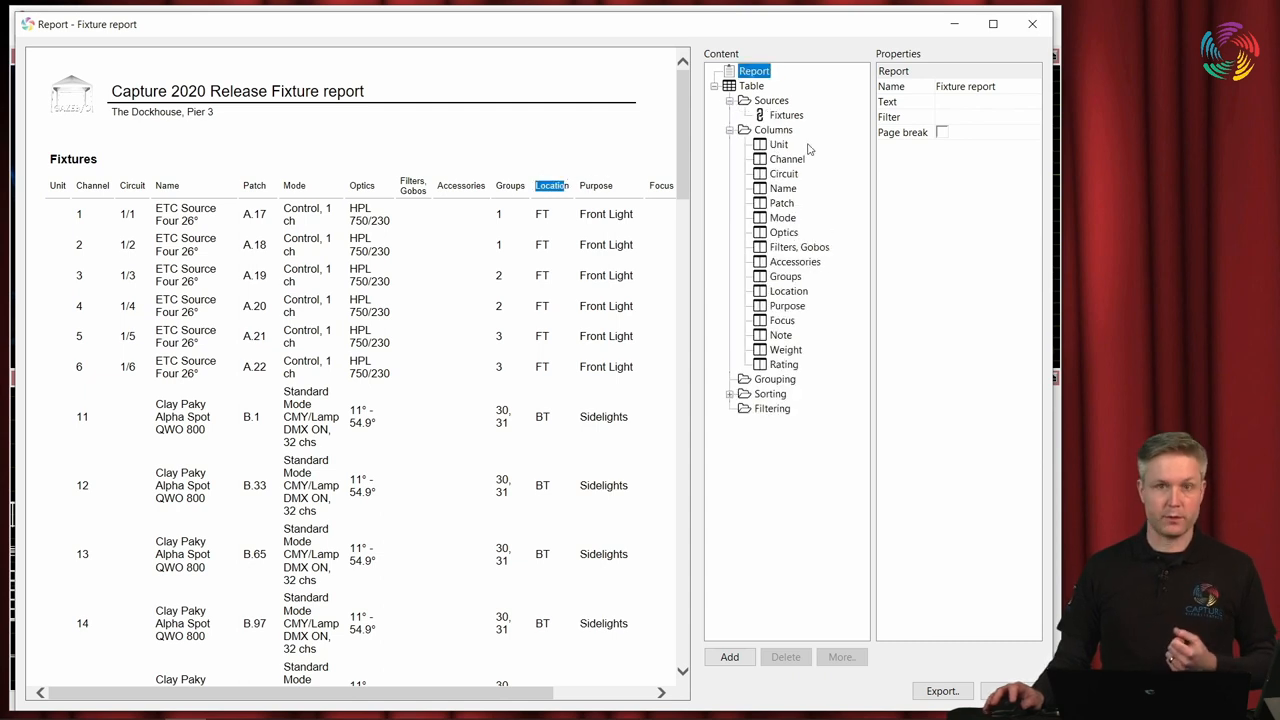
{"action": "mouse_move", "coordinate": [740, 308]}
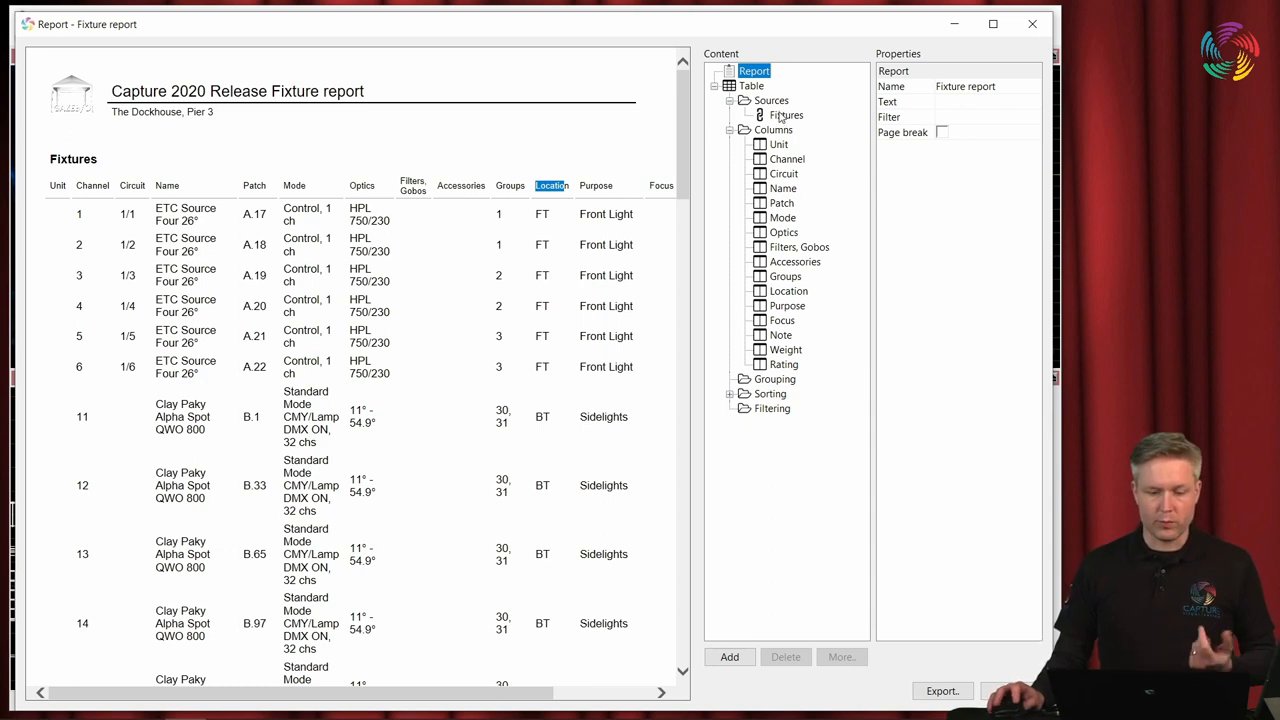
{"action": "left_click", "coordinate": [786, 114]}
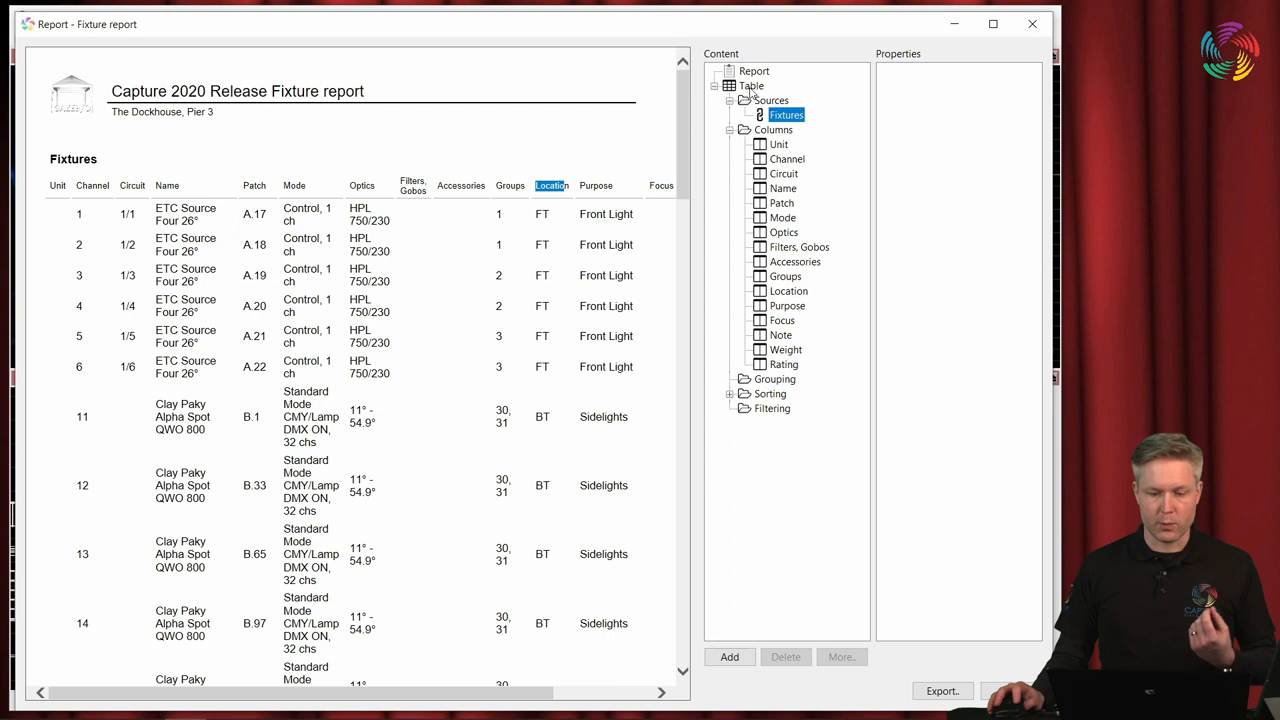
{"action": "left_click", "coordinate": [752, 85]}
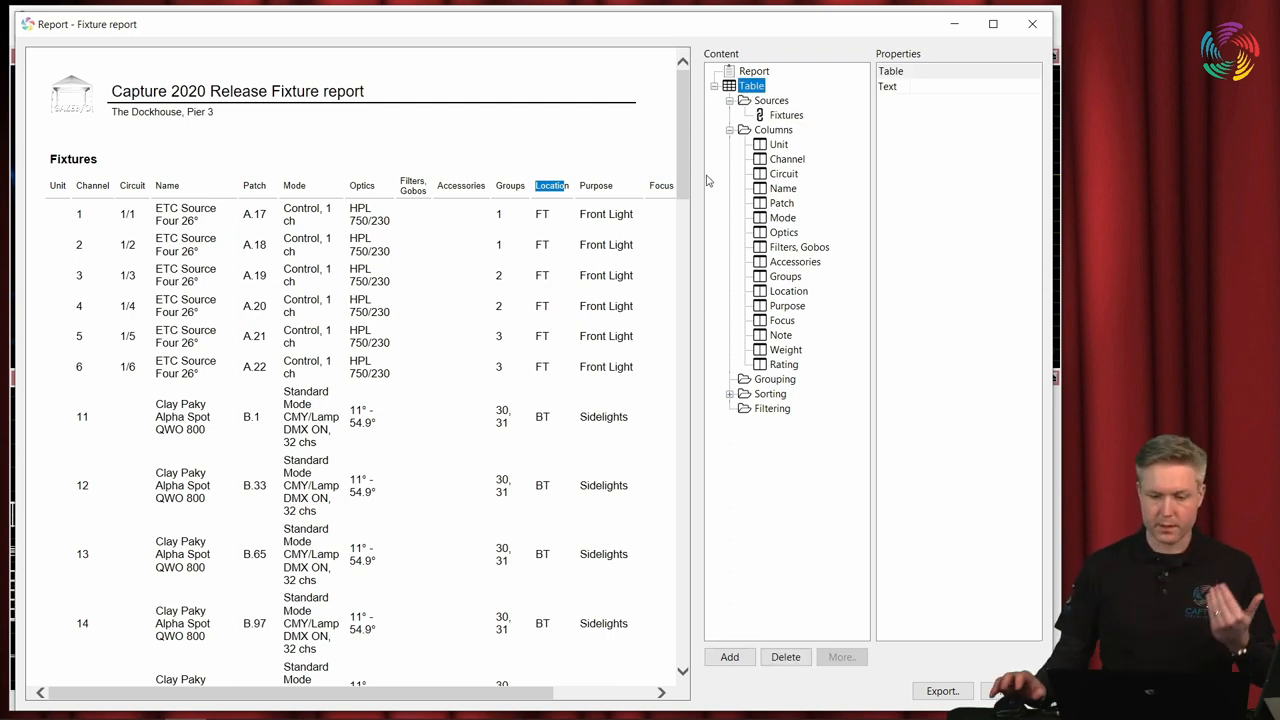
{"action": "left_click", "coordinate": [785, 114]}
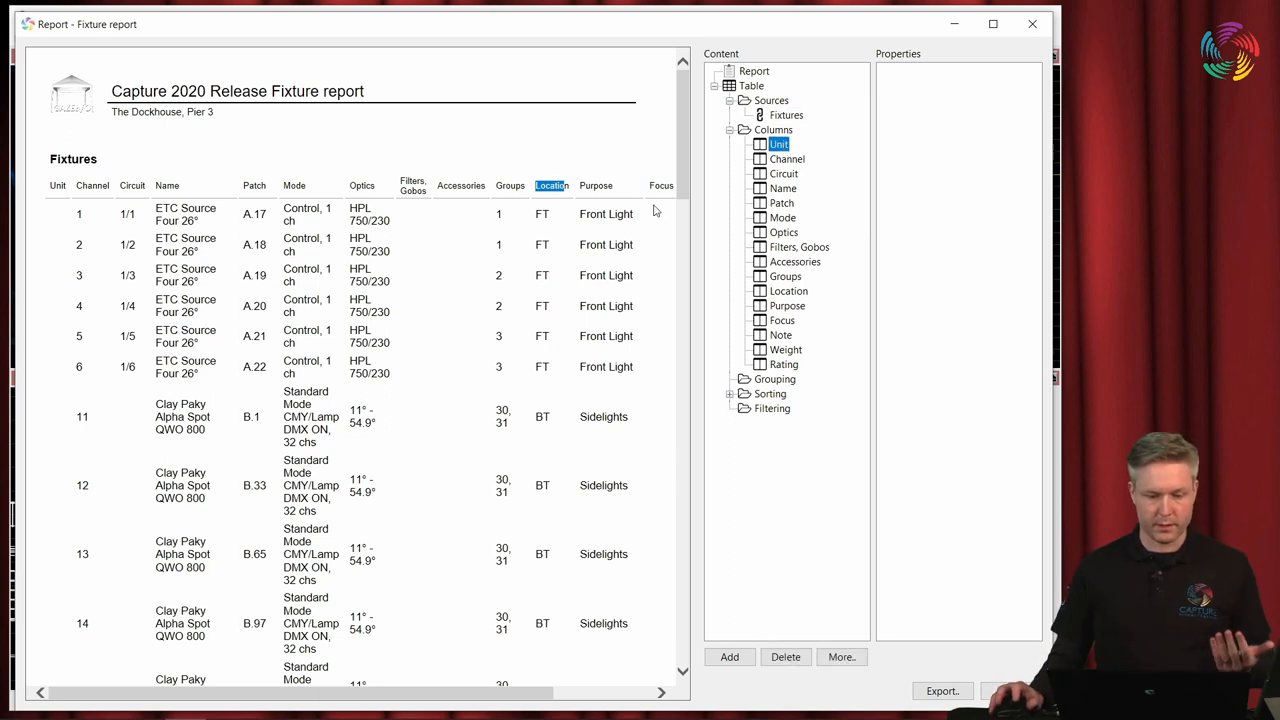
{"action": "mouse_move", "coordinate": [160, 185]}
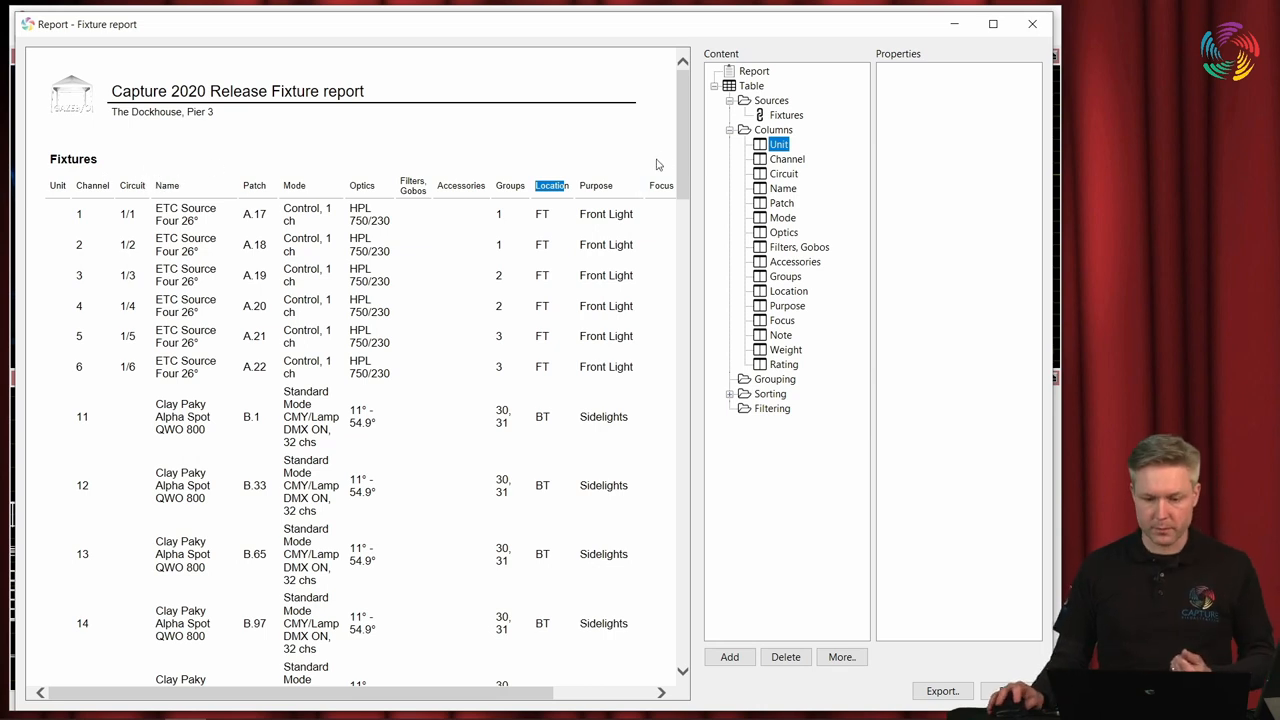
{"action": "left_click", "coordinate": [731, 393]}
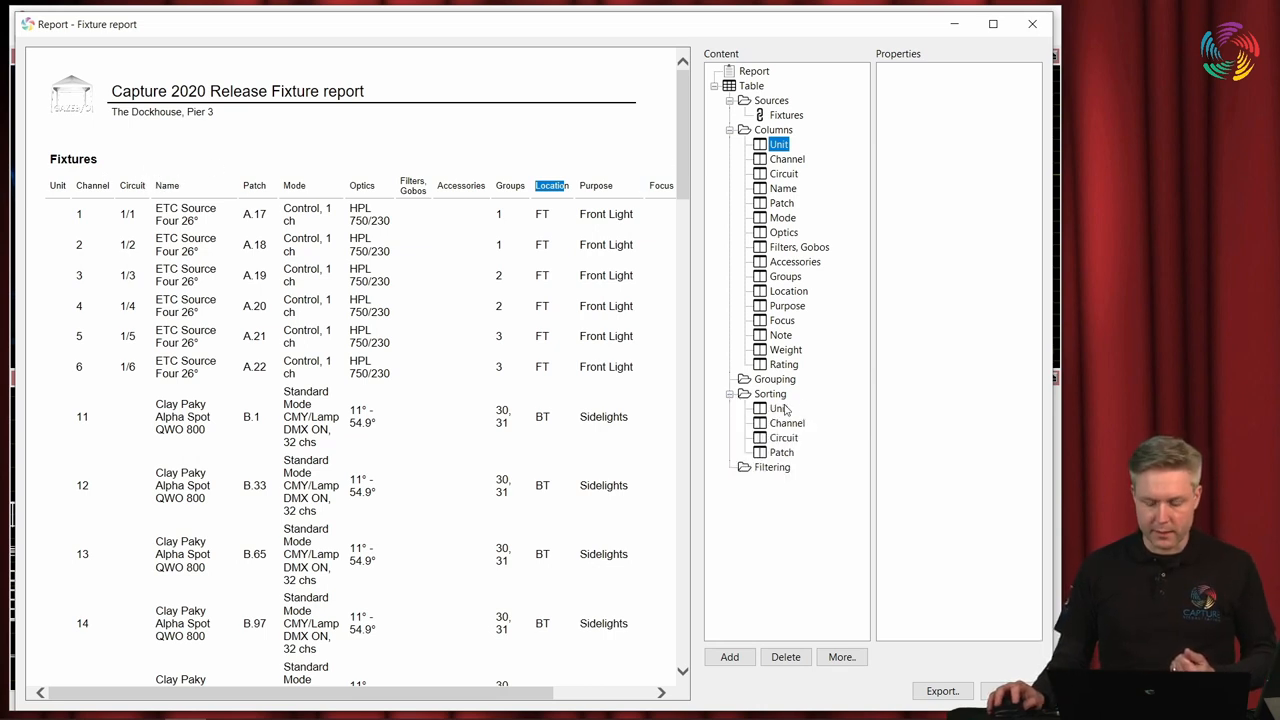
{"action": "left_click", "coordinate": [779, 408]}
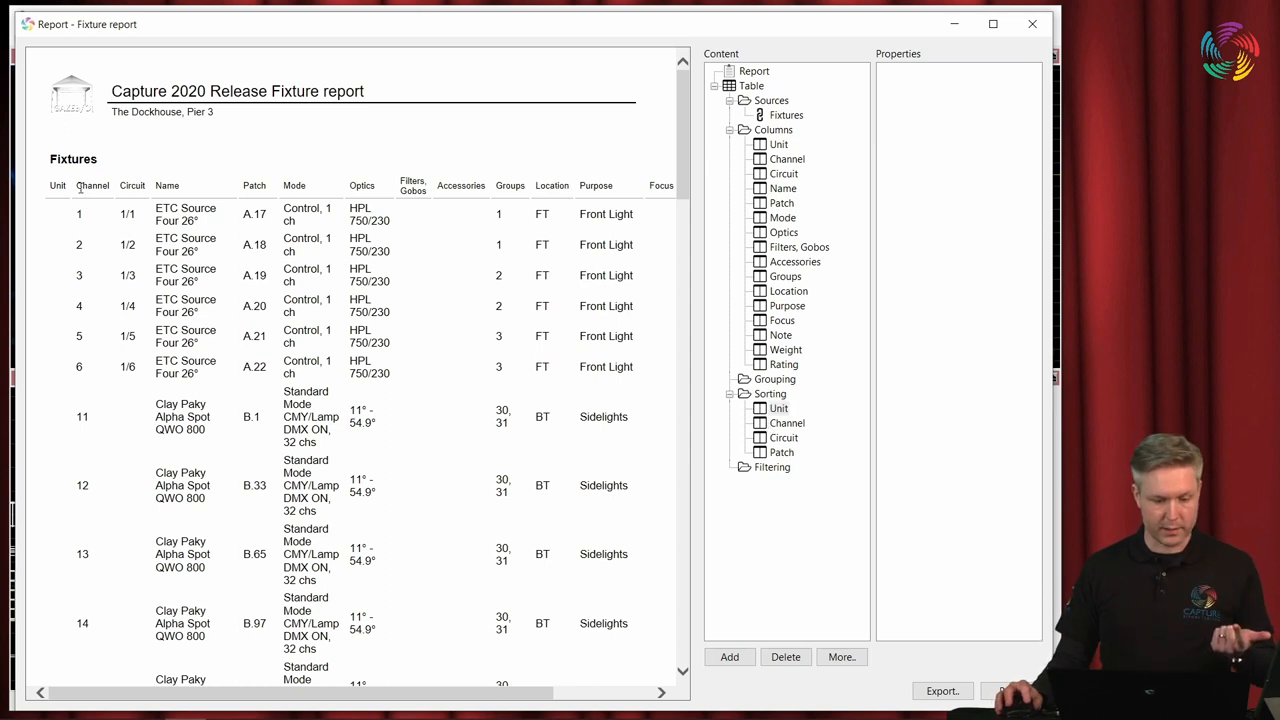
Select columns in the preview and delete the Unit column.
{"action": "left_click", "coordinate": [92, 185]}
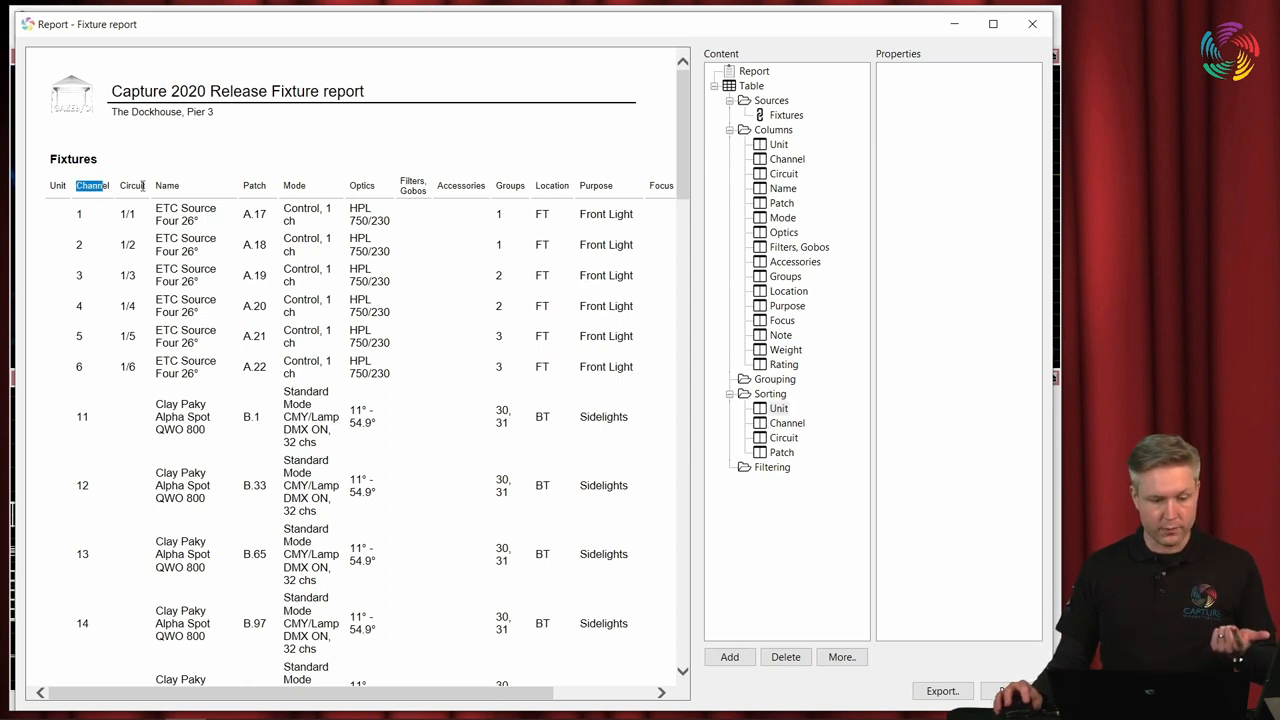
{"action": "left_click", "coordinate": [254, 186]}
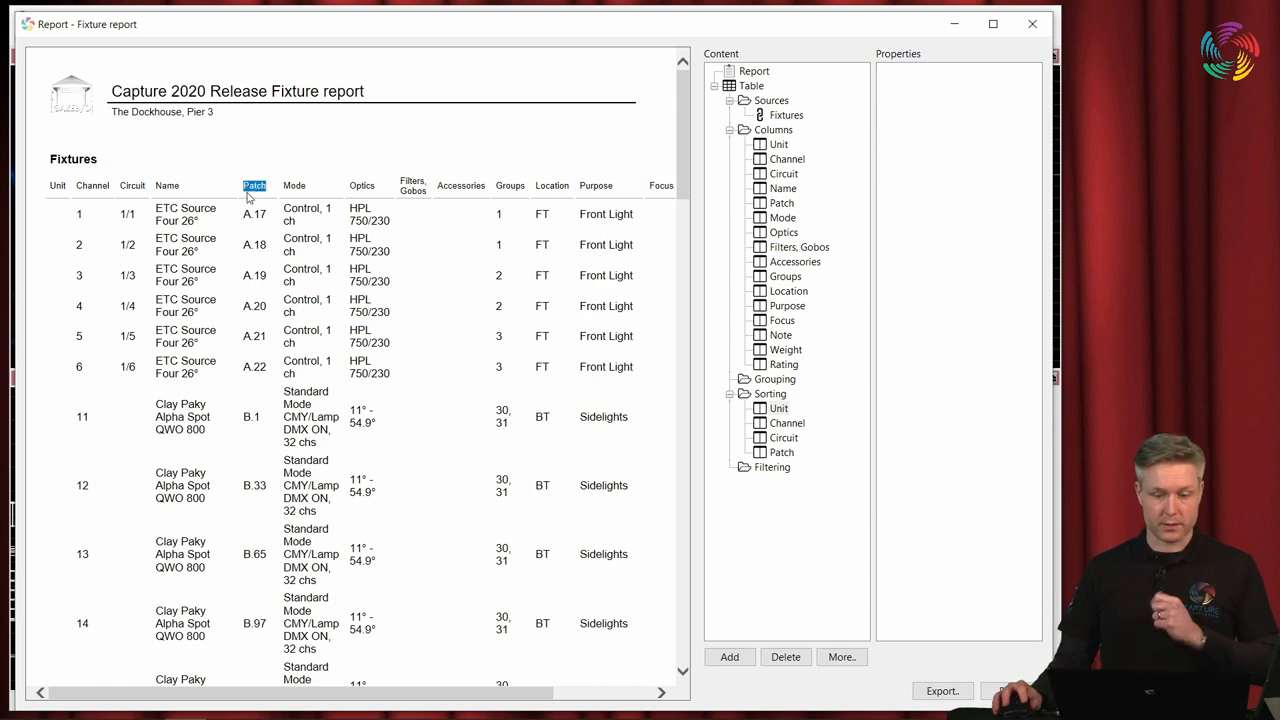
{"action": "mouse_move", "coordinate": [432, 263]}
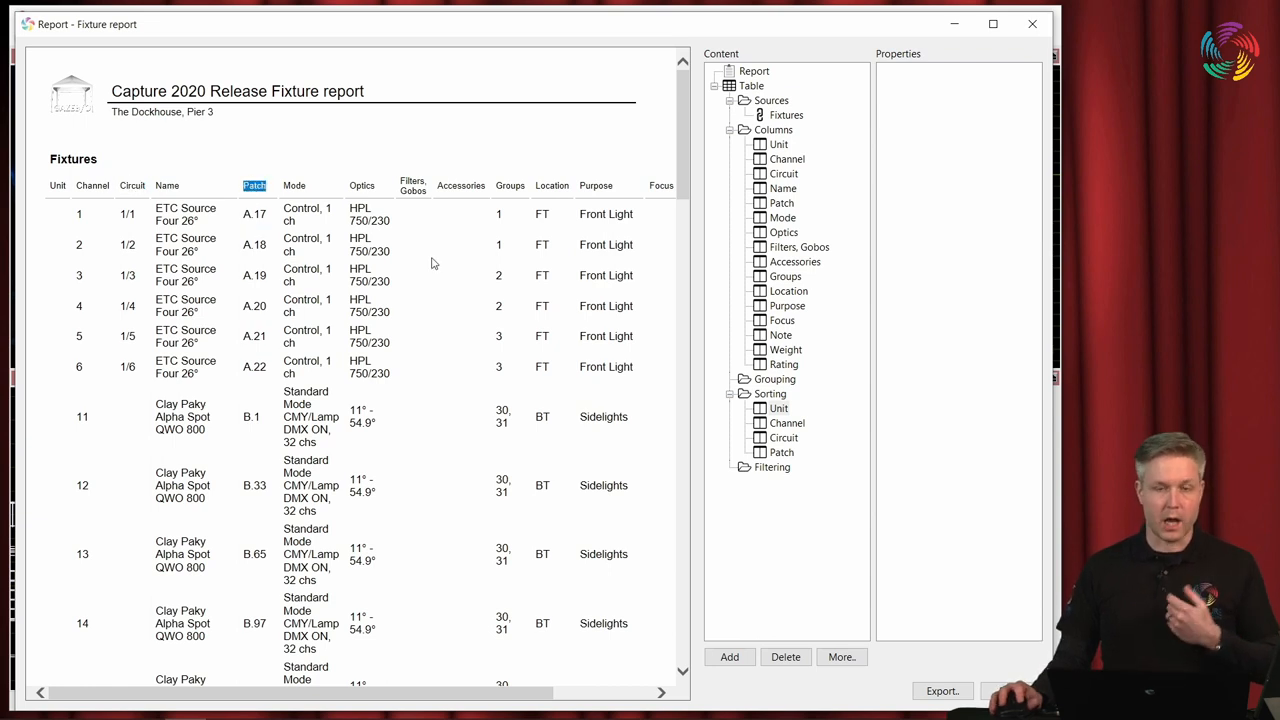
{"action": "mouse_move", "coordinate": [195, 215]}
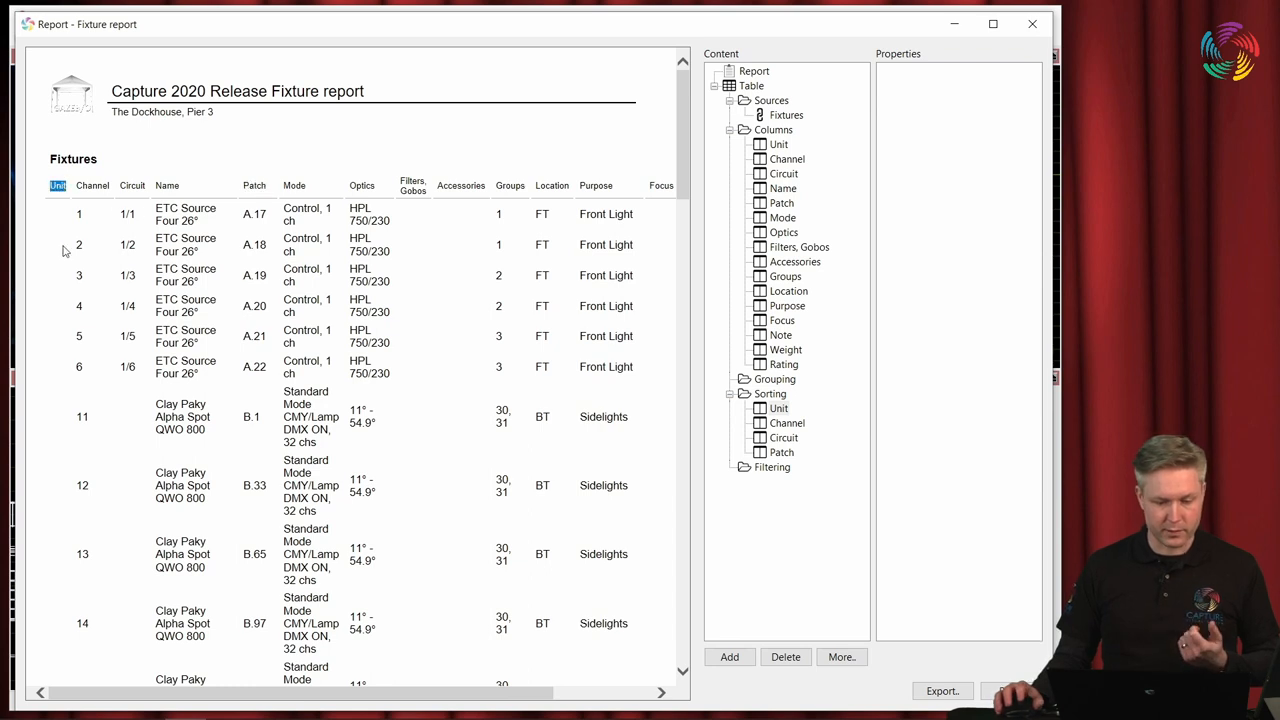
{"action": "scroll", "scroll_direction": "down", "scroll_amount": 3}
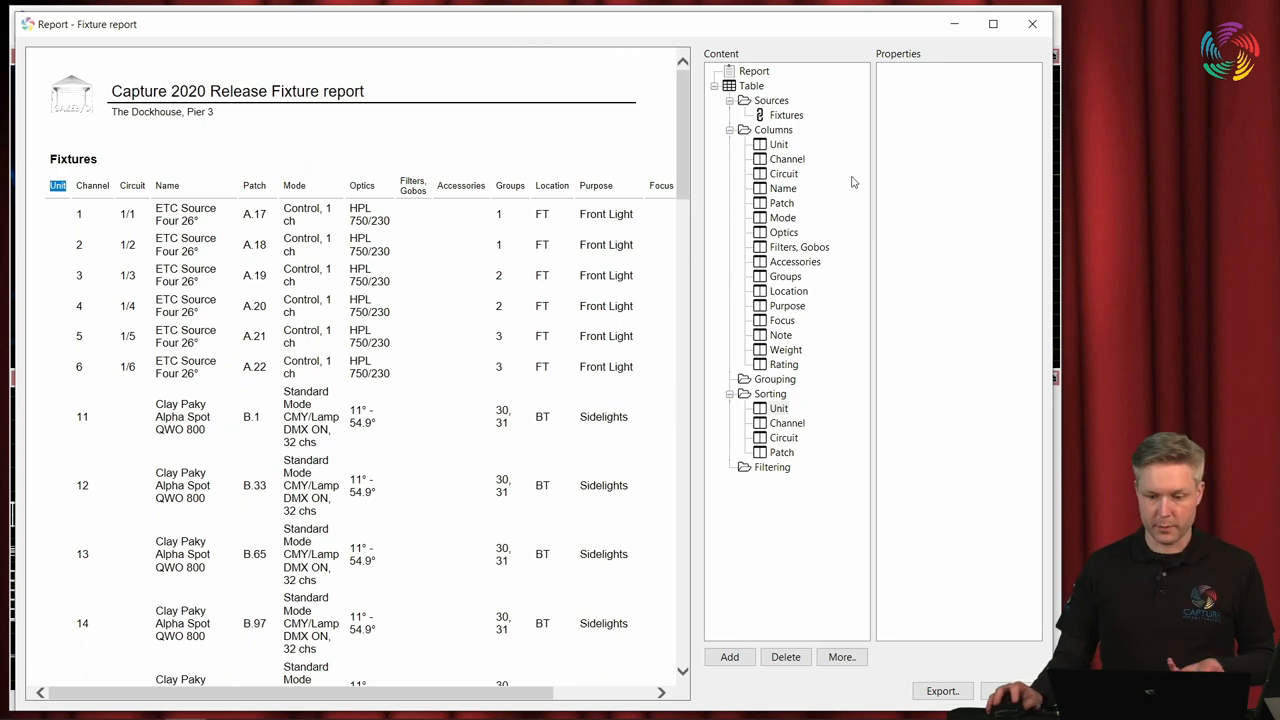
{"action": "left_click", "coordinate": [779, 144]}
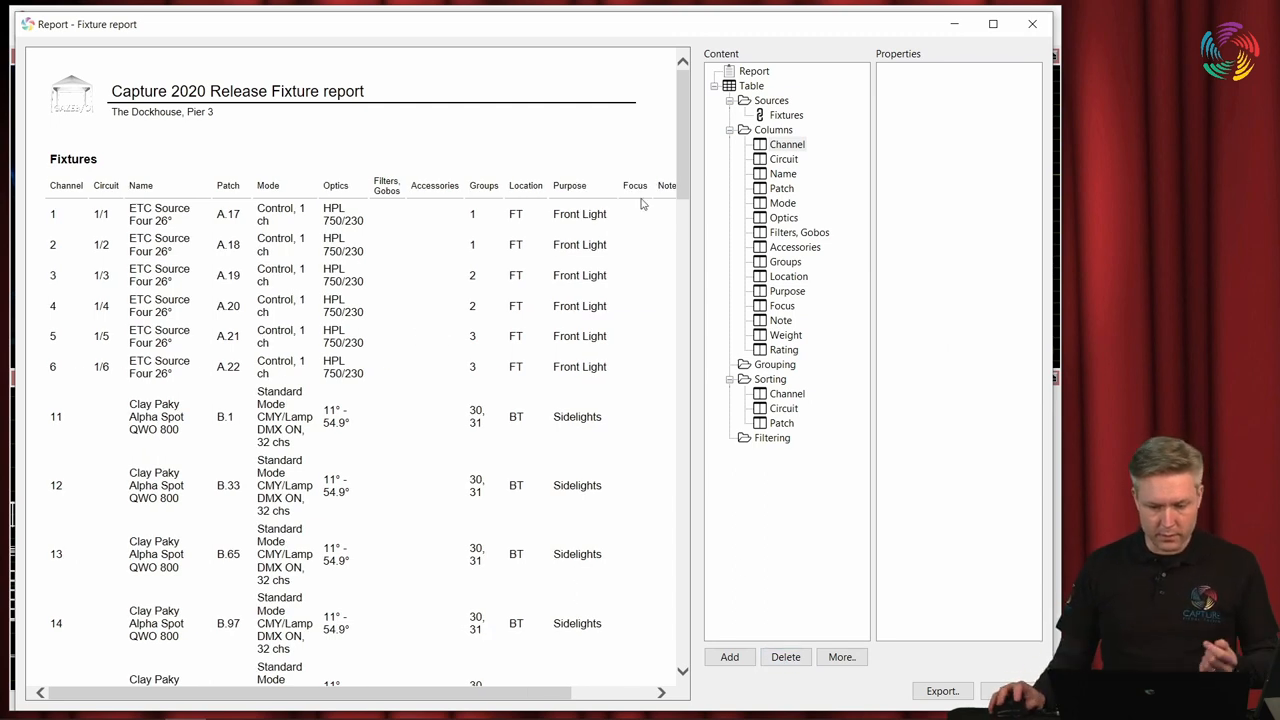
Select the Filters/Gobos column for removal from the fixture report.
{"action": "scroll", "scroll_direction": "down", "scroll_amount": 3}
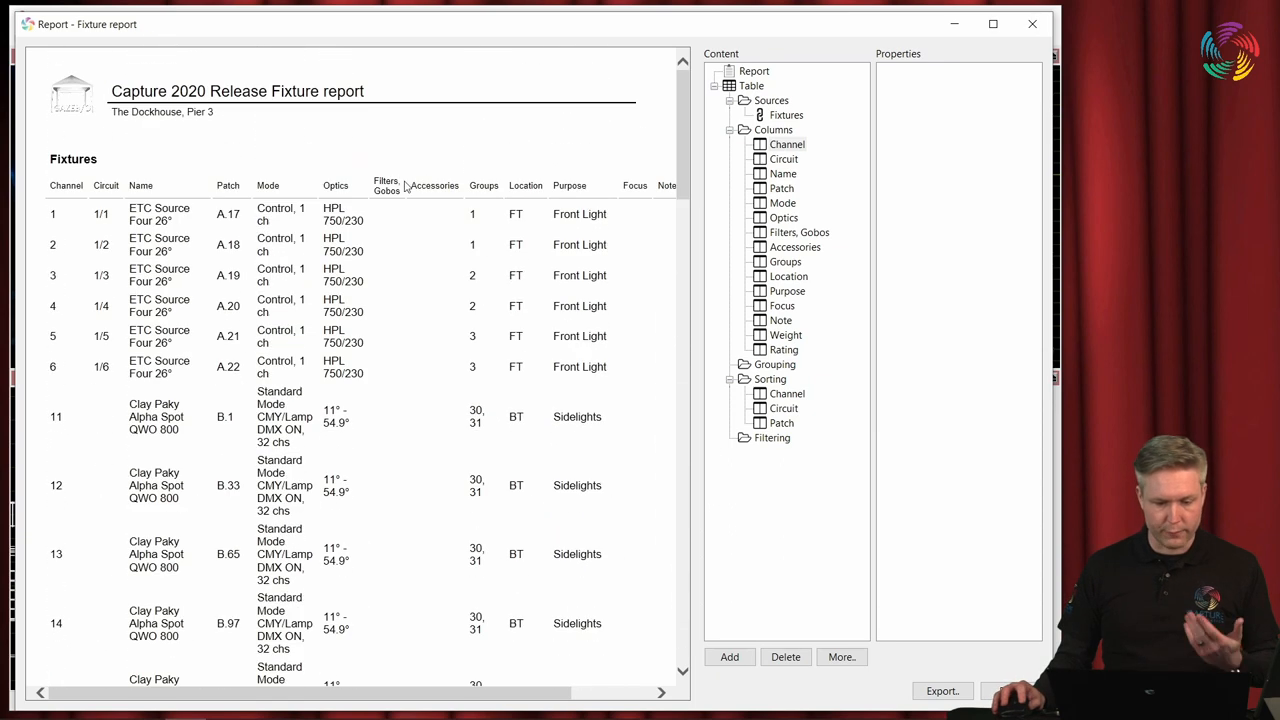
{"action": "left_click", "coordinate": [801, 232]}
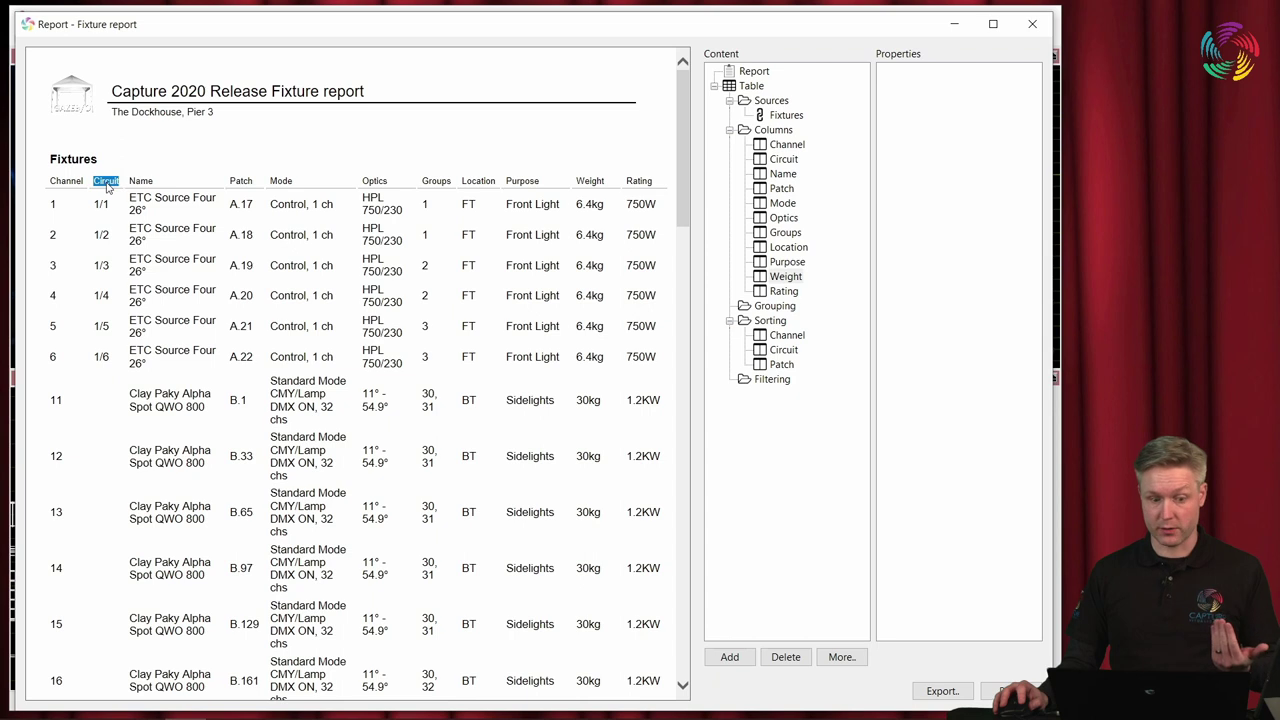
Move the Circuit column up ahead of Channel and check the sort order.
{"action": "left_click", "coordinate": [783, 159]}
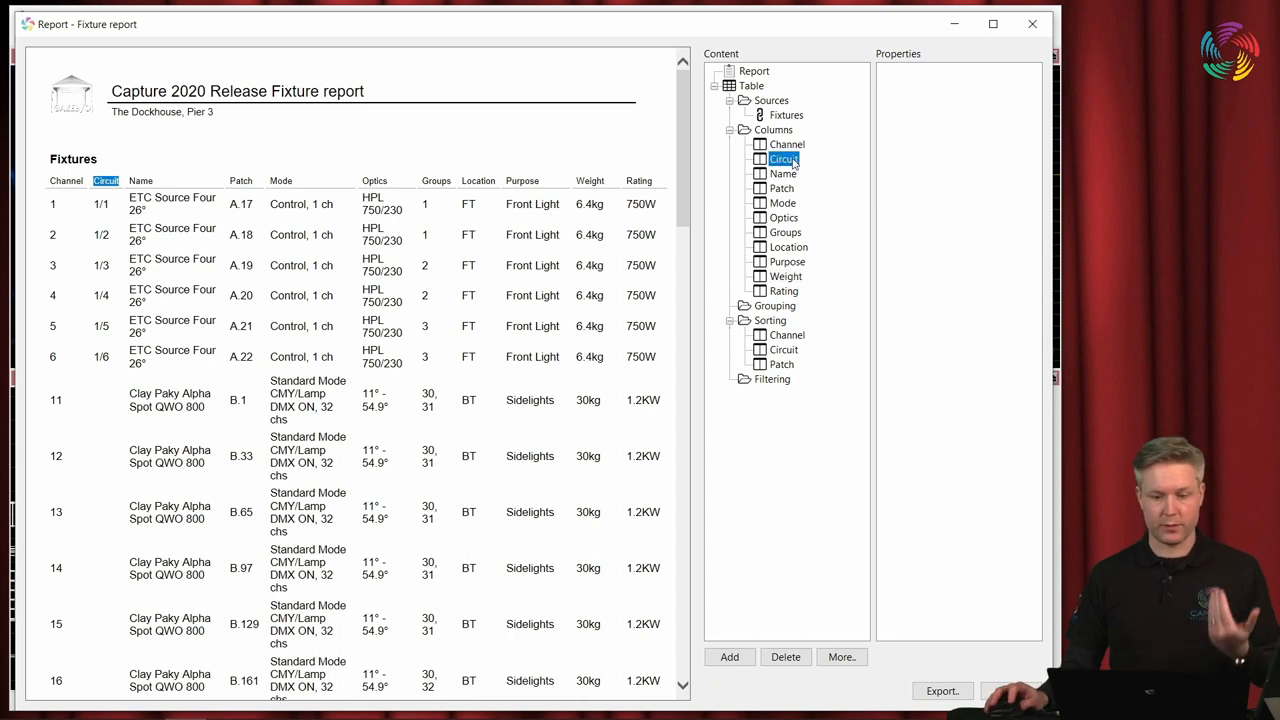
{"action": "right_click", "coordinate": [781, 159]}
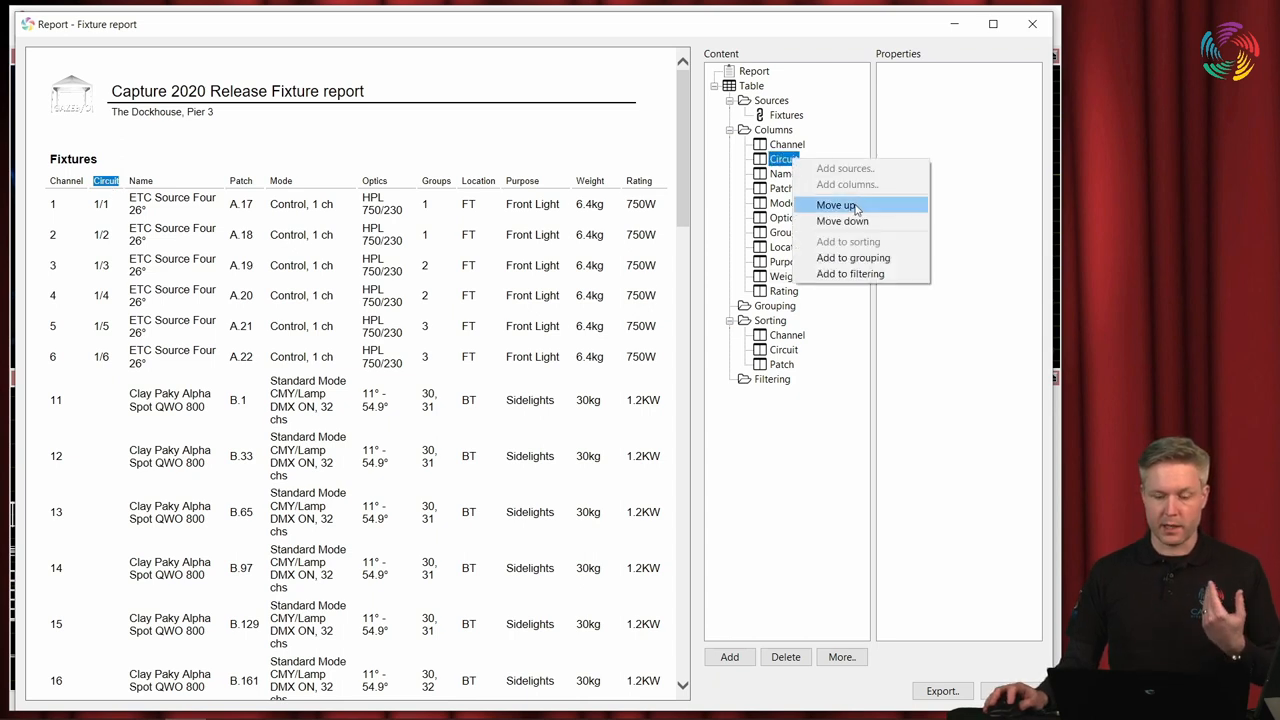
{"action": "left_click", "coordinate": [836, 204]}
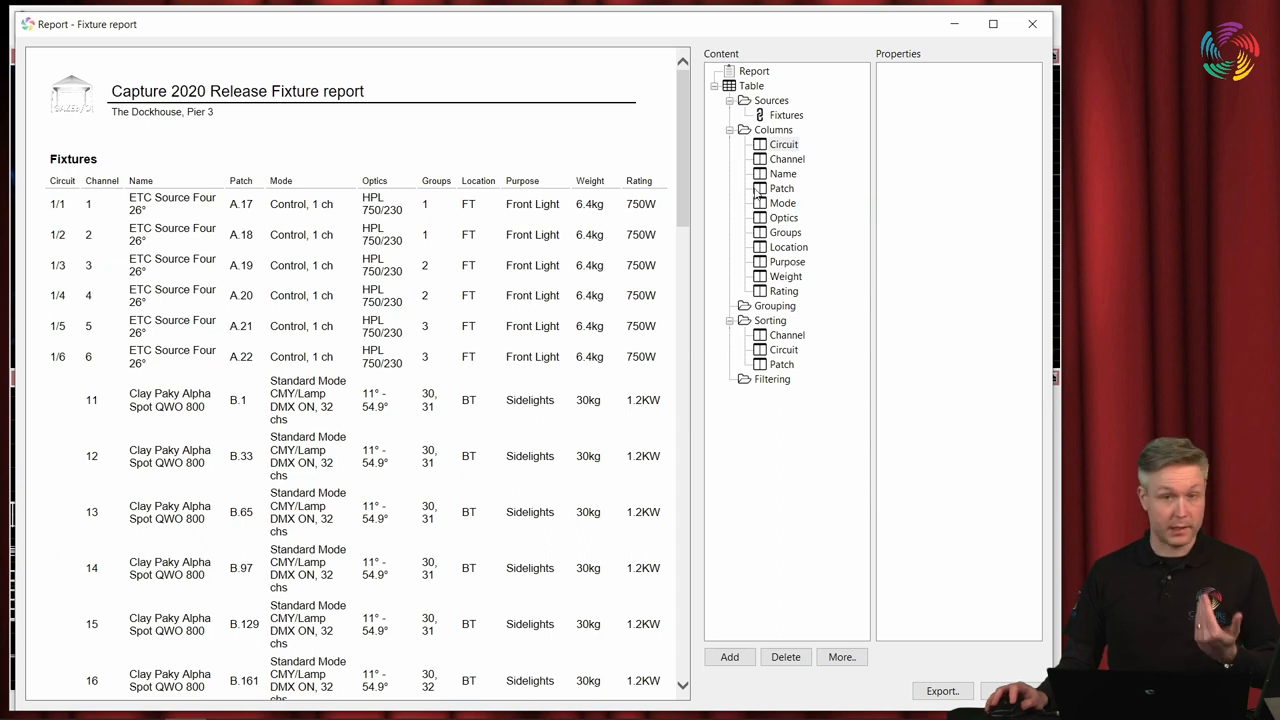
{"action": "left_click", "coordinate": [60, 181]}
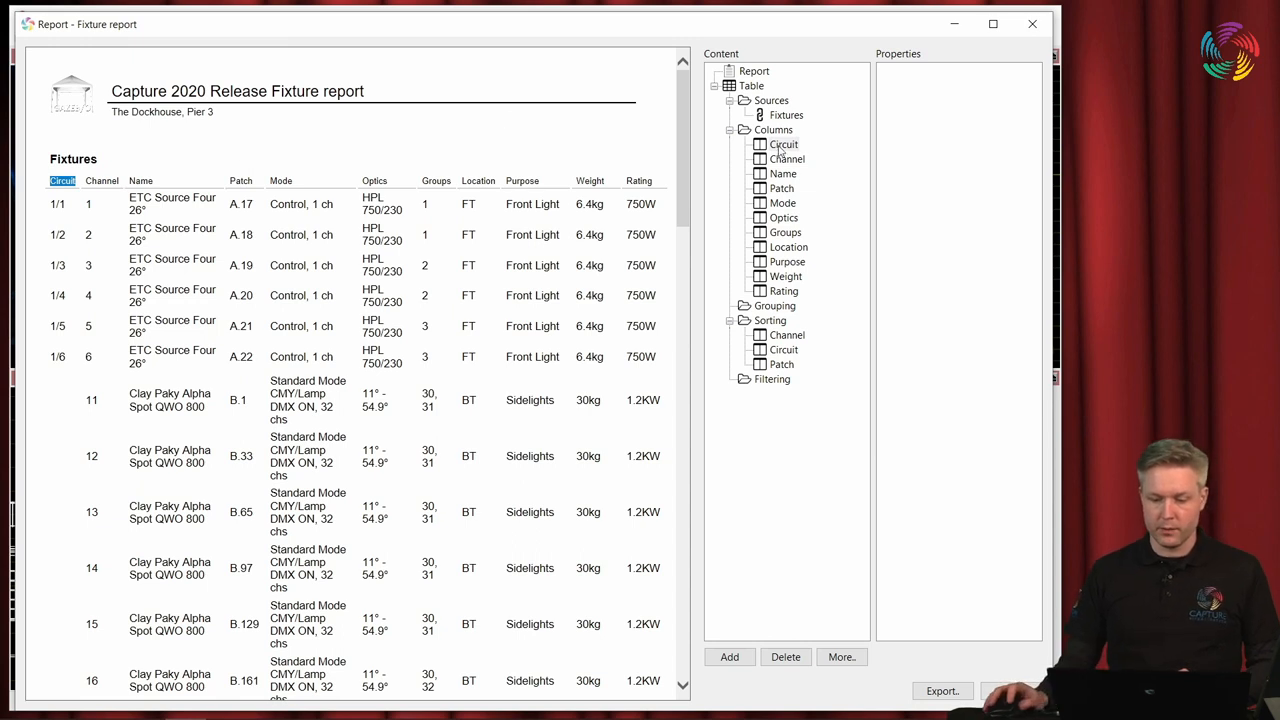
{"action": "right_click", "coordinate": [784, 144]}
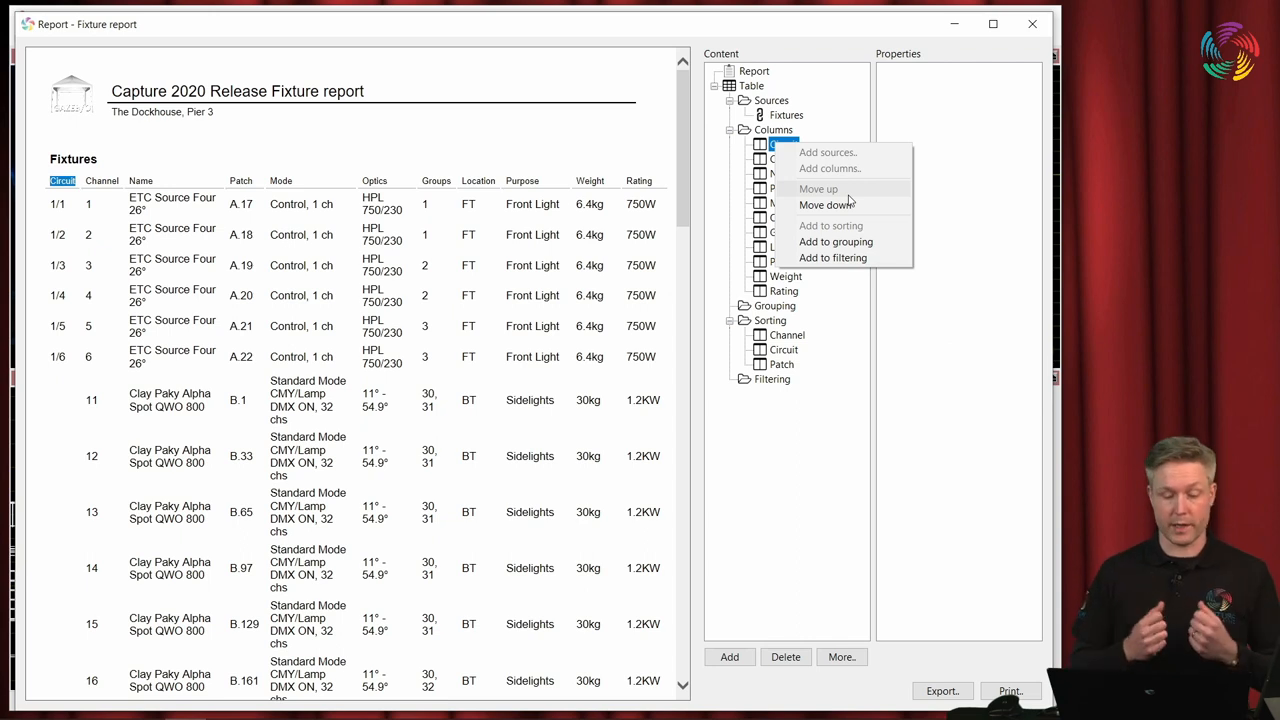
{"action": "mouse_move", "coordinate": [835, 241]}
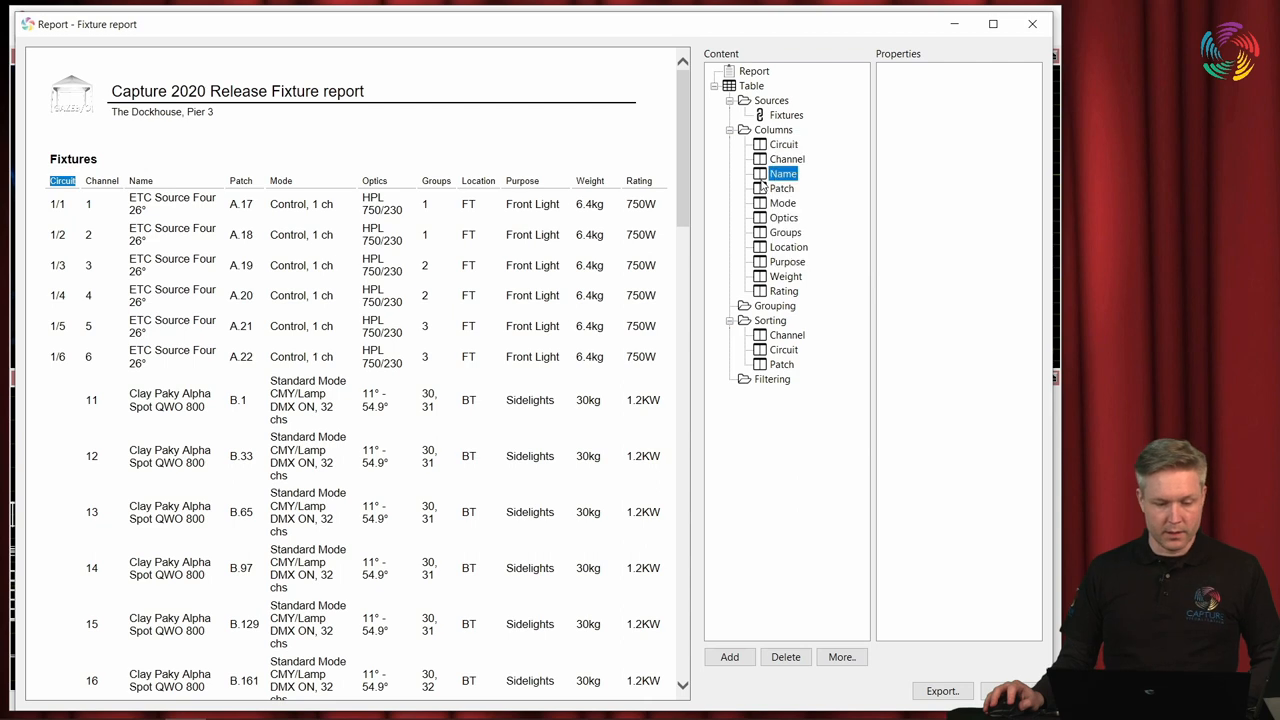
{"action": "mouse_move", "coordinate": [789, 221]}
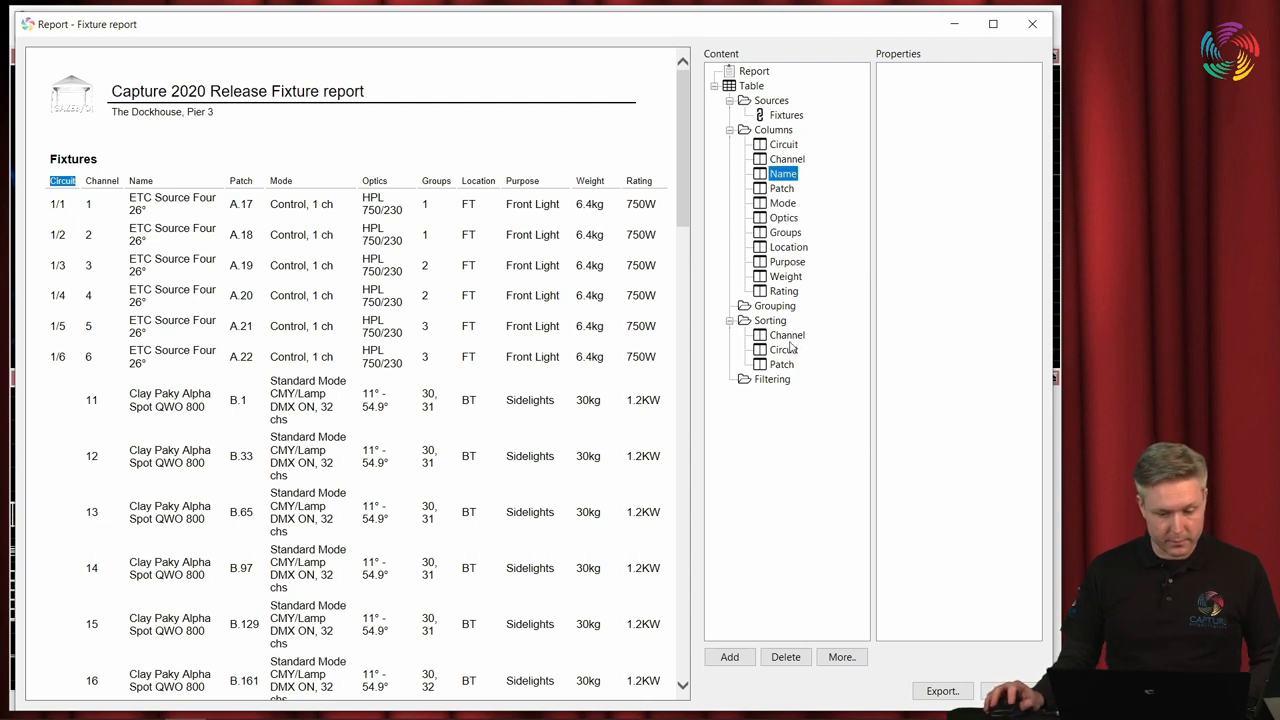
{"action": "left_click", "coordinate": [786, 335]}
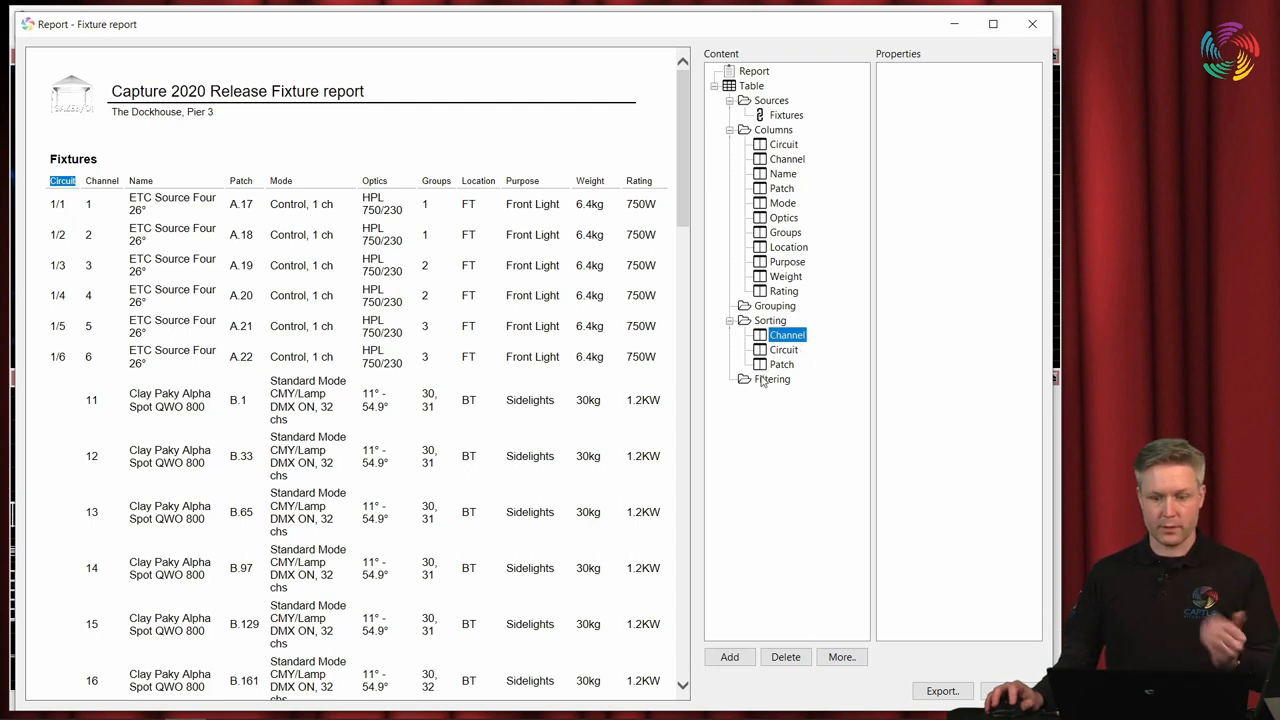
Add Circuit to the report's filtering and put Circuit first in Sorting.
{"action": "left_click", "coordinate": [772, 379]}
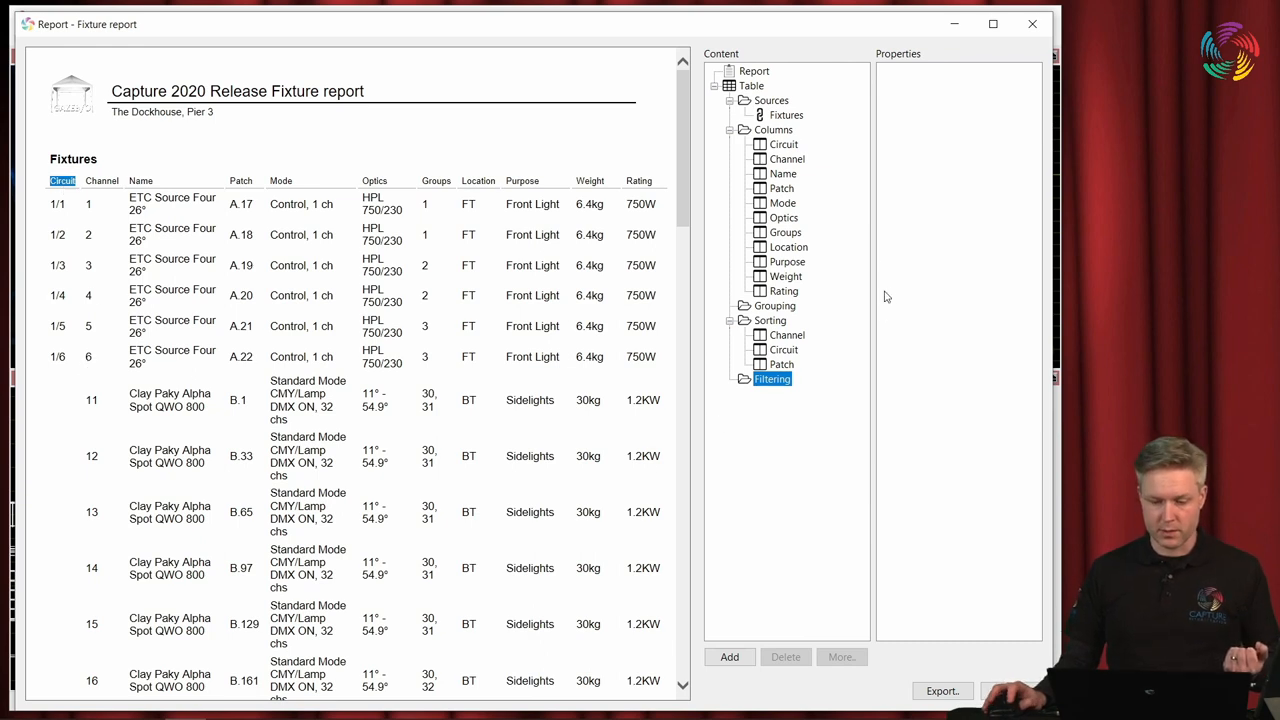
{"action": "right_click", "coordinate": [784, 144]}
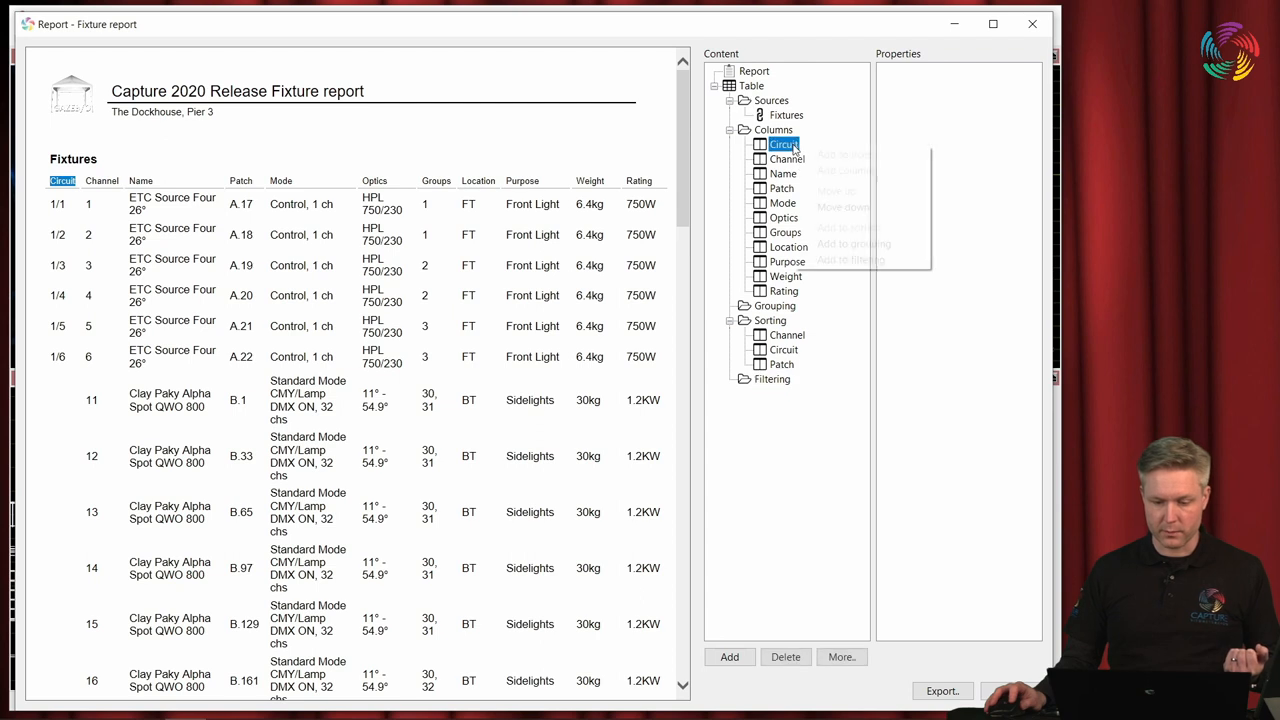
{"action": "mouse_move", "coordinate": [852, 260]}
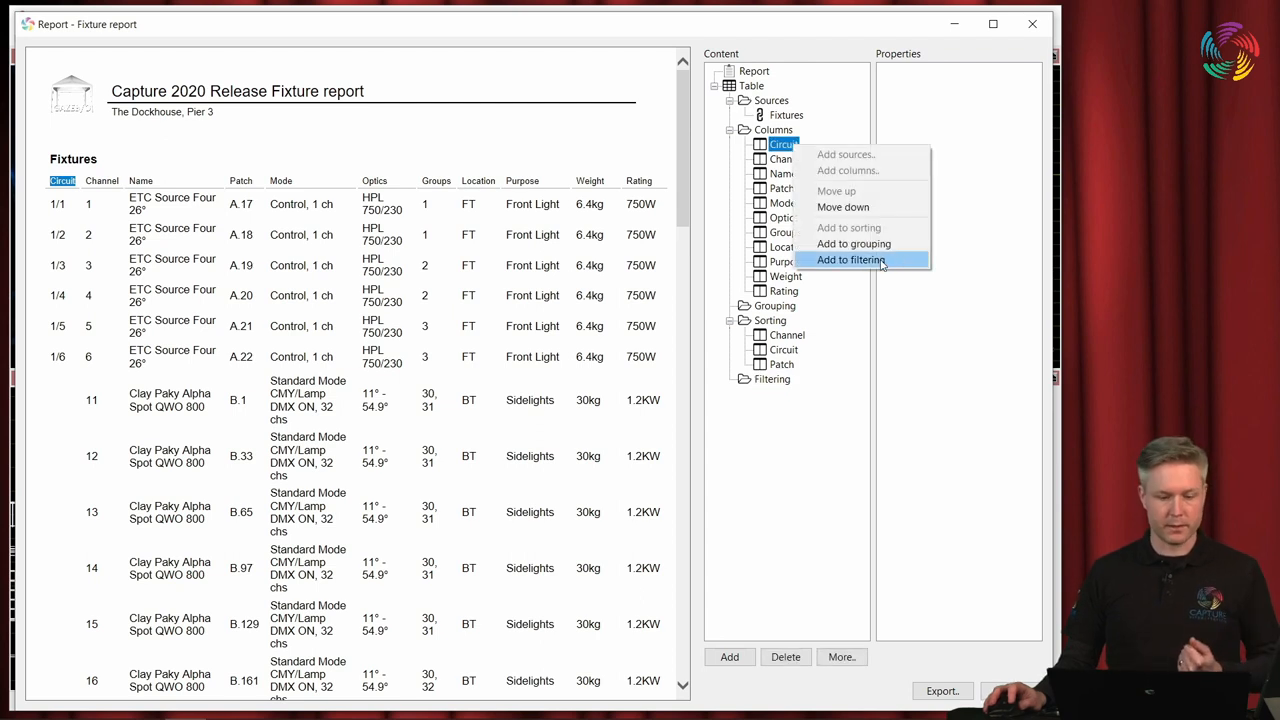
{"action": "left_click", "coordinate": [851, 260]}
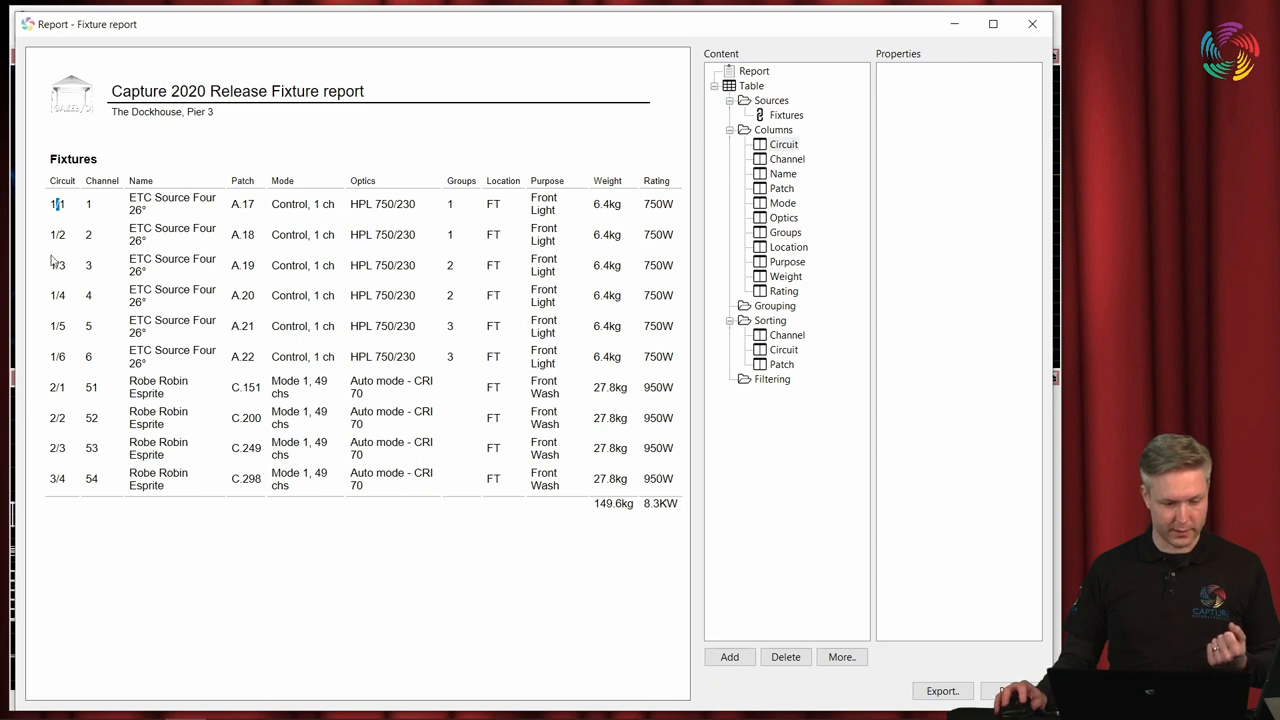
{"action": "left_click", "coordinate": [782, 349]}
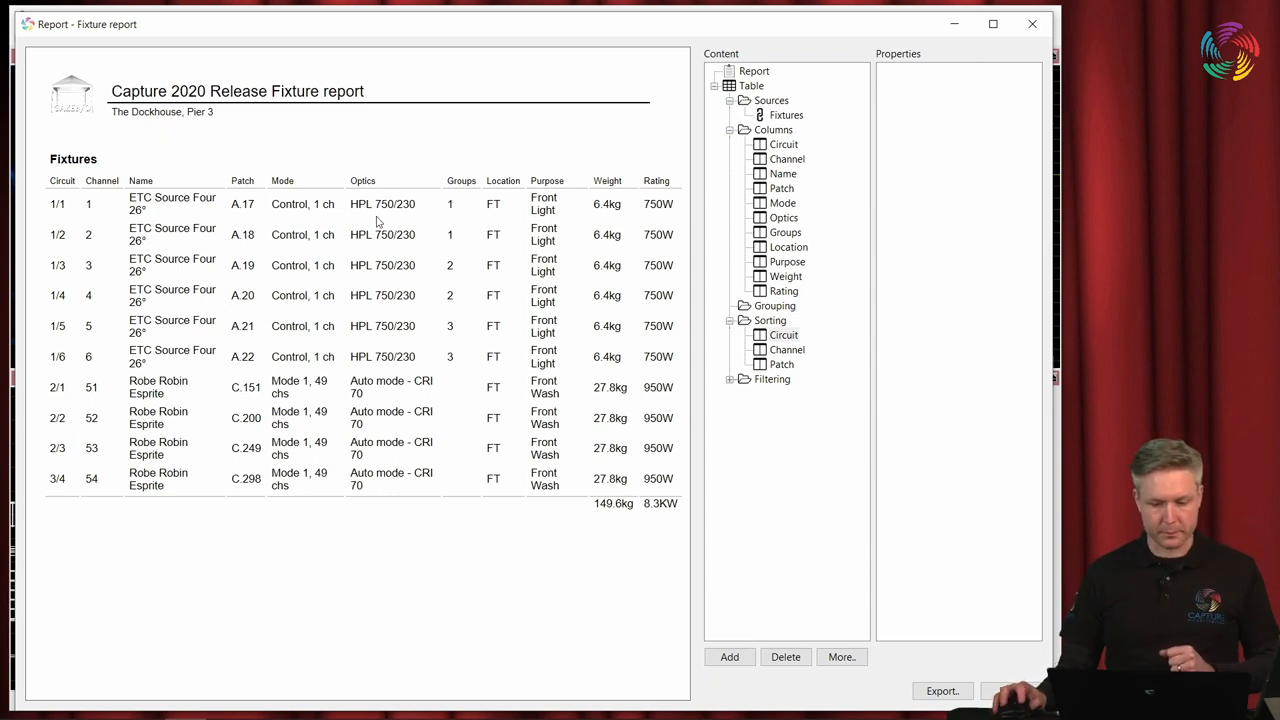
{"action": "mouse_move", "coordinate": [334, 313]}
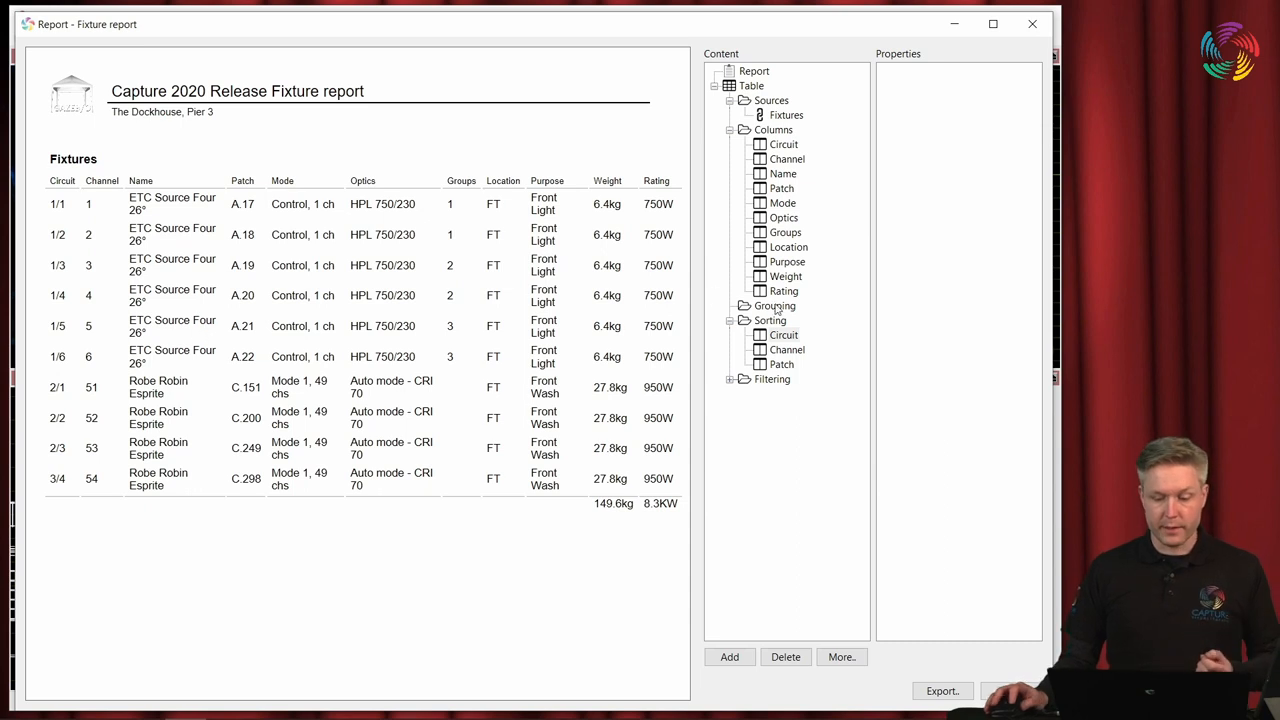
Group the Fixture report by Name, splitting Source Four and Robin Esprite into tables.
{"action": "left_click", "coordinate": [776, 305]}
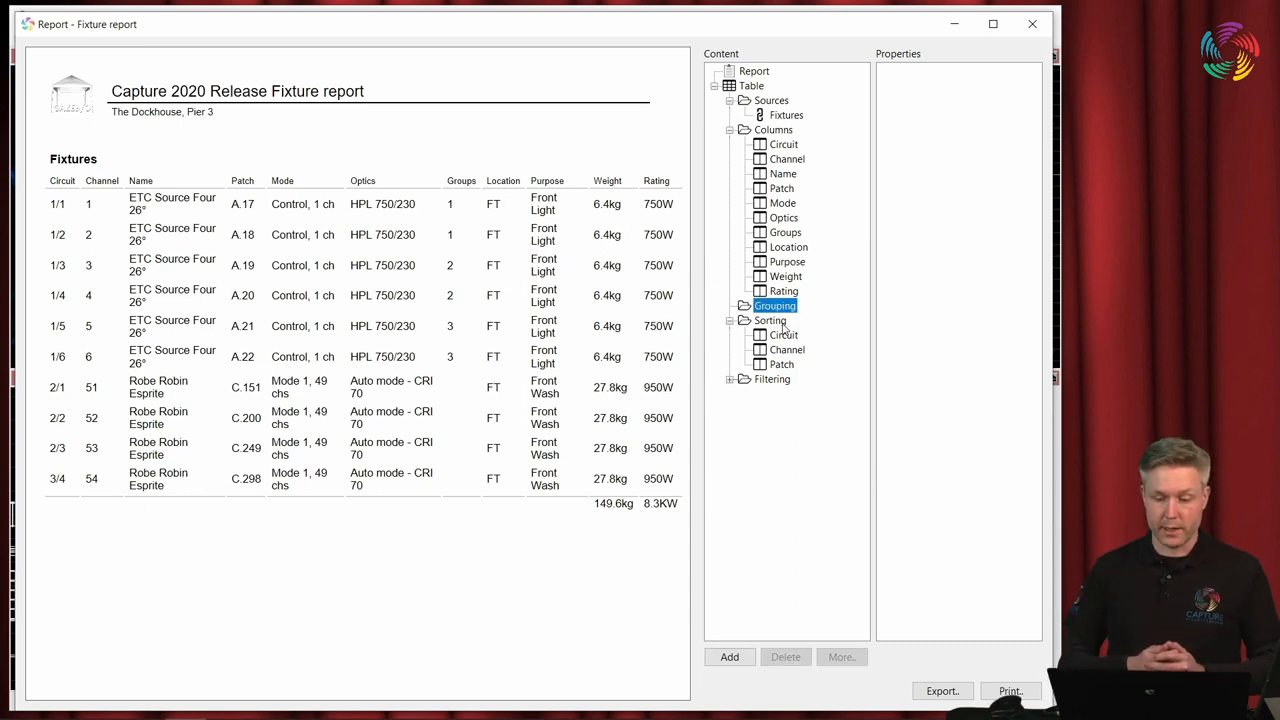
{"action": "mouse_move", "coordinate": [703, 330]}
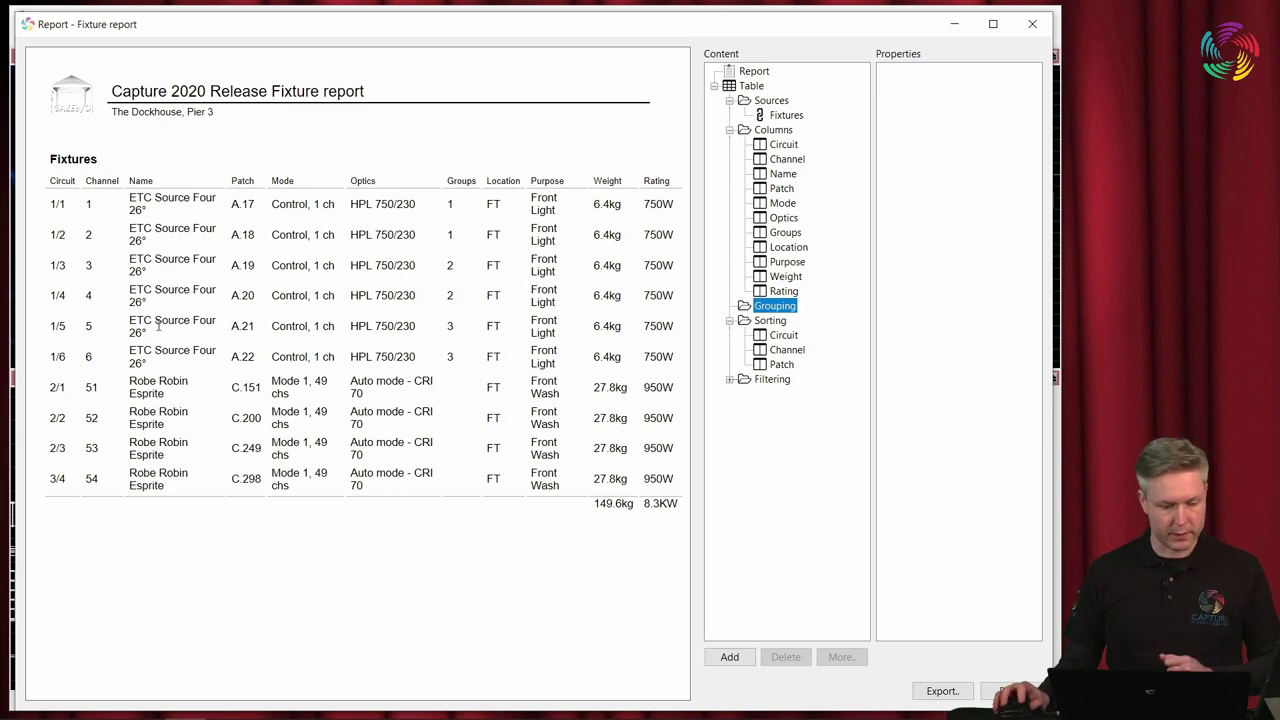
{"action": "mouse_move", "coordinate": [170, 405]}
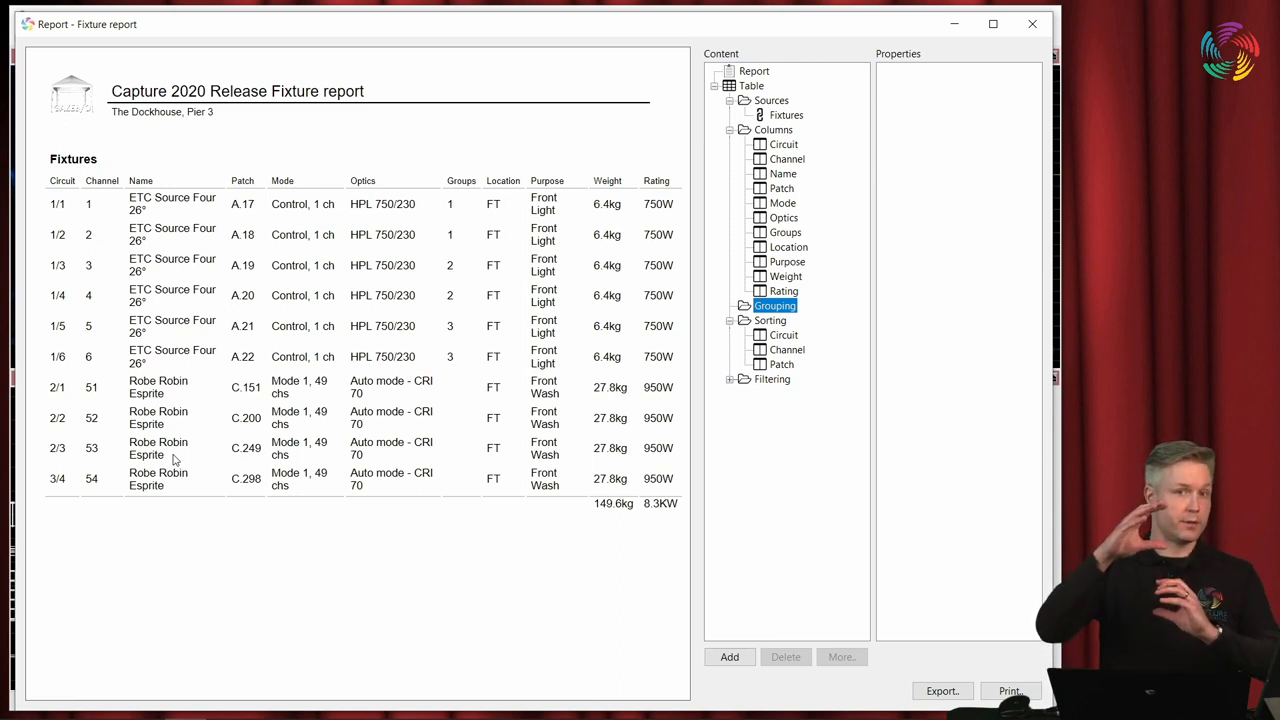
{"action": "mouse_move", "coordinate": [629, 250]}
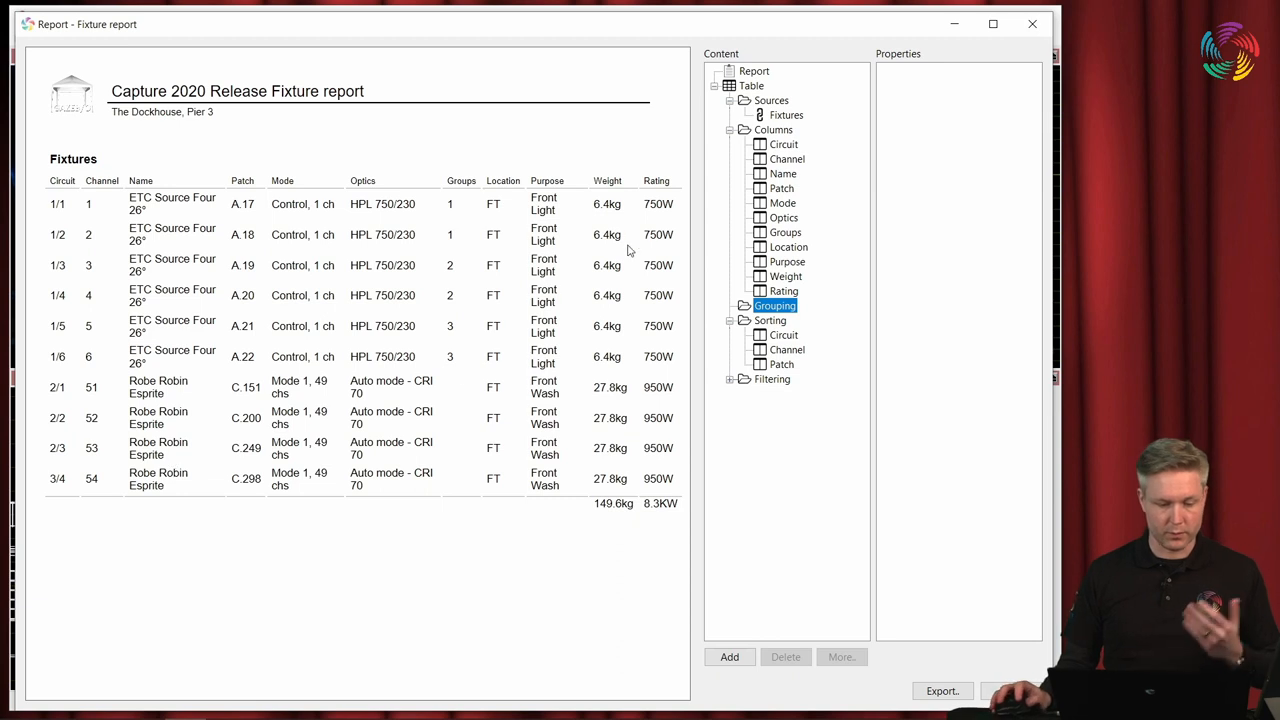
{"action": "left_click", "coordinate": [782, 173]}
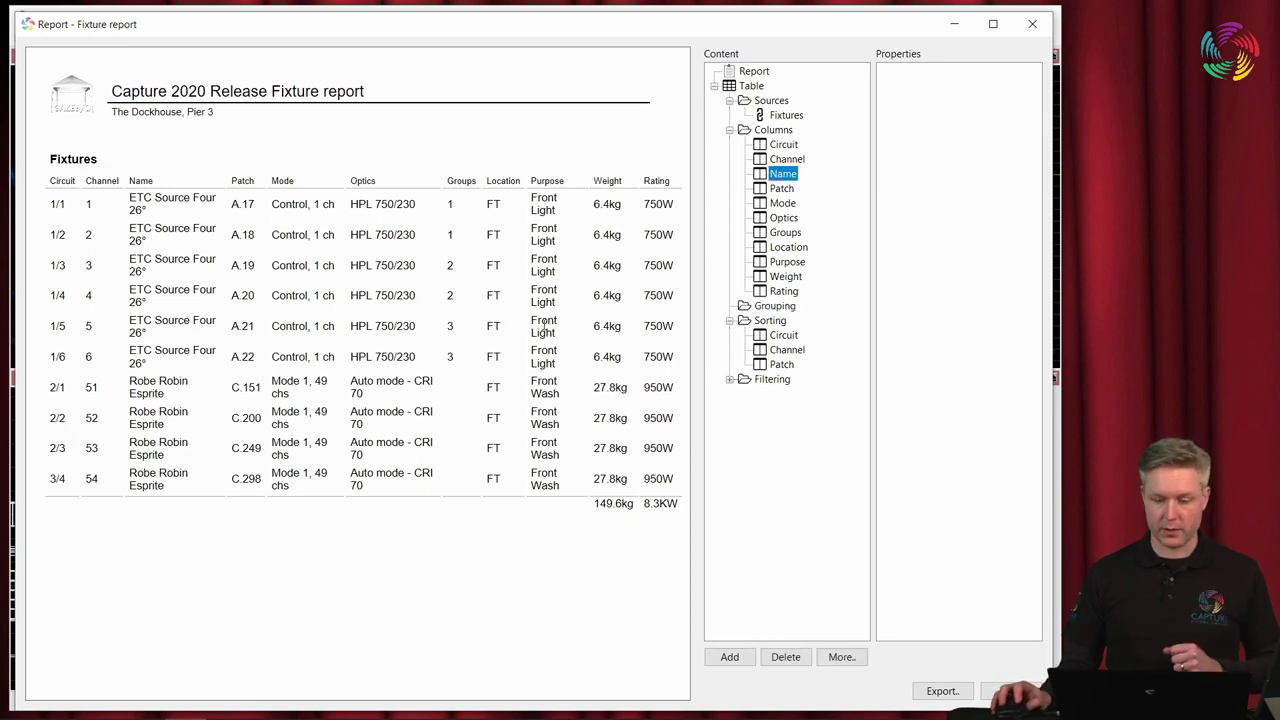
{"action": "right_click", "coordinate": [783, 173]}
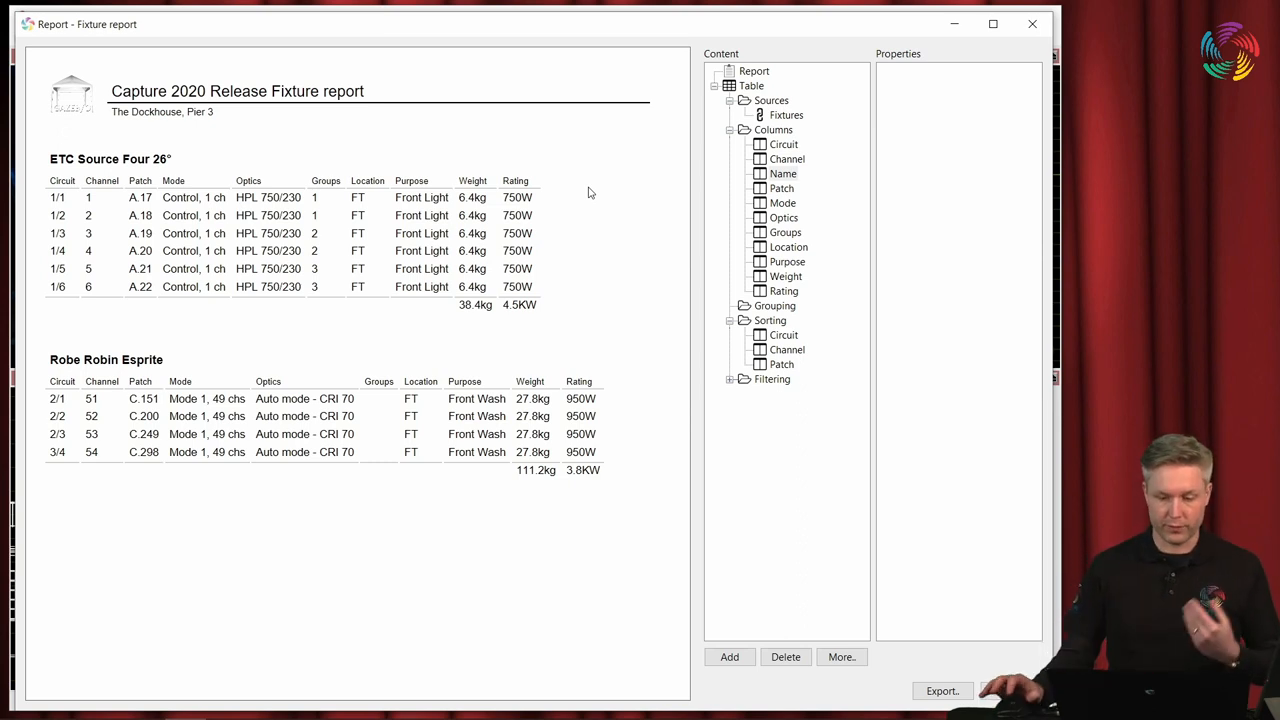
{"action": "mouse_move", "coordinate": [192, 166]}
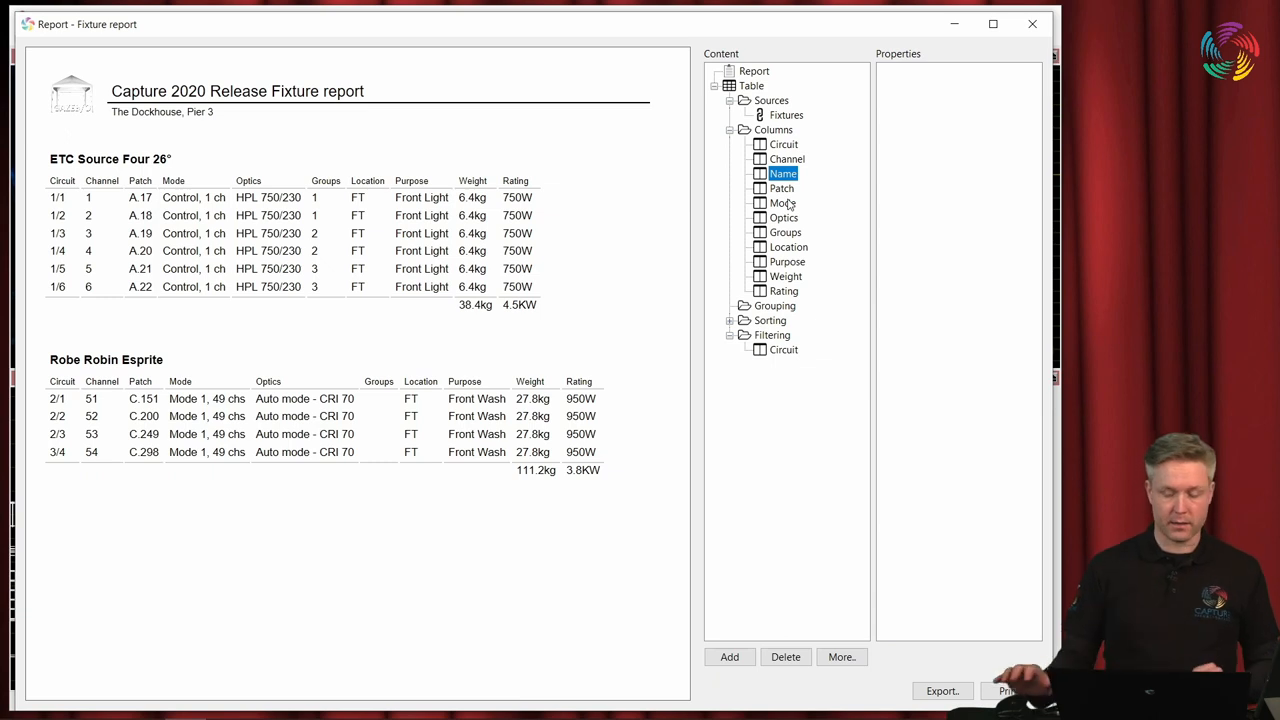
Add an Accessories column after Rating in both grouped fixture tables.
{"action": "right_click", "coordinate": [768, 130]}
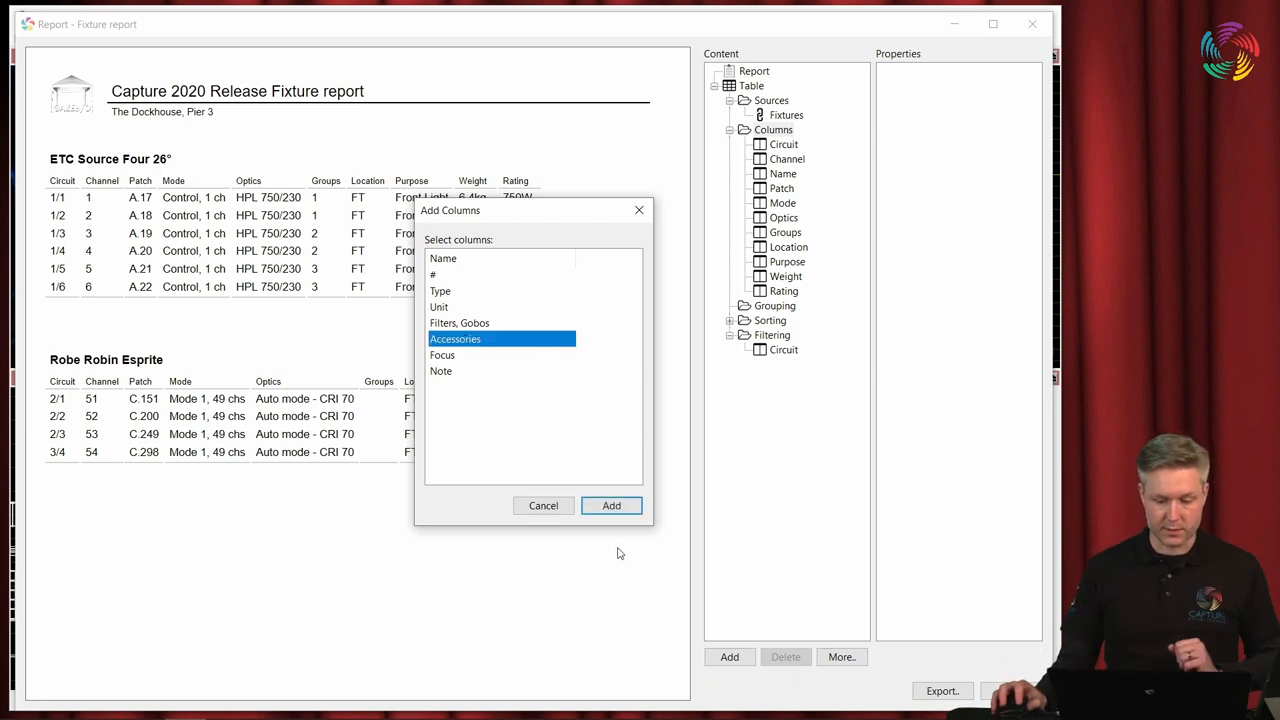
{"action": "left_click", "coordinate": [611, 505]}
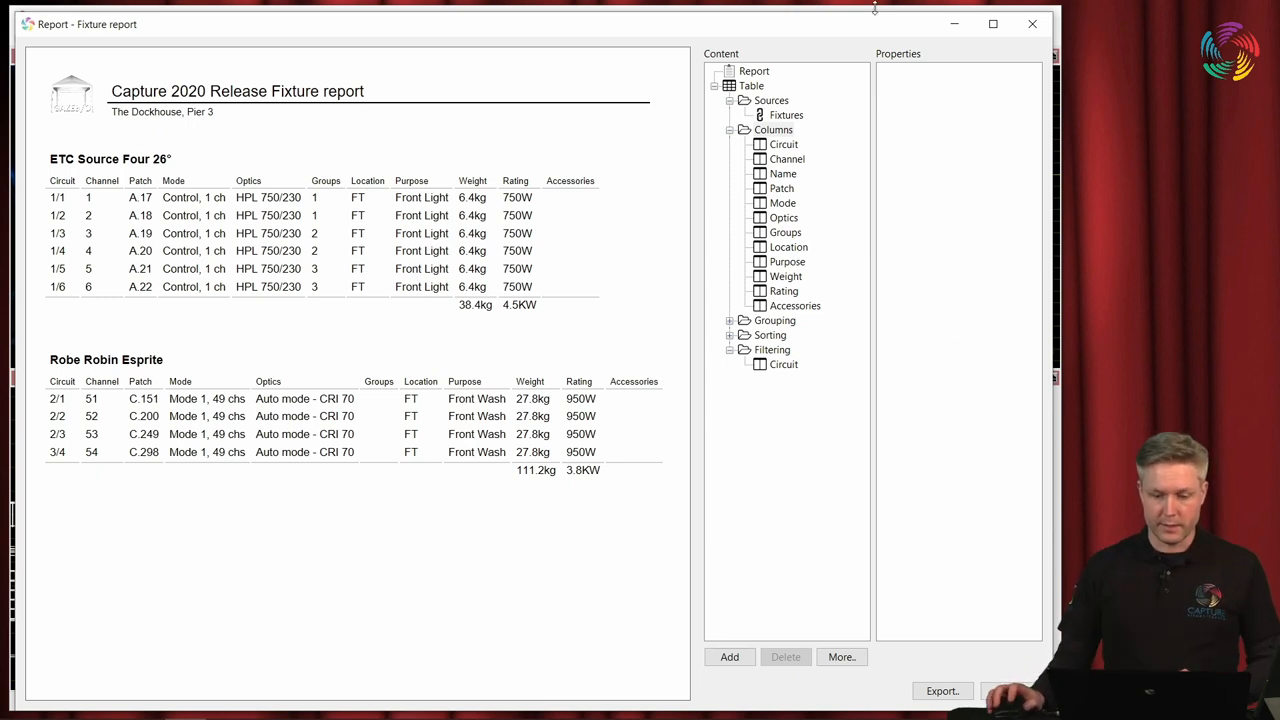
Enable page breaks between fixture groups, then close the report and open Locations.
{"action": "left_click", "coordinate": [748, 70]}
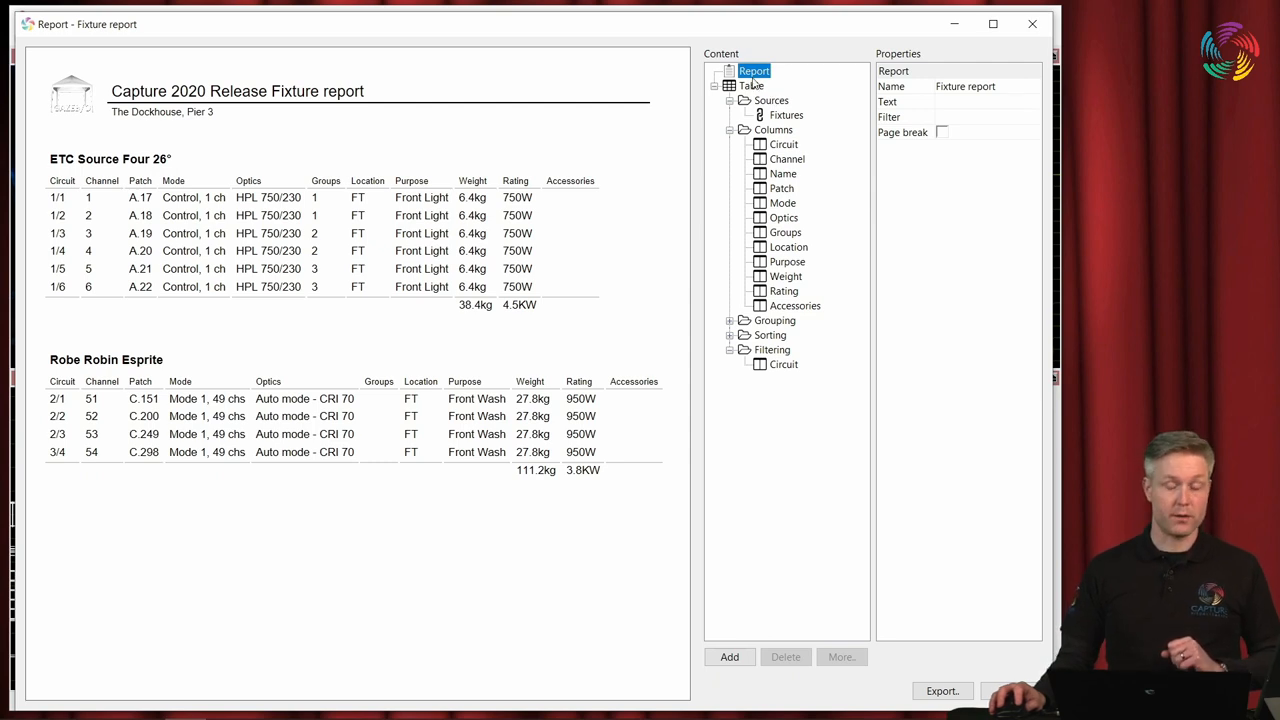
{"action": "left_click", "coordinate": [903, 132]}
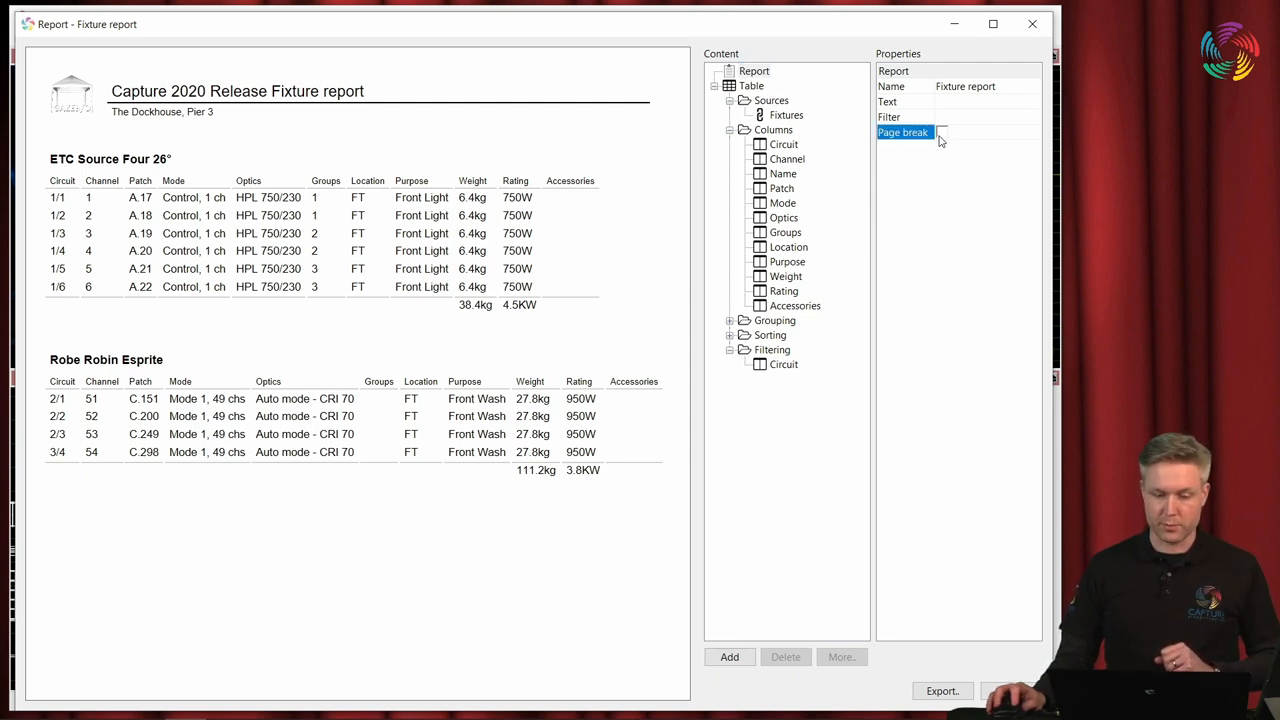
{"action": "left_click", "coordinate": [941, 131]}
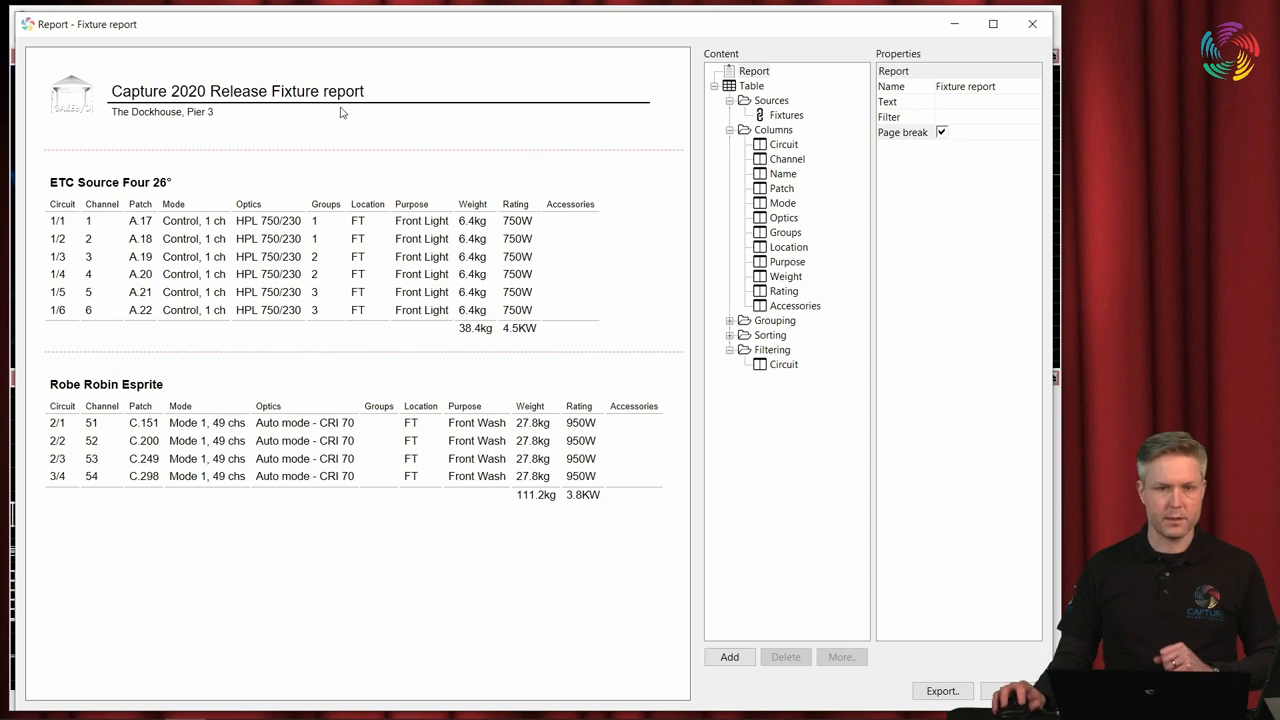
{"action": "mouse_move", "coordinate": [425, 172]}
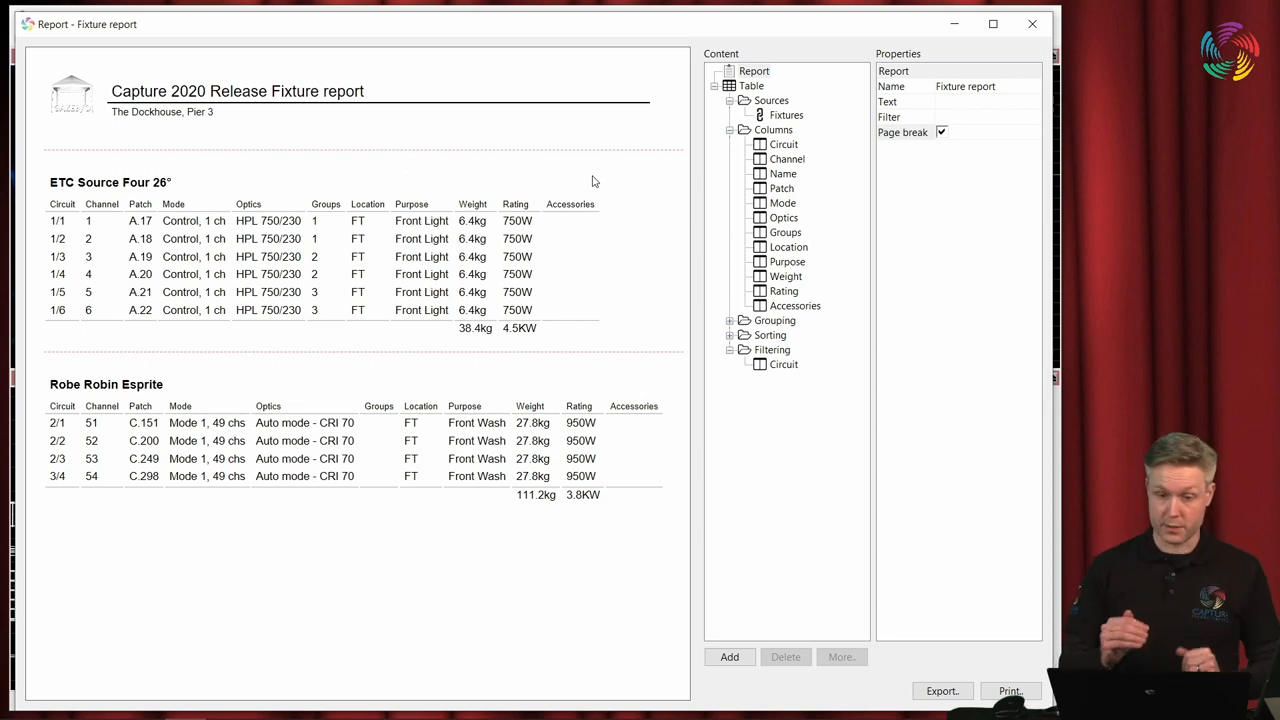
{"action": "mouse_move", "coordinate": [503, 174]}
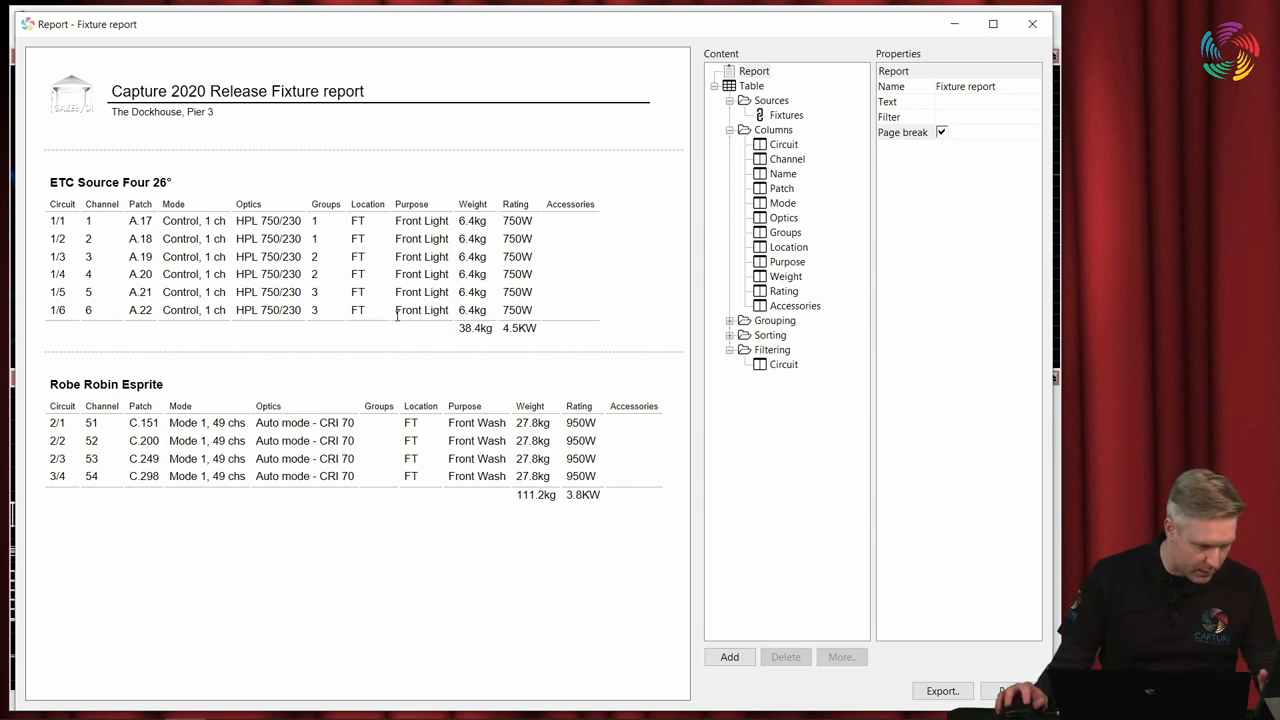
{"action": "mouse_move", "coordinate": [382, 330]}
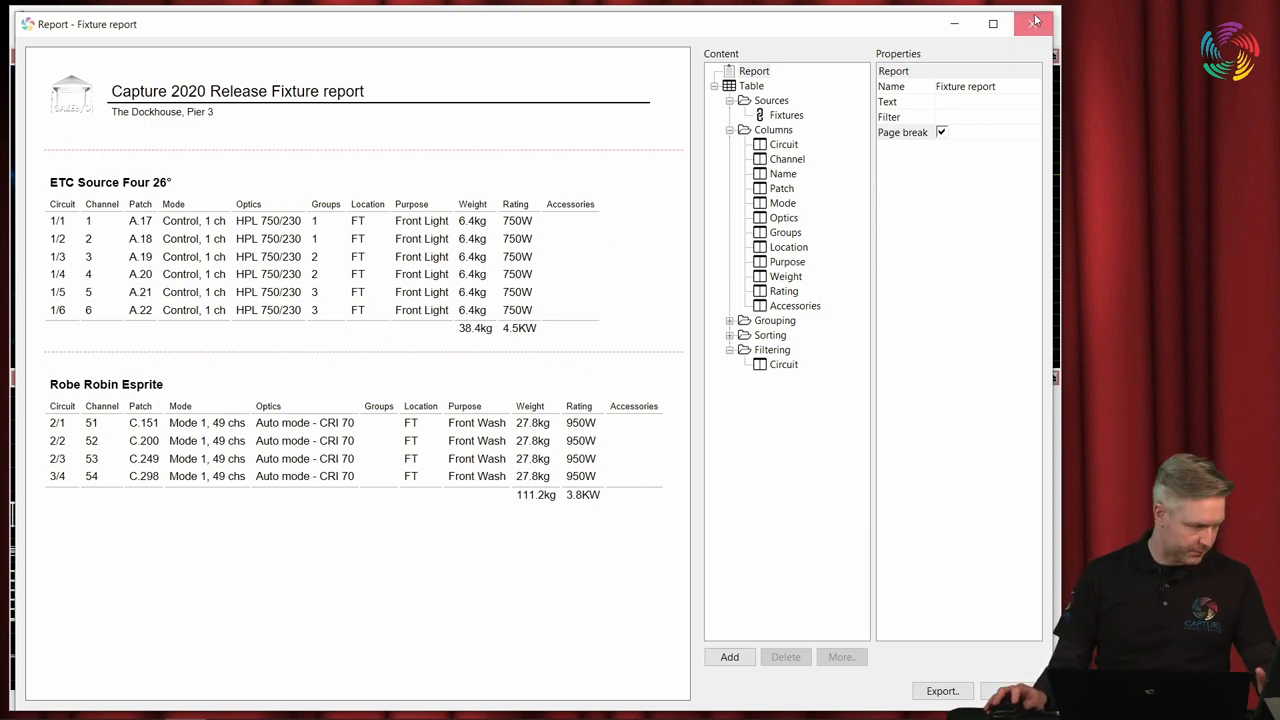
{"action": "left_click", "coordinate": [1035, 20]}
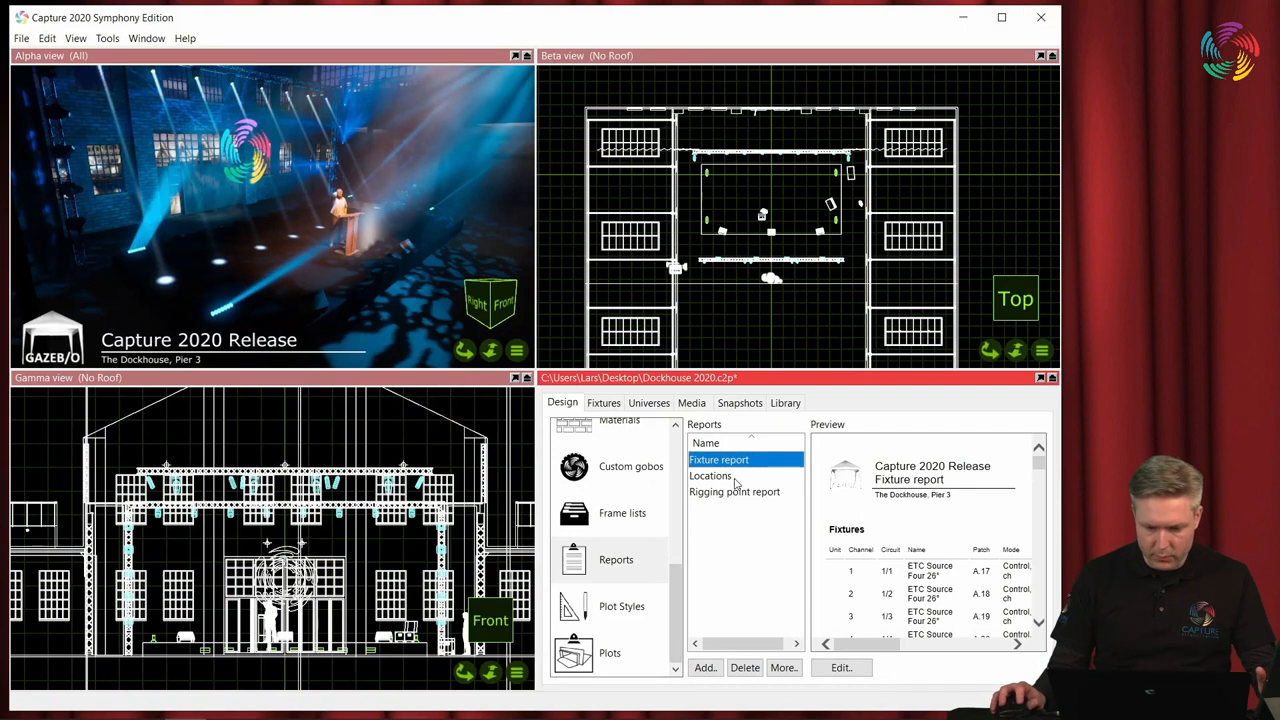
{"action": "double_click", "coordinate": [710, 475]}
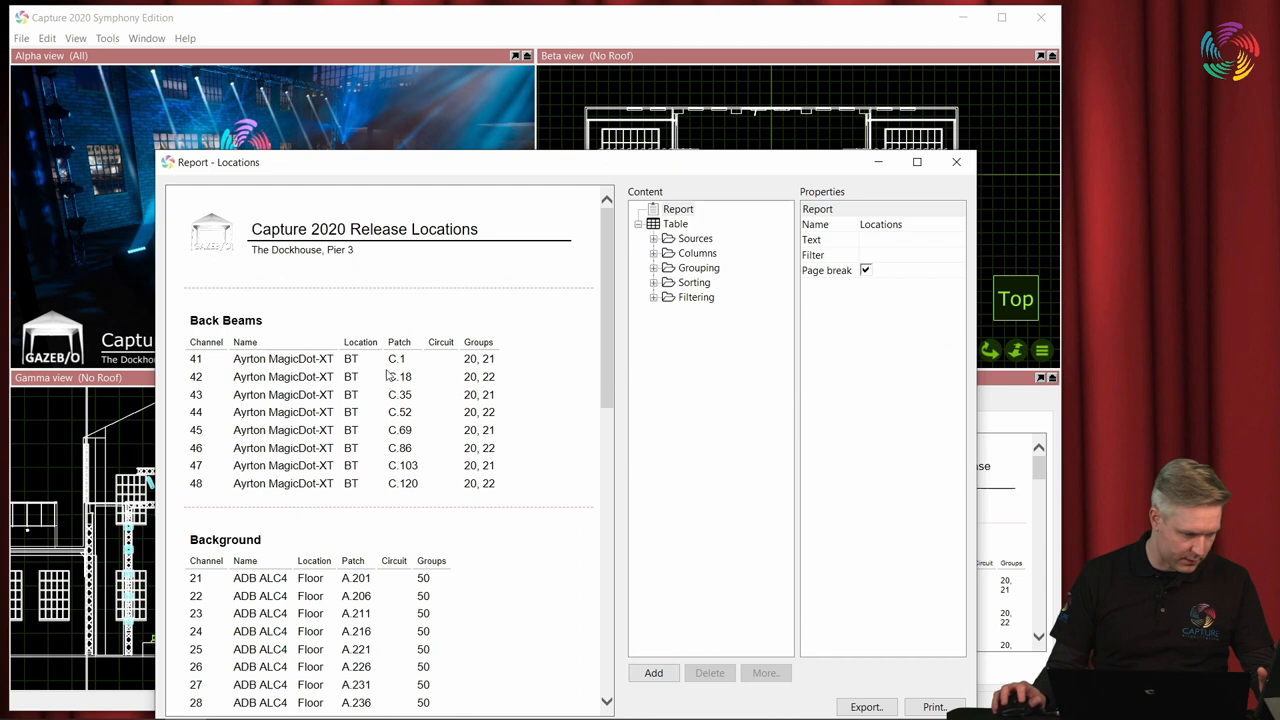
{"action": "mouse_move", "coordinate": [366, 385]}
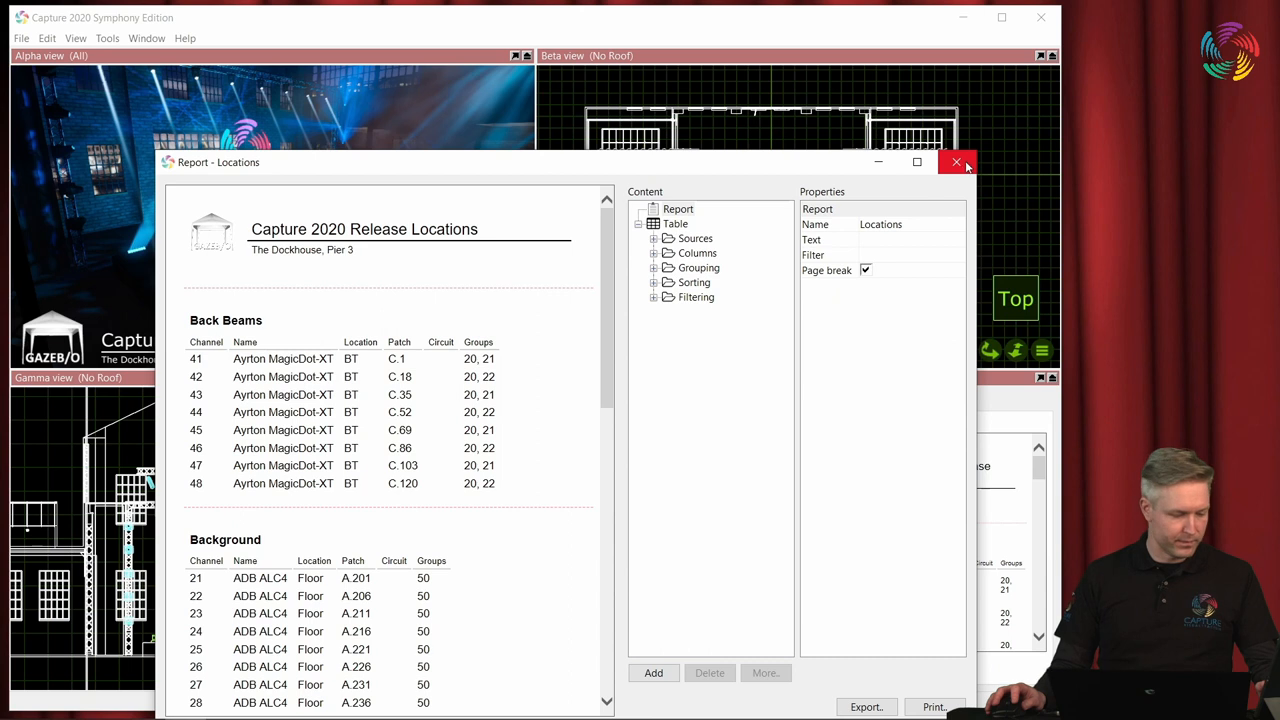
{"action": "mouse_move", "coordinate": [955, 162]}
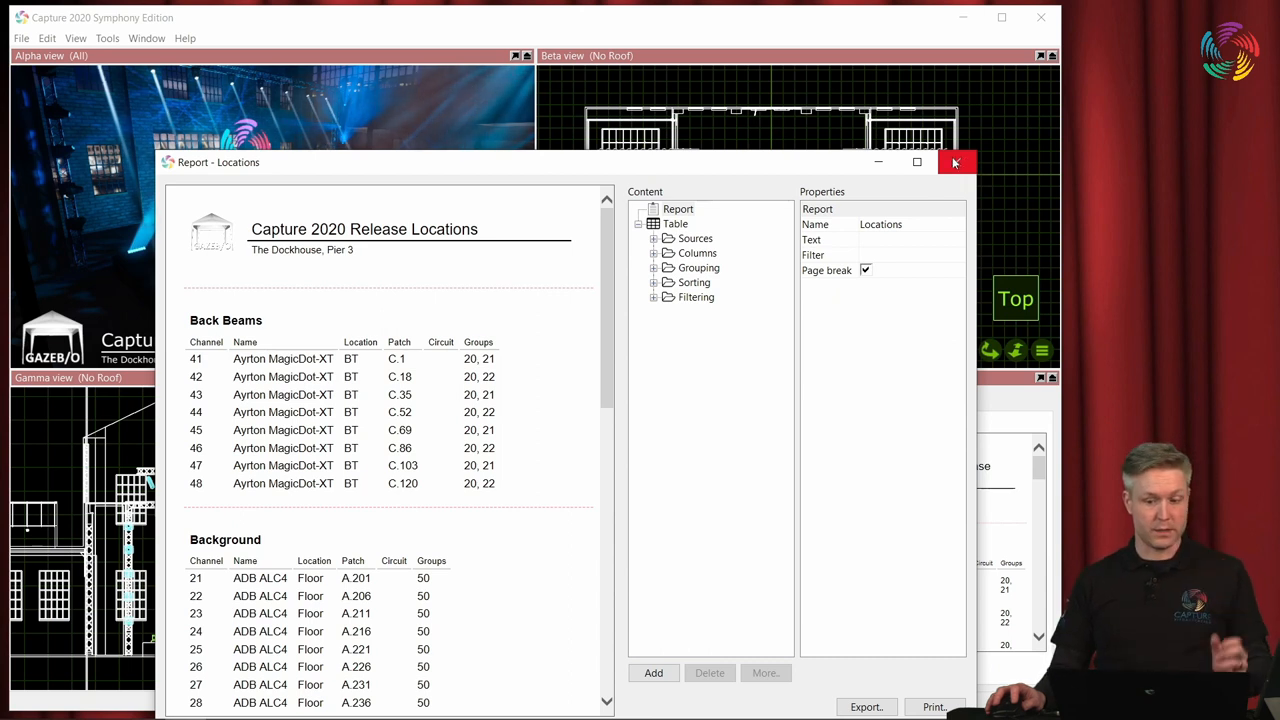
Close the Report - Locations editor window.
{"action": "left_click", "coordinate": [956, 162]}
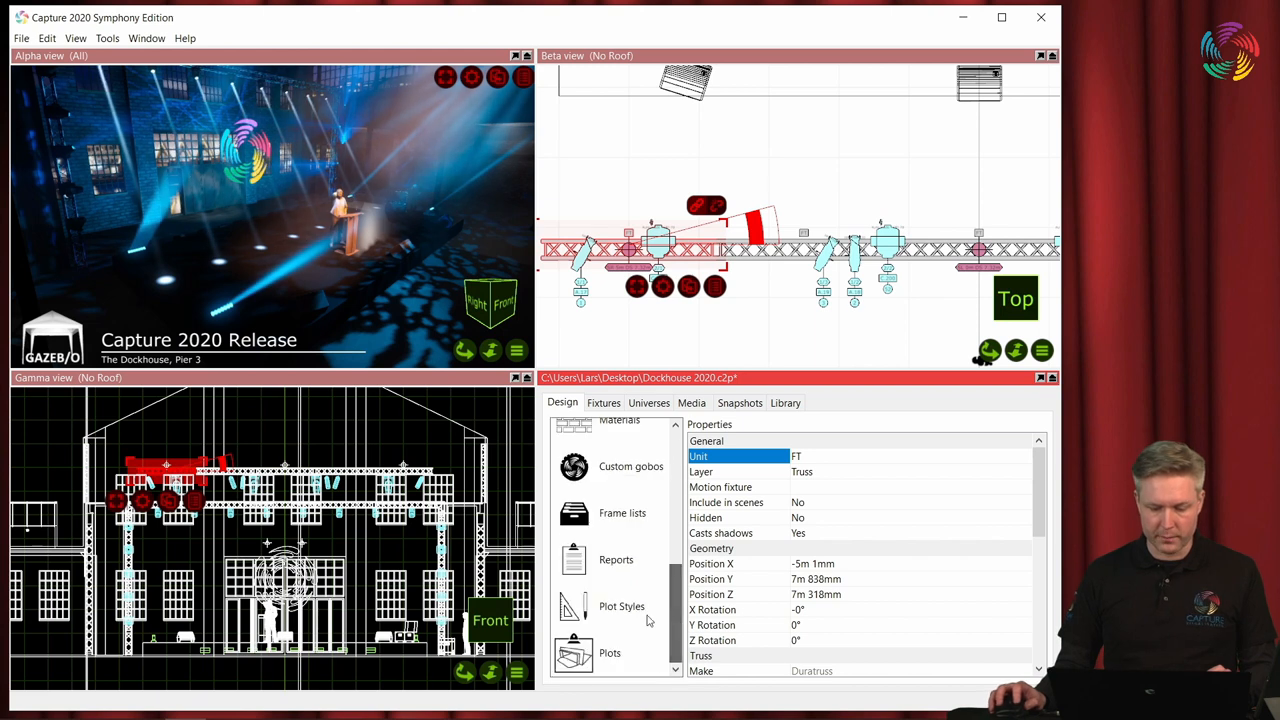
Reopen the Locations report, expand its columns and cancel the Add columns chooser.
{"action": "left_click", "coordinate": [616, 560]}
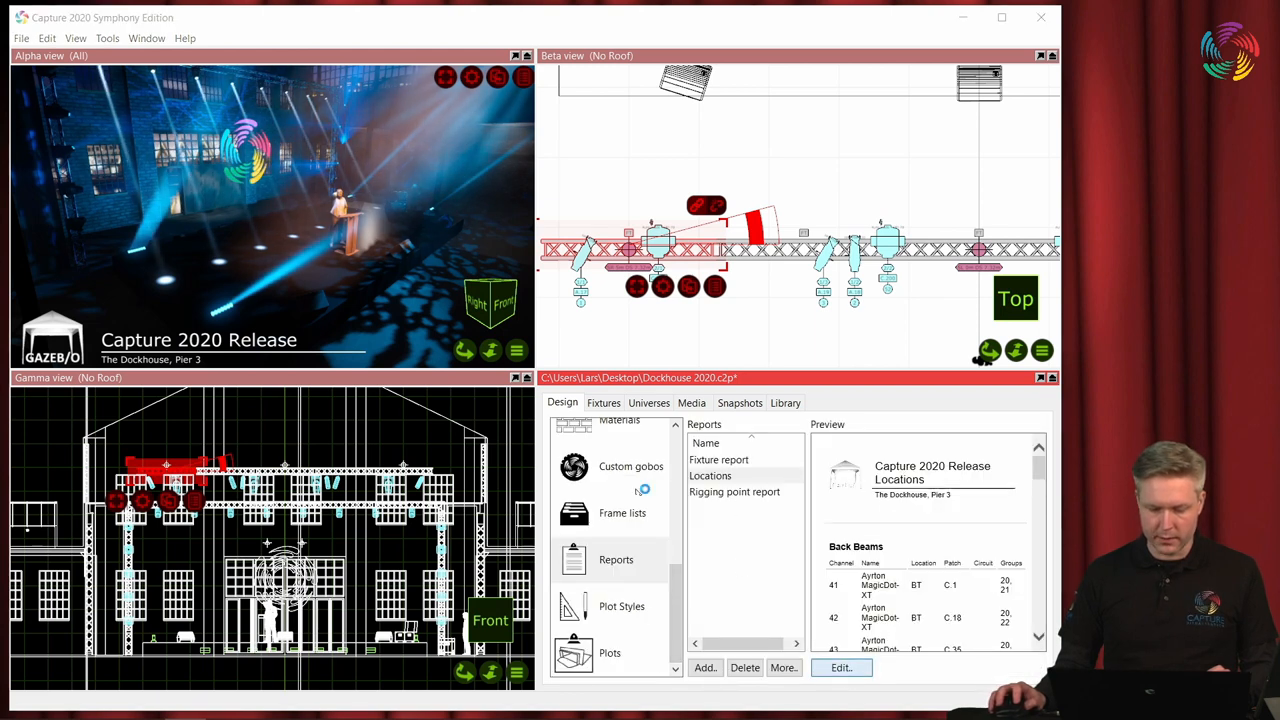
{"action": "left_click", "coordinate": [841, 668]}
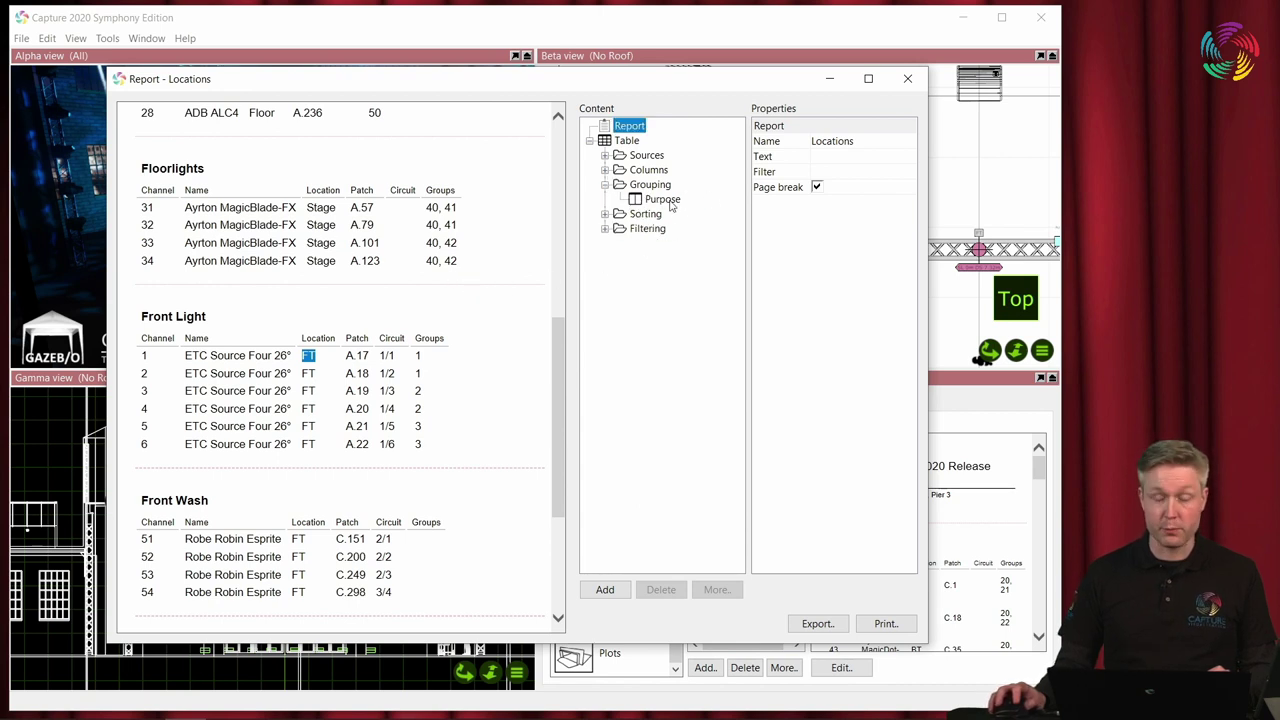
{"action": "mouse_move", "coordinate": [178, 284]}
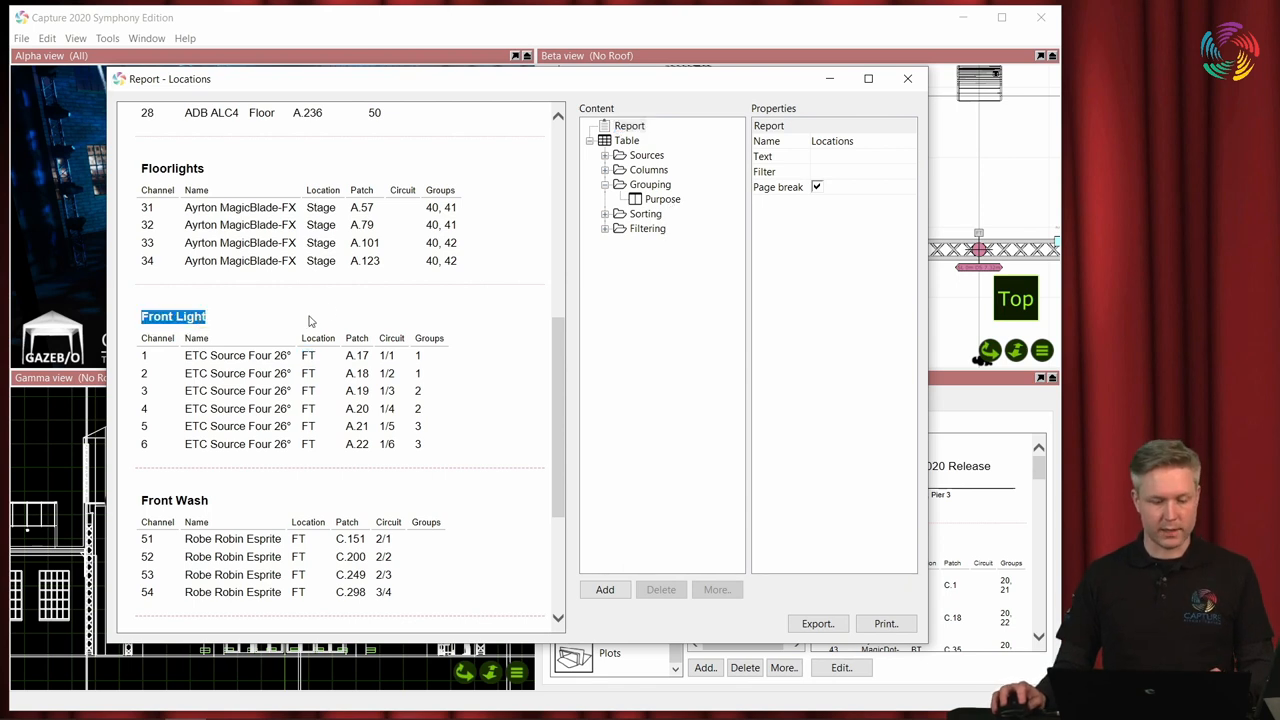
{"action": "mouse_move", "coordinate": [342, 324]}
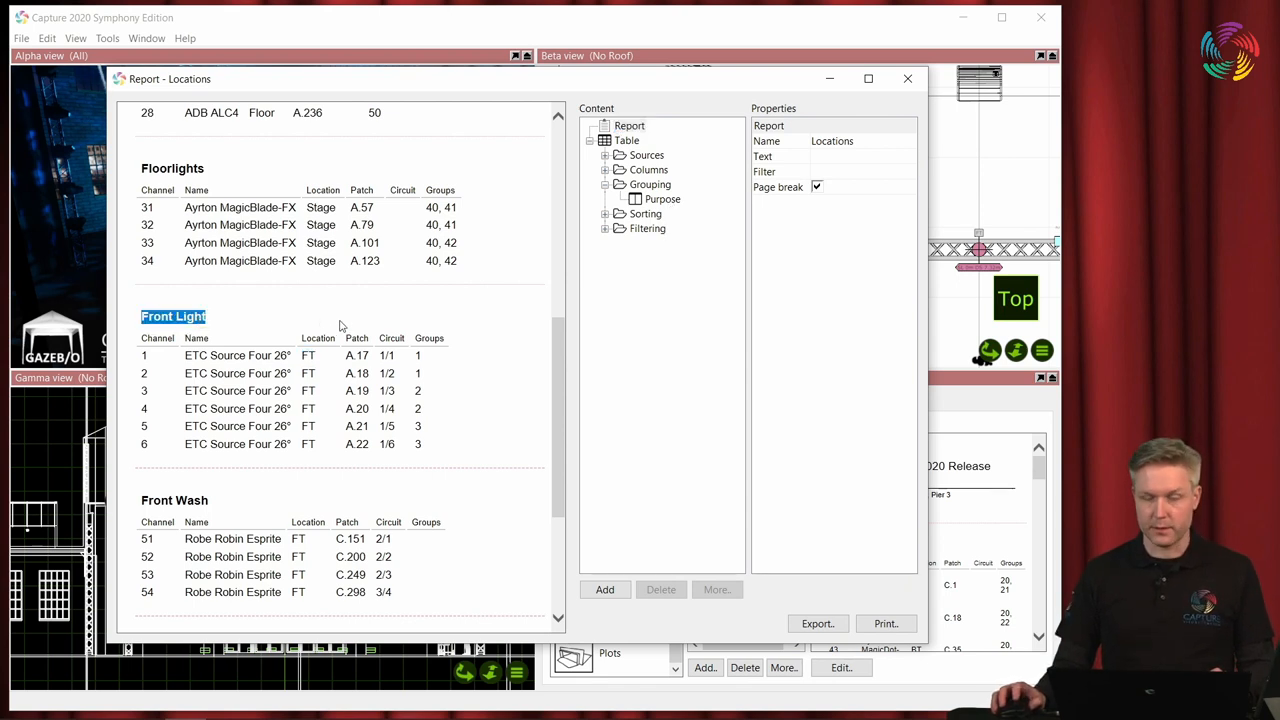
{"action": "mouse_move", "coordinate": [323, 391]}
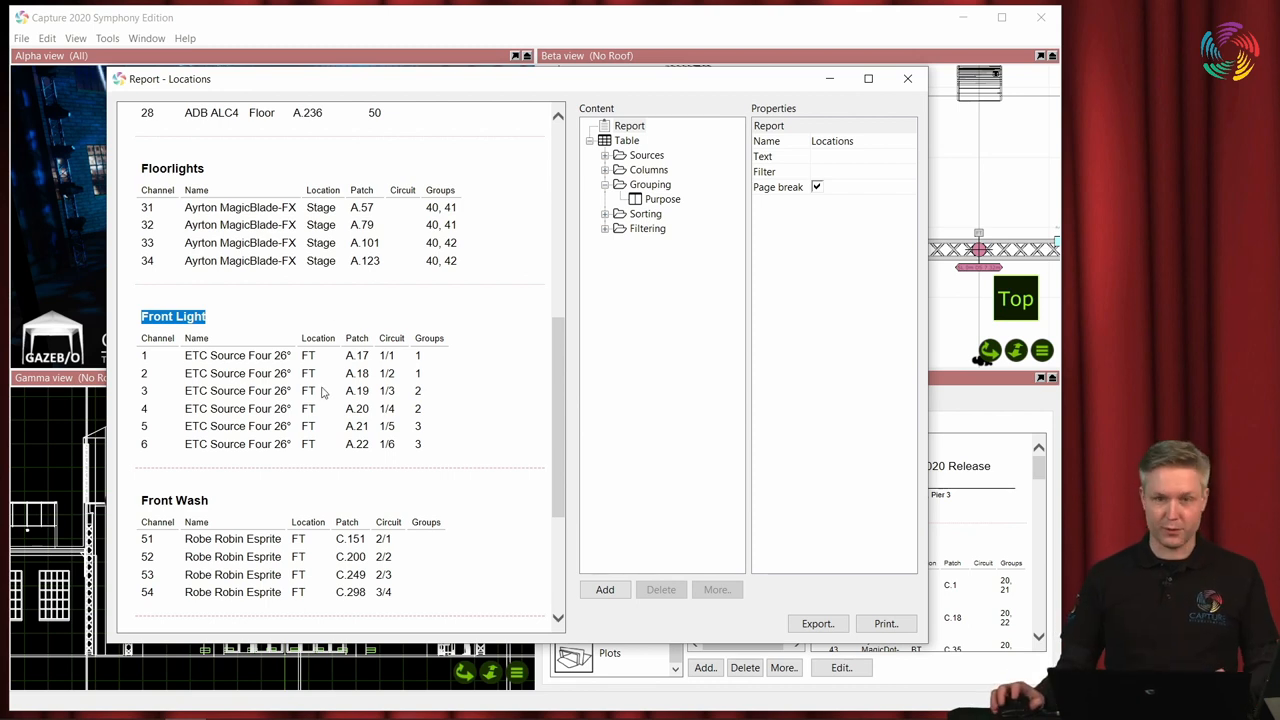
{"action": "mouse_move", "coordinate": [328, 311]}
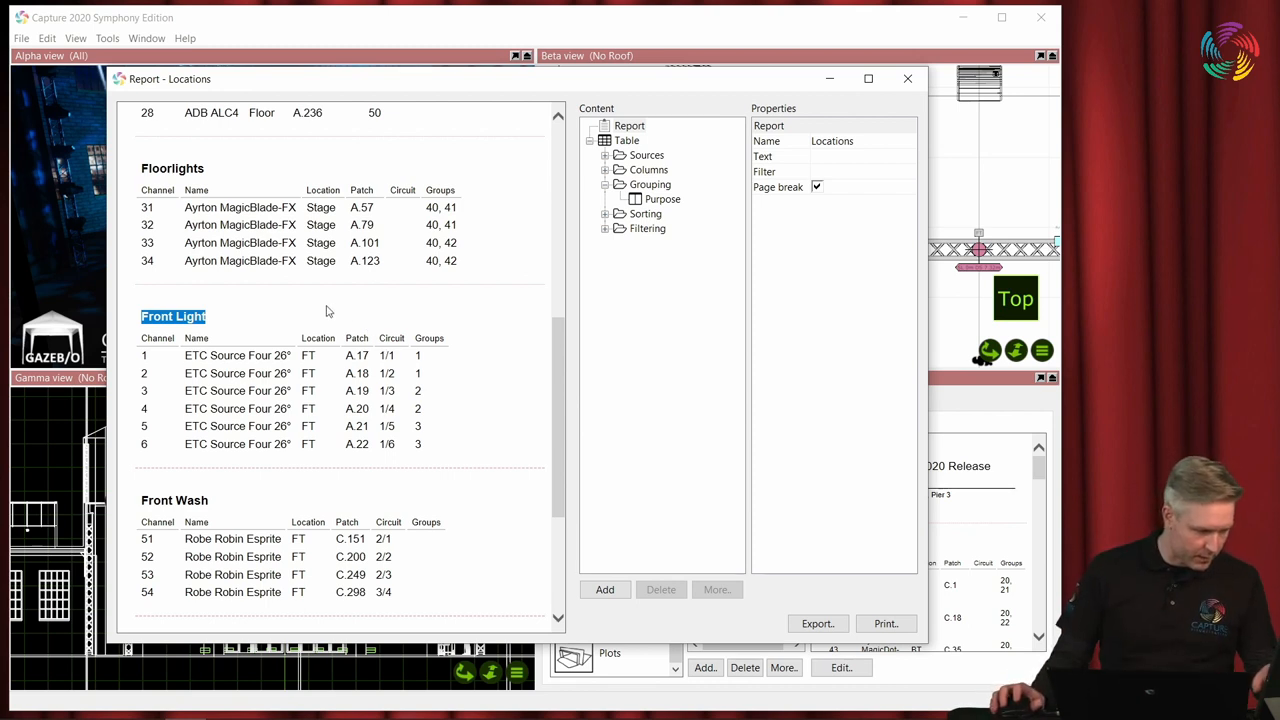
{"action": "mouse_move", "coordinate": [330, 329]}
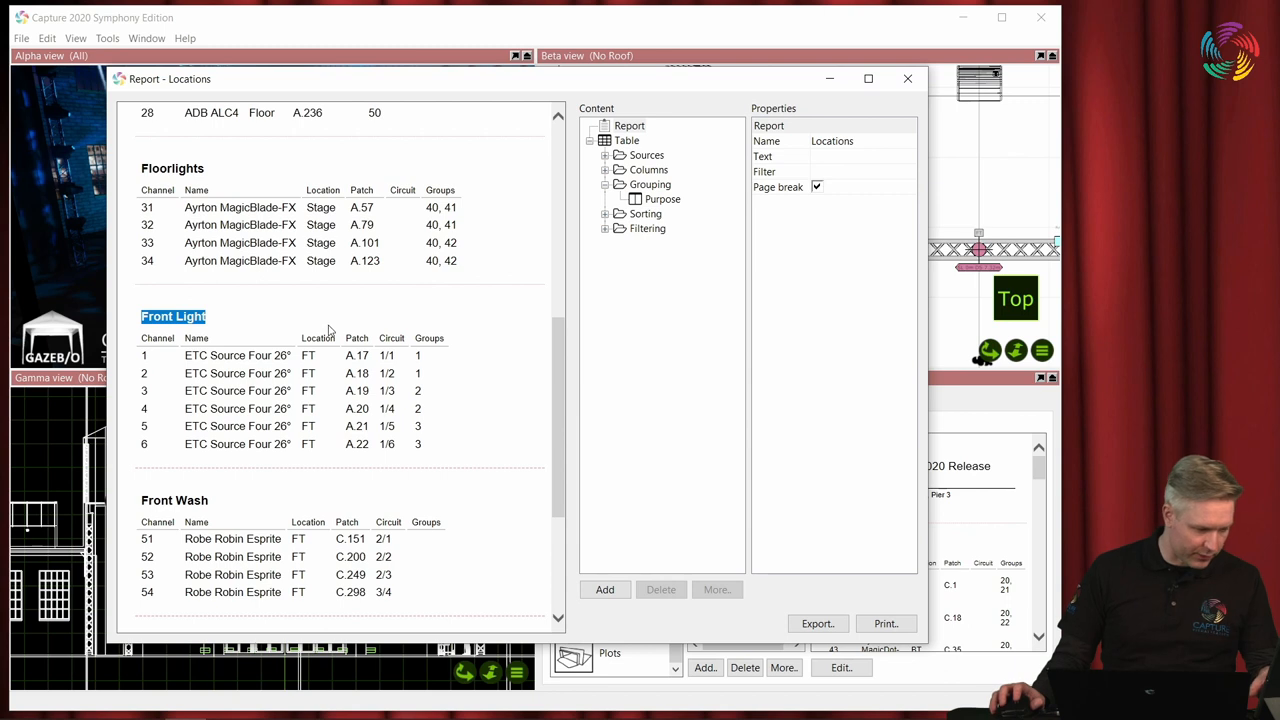
{"action": "mouse_move", "coordinate": [260, 373]}
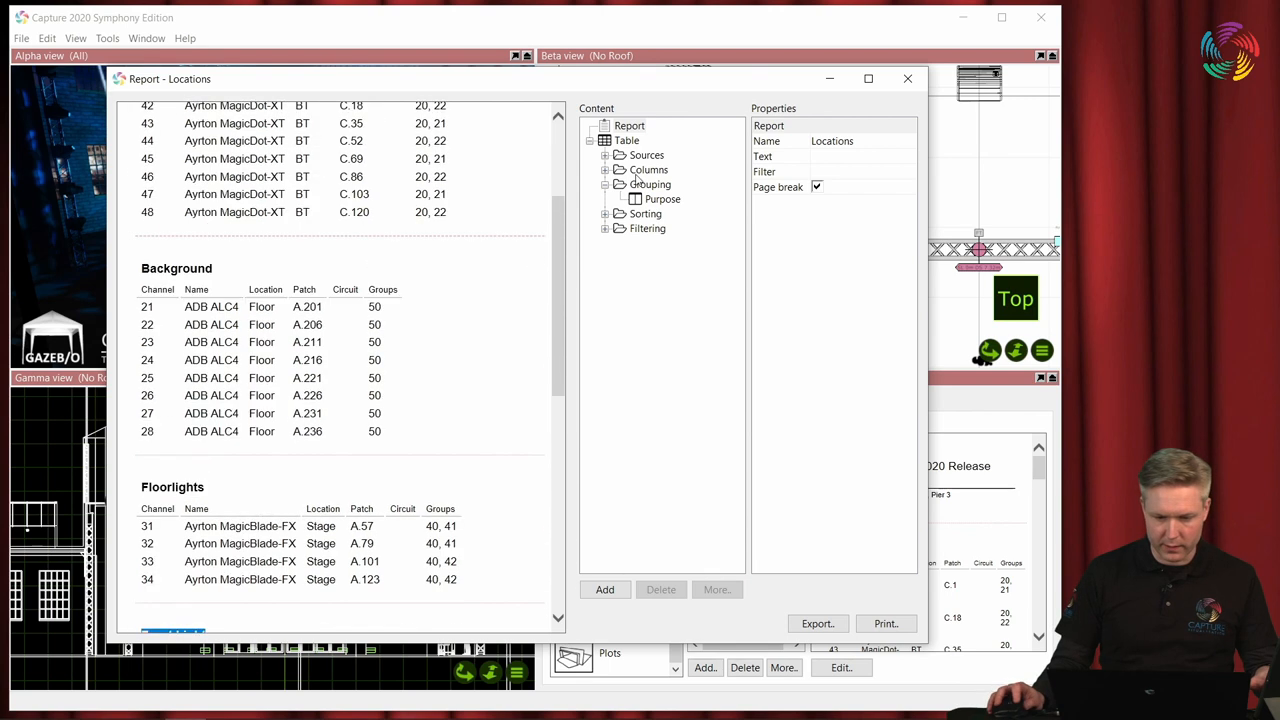
{"action": "left_click", "coordinate": [605, 169]}
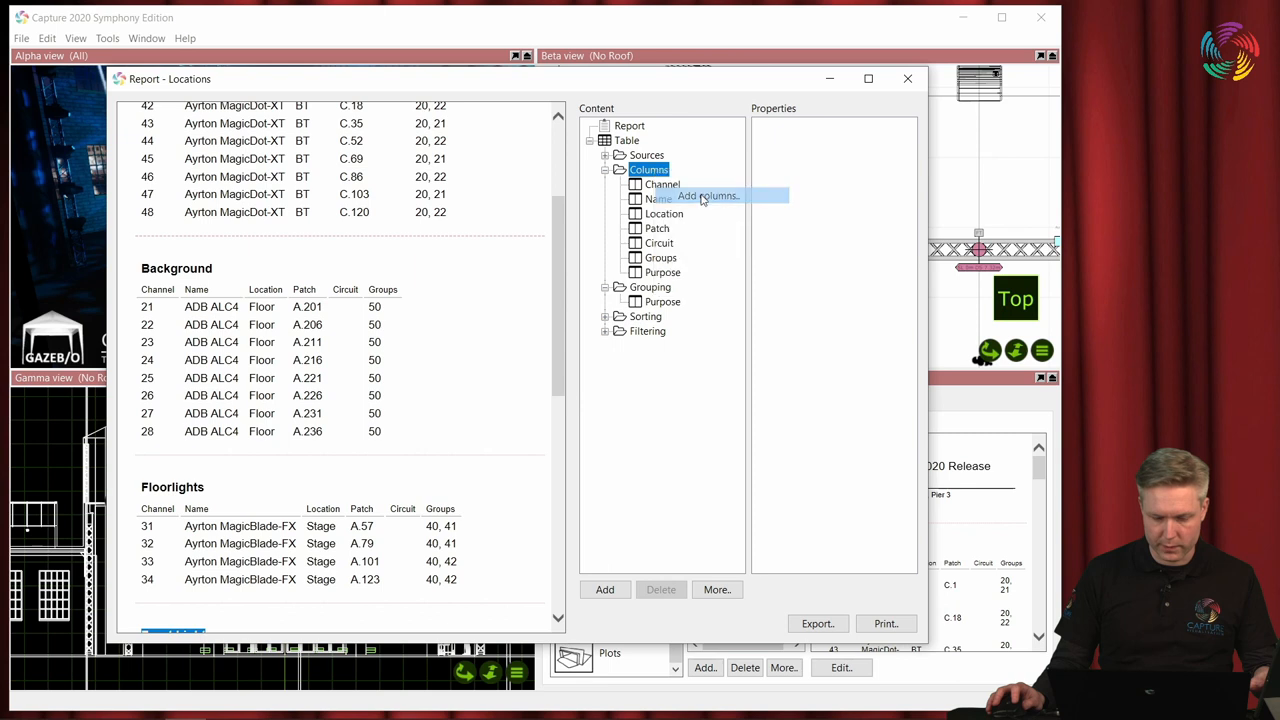
{"action": "left_click", "coordinate": [707, 195]}
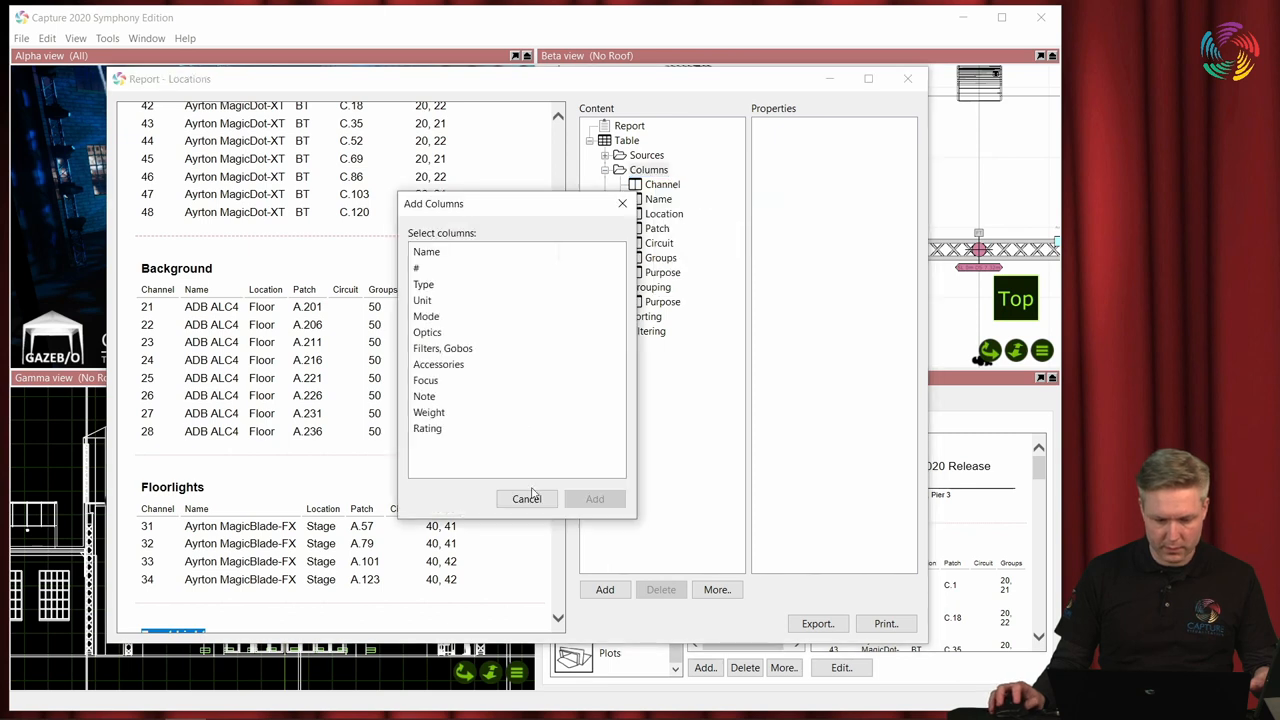
{"action": "left_click", "coordinate": [526, 499]}
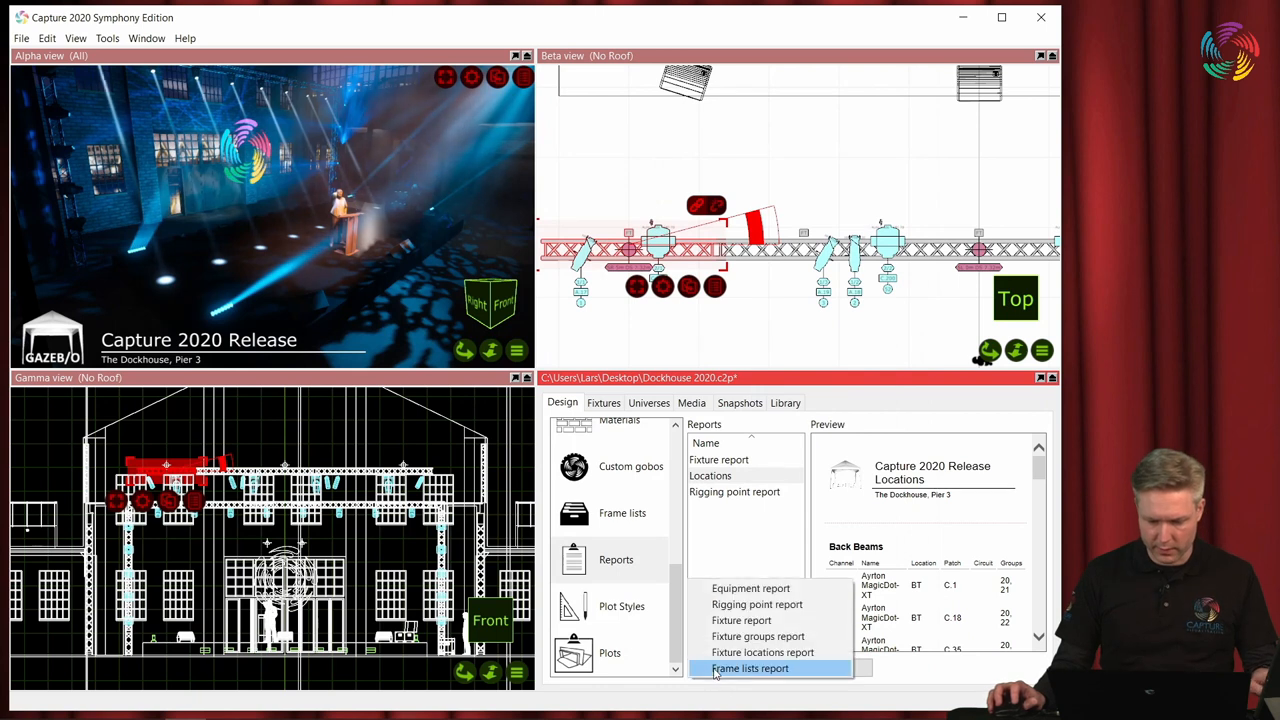
Add a Fixture locations report, open it for editing and expand its Columns folder.
{"action": "left_click", "coordinate": [761, 652]}
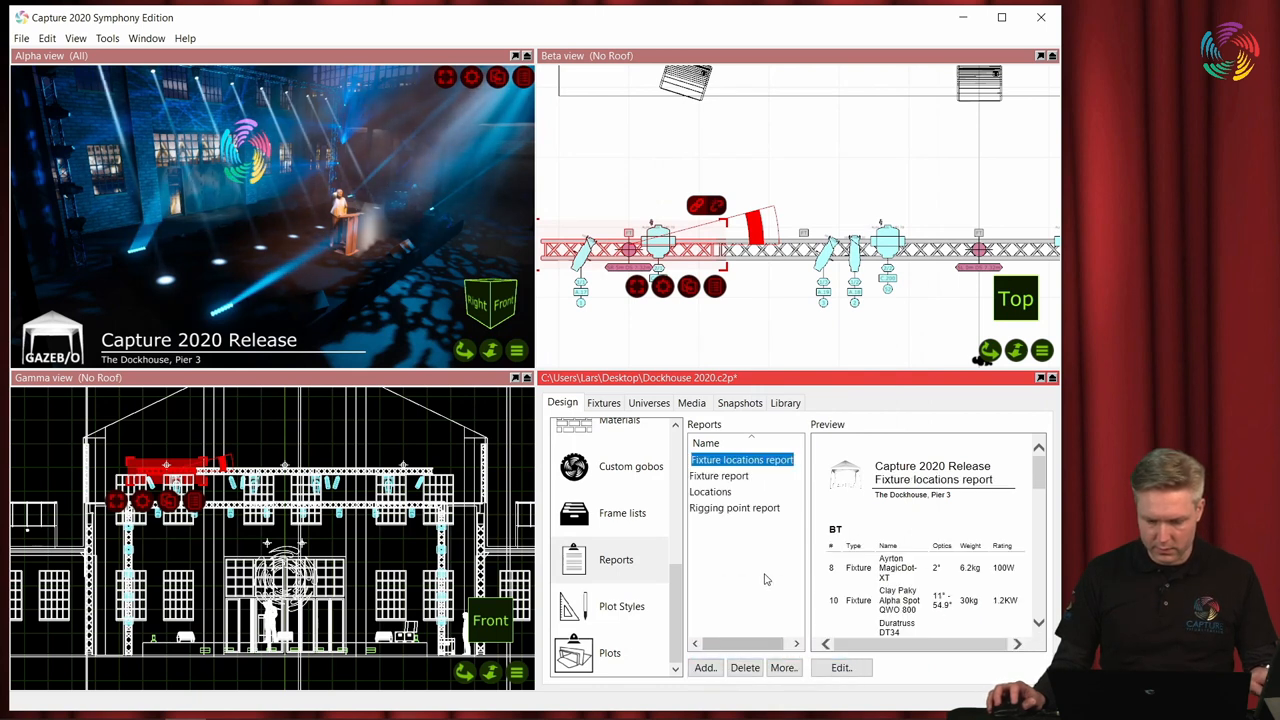
{"action": "left_click", "coordinate": [841, 667]}
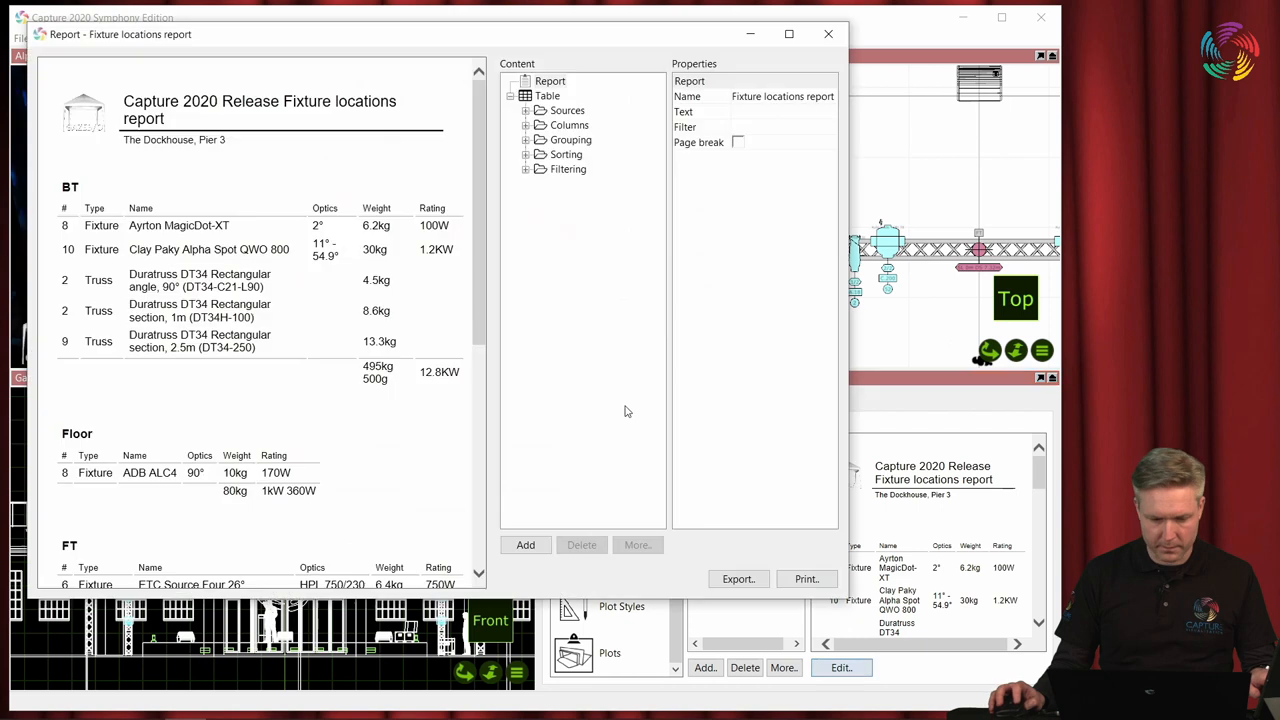
{"action": "mouse_move", "coordinate": [565, 510]}
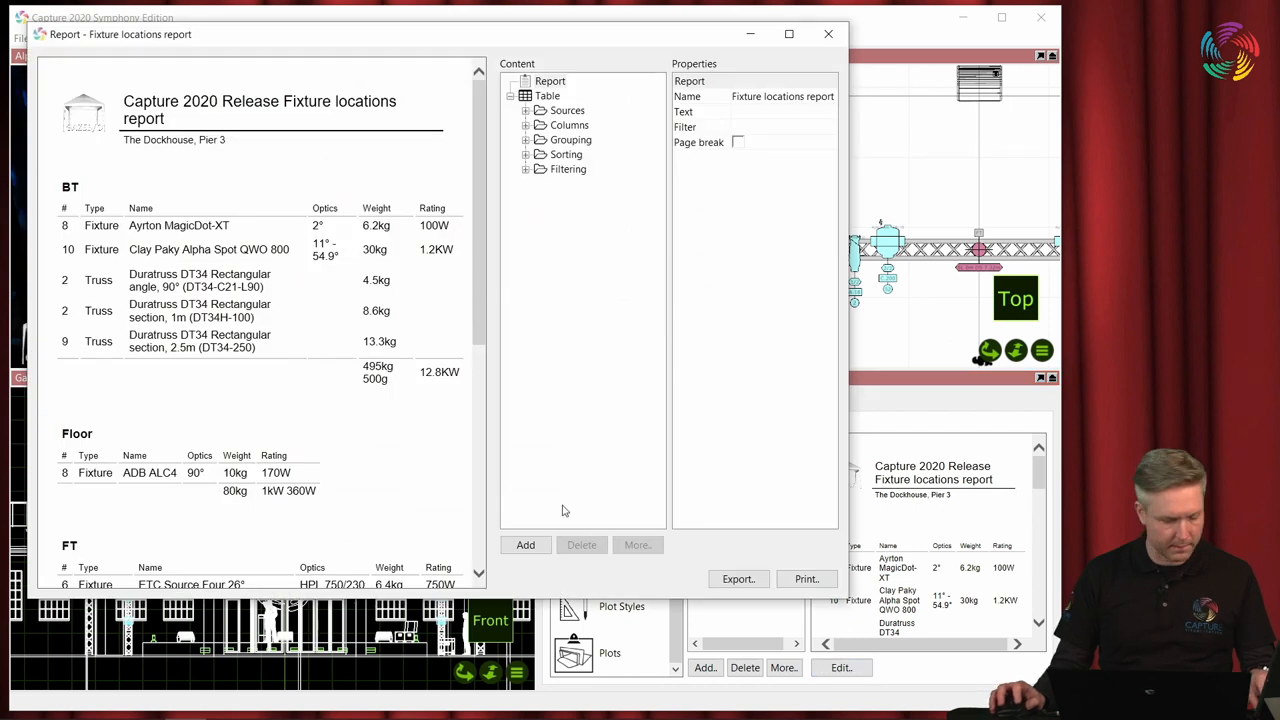
{"action": "mouse_move", "coordinate": [560, 498]}
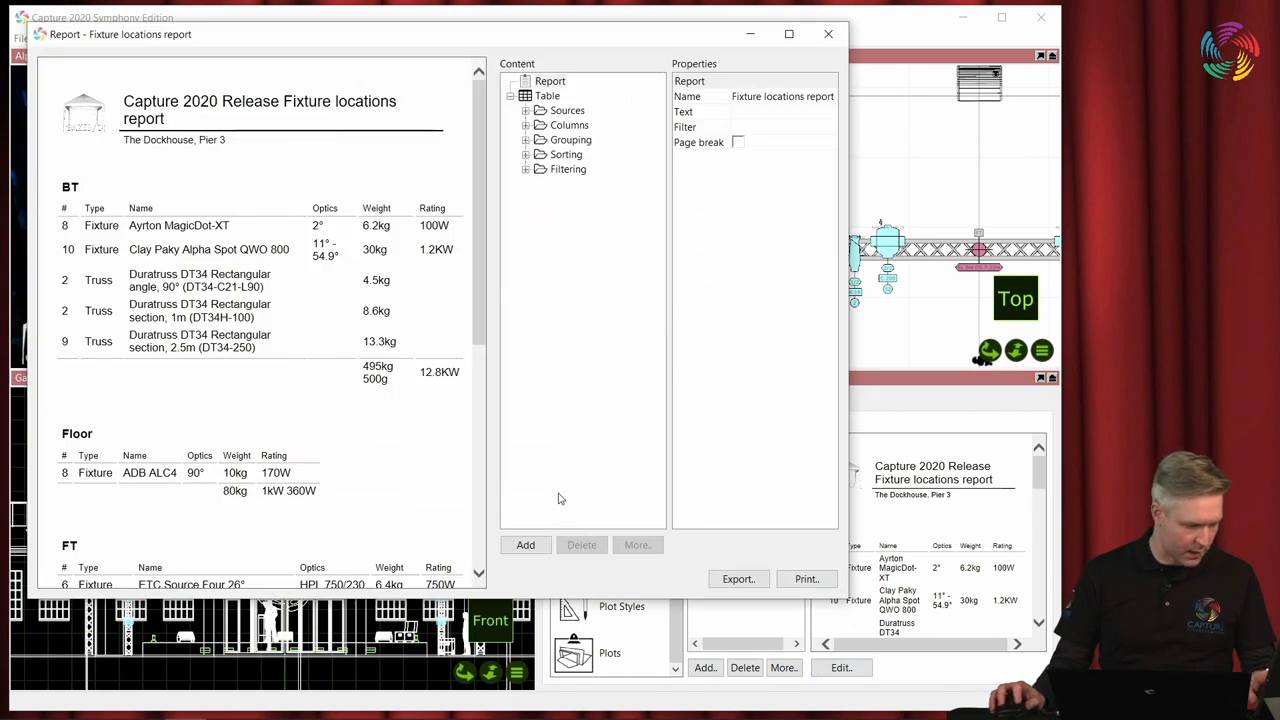
{"action": "mouse_move", "coordinate": [543, 492]}
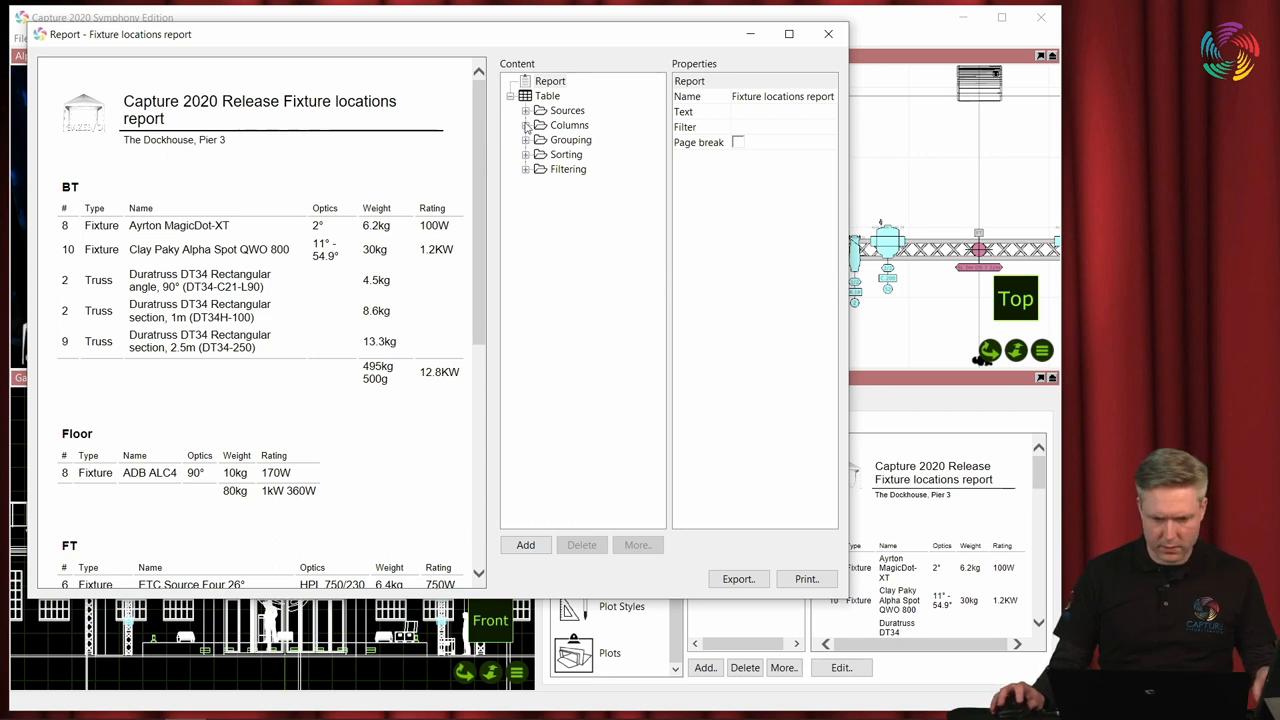
{"action": "left_click", "coordinate": [525, 125]}
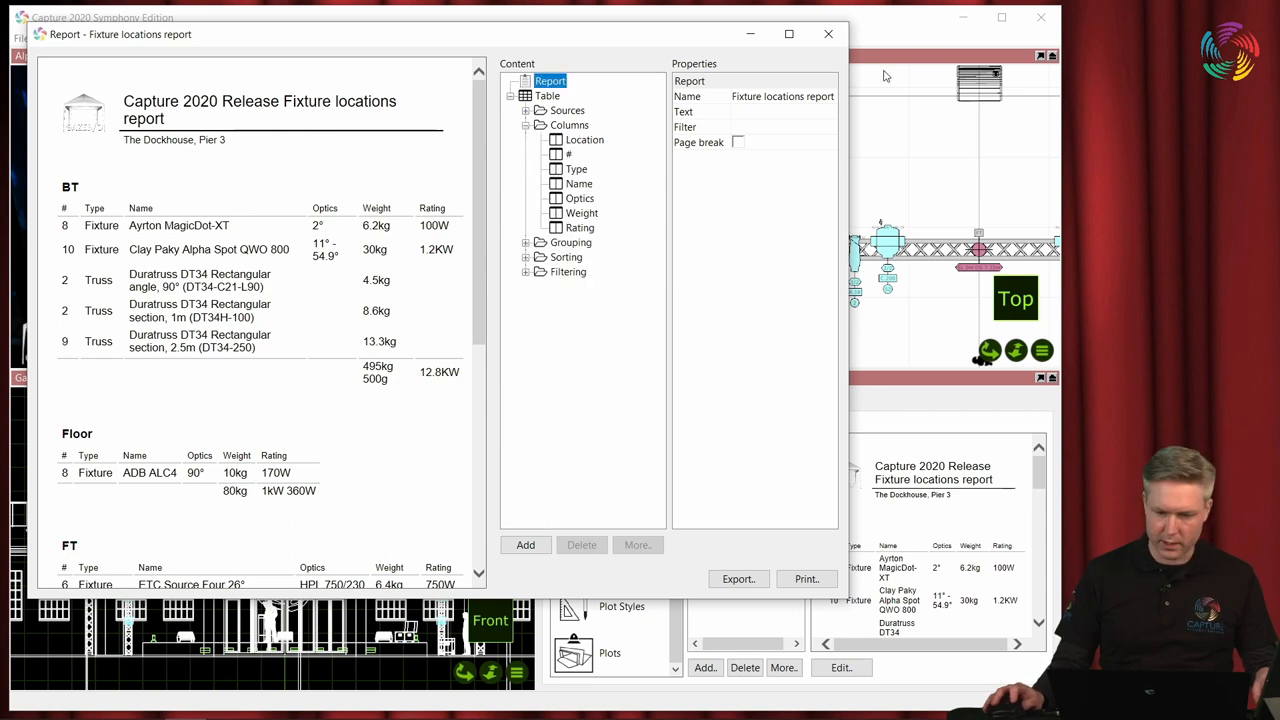
{"action": "left_click", "coordinate": [828, 34]}
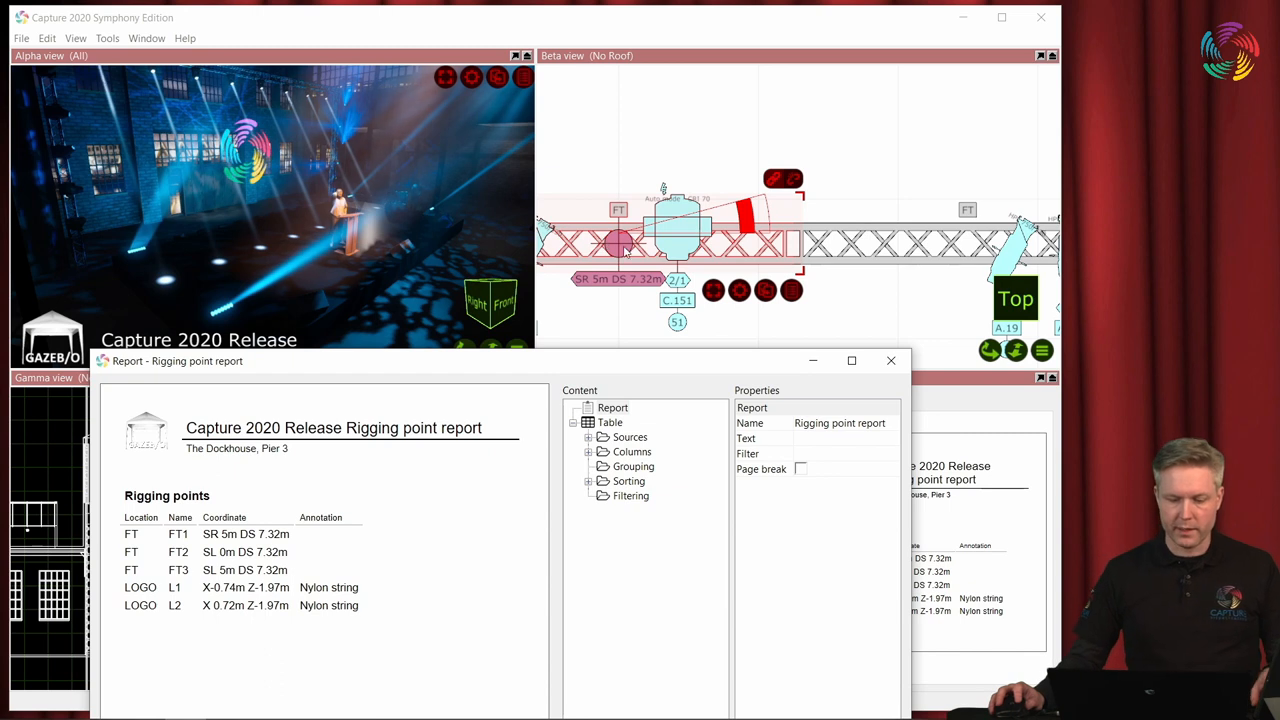
{"action": "mouse_move", "coordinate": [647, 289]}
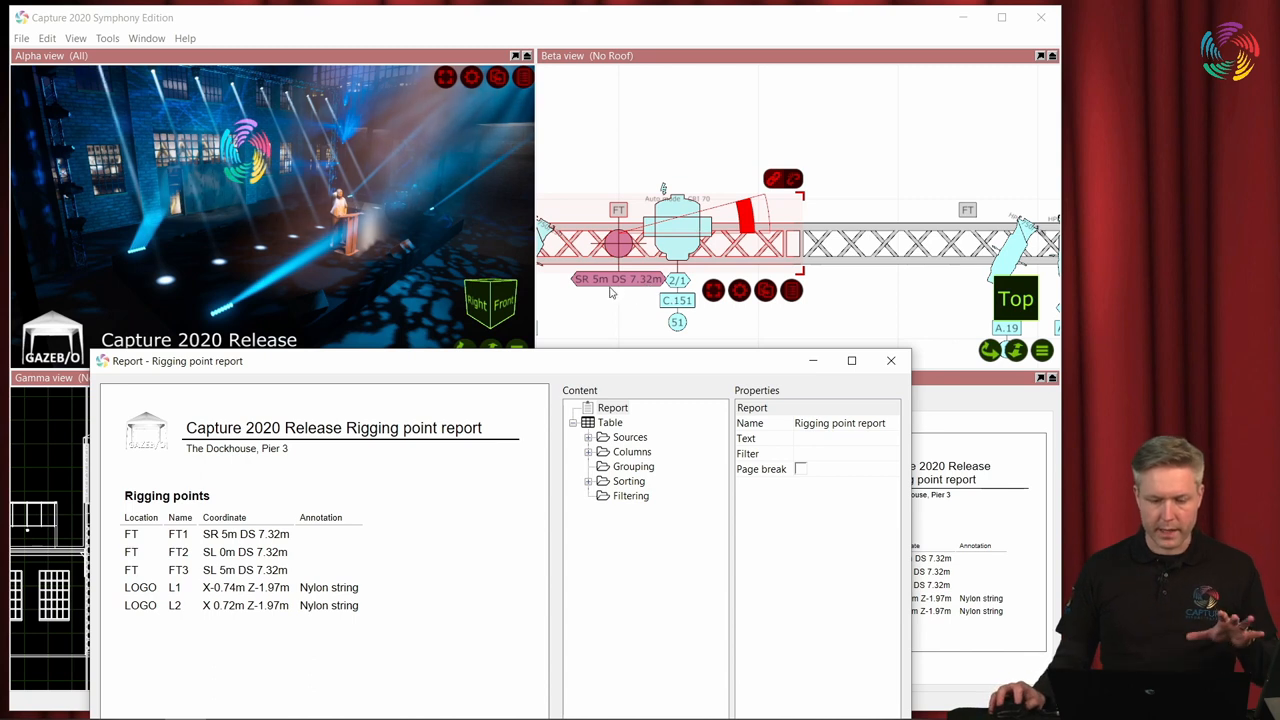
Close the rigging point report editor after reviewing the FT and LOGO points.
{"action": "left_click", "coordinate": [890, 361]}
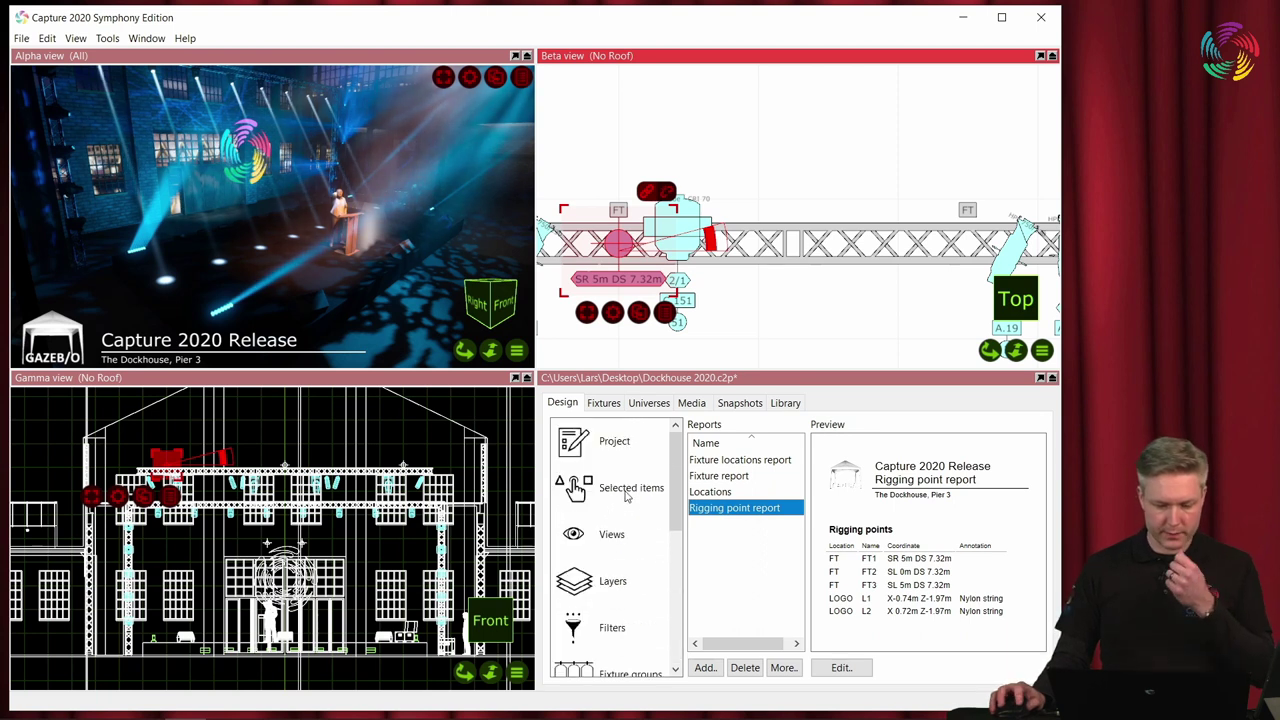
Show FT1's selected-item properties and scroll down to its Plot annotation.
{"action": "left_click", "coordinate": [631, 488]}
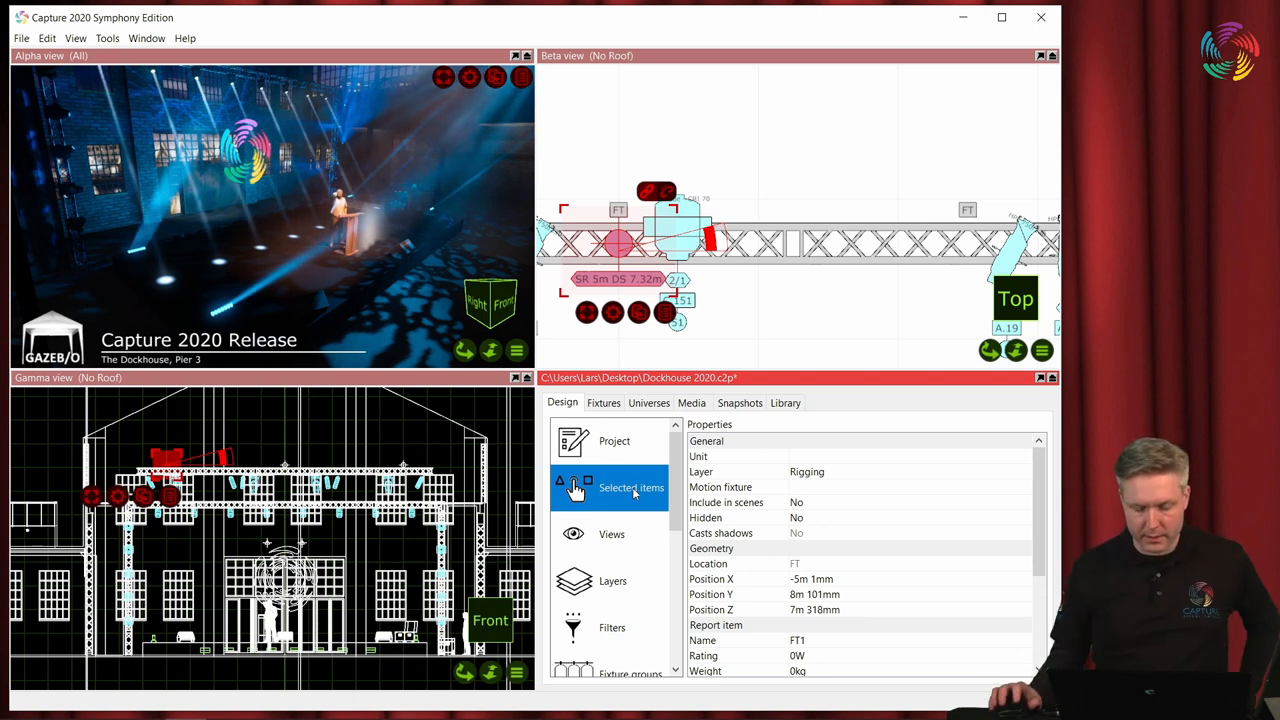
{"action": "scroll", "scroll_direction": "down", "scroll_amount": 3}
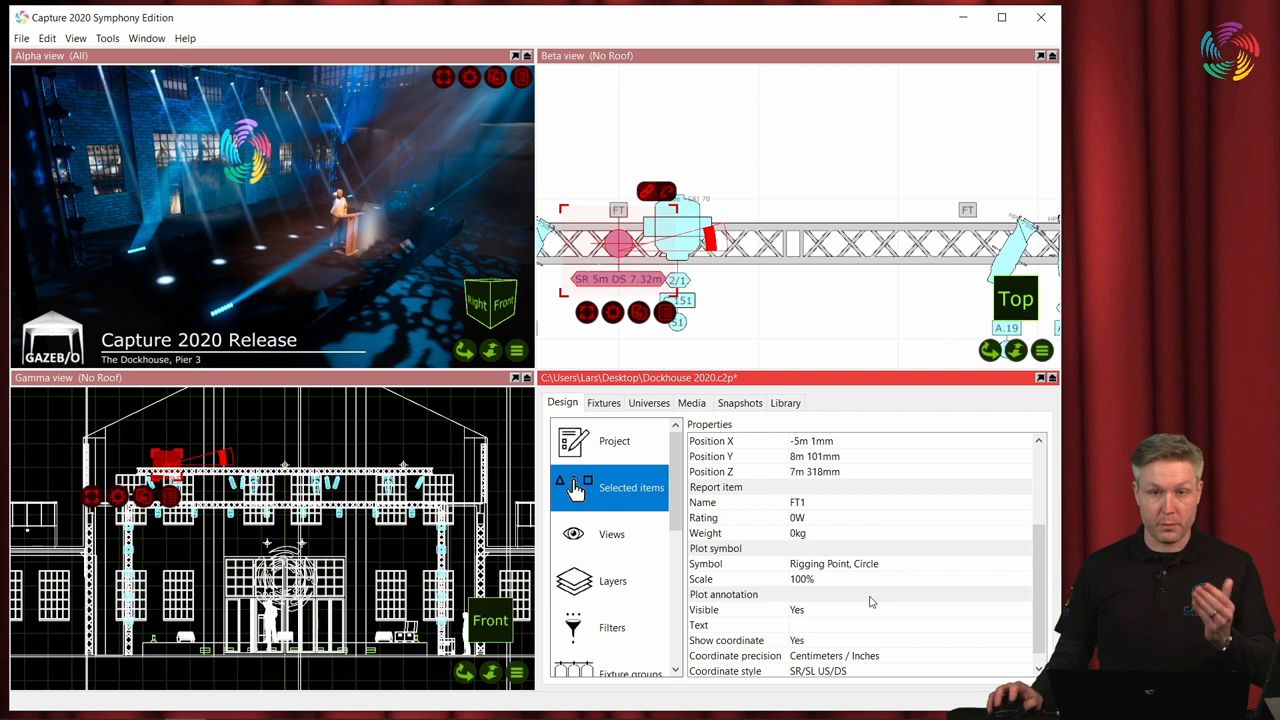
{"action": "scroll", "scroll_direction": "down", "scroll_amount": 3}
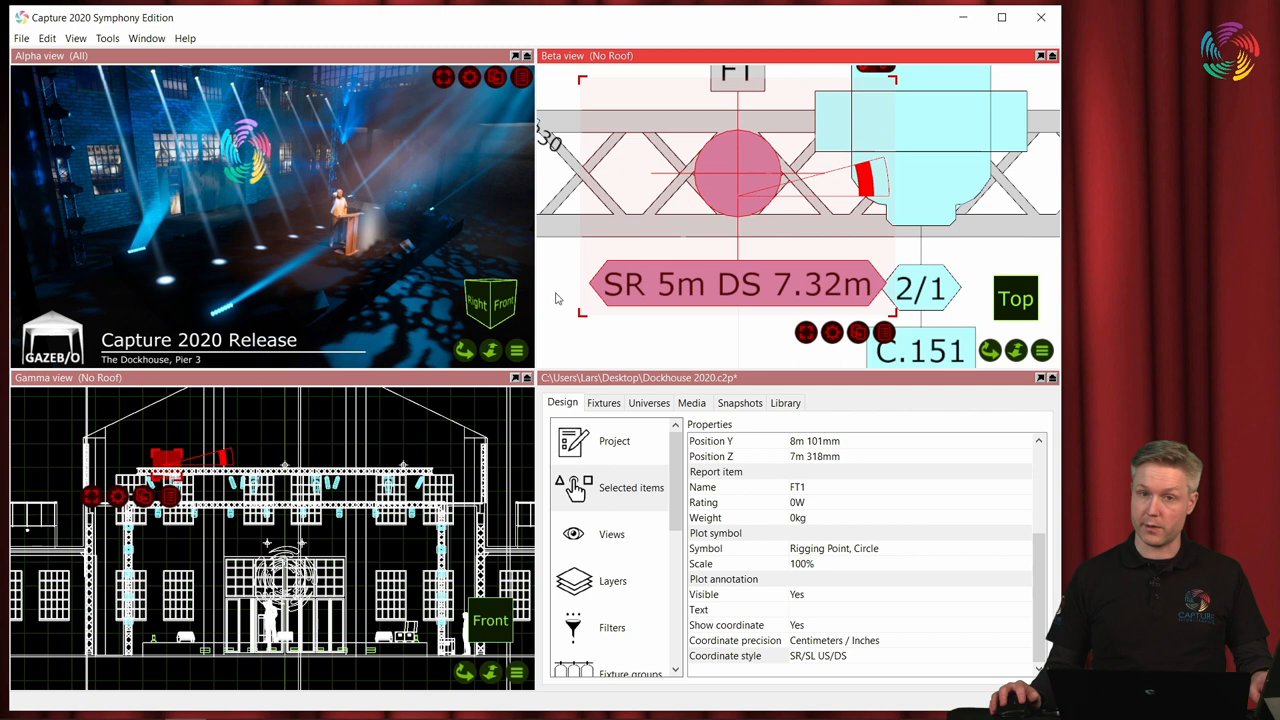
{"action": "mouse_move", "coordinate": [535, 305]}
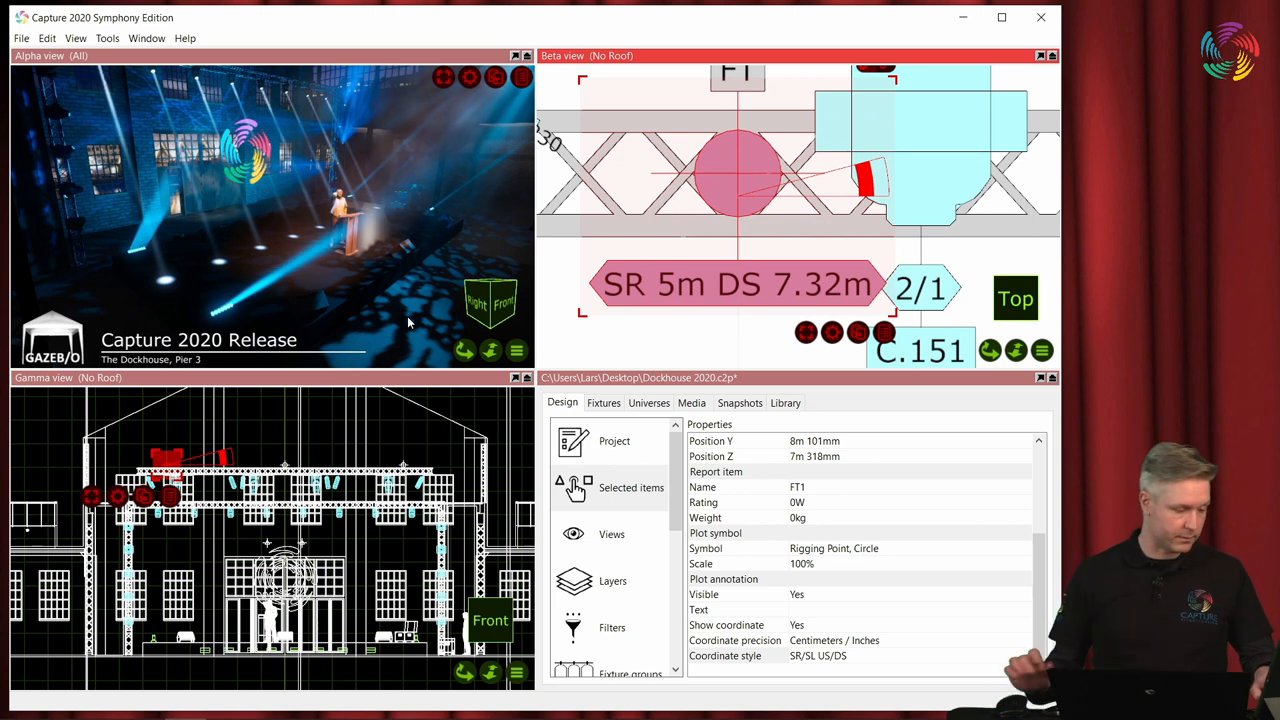
{"action": "mouse_move", "coordinate": [386, 308]}
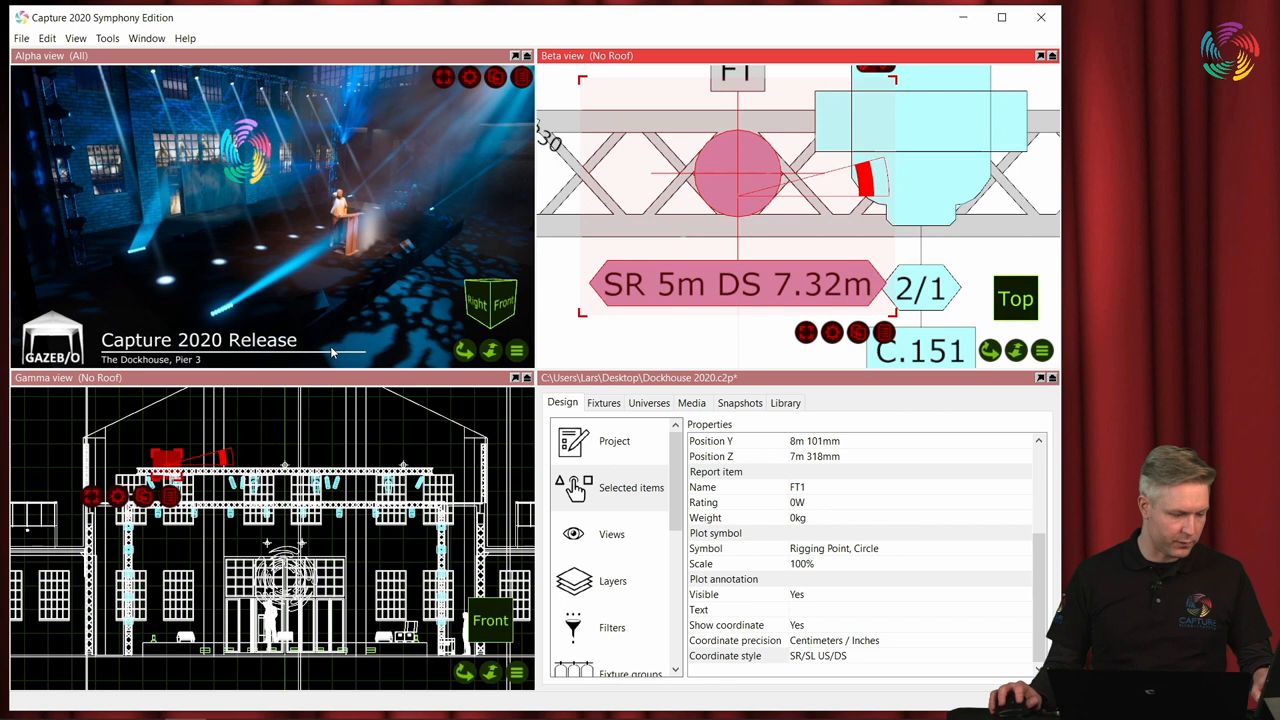
{"action": "left_click", "coordinate": [785, 402]}
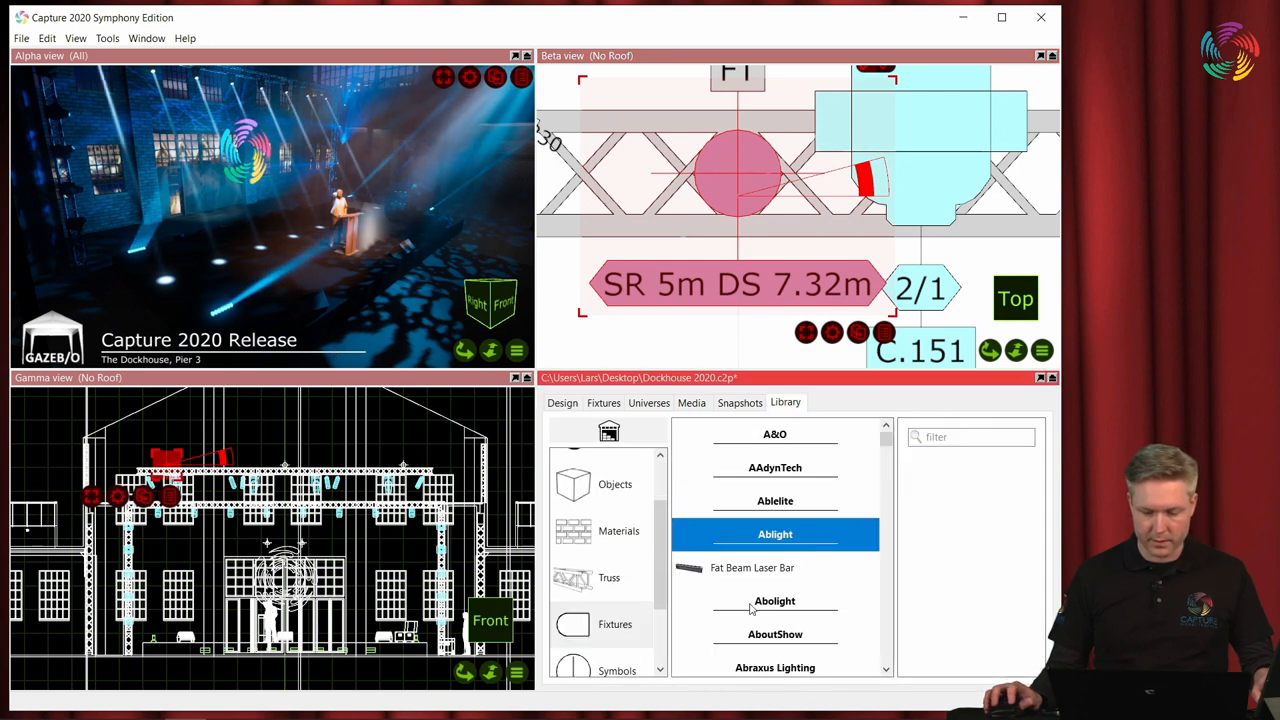
{"action": "left_click", "coordinate": [775, 567]}
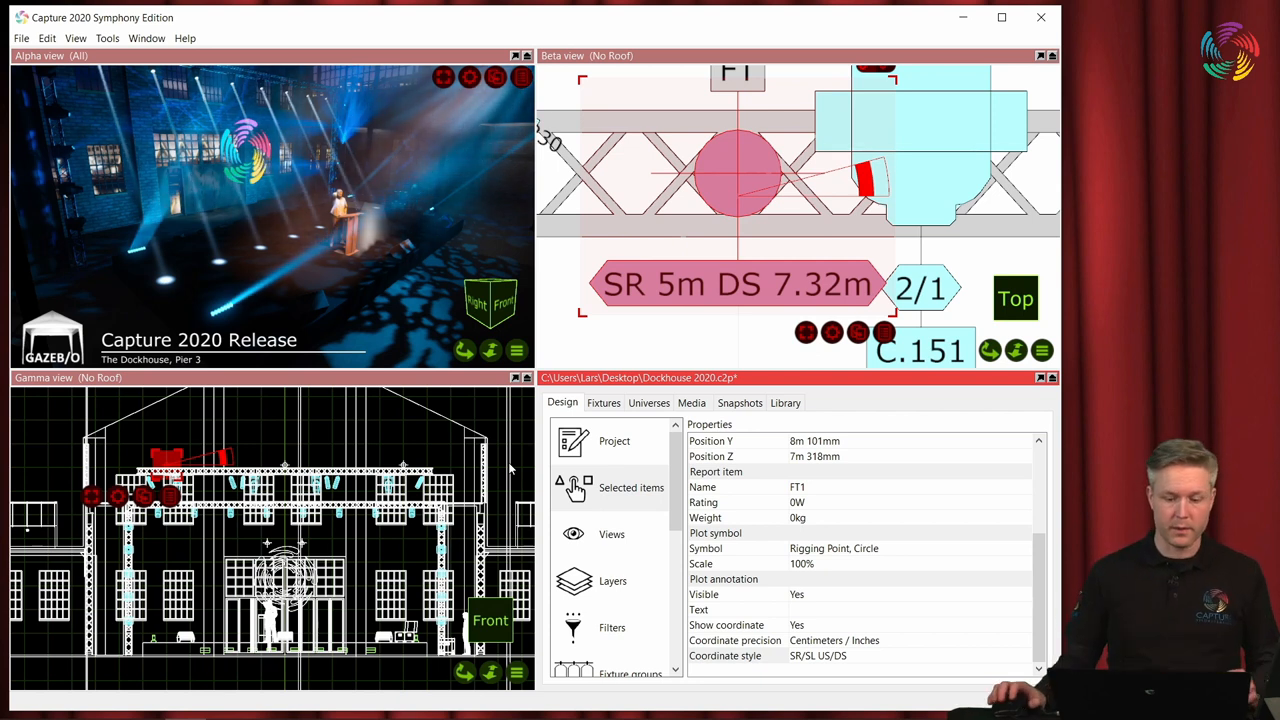
Open Materials in the Design tab to view material properties like 70.3% smoothness.
{"action": "scroll", "scroll_direction": "down", "scroll_amount": 3}
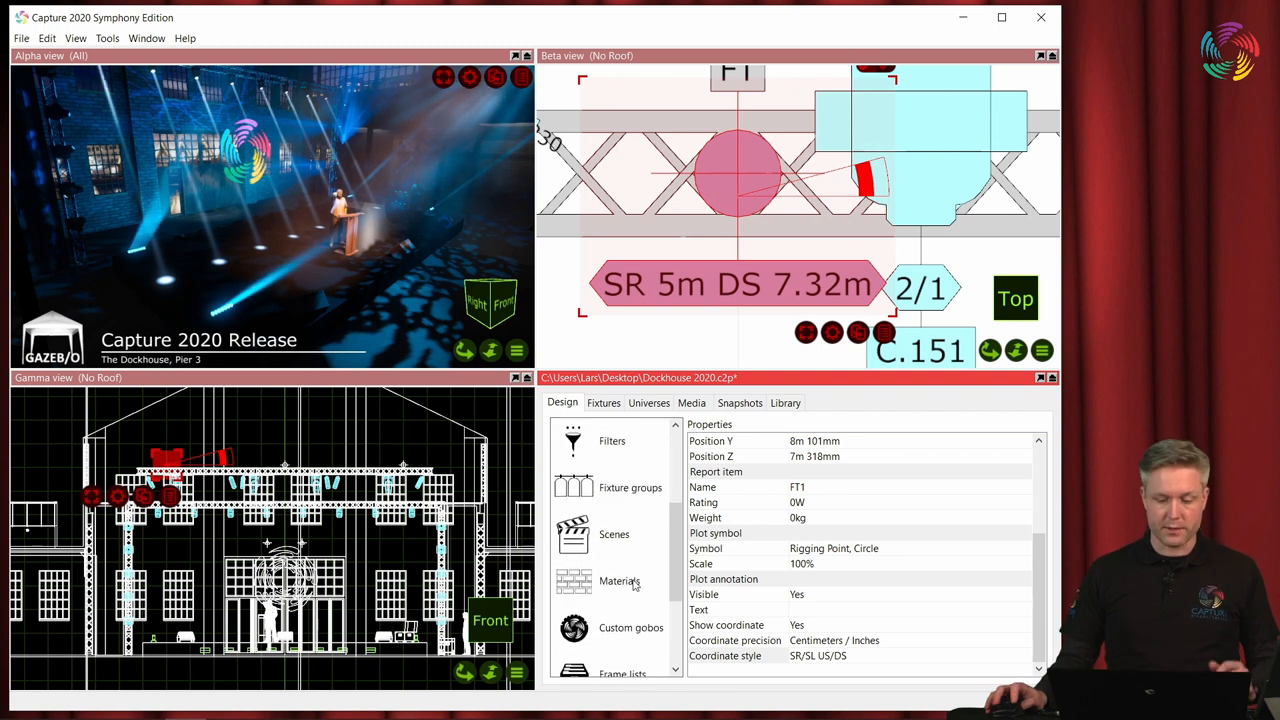
{"action": "left_click", "coordinate": [619, 581]}
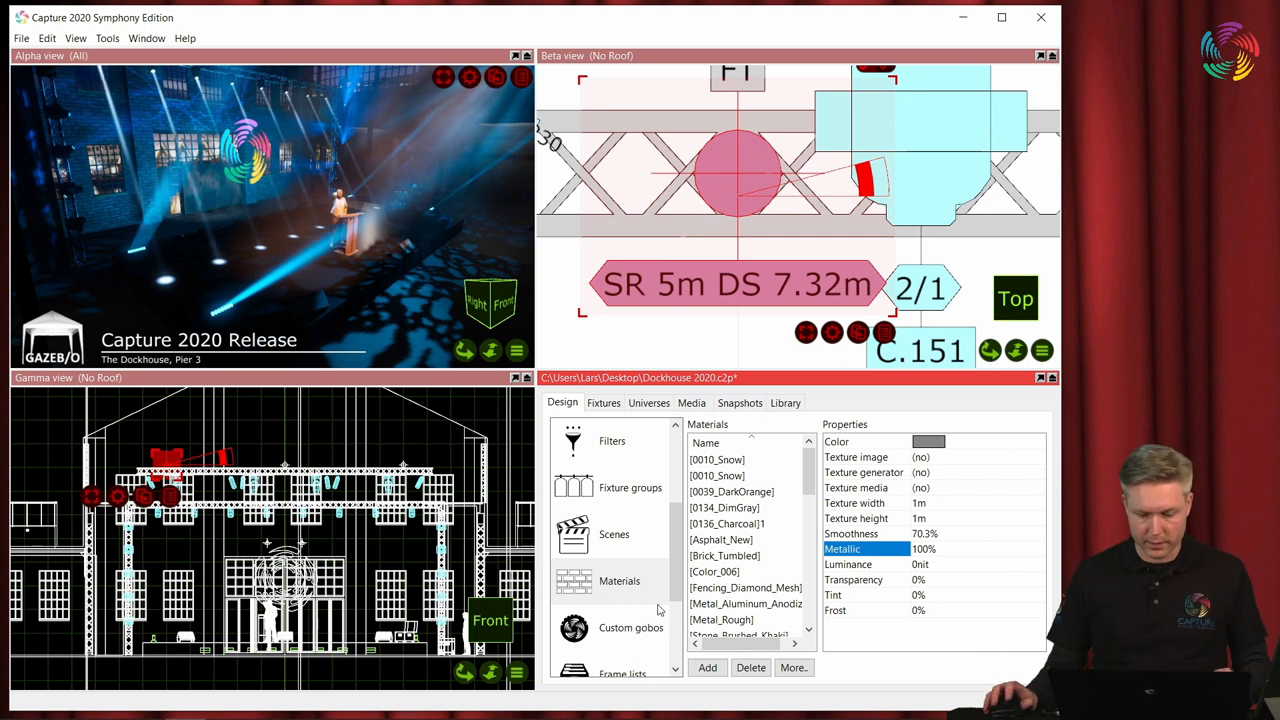
Reopen the Rigging point report editor and select its Coordinate column.
{"action": "left_click", "coordinate": [616, 559]}
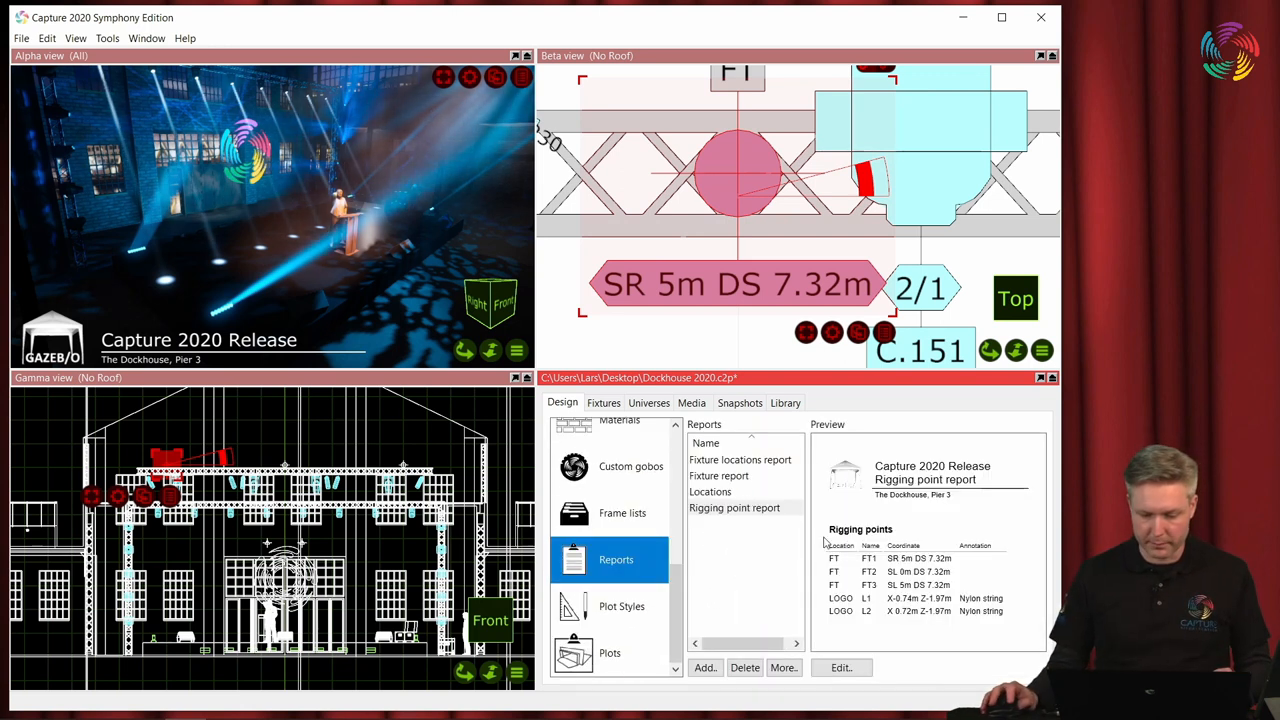
{"action": "left_click", "coordinate": [841, 668]}
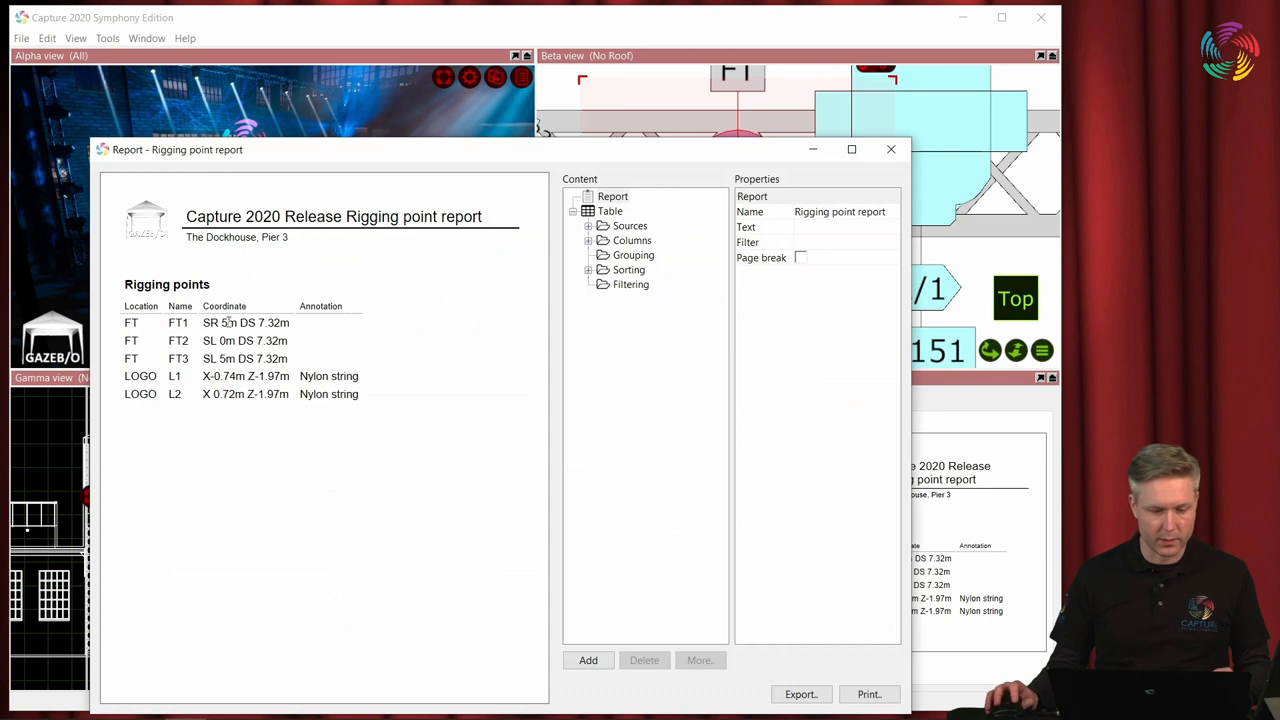
{"action": "left_click", "coordinate": [224, 306]}
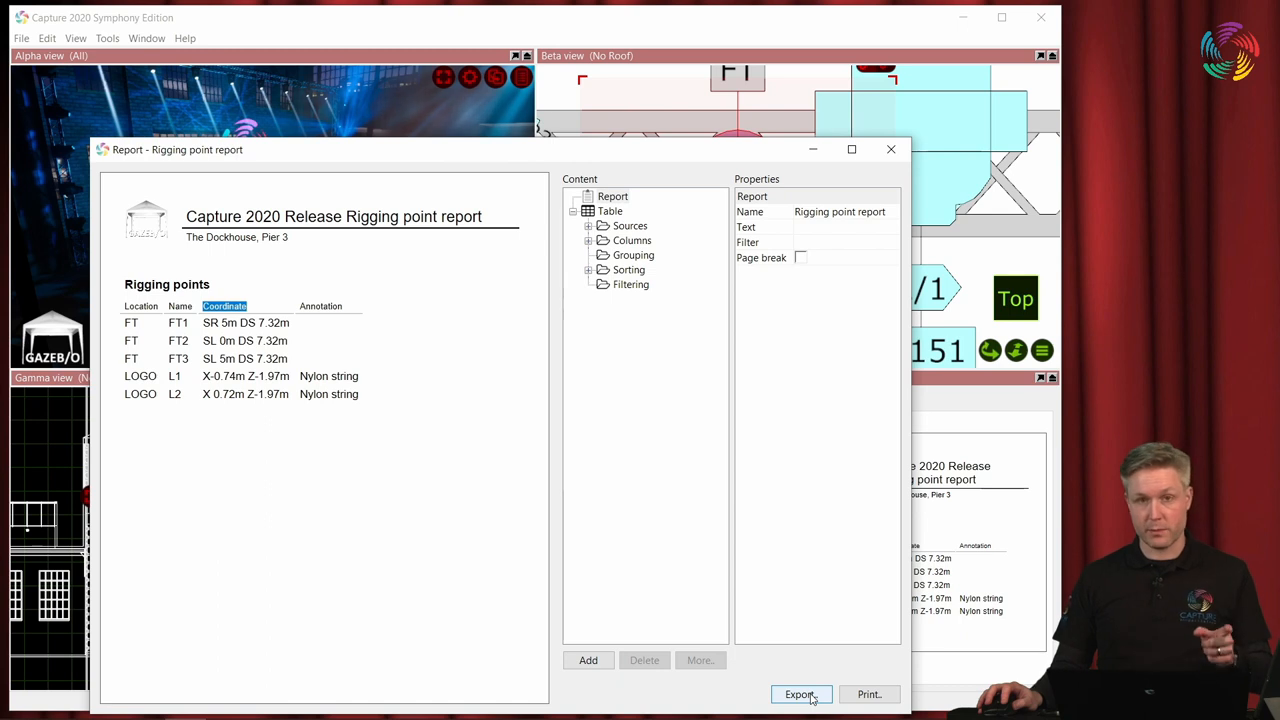
{"action": "left_click", "coordinate": [800, 694]}
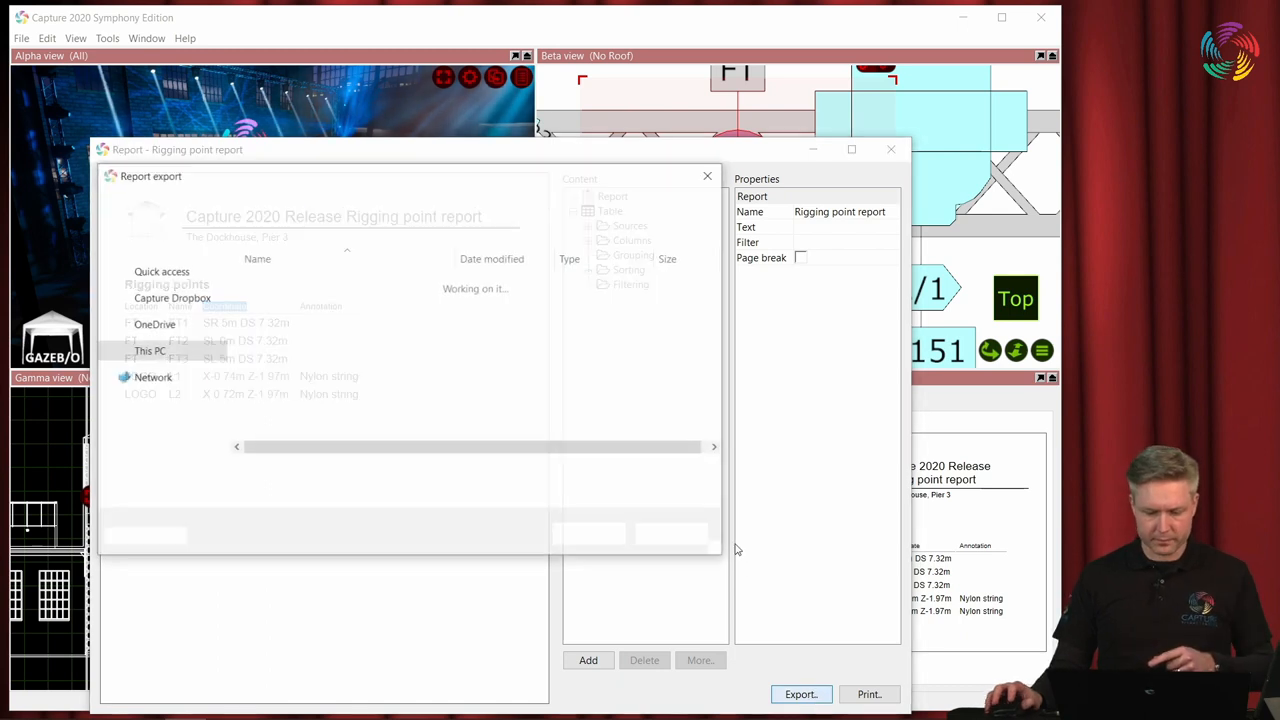
{"action": "left_click", "coordinate": [800, 694]}
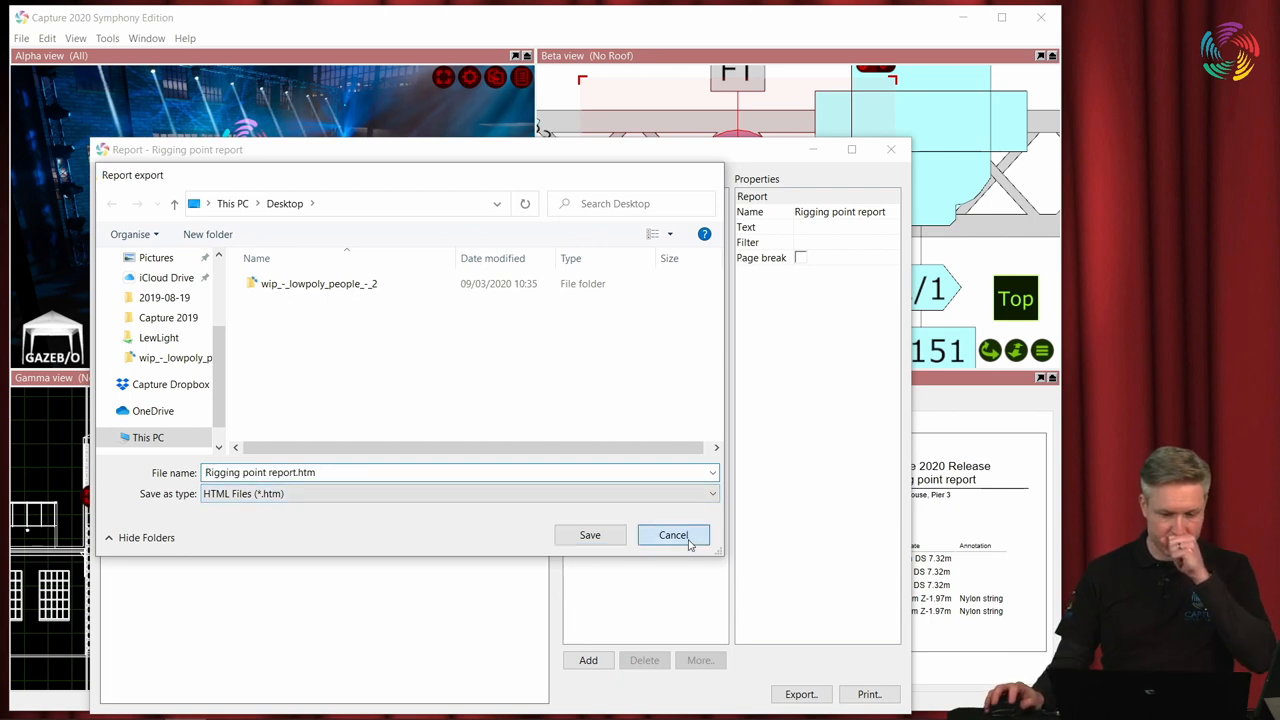
{"action": "left_click", "coordinate": [673, 535]}
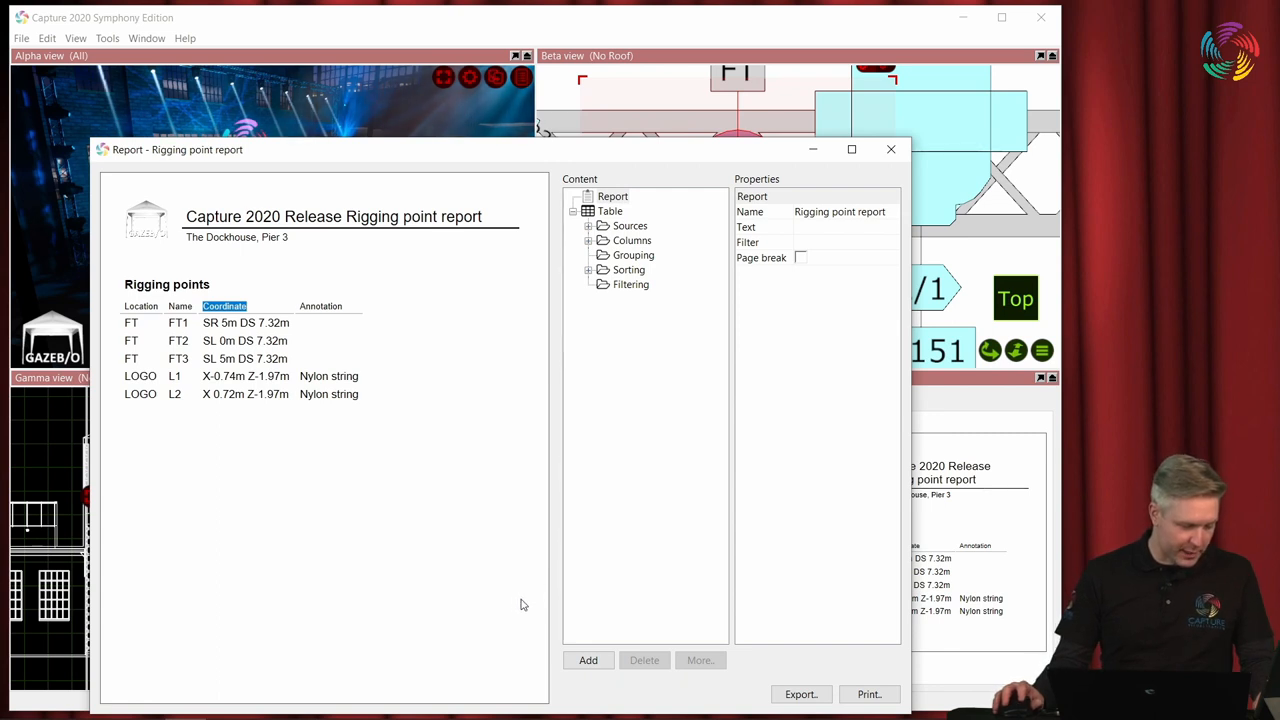
{"action": "mouse_move", "coordinate": [532, 611]}
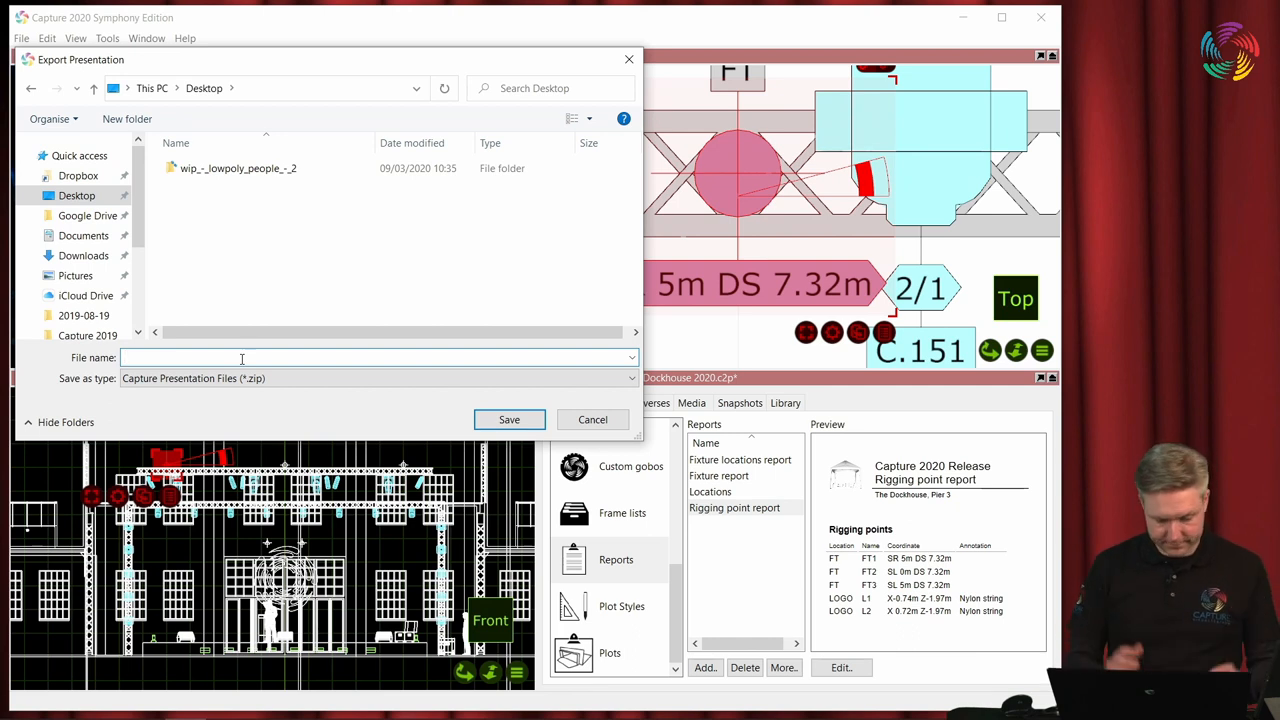
Save the presentation export to the desktop under the name 'Webcast'.
{"action": "type", "text": "Webcast"}
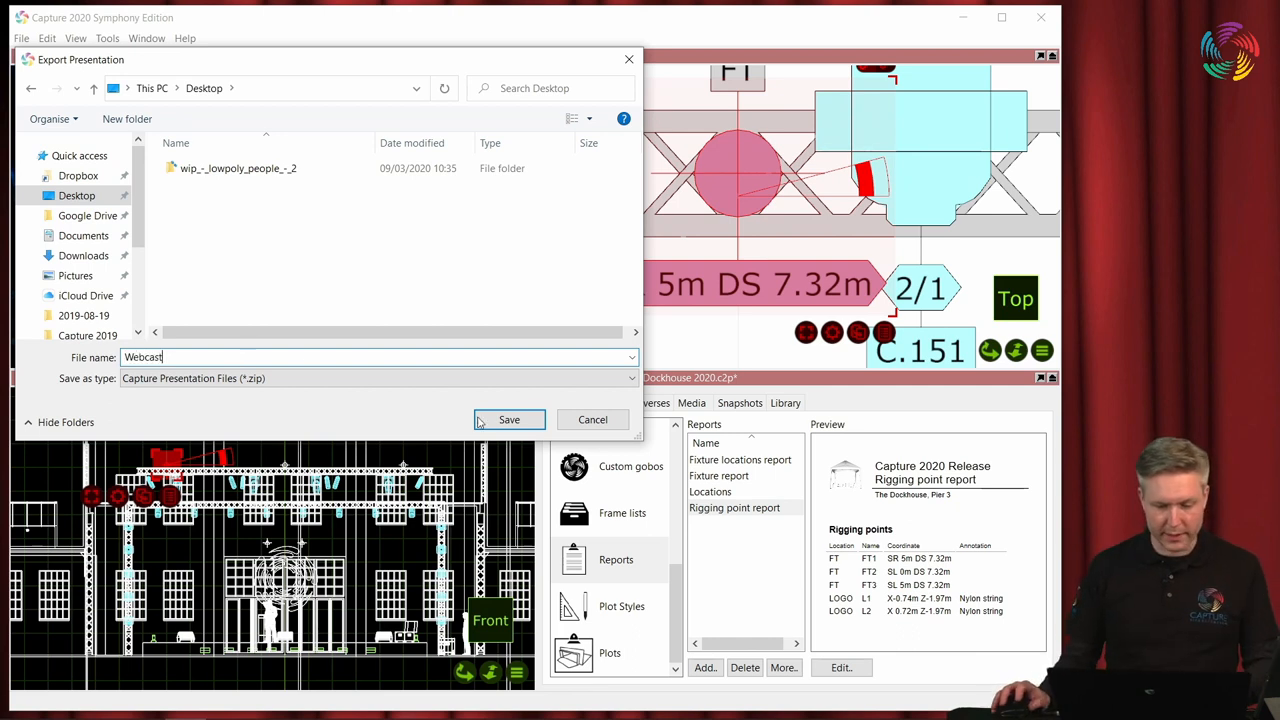
{"action": "left_click", "coordinate": [508, 419]}
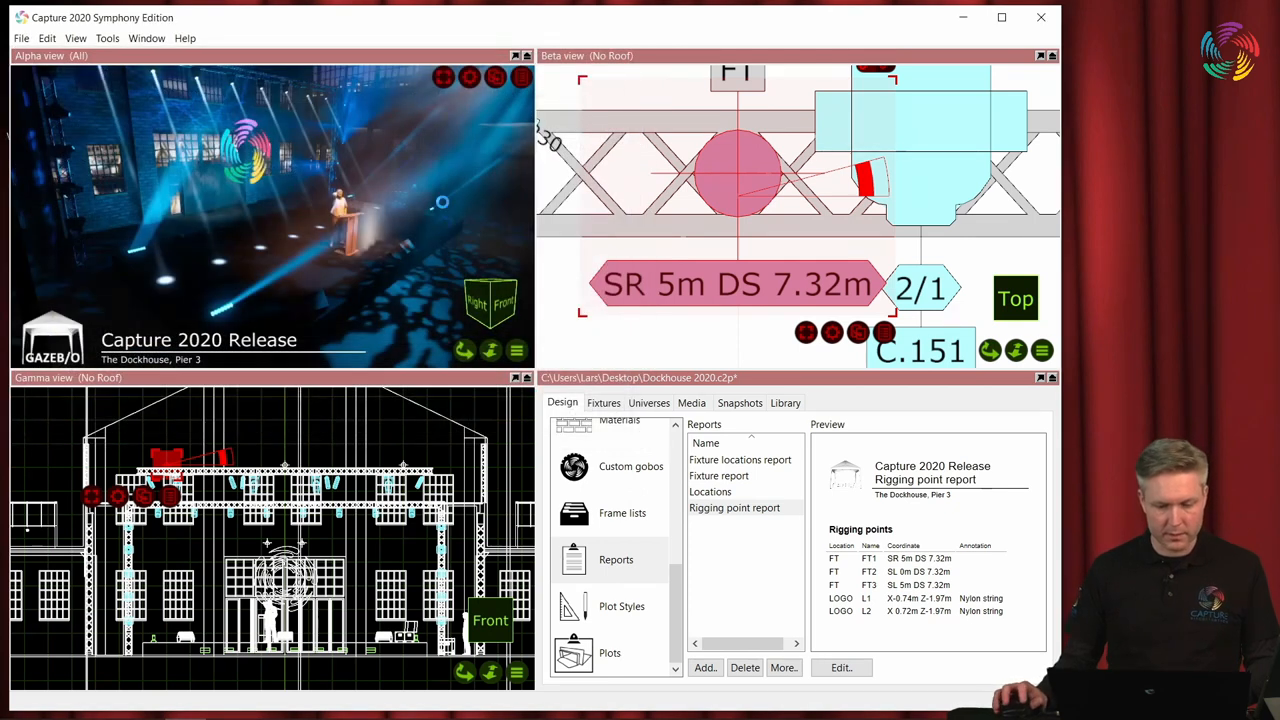
{"action": "mouse_move", "coordinate": [419, 162]}
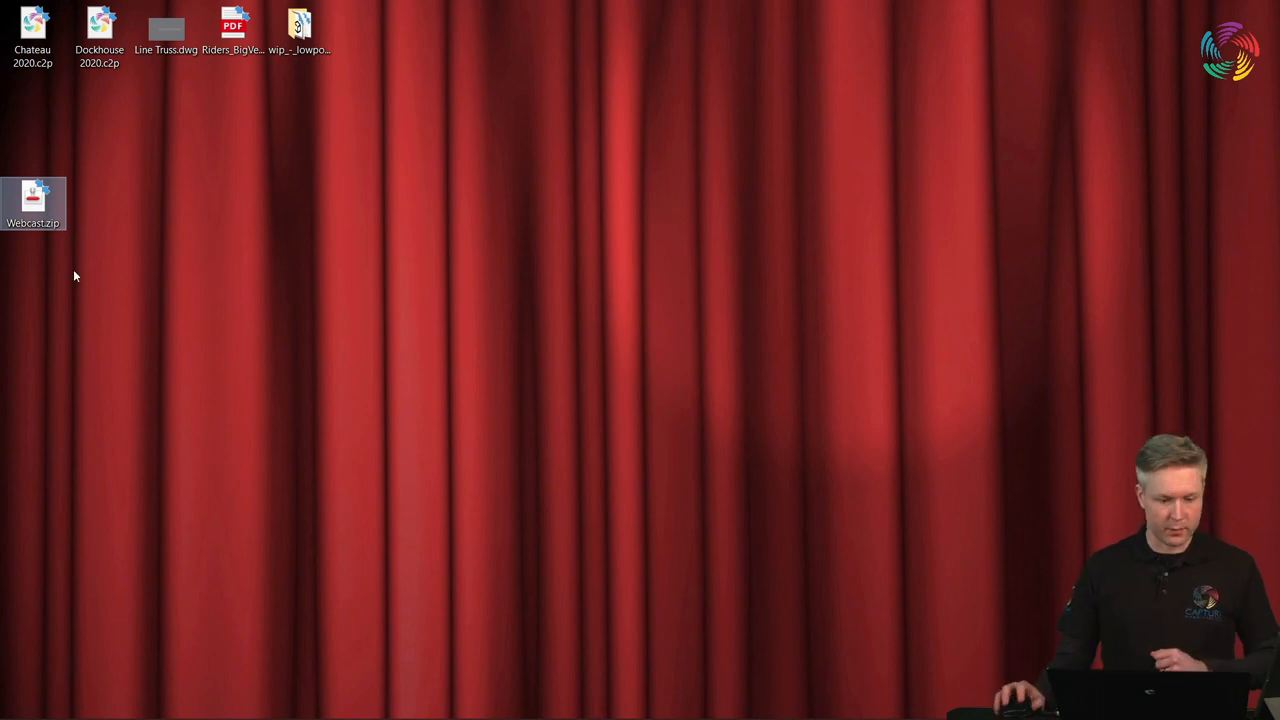
Open Webcast.zip with 7-Zip's Open archive from its right-click menu.
{"action": "right_click", "coordinate": [38, 197]}
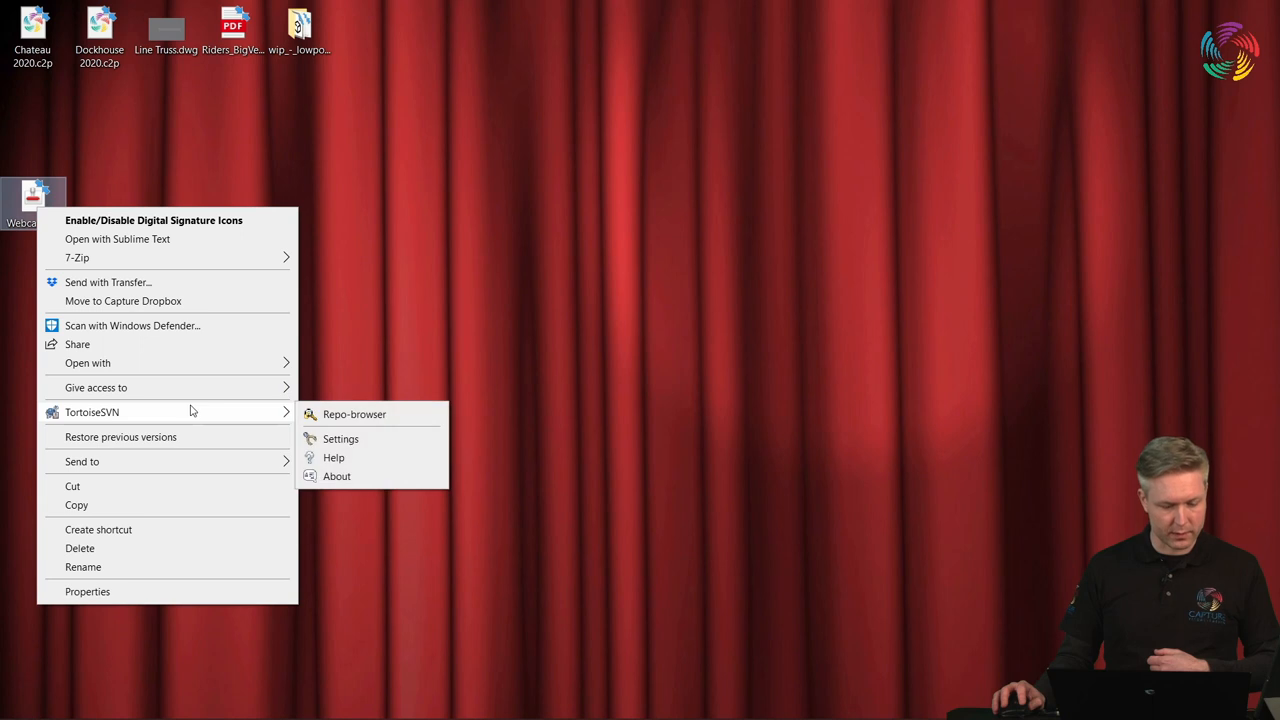
{"action": "mouse_move", "coordinate": [186, 356]}
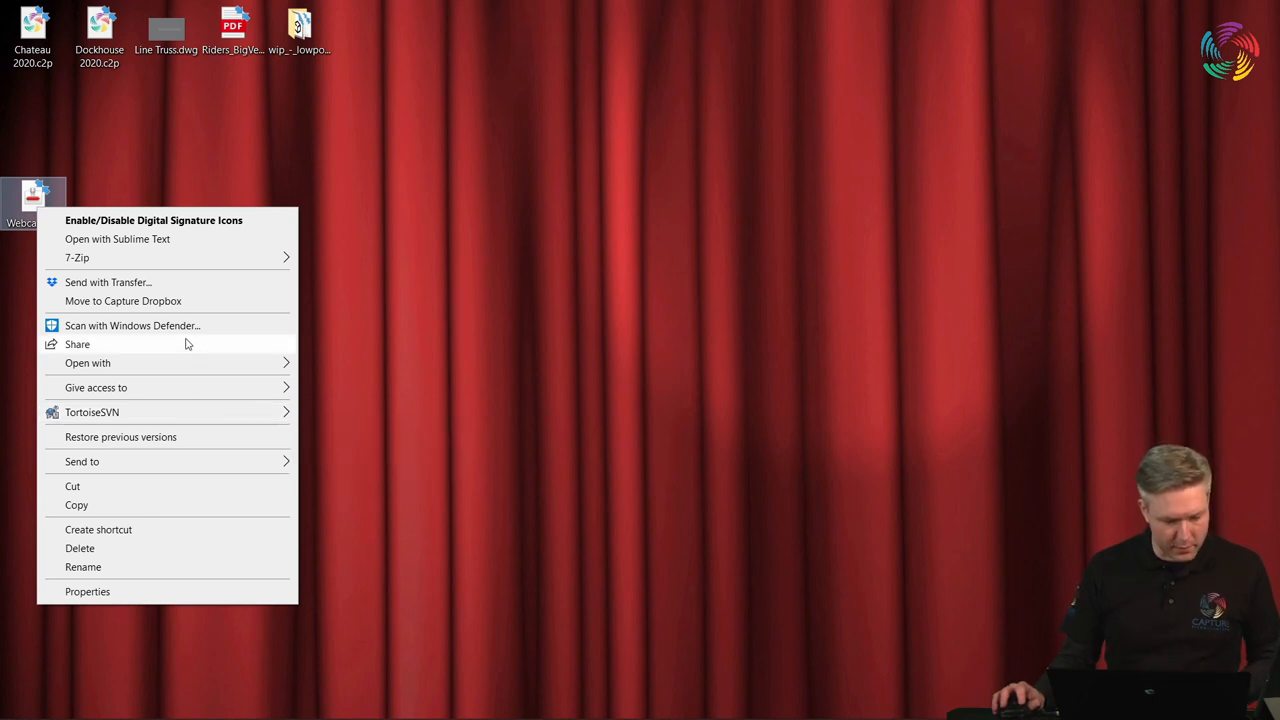
{"action": "mouse_move", "coordinate": [150, 350]}
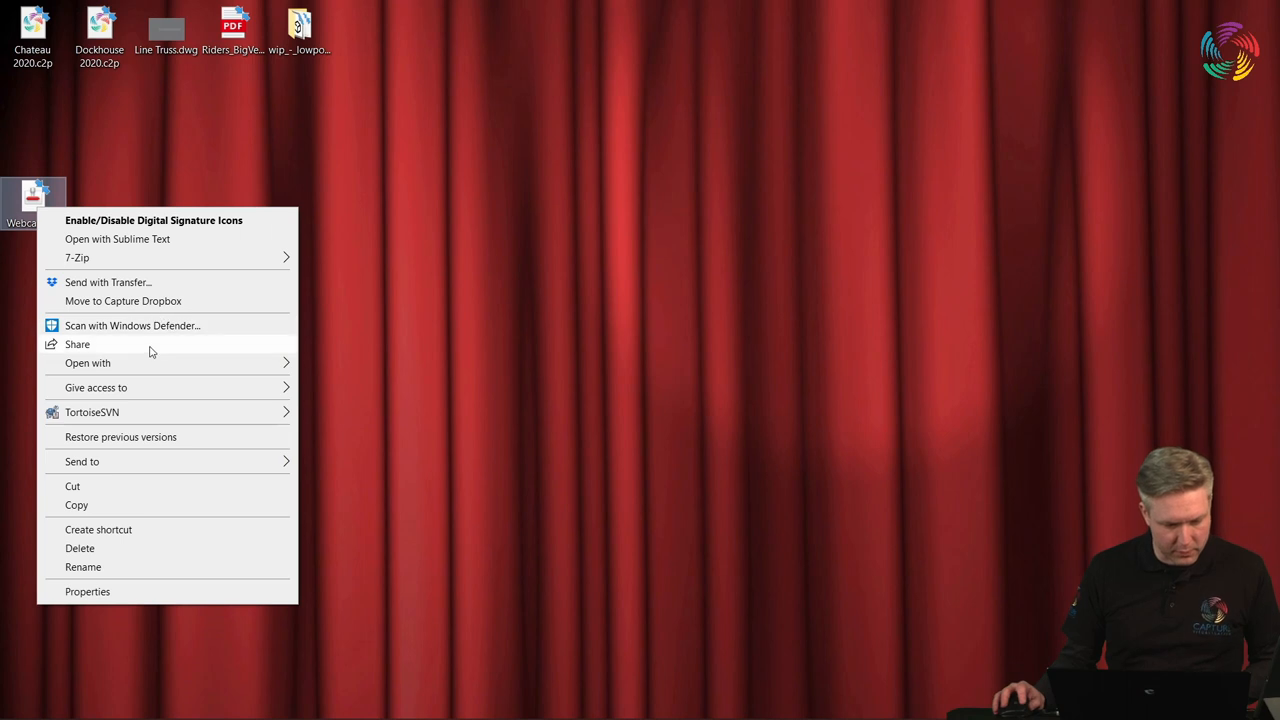
{"action": "mouse_move", "coordinate": [77, 257]}
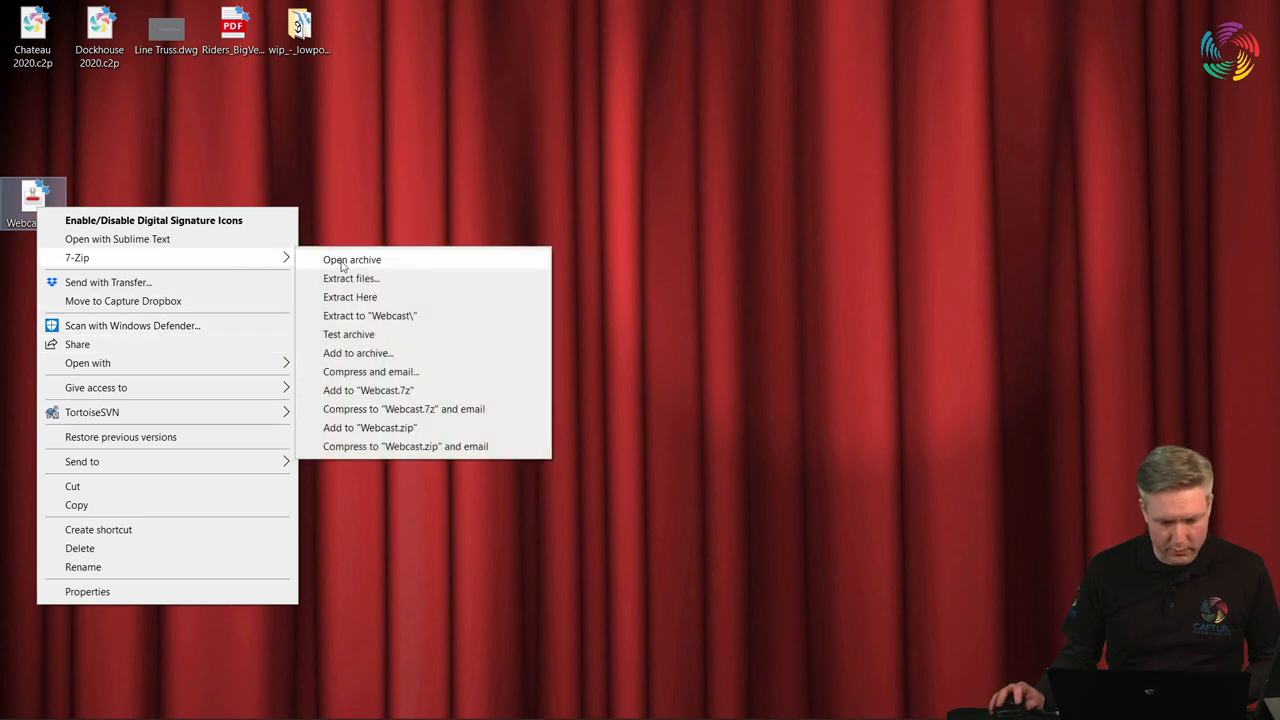
{"action": "left_click", "coordinate": [351, 259]}
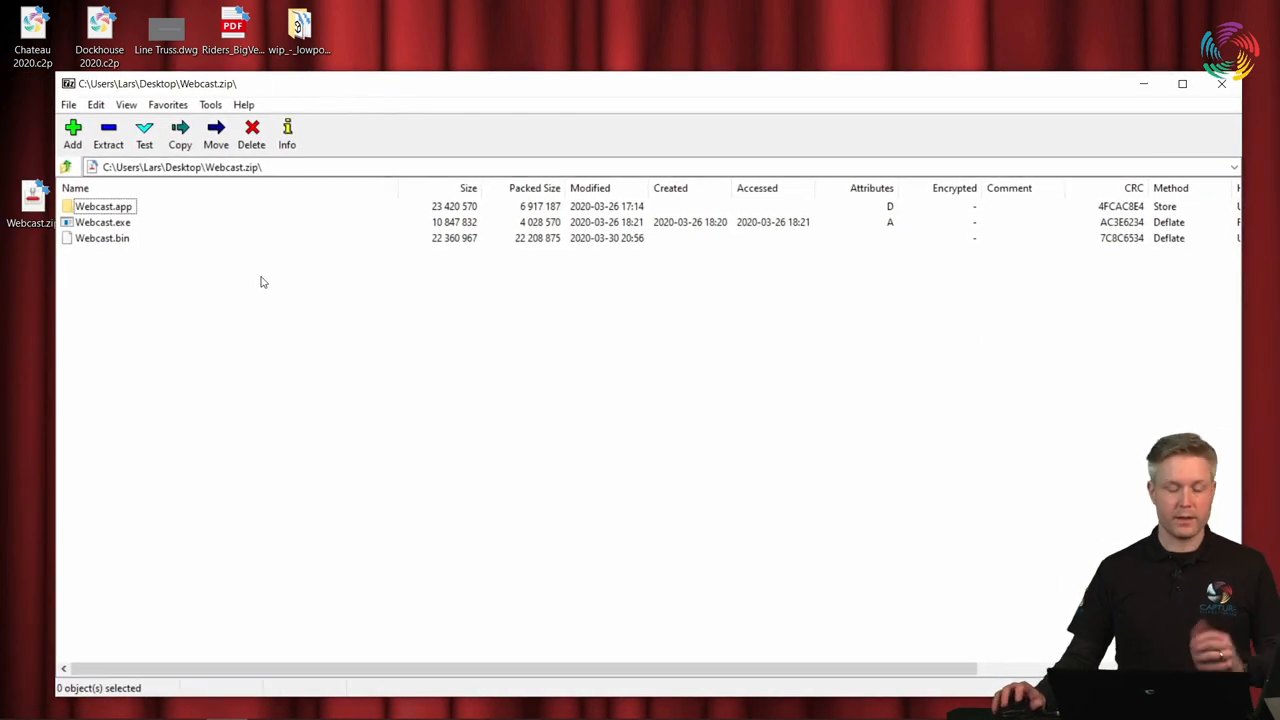
{"action": "left_click", "coordinate": [100, 221]}
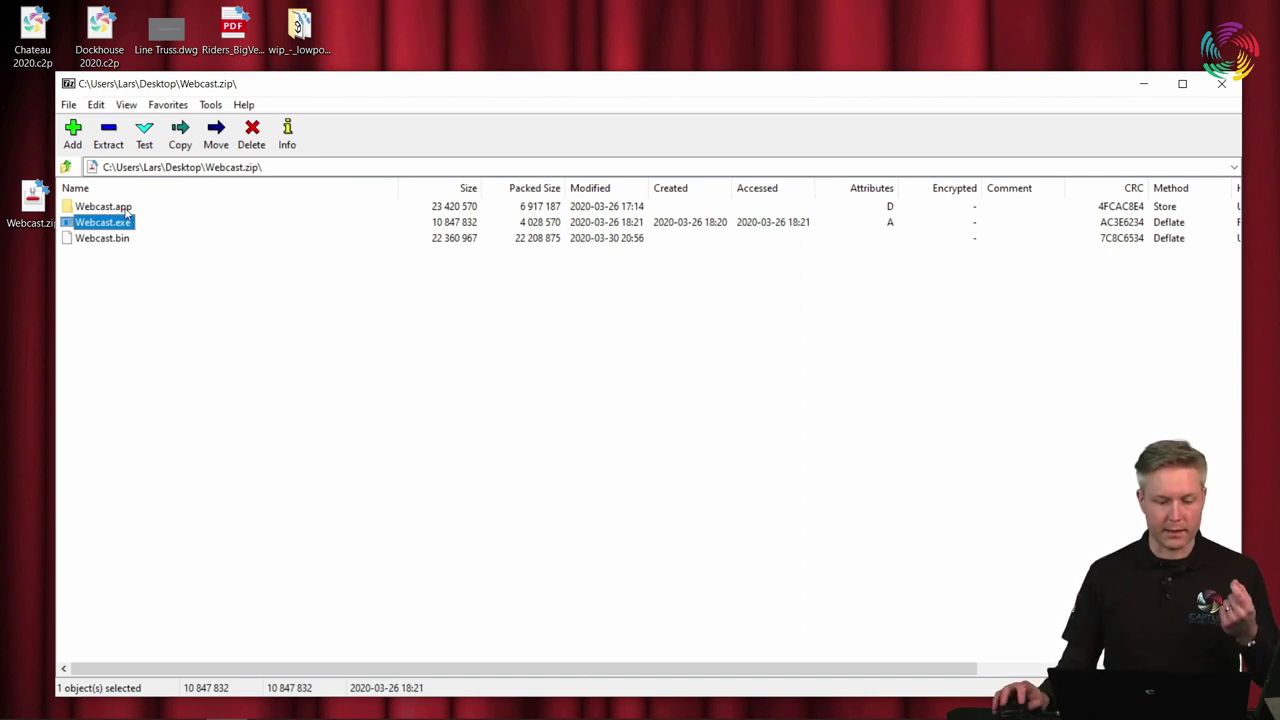
{"action": "left_click", "coordinate": [99, 207]}
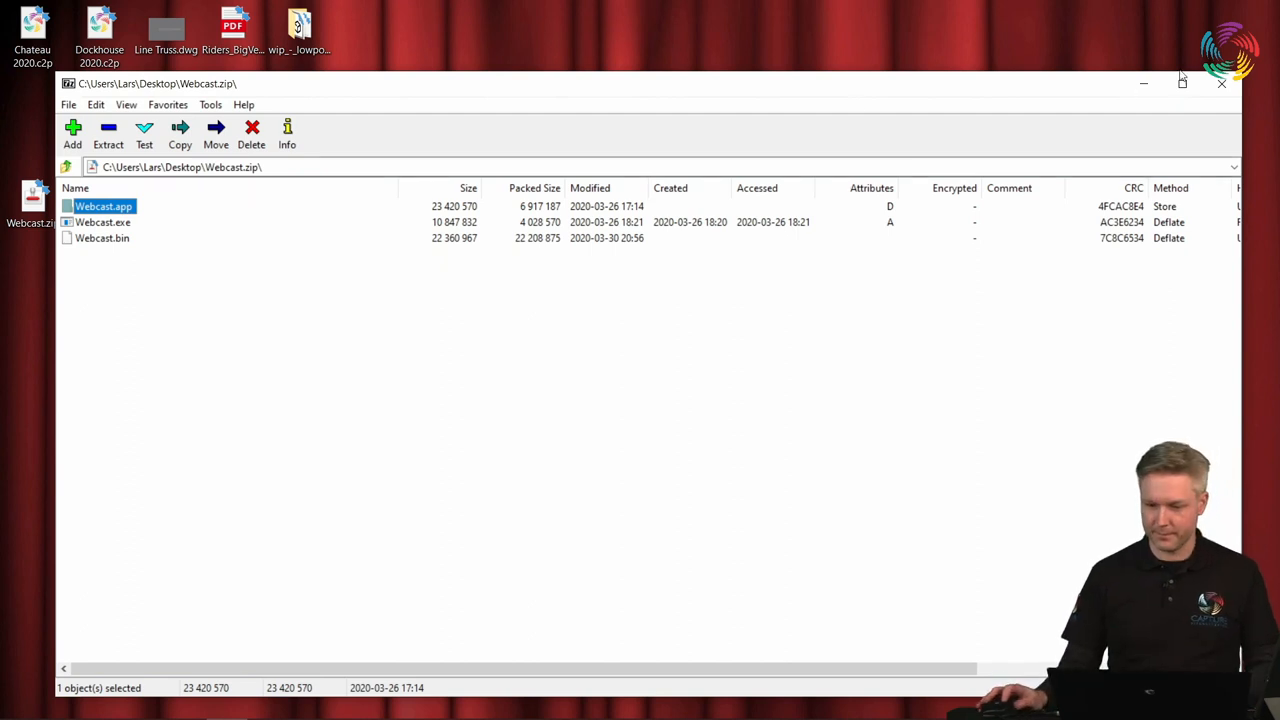
Close the 7-Zip window showing Webcast.zip to return to the desktop.
{"action": "left_click", "coordinate": [1221, 83]}
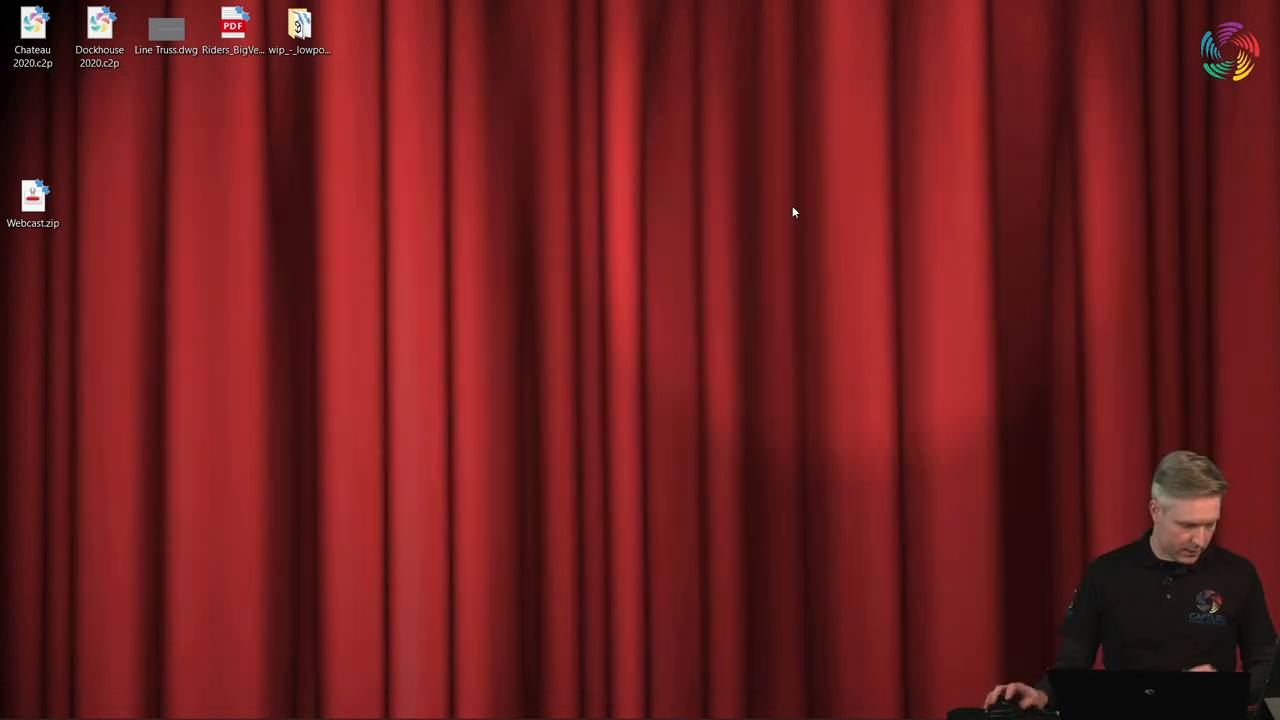
{"action": "mouse_move", "coordinate": [670, 283]}
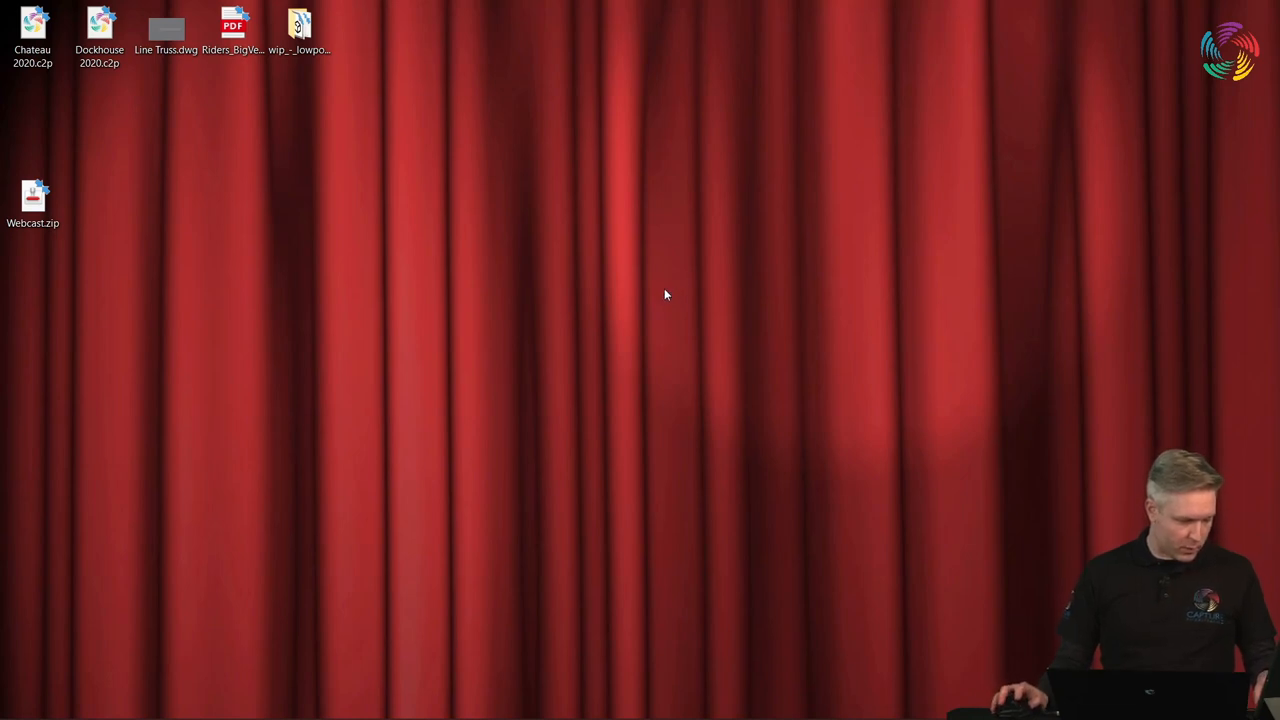
{"action": "mouse_move", "coordinate": [649, 298]}
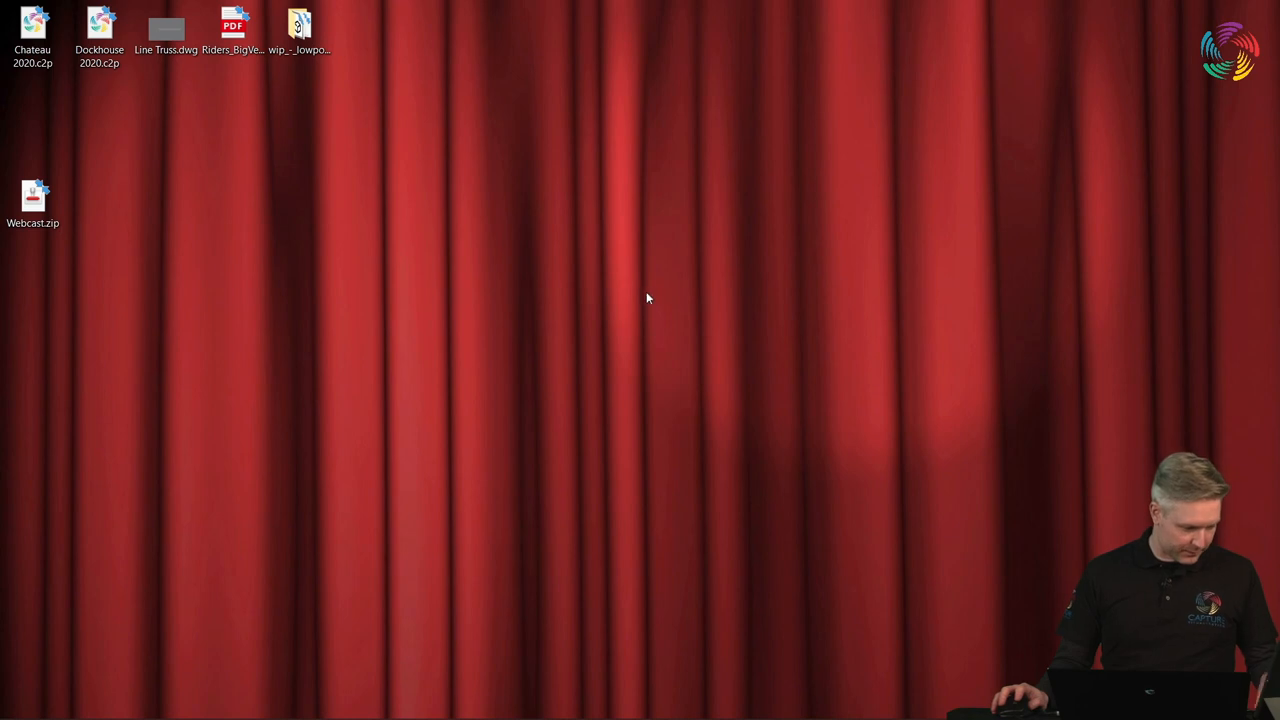
{"action": "mouse_move", "coordinate": [632, 307]}
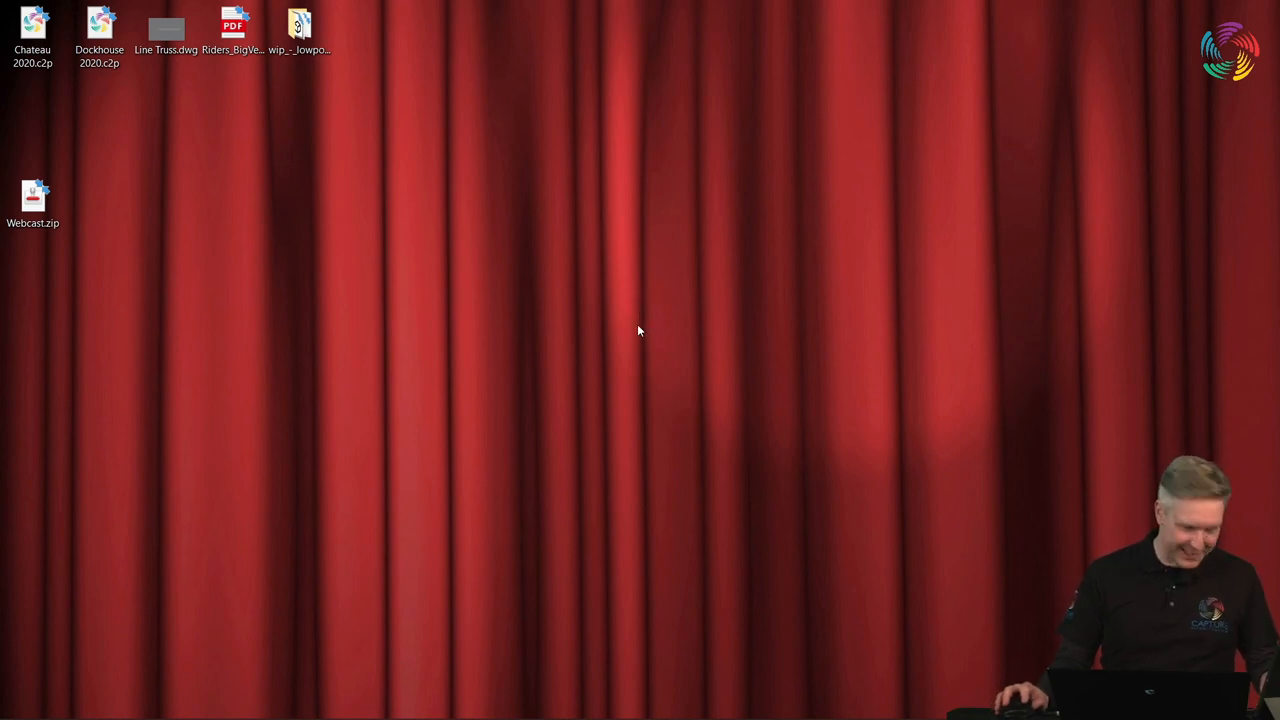
{"action": "mouse_move", "coordinate": [650, 325]}
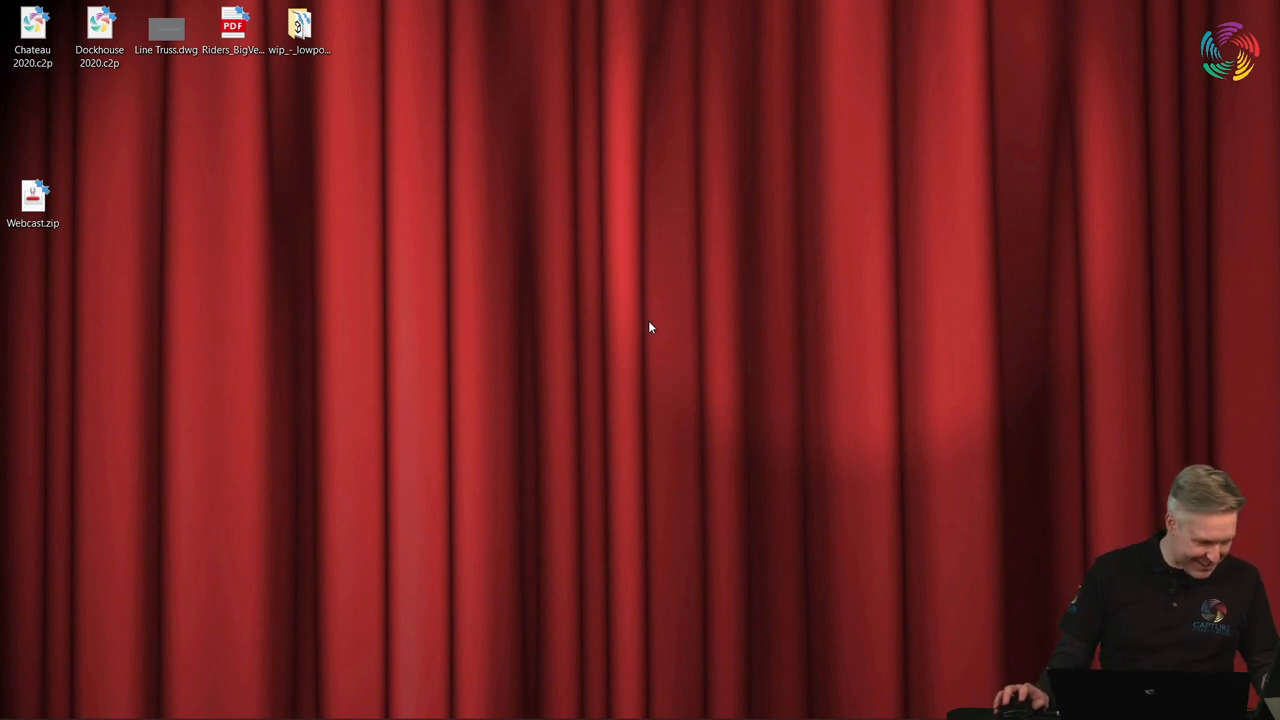
{"action": "mouse_move", "coordinate": [642, 333]}
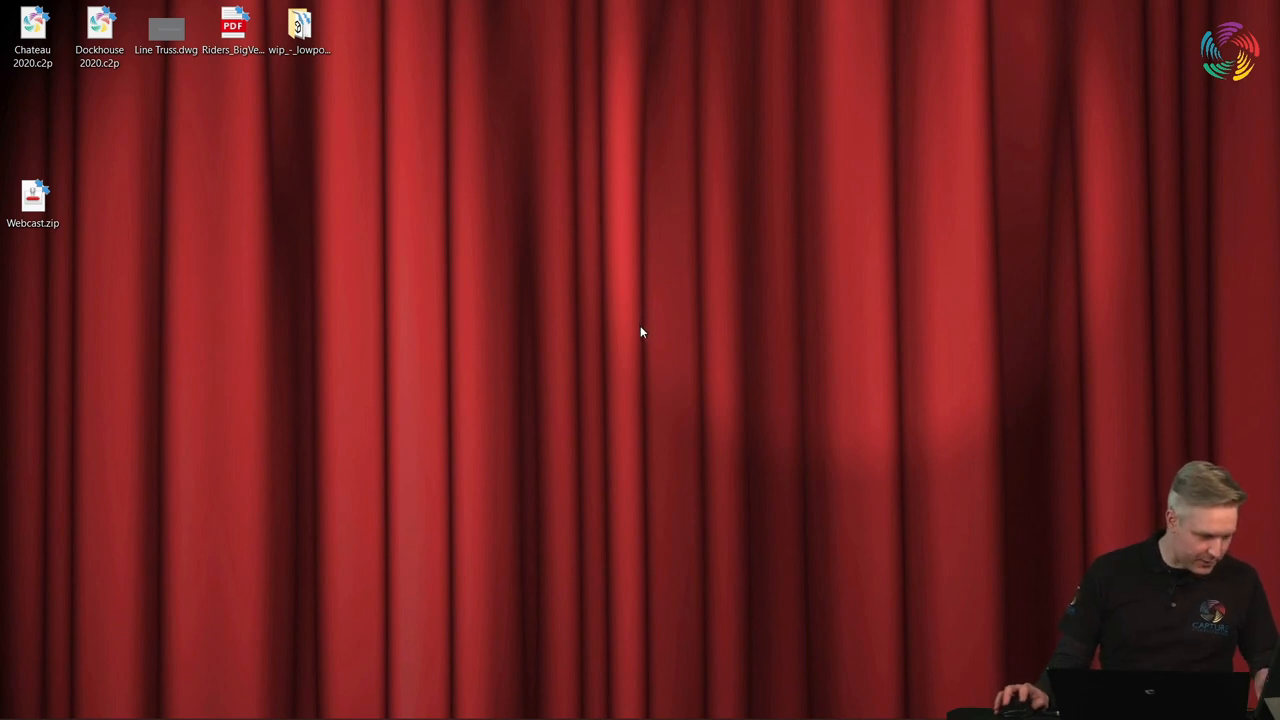
{"action": "mouse_move", "coordinate": [645, 333]}
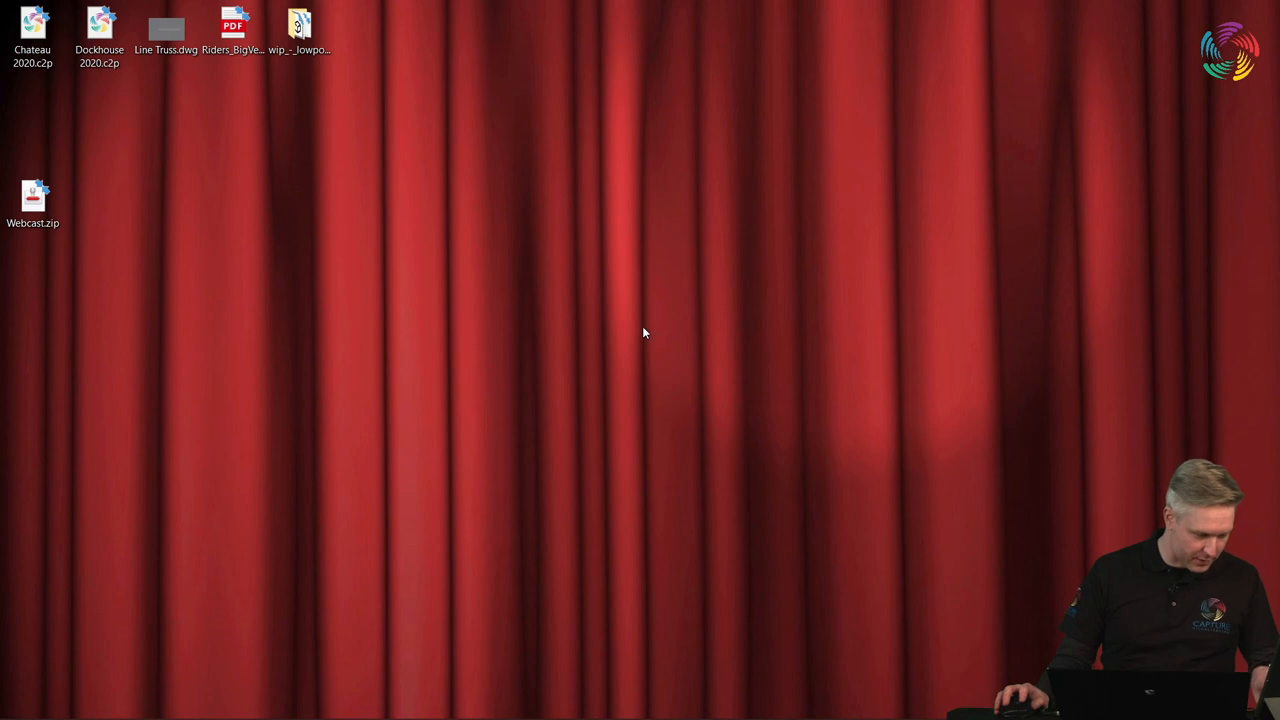
{"action": "mouse_move", "coordinate": [636, 336]}
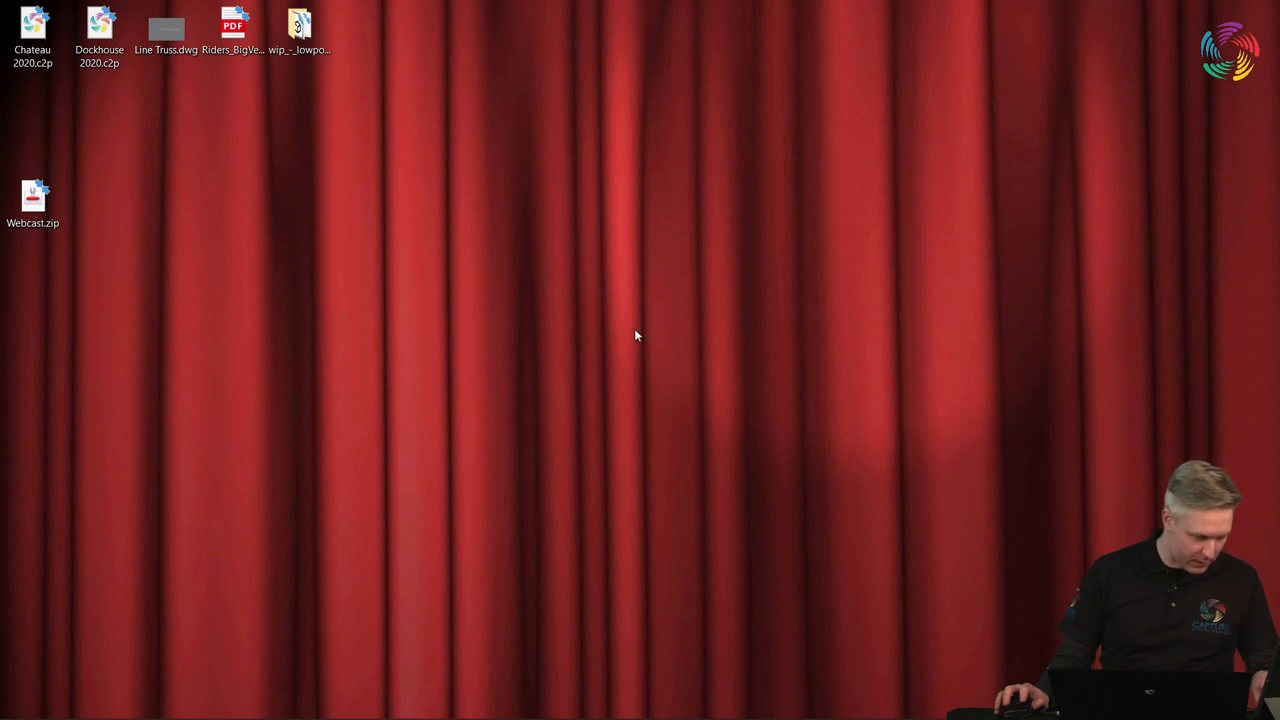
{"action": "mouse_move", "coordinate": [653, 330]}
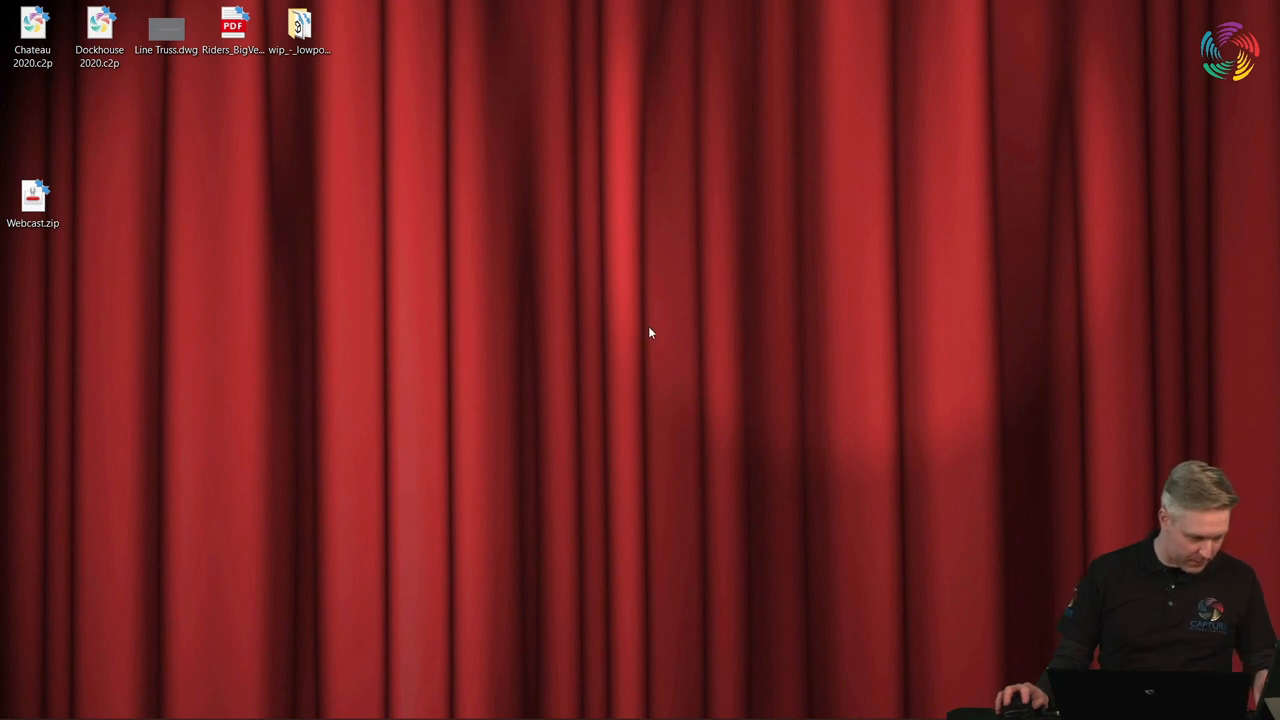
{"action": "mouse_move", "coordinate": [679, 283]}
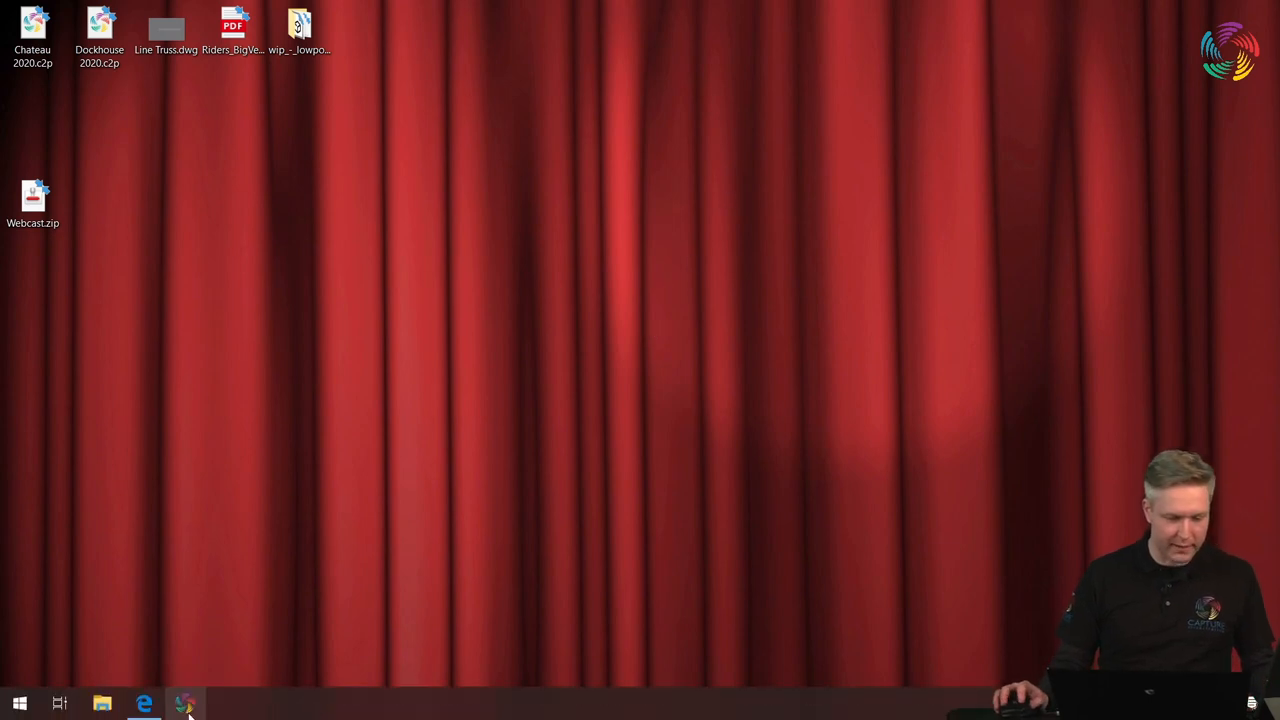
{"action": "mouse_move", "coordinate": [515, 144]}
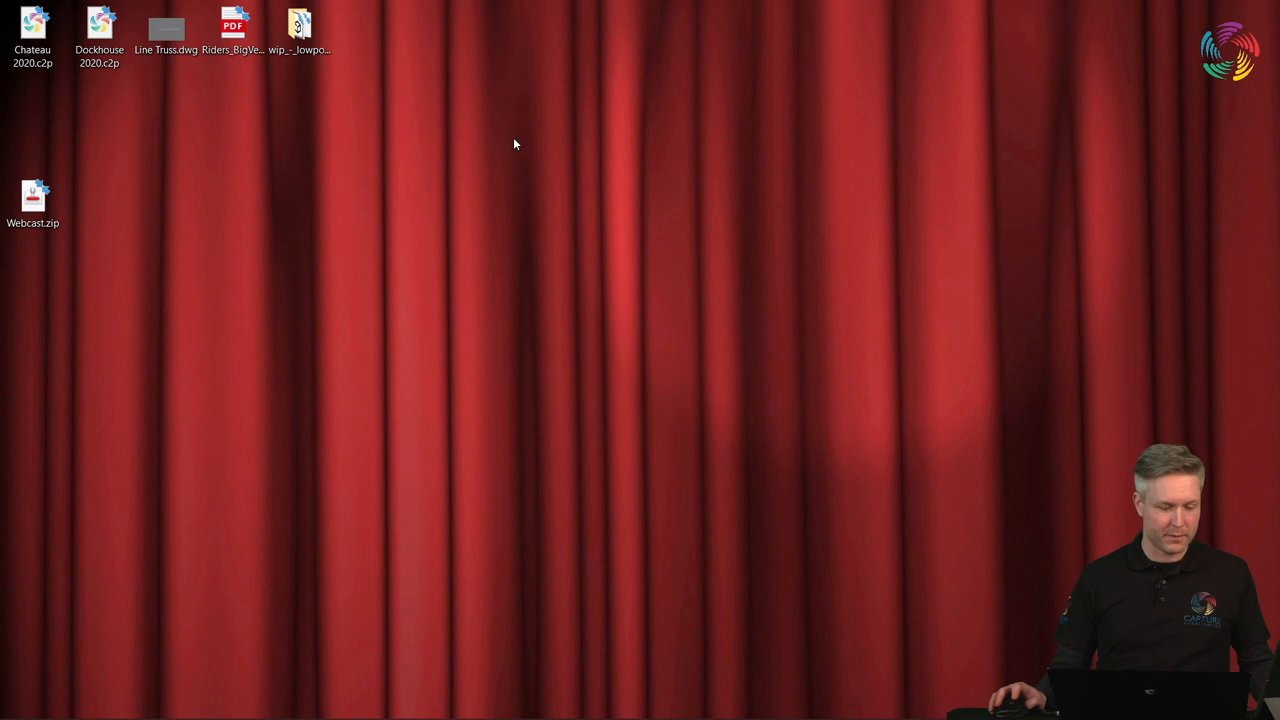